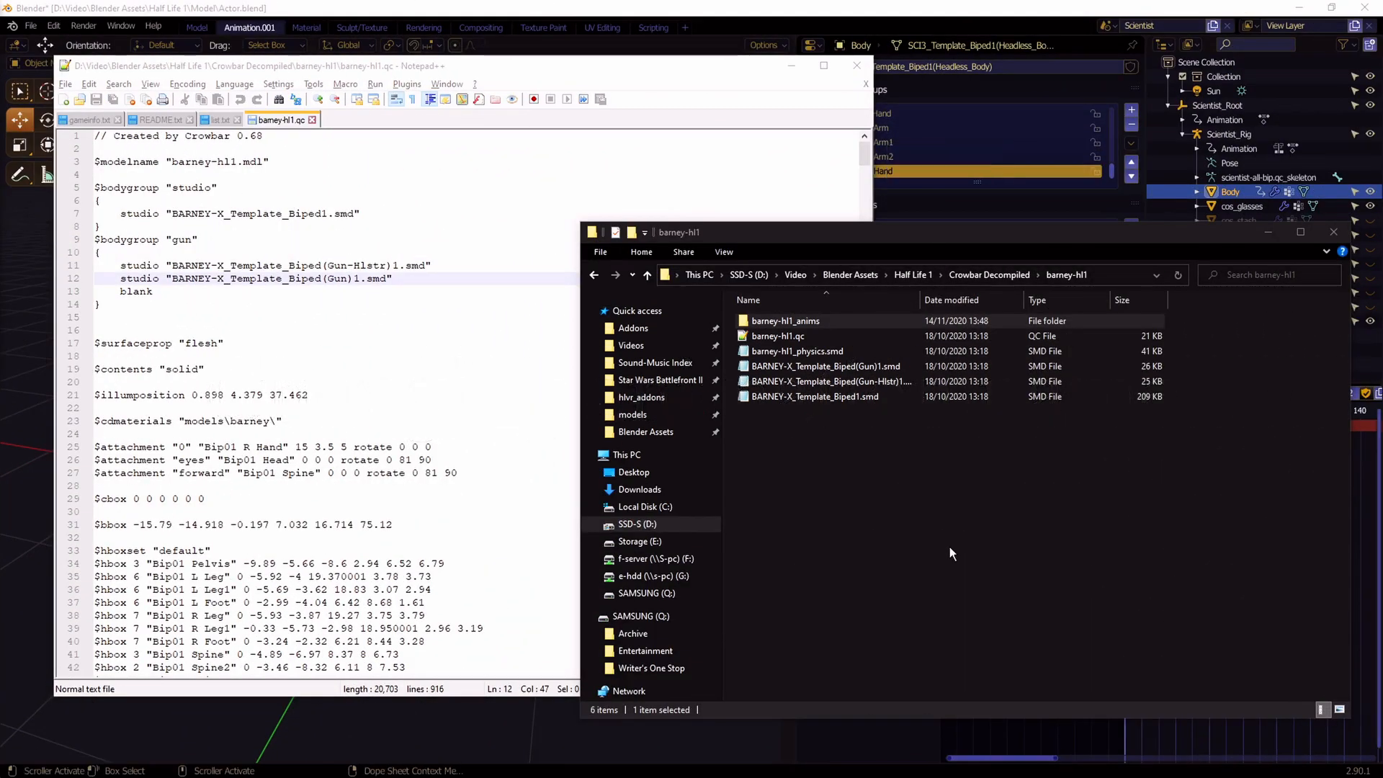
Open the barney-hl1_anims folder and bring its 86 SMD files to the top of the list
double_click(785, 320)
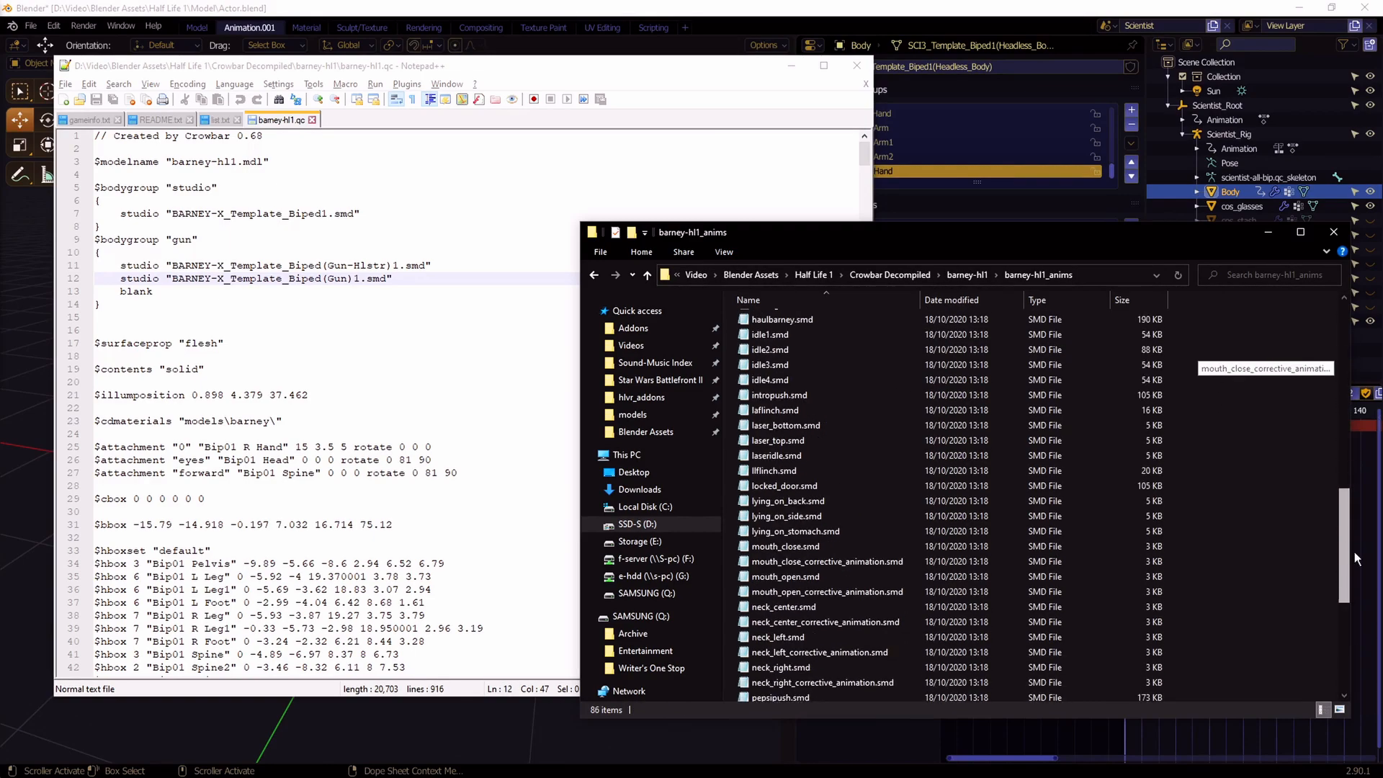
scroll("up", 3)
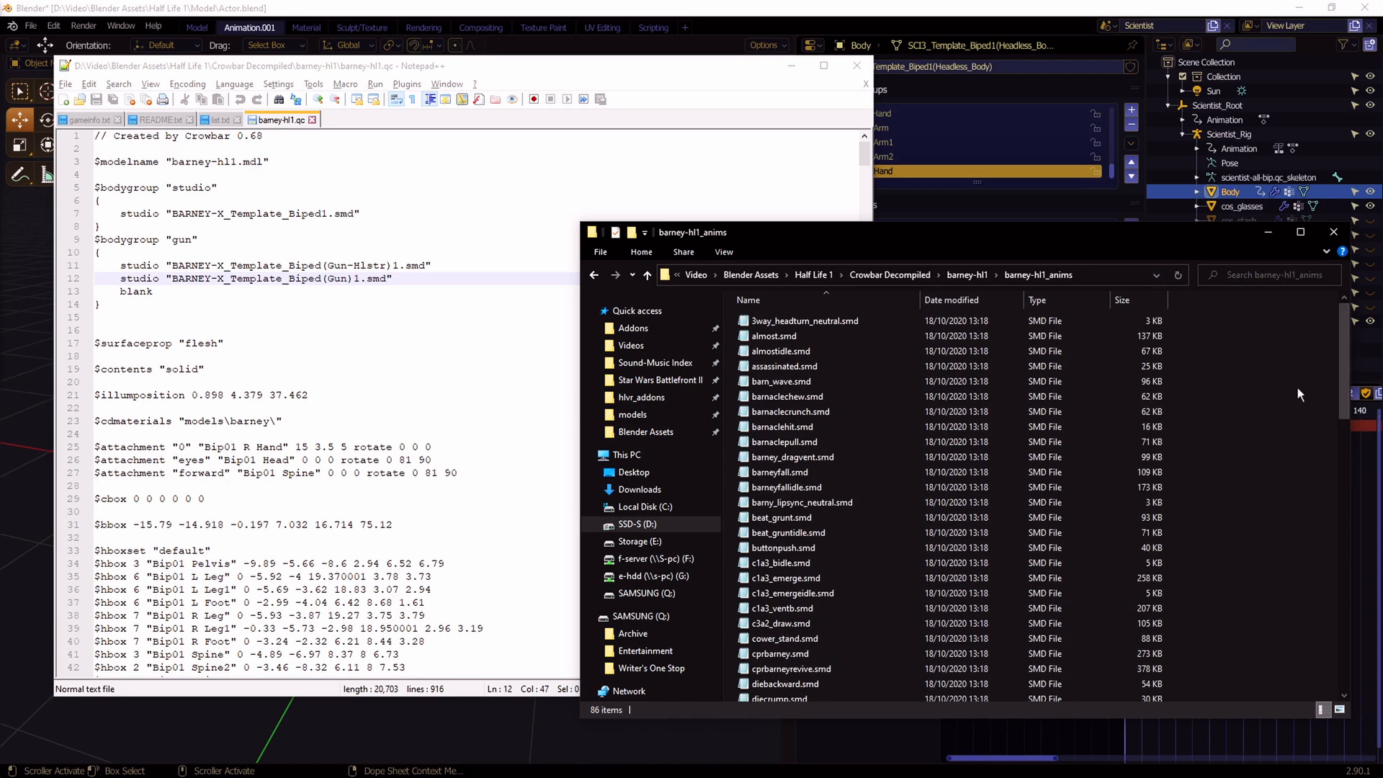
Load the 86 animation files into Bulk Rename Utility and enter the prefix barn_
right_click(774, 335)
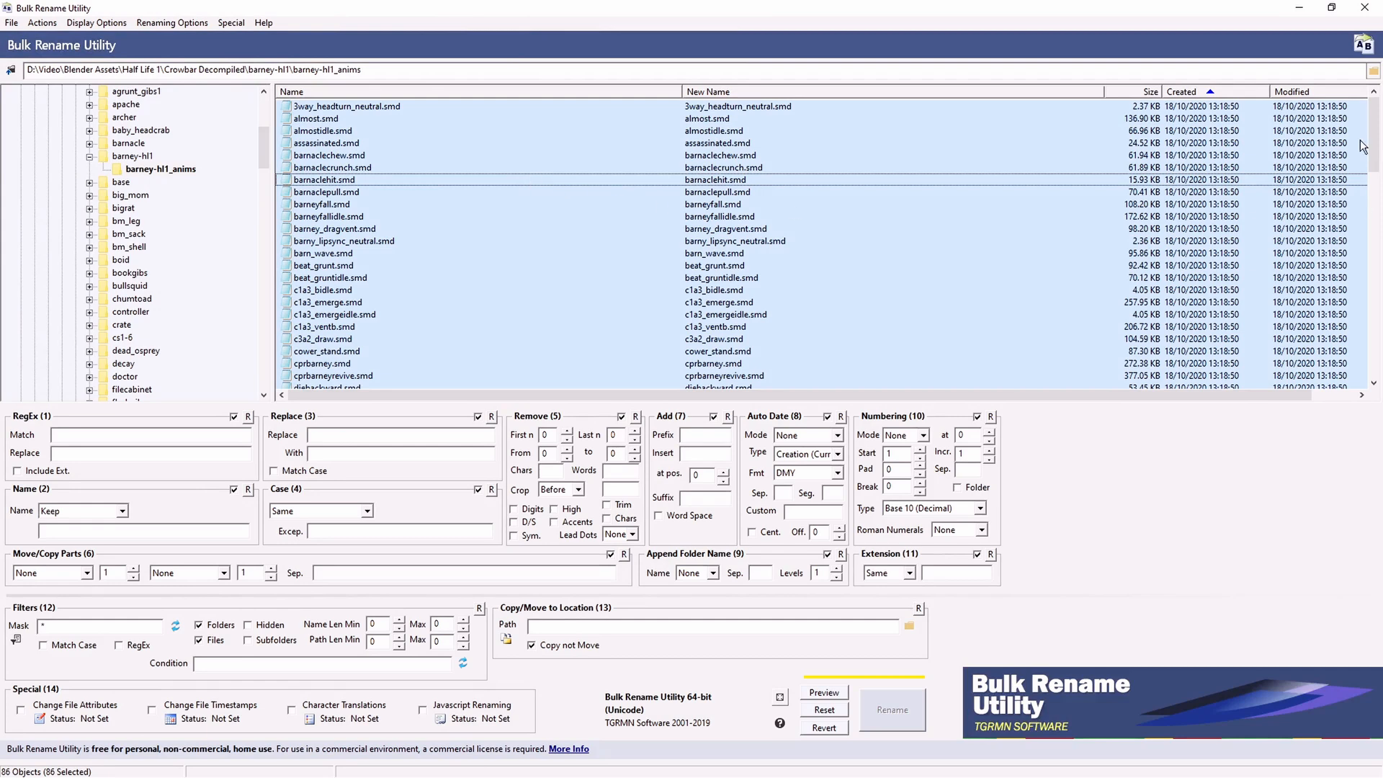
left_click(697, 433)
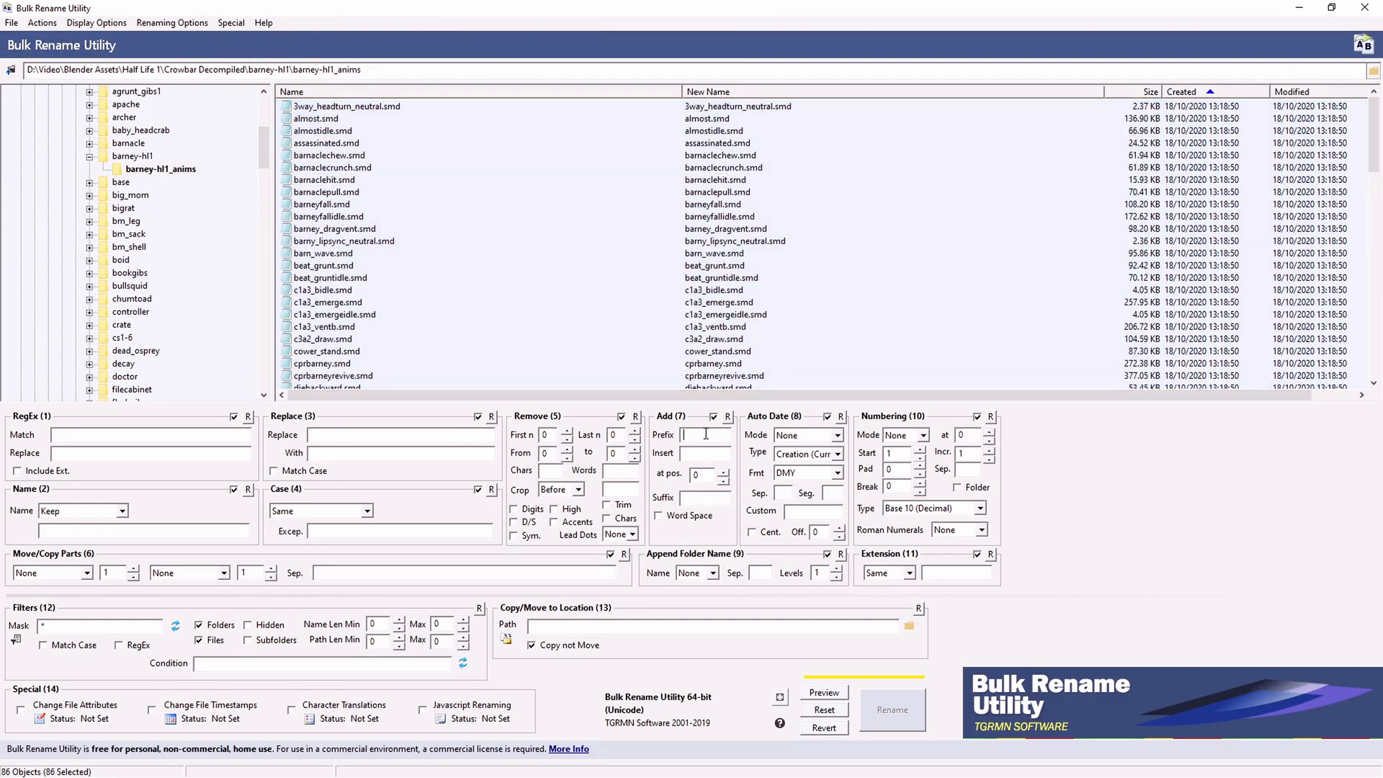
type("barn")
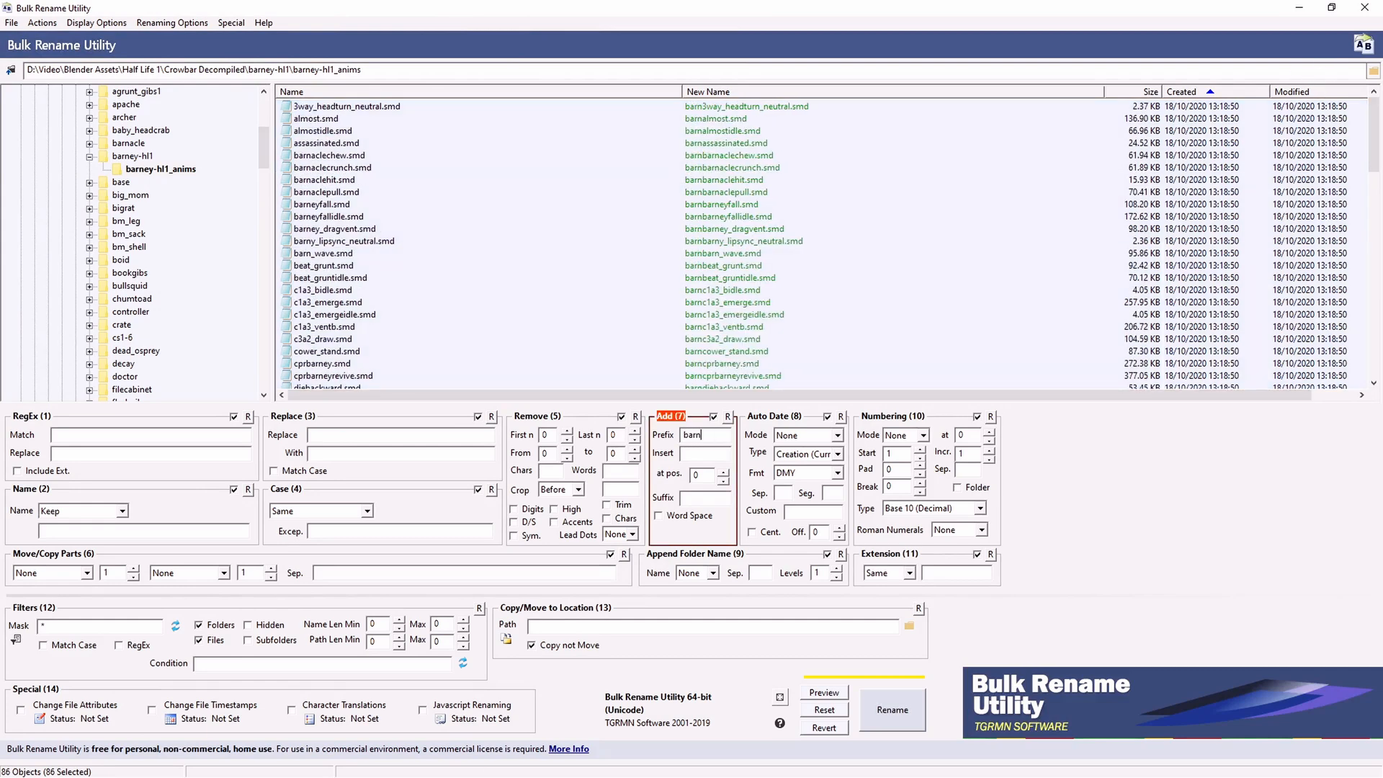
type("_")
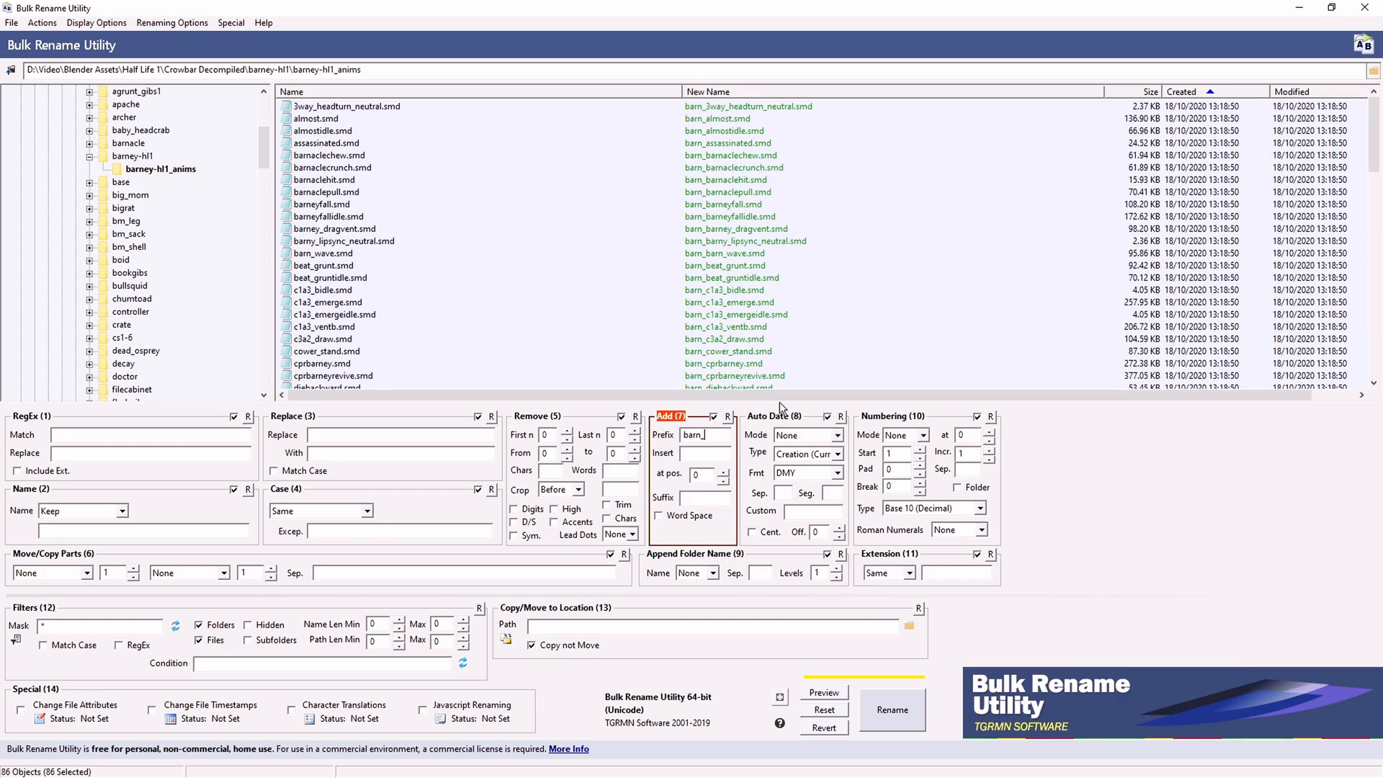
mouse_move(726, 380)
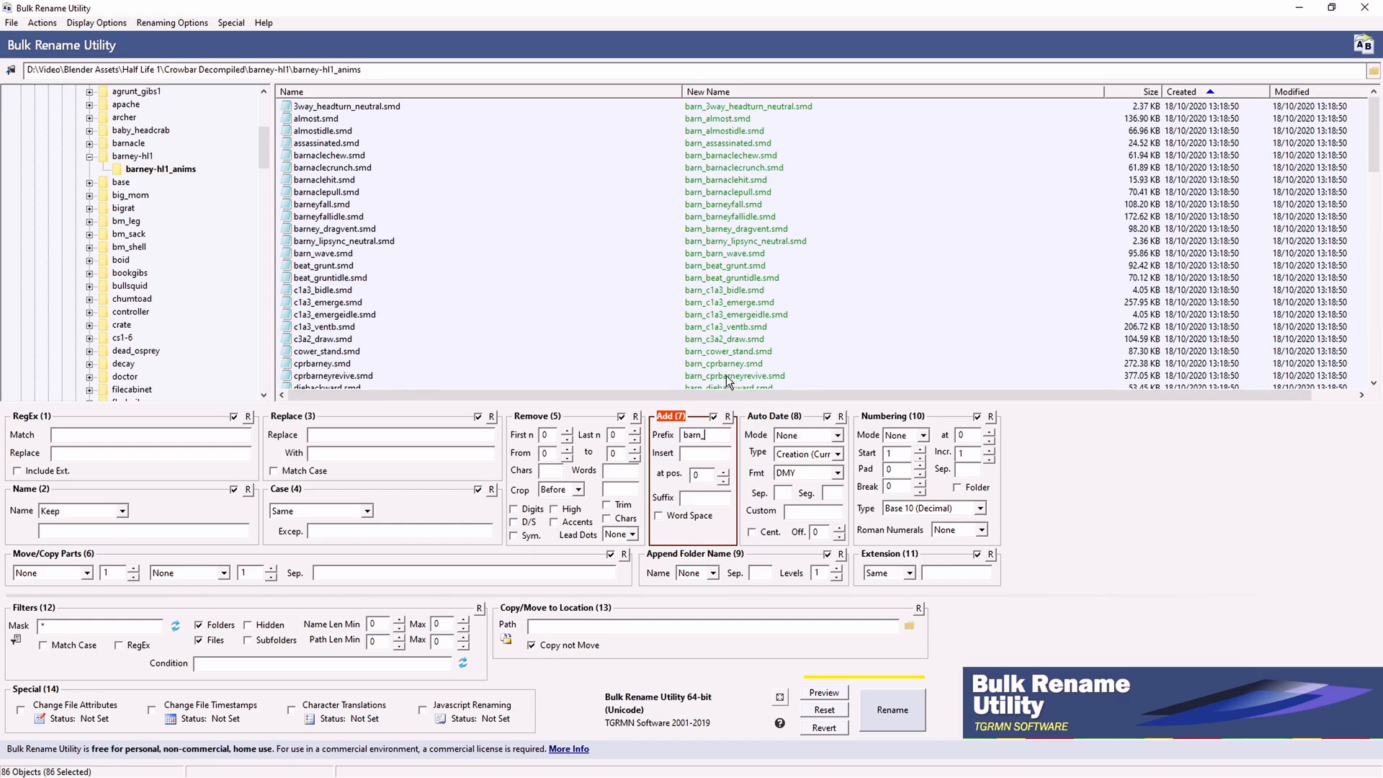
mouse_move(894, 722)
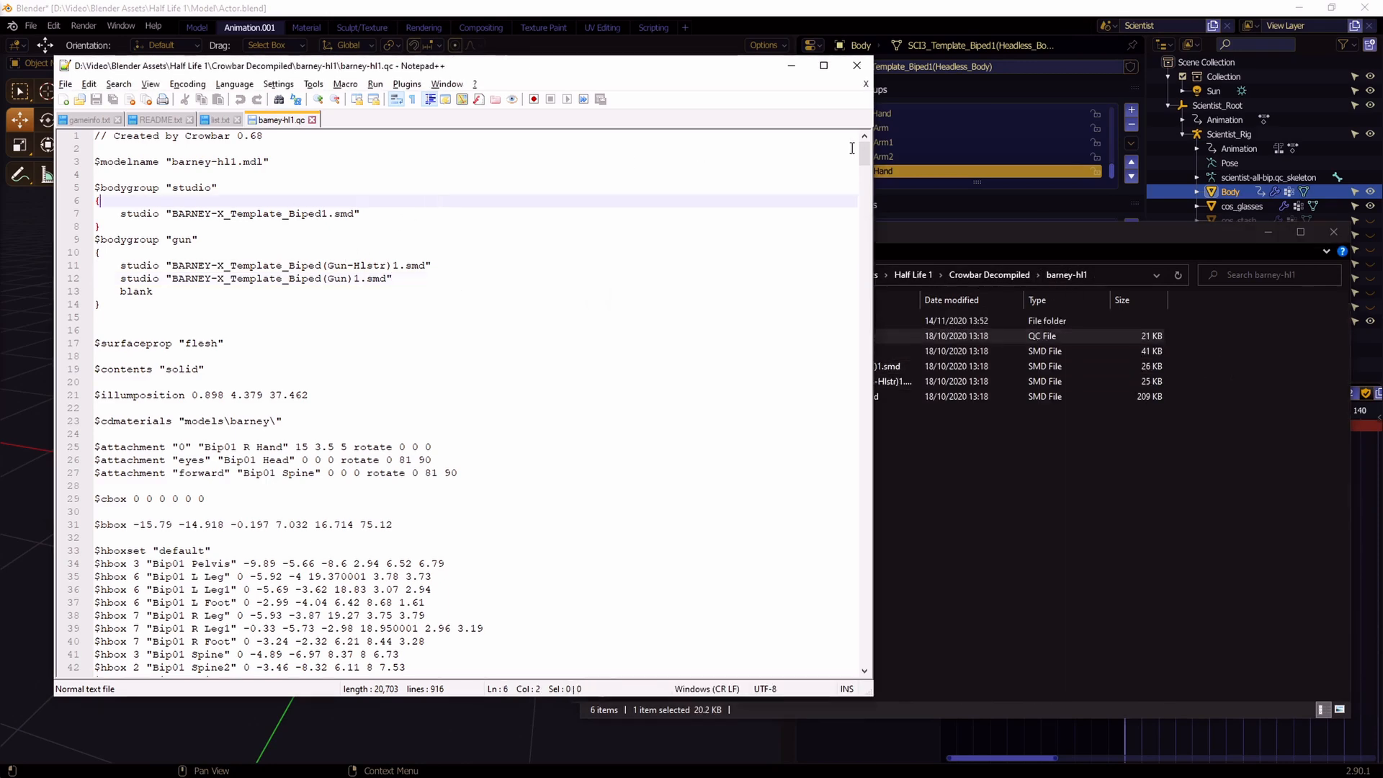
Replace every $sequence " in barney-hl1.qc with $sequence "barn_ using Replace All
scroll("down", 3)
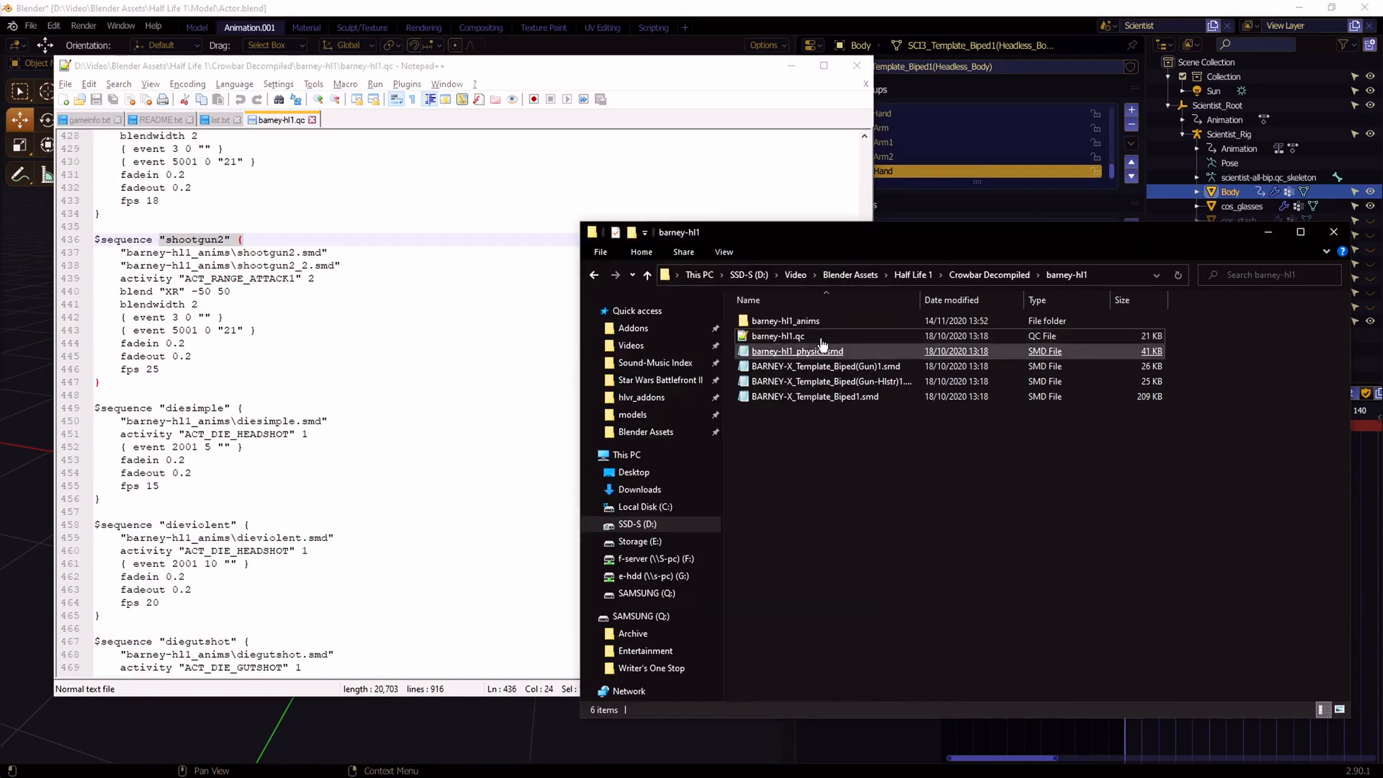
double_click(787, 319)
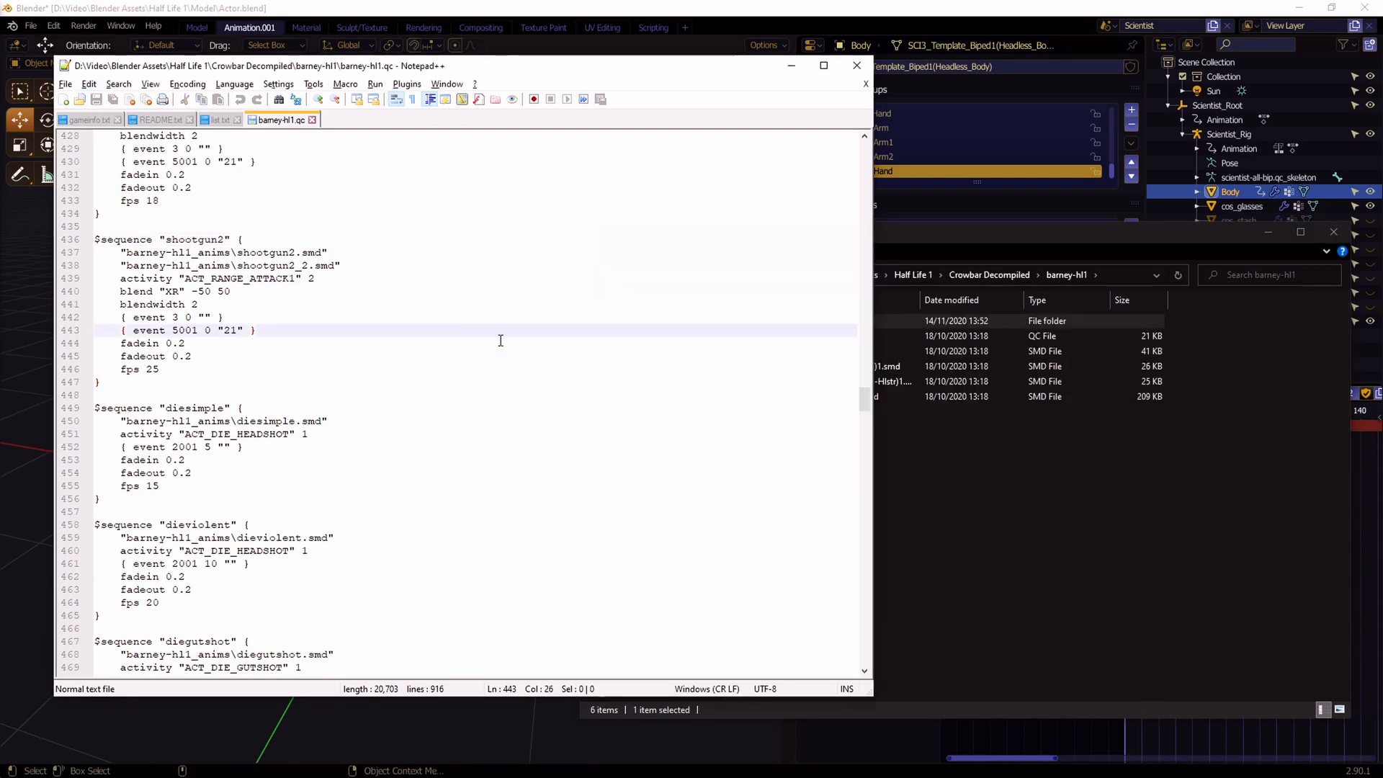
key("Ctrl+f")
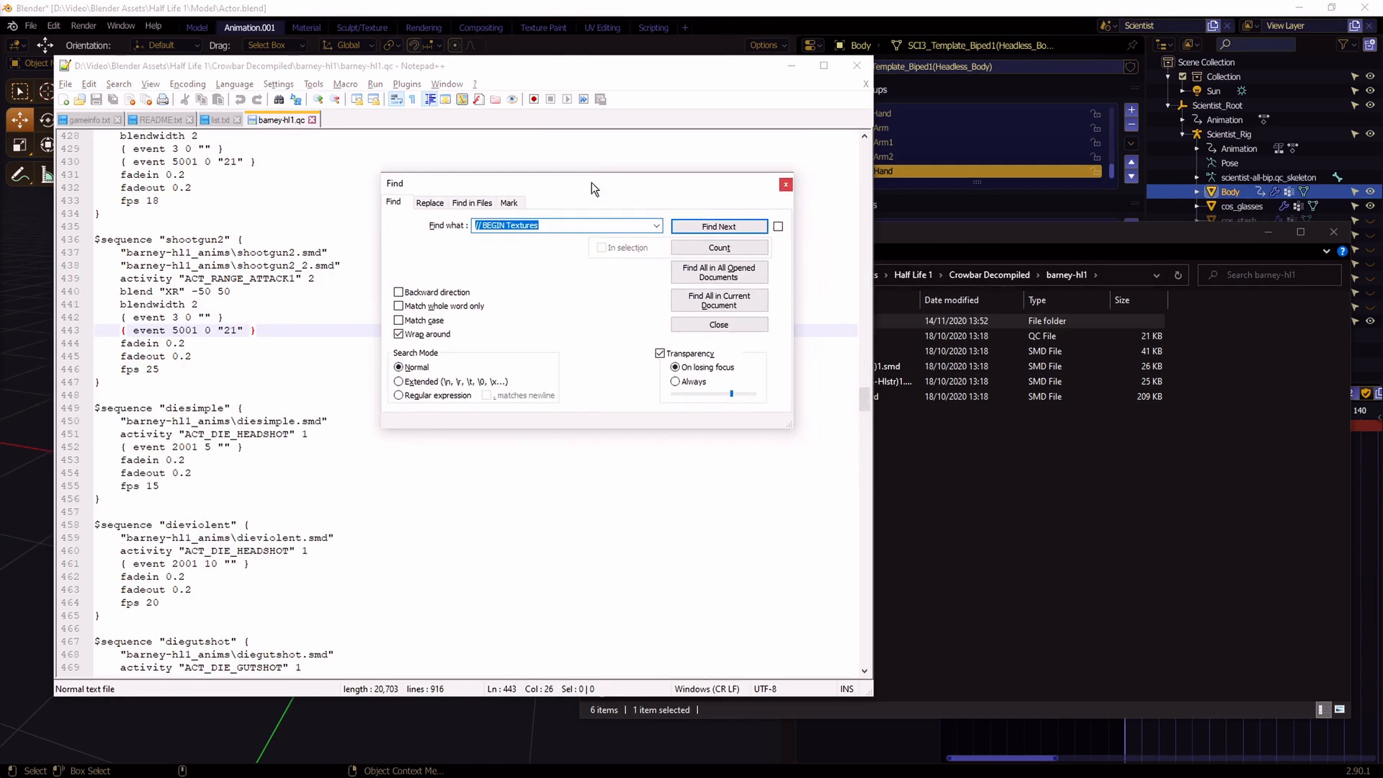
left_click(430, 202)
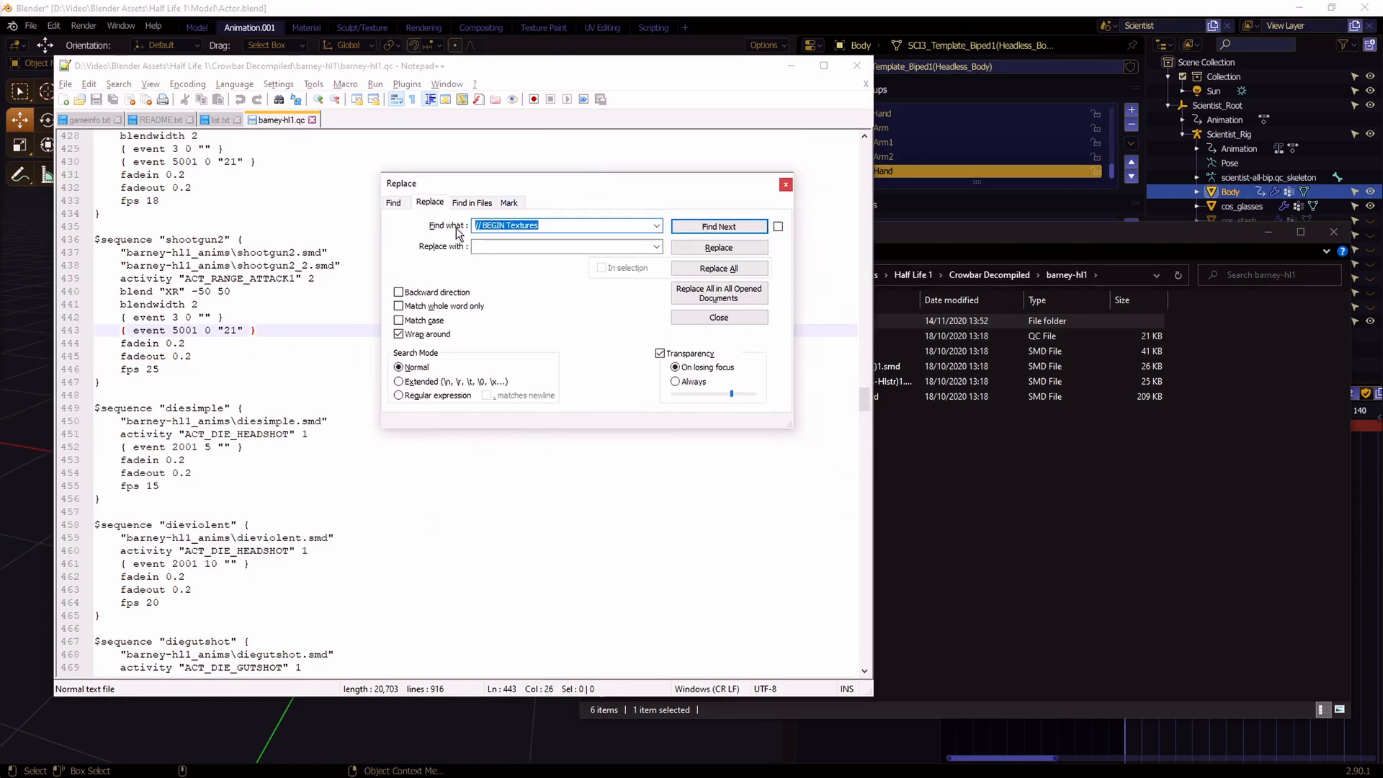
mouse_move(551, 324)
type("$sequence \"")
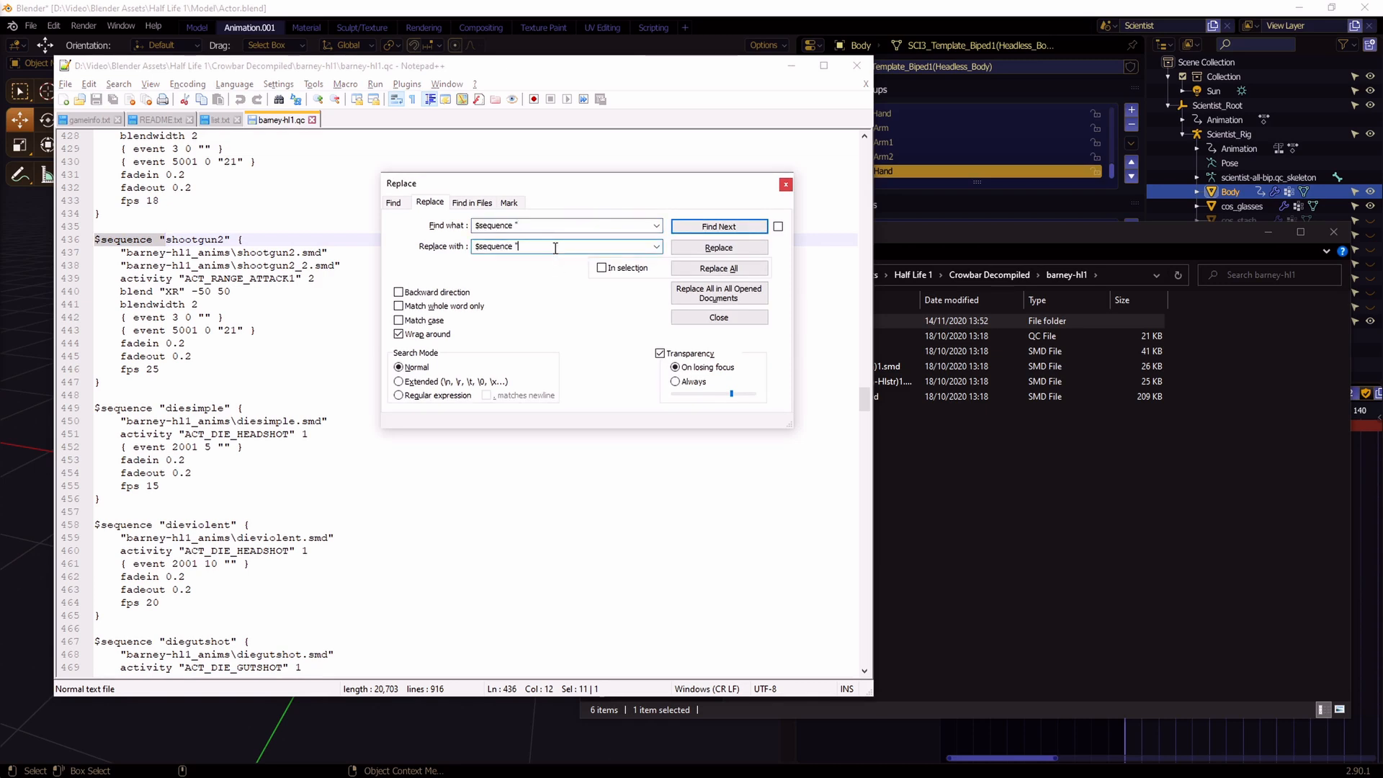
type("barn_")
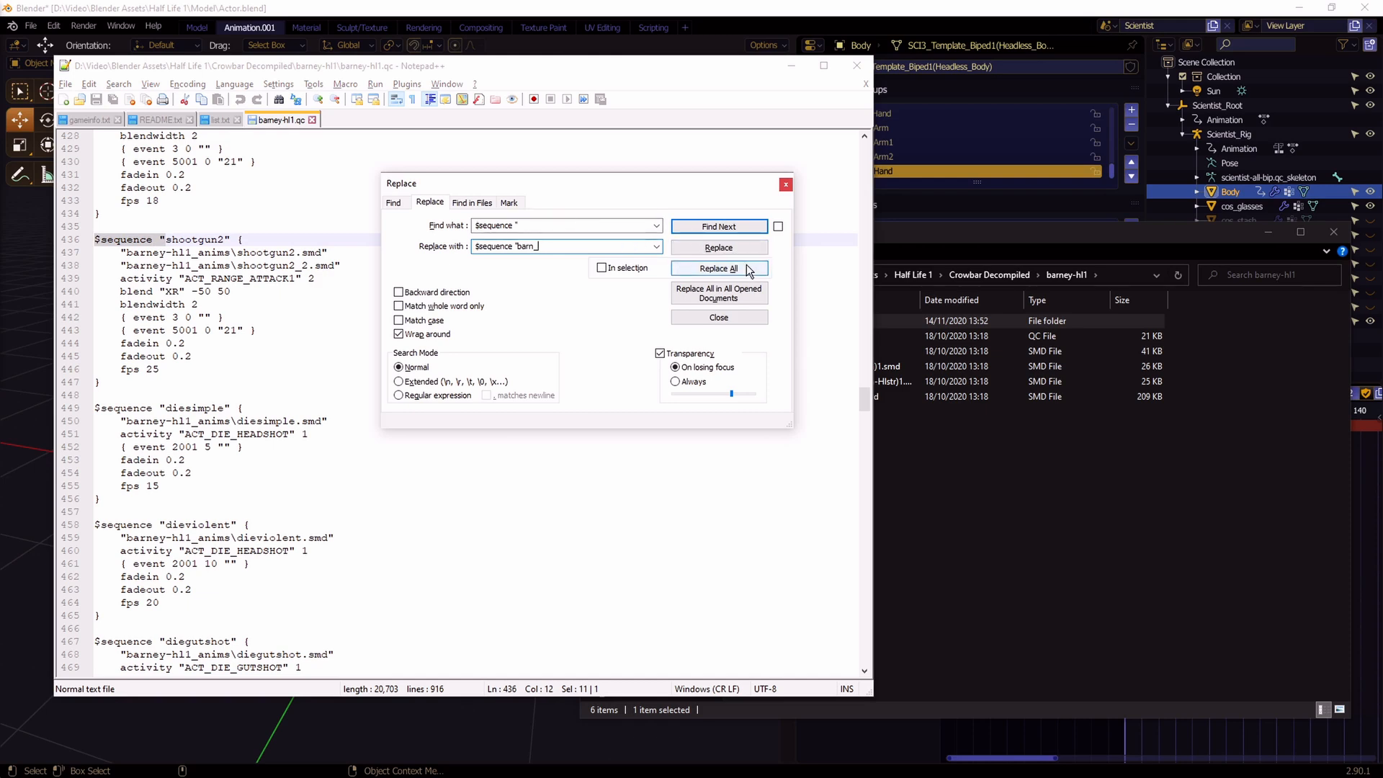
left_click(718, 268)
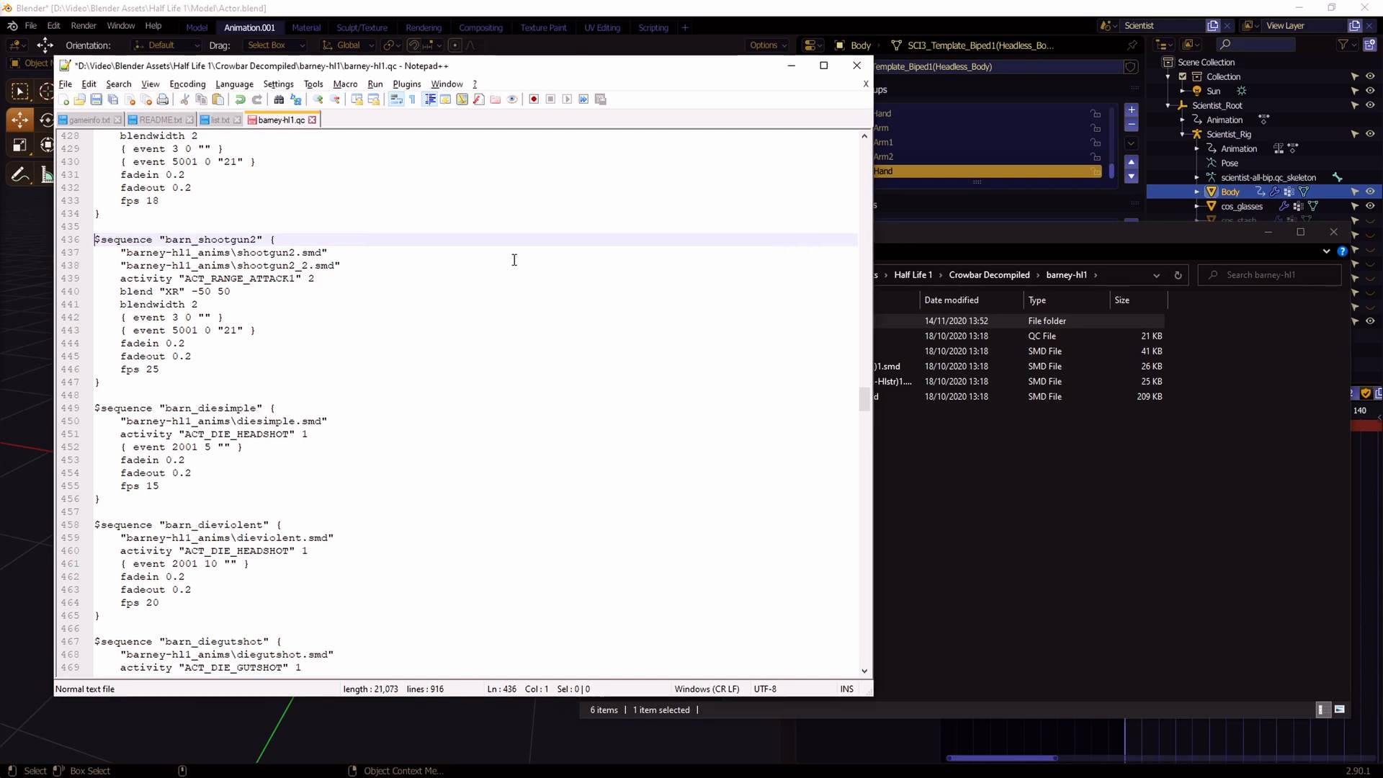
Compare sequence names like barn_diebackward and barn_barnaclecrunch against the renamed files
scroll("down", 3)
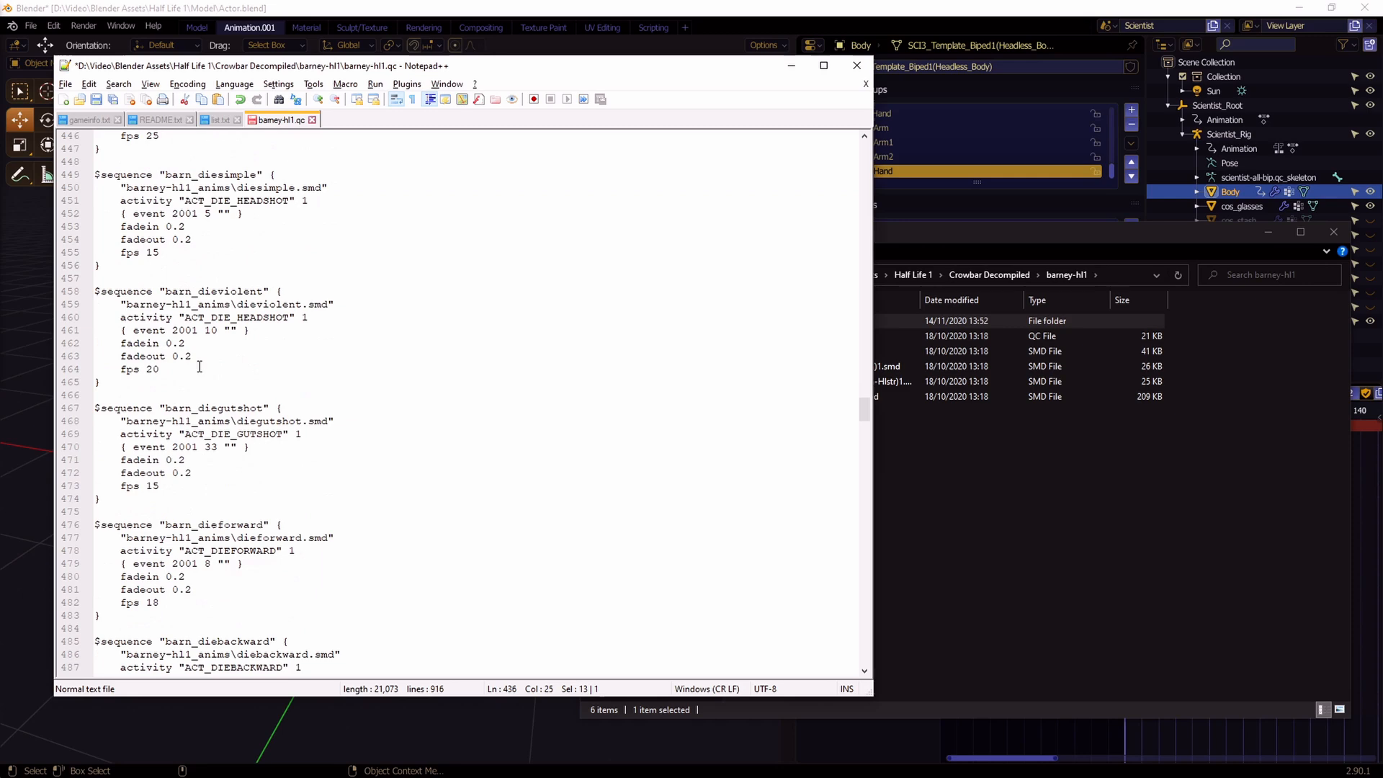
scroll("down", 3)
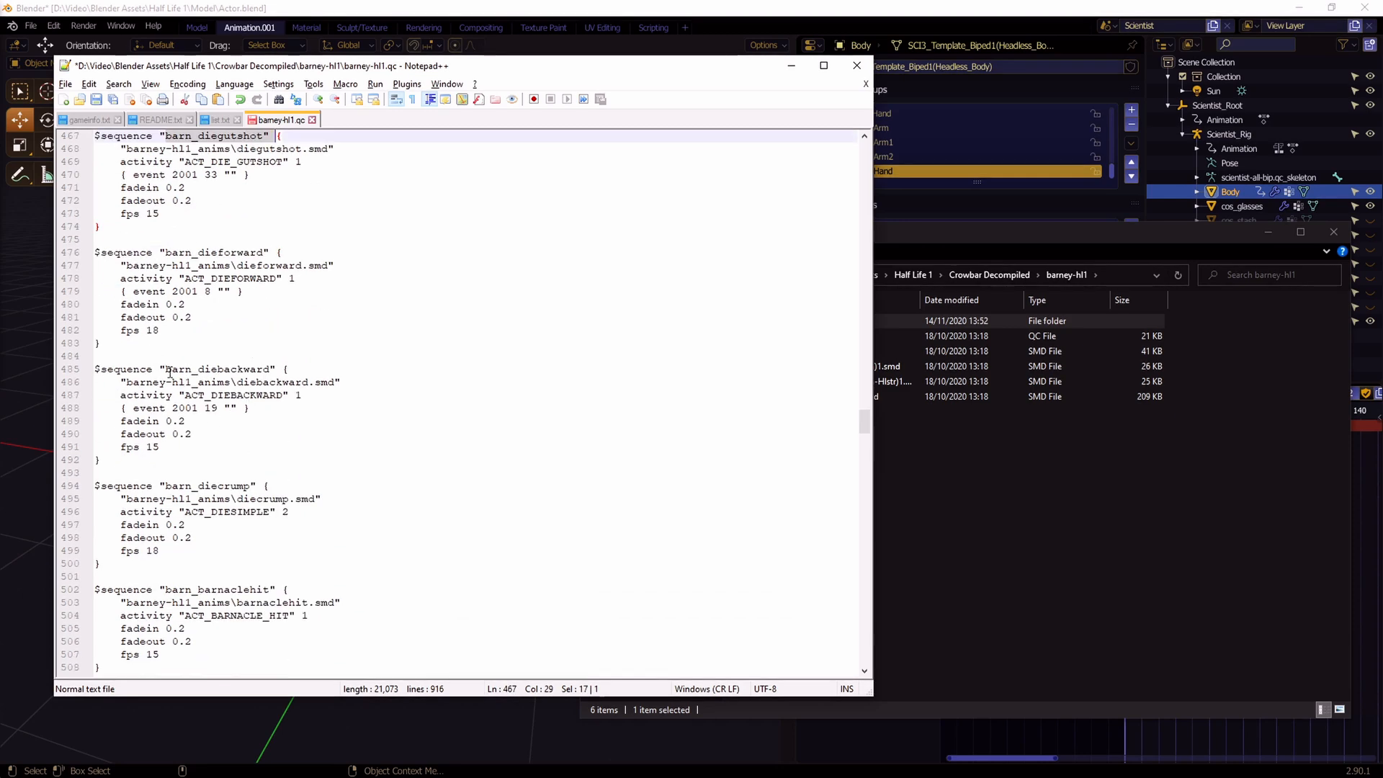
double_click(216, 330)
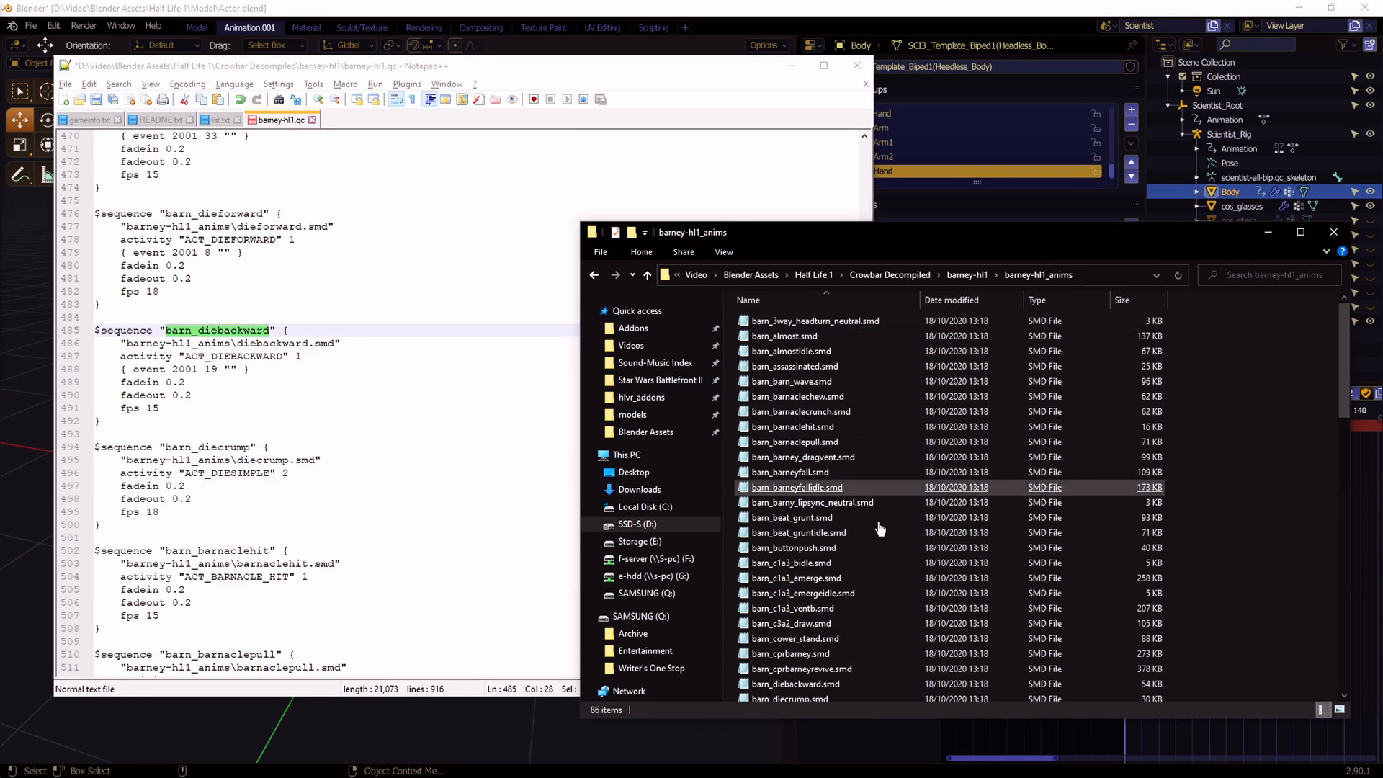
left_click(799, 411)
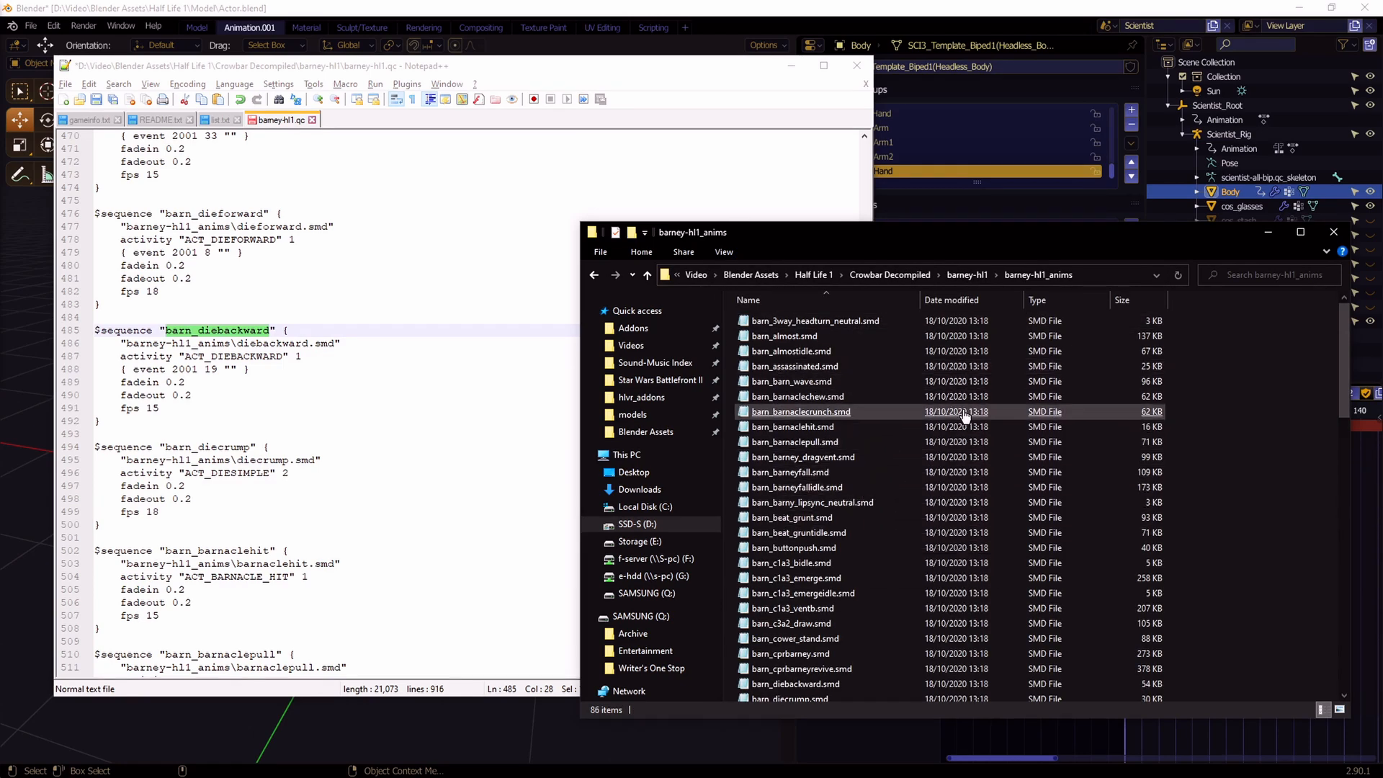
left_click(223, 344)
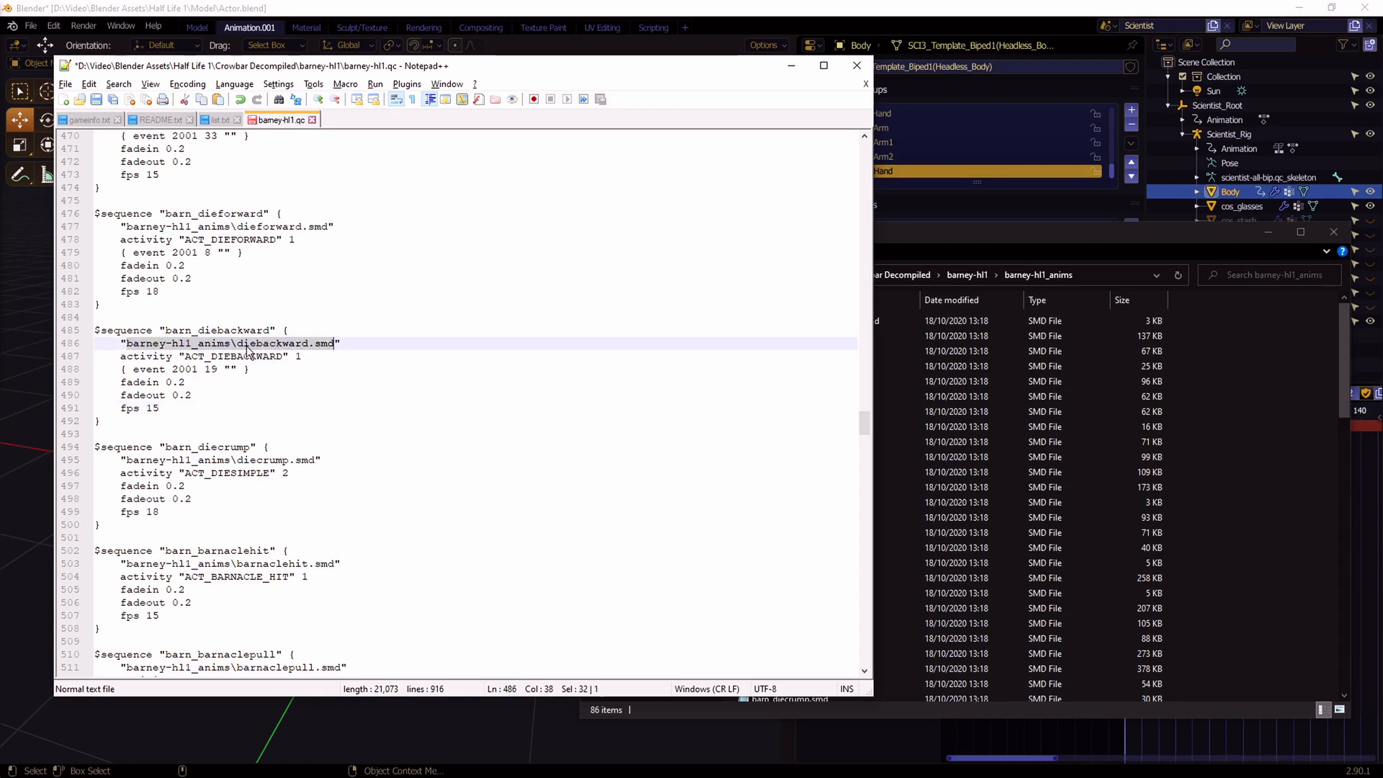
Select the word anims in a file path of the QC to search for anims\
left_click(373, 334)
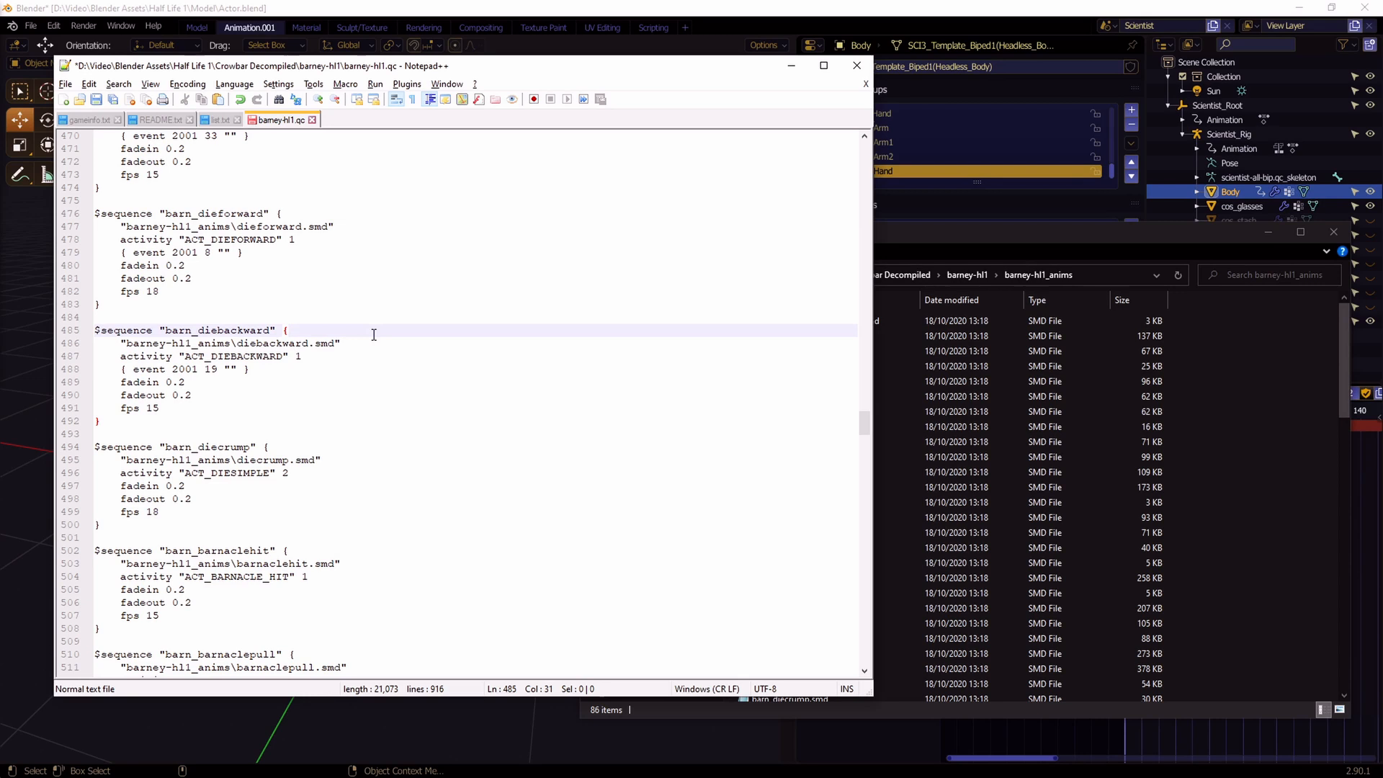
double_click(263, 343)
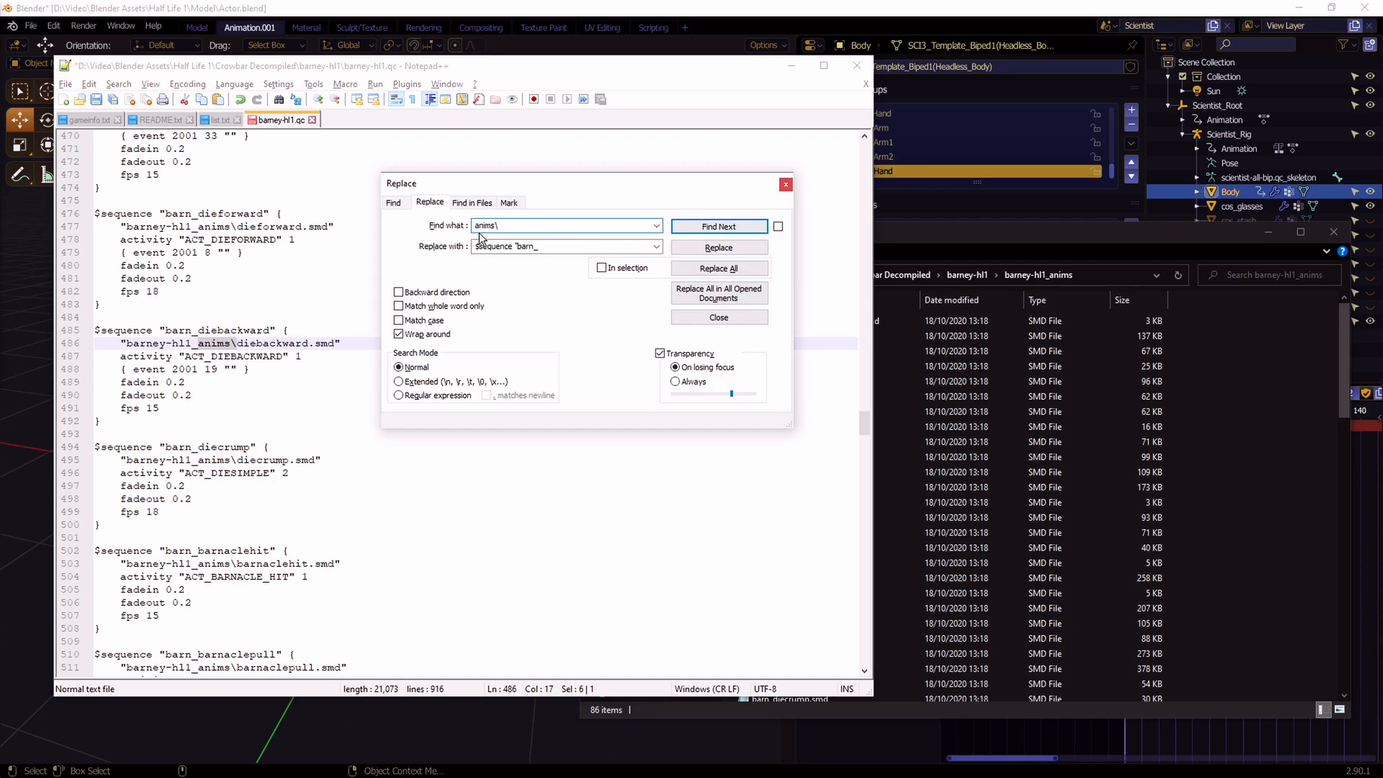
Replace all 91 anims\ paths with anims\barn_ and dismiss the Replace dialog
left_click(565, 247)
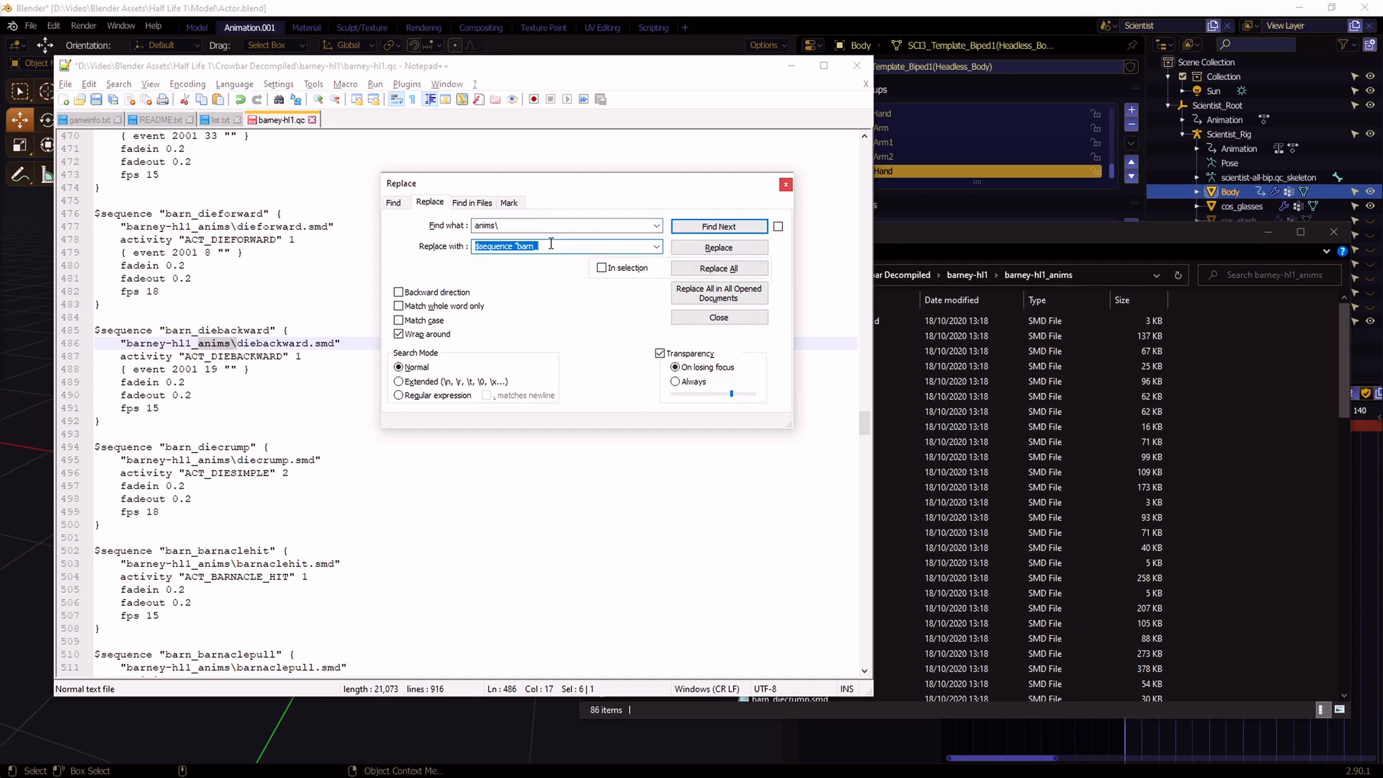
type("anims\\barn_")
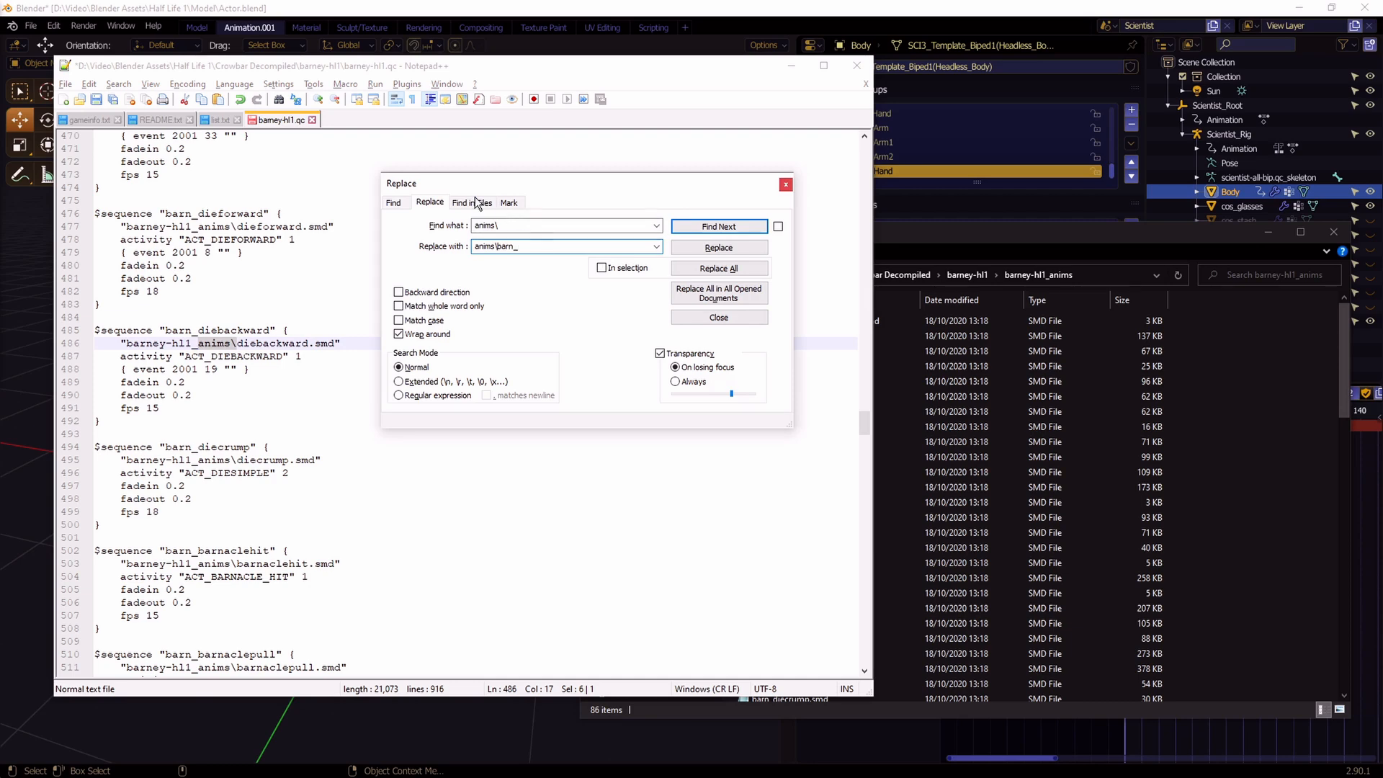
left_click(718, 268)
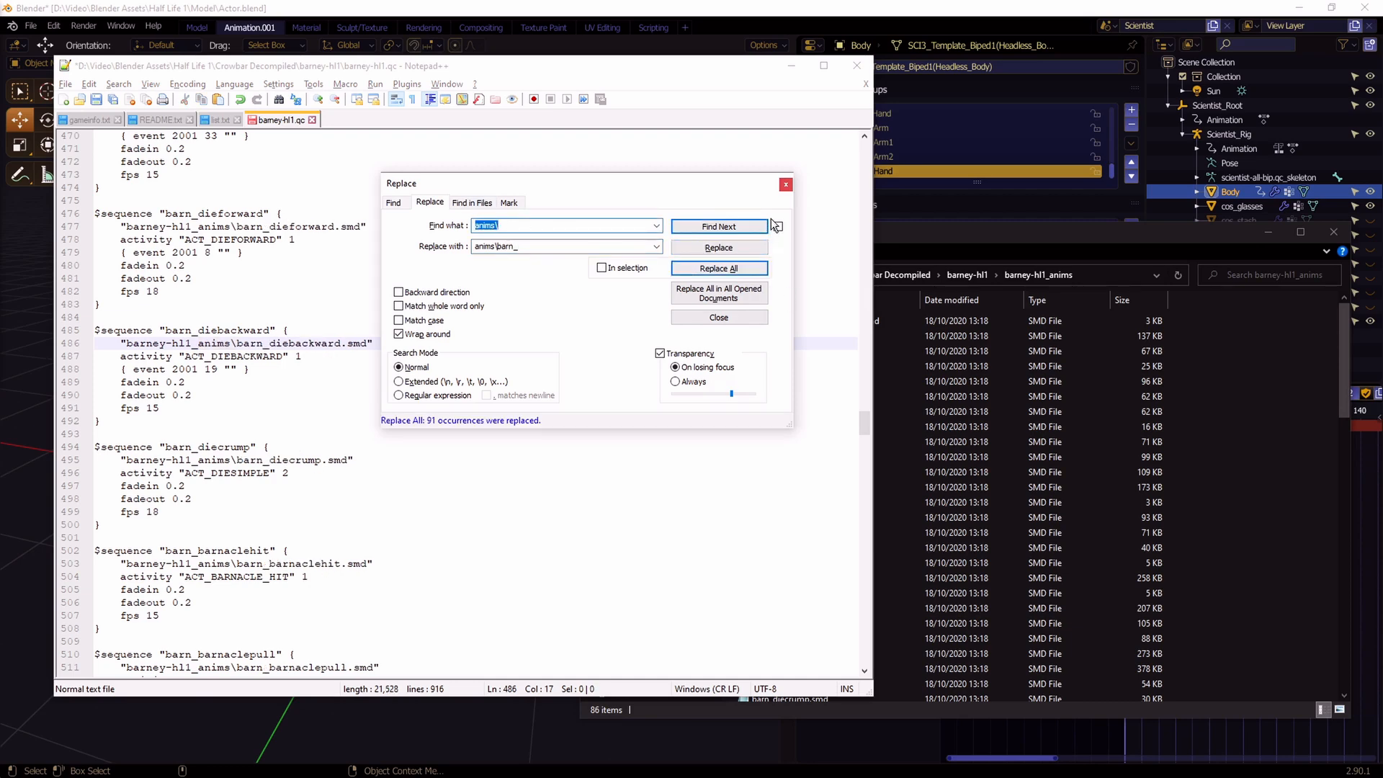
left_click(717, 317)
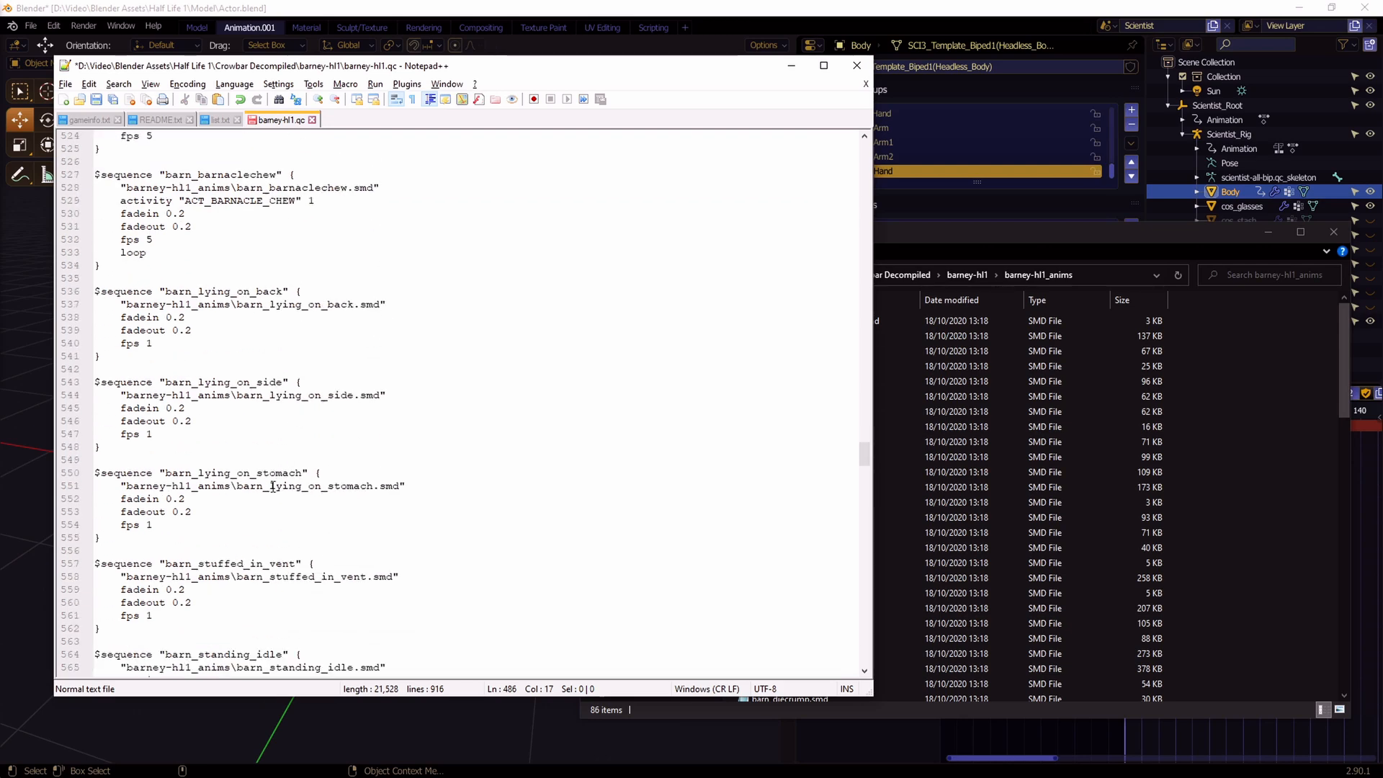
Review renamed files such as barn_cower_stand and barn_c1a3_ventb in Explorer
left_click(797, 435)
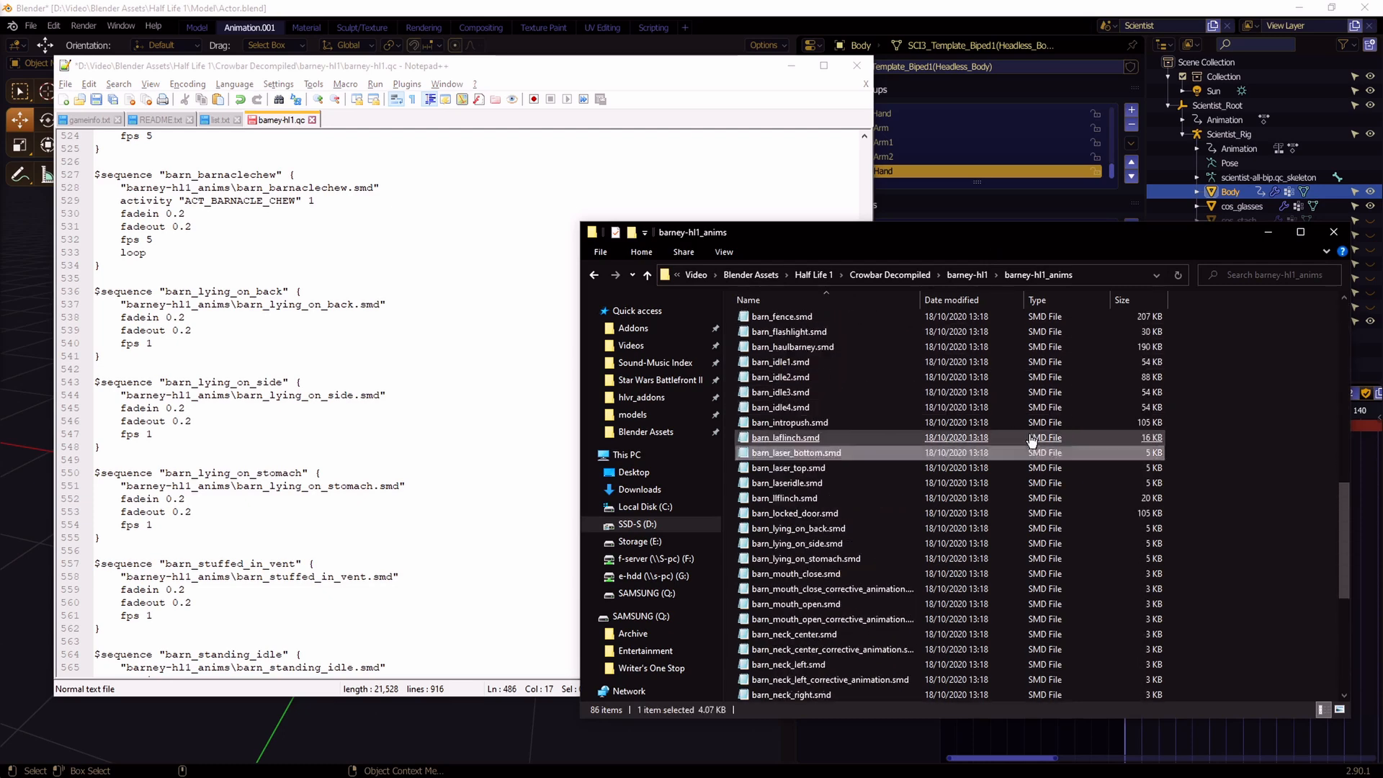
scroll("down", 3)
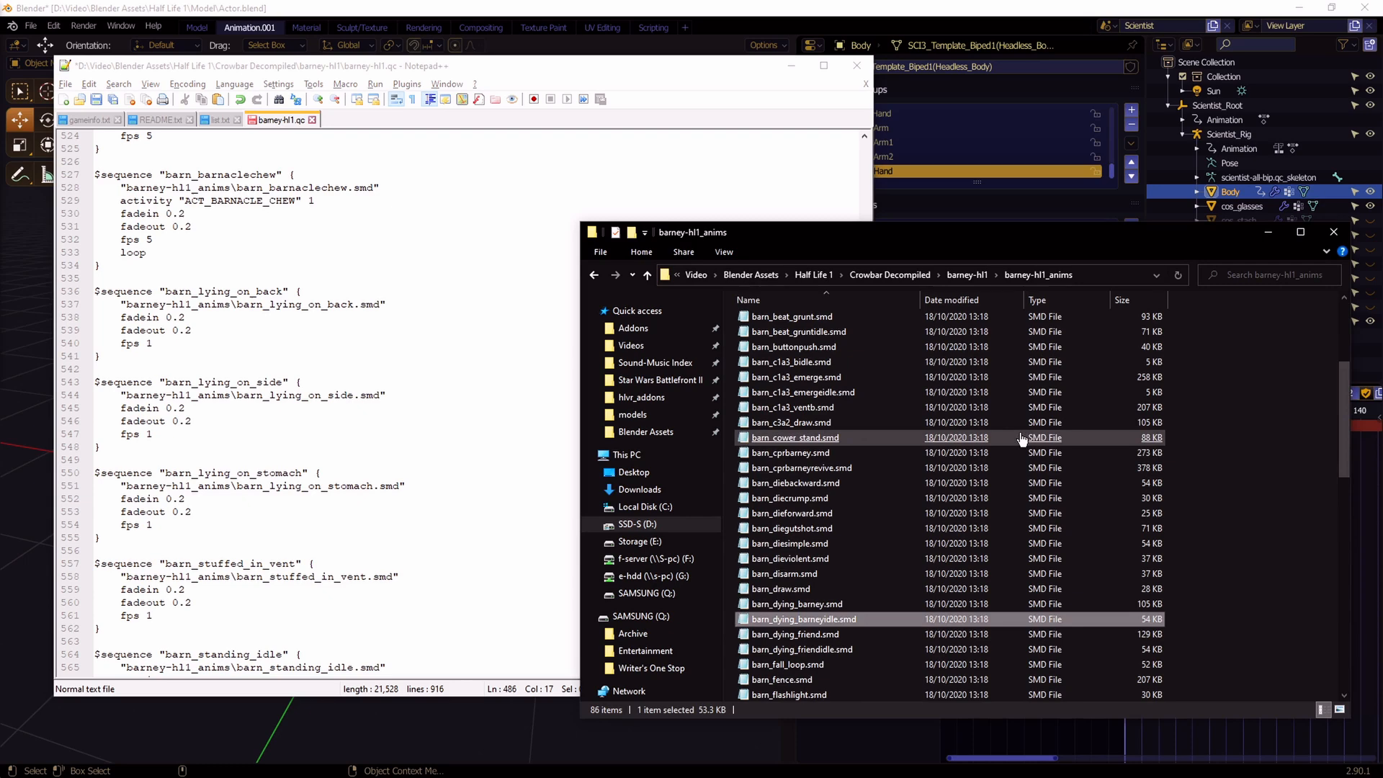
left_click(795, 438)
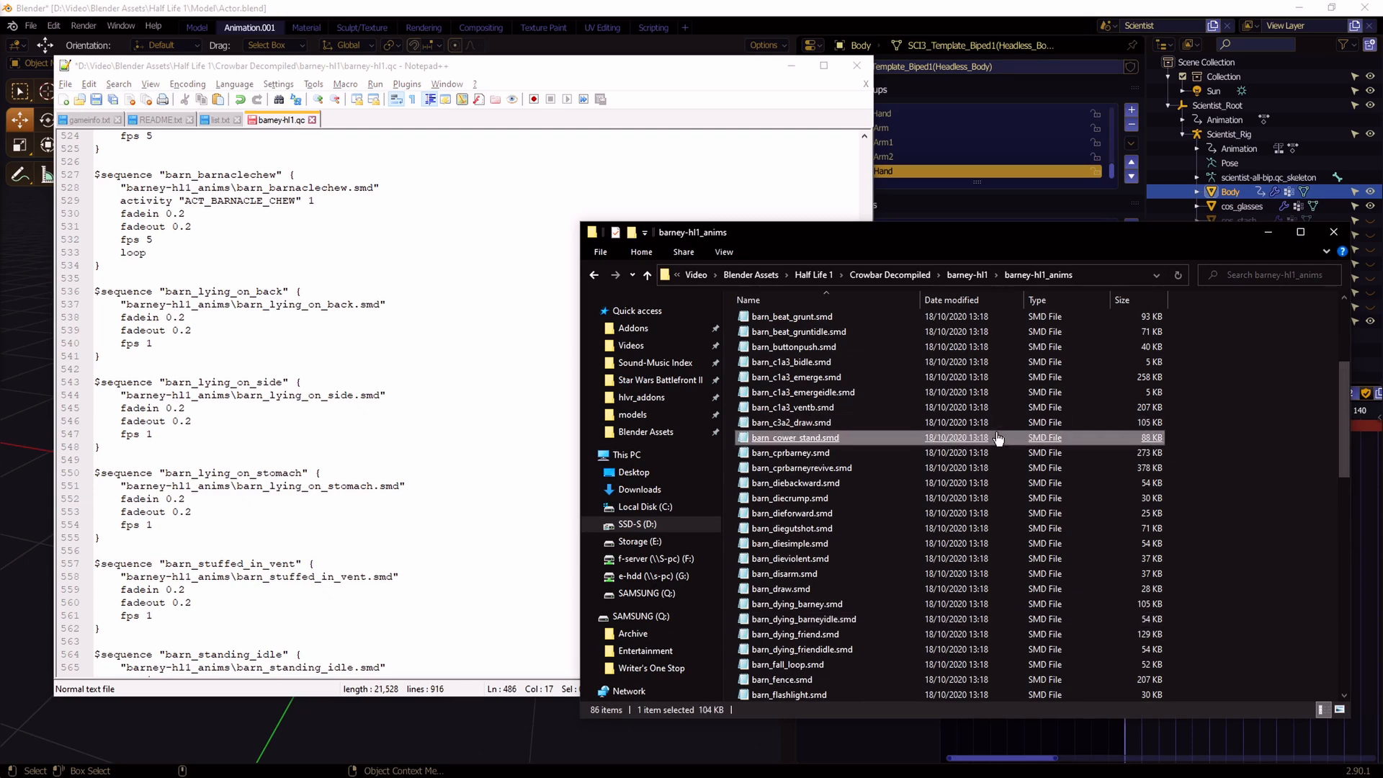
left_click(793, 408)
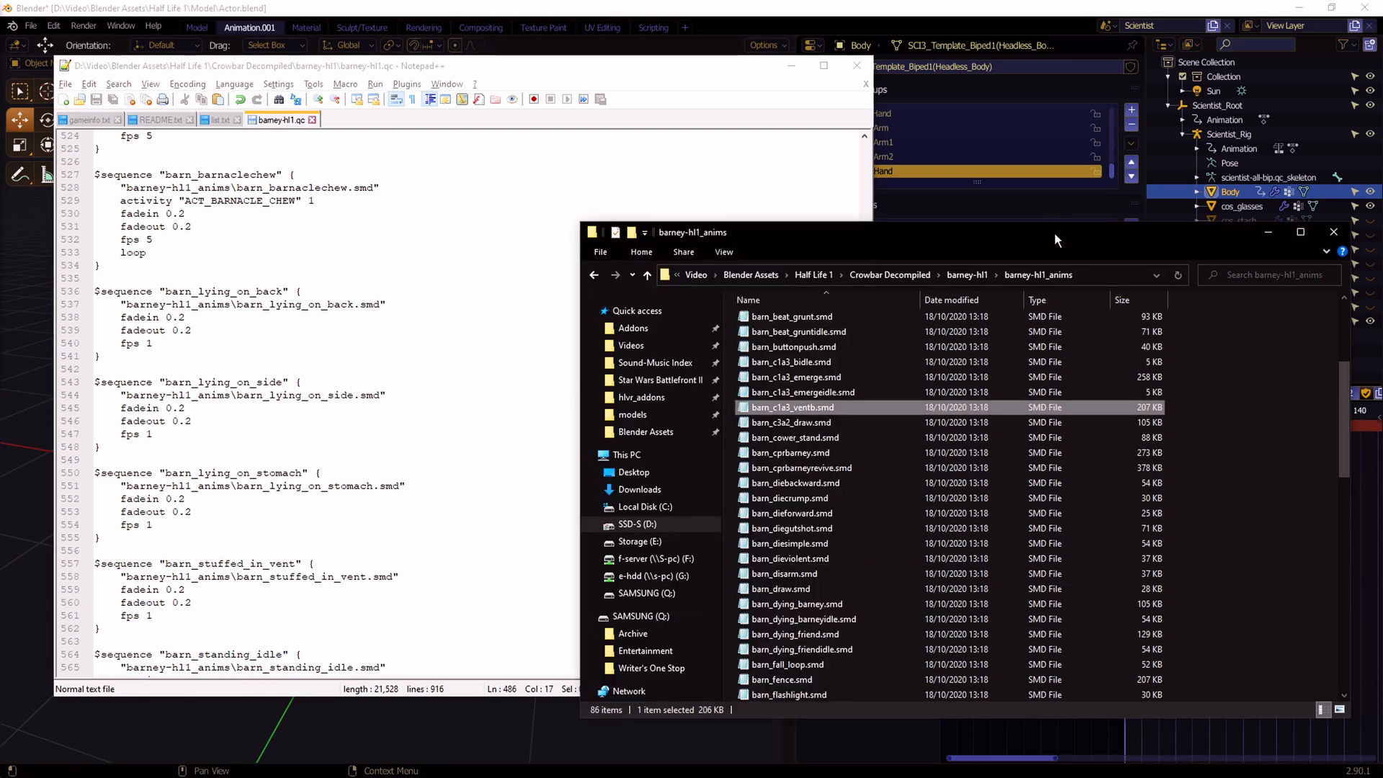
left_click(790, 497)
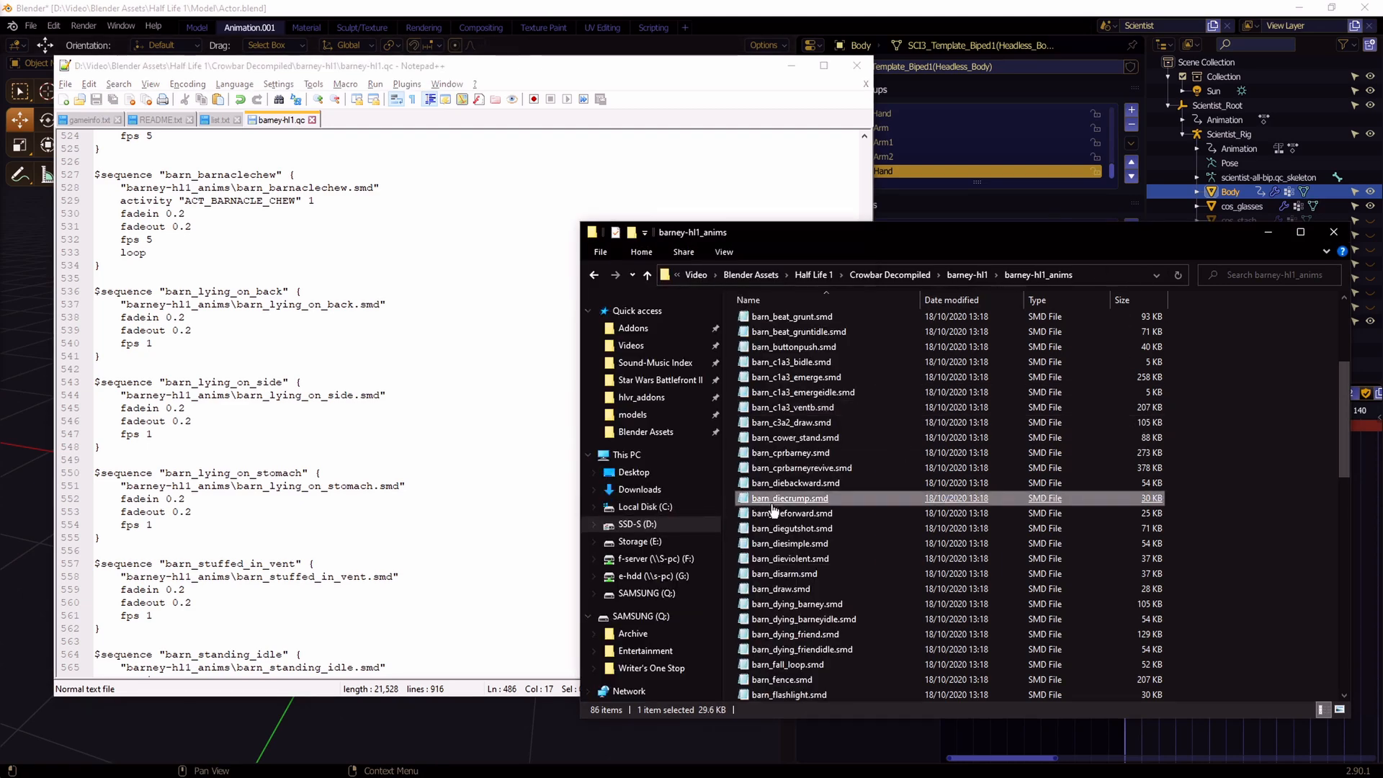
mouse_move(775, 507)
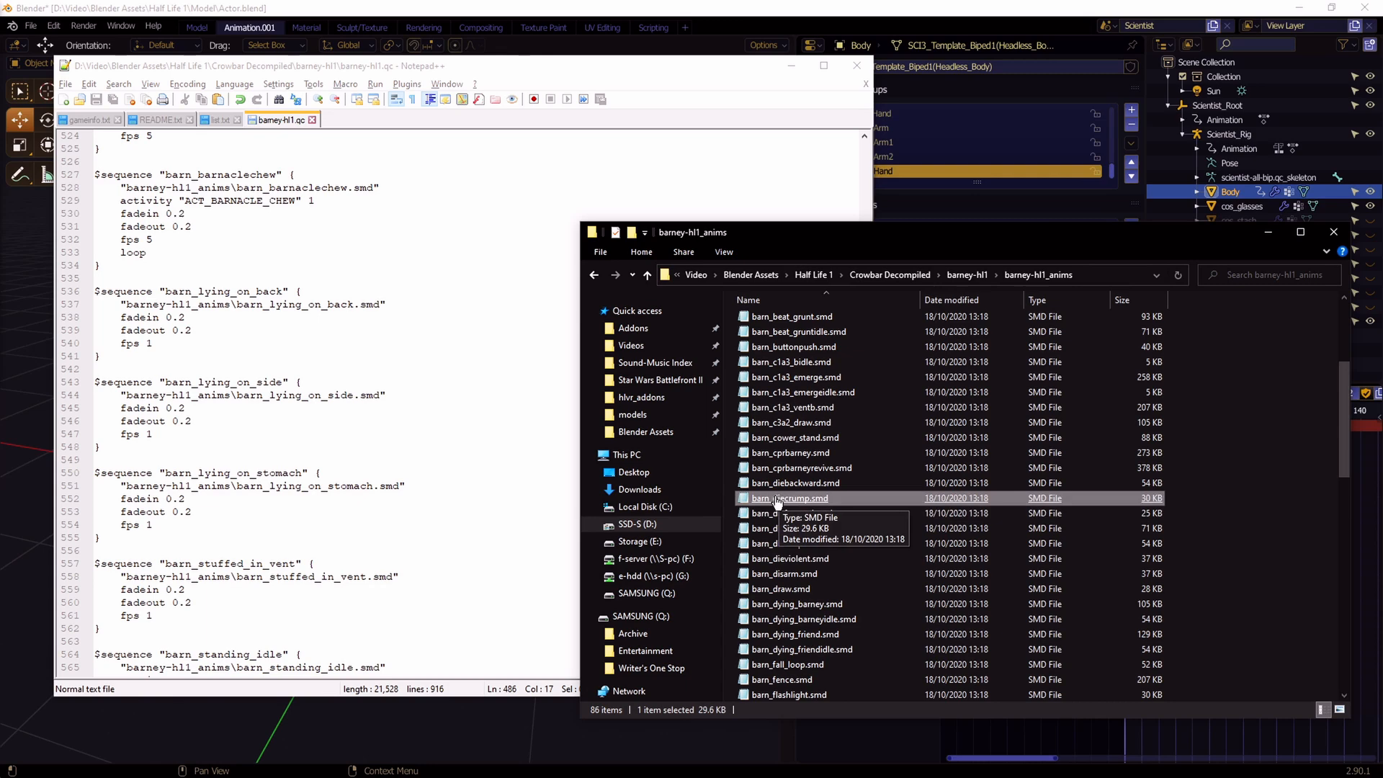
Check the barn_lying_on_side sequence in the QC and switch to the SFM shot with barney_hl1
left_click(795, 376)
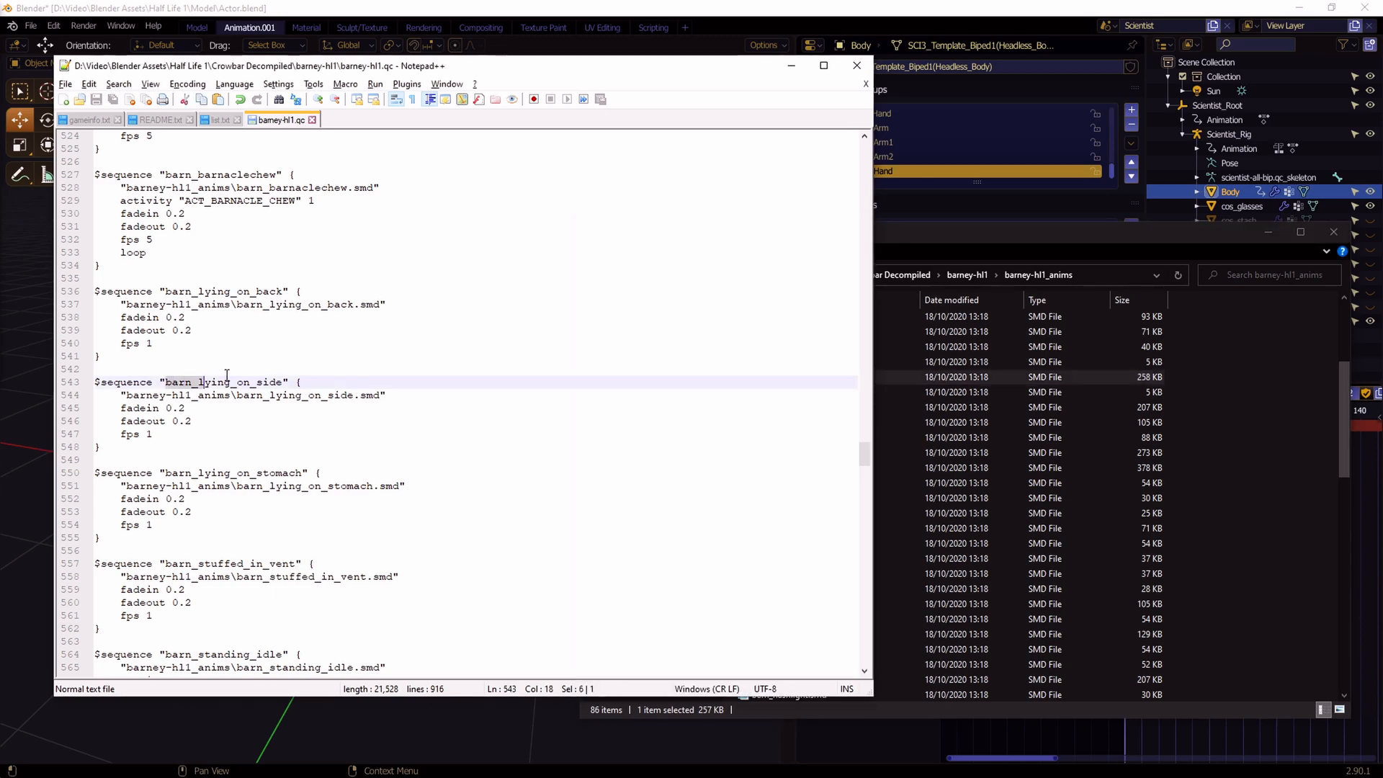
double_click(224, 380)
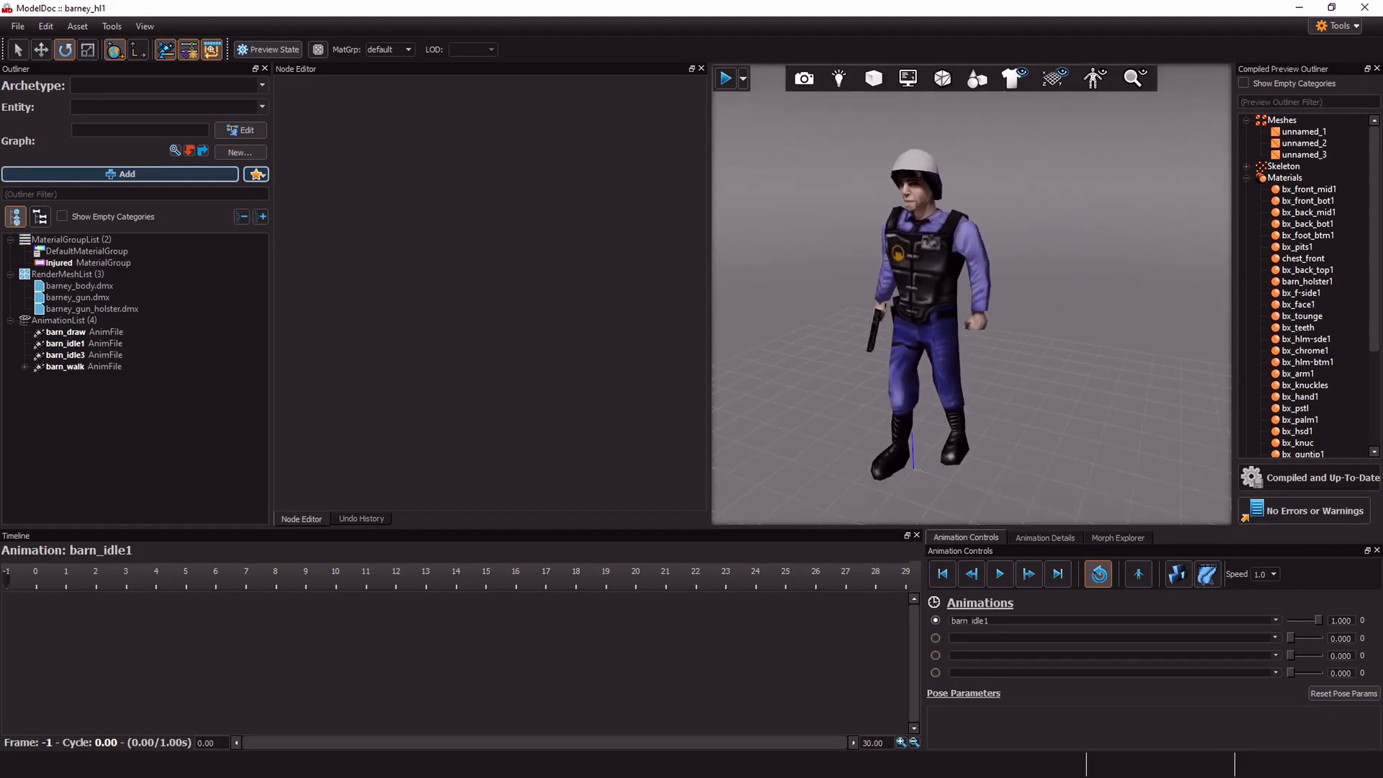
left_click(1334, 26)
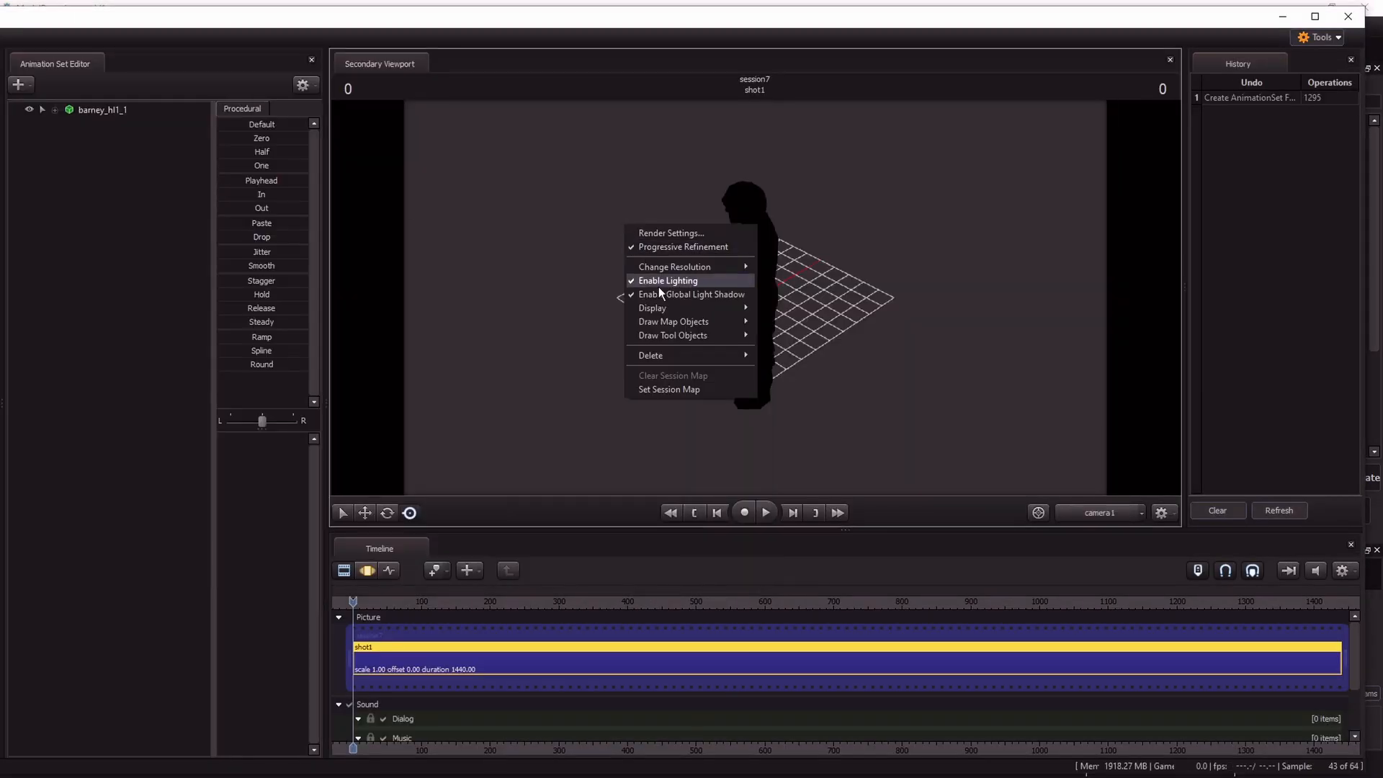
Light the viewport and apply a red Set Color Tint to the barney_hl1_1 animation set
left_click(667, 281)
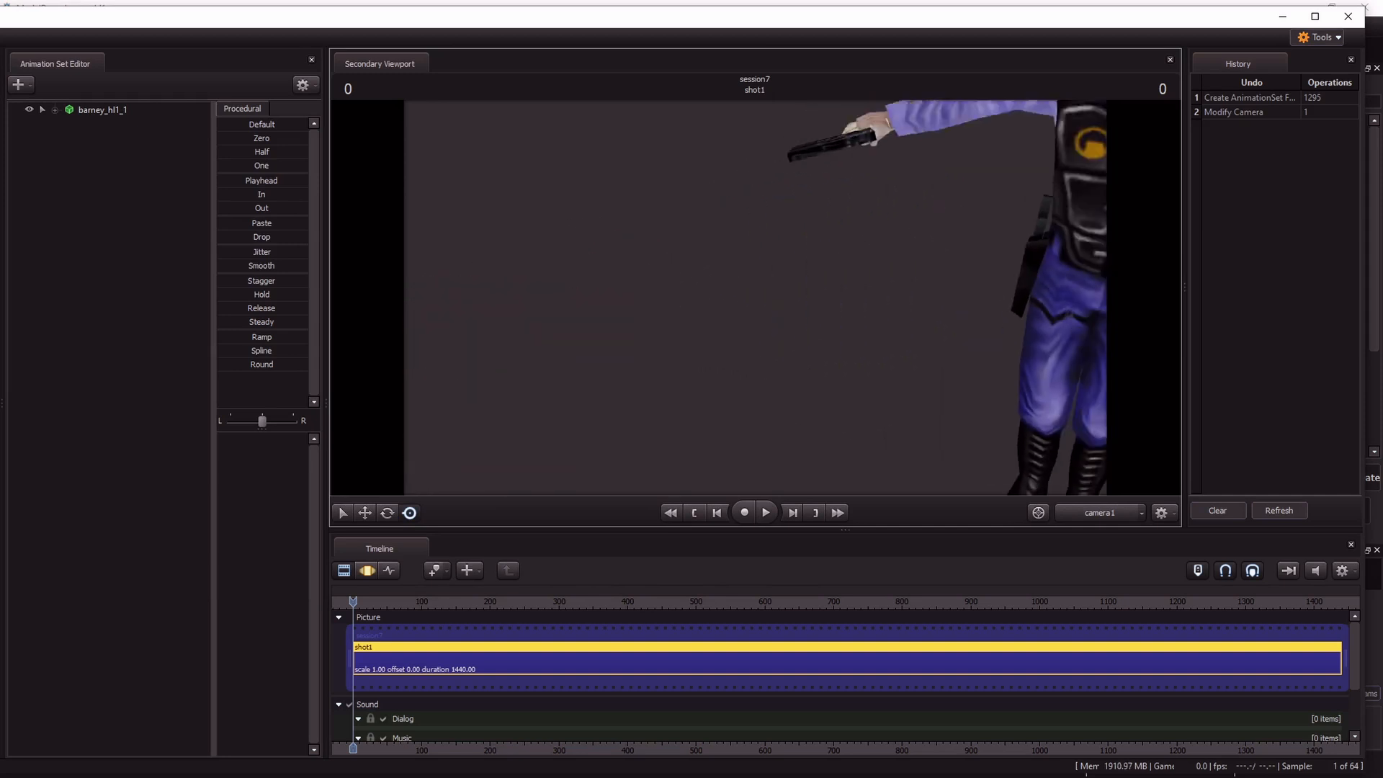
right_click(102, 110)
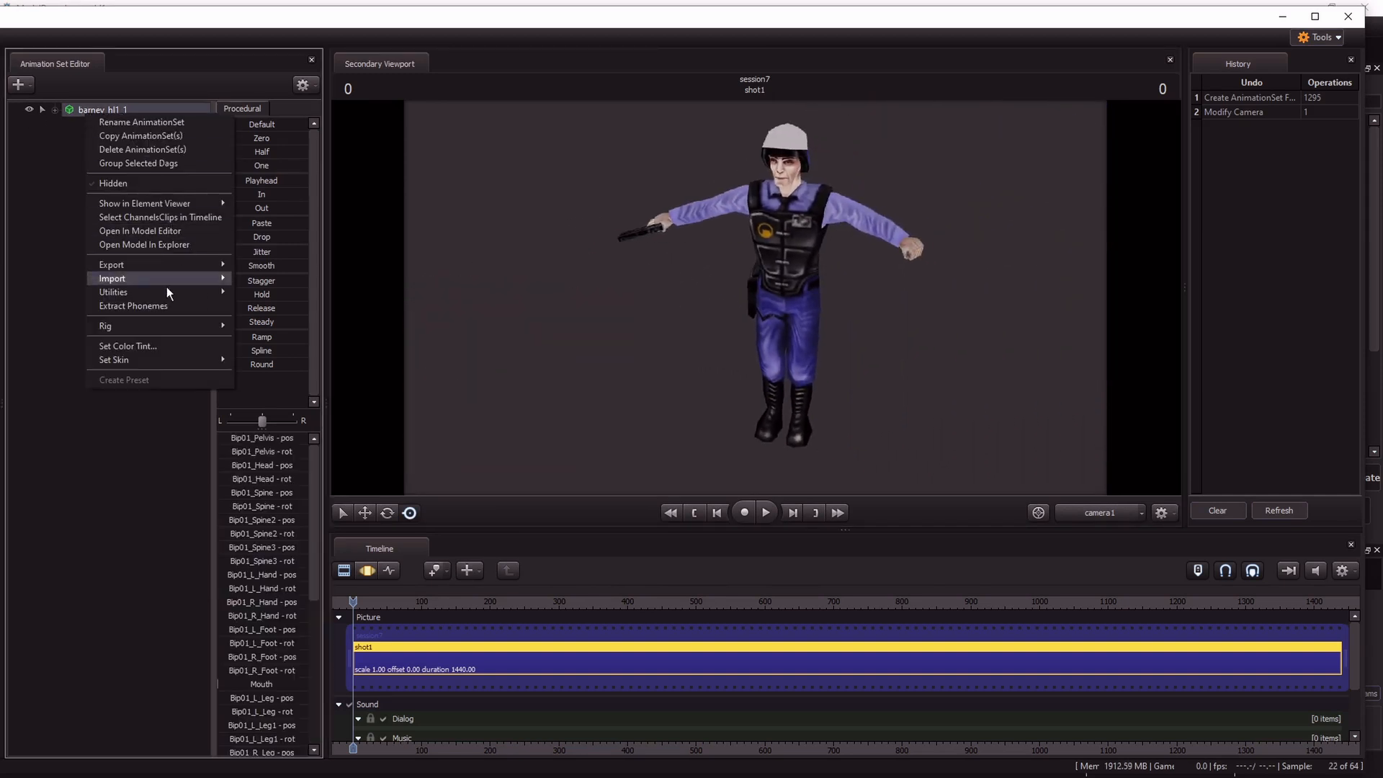
left_click(127, 346)
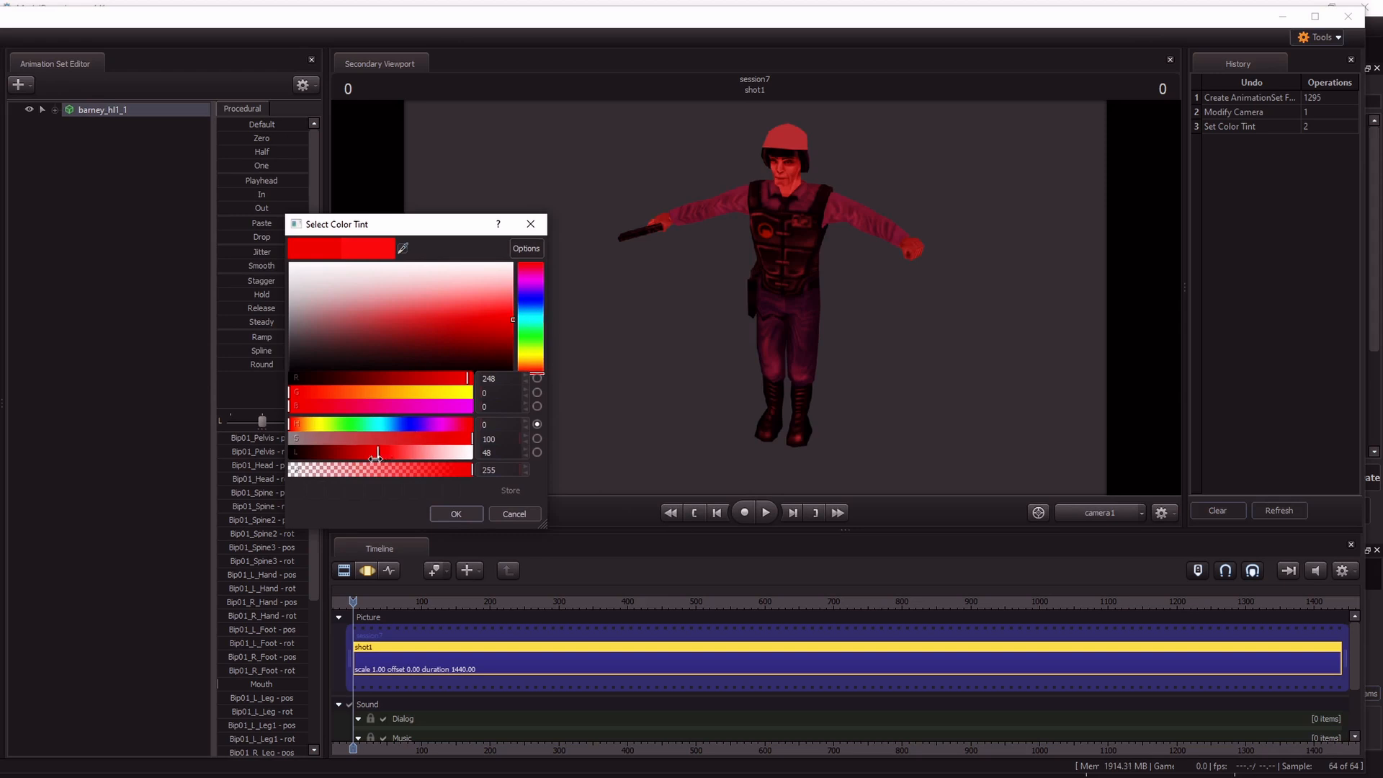
left_click(456, 513)
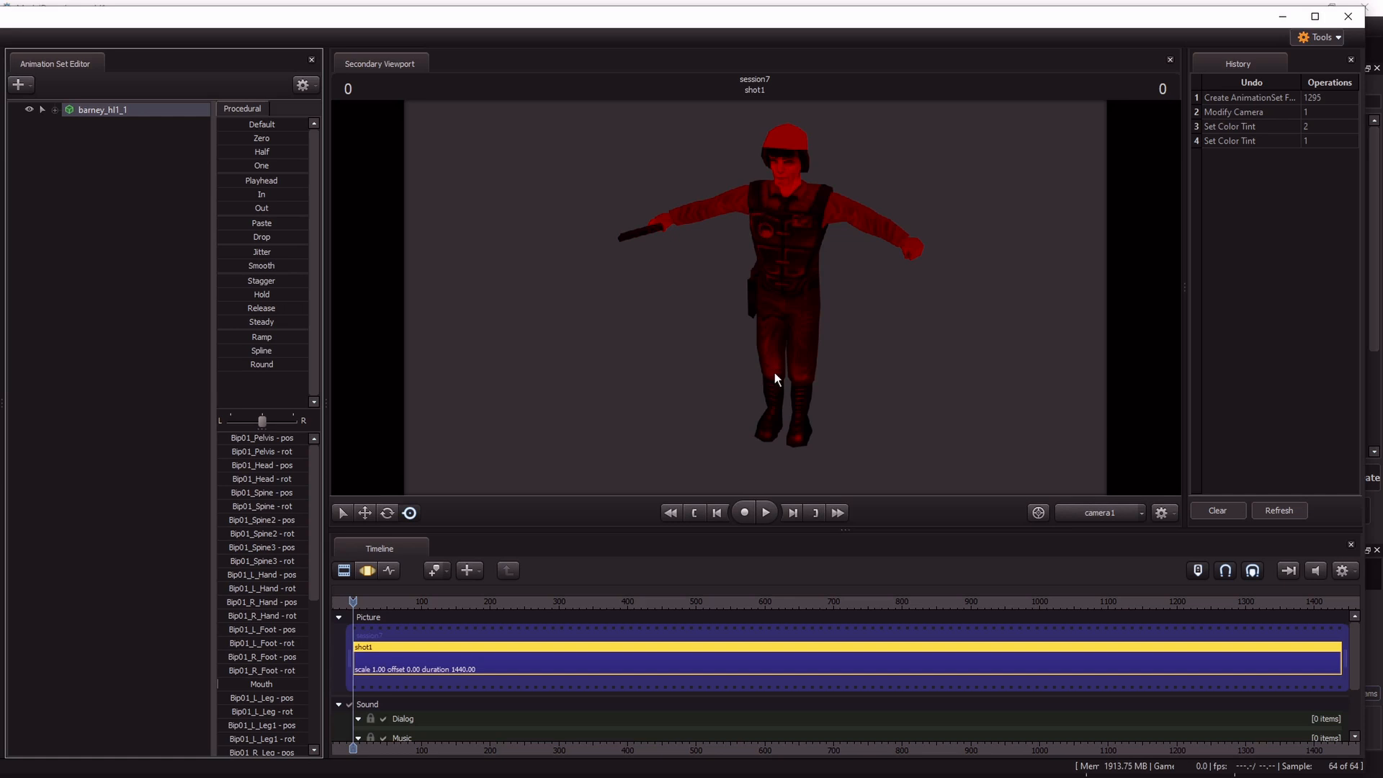
mouse_move(899, 127)
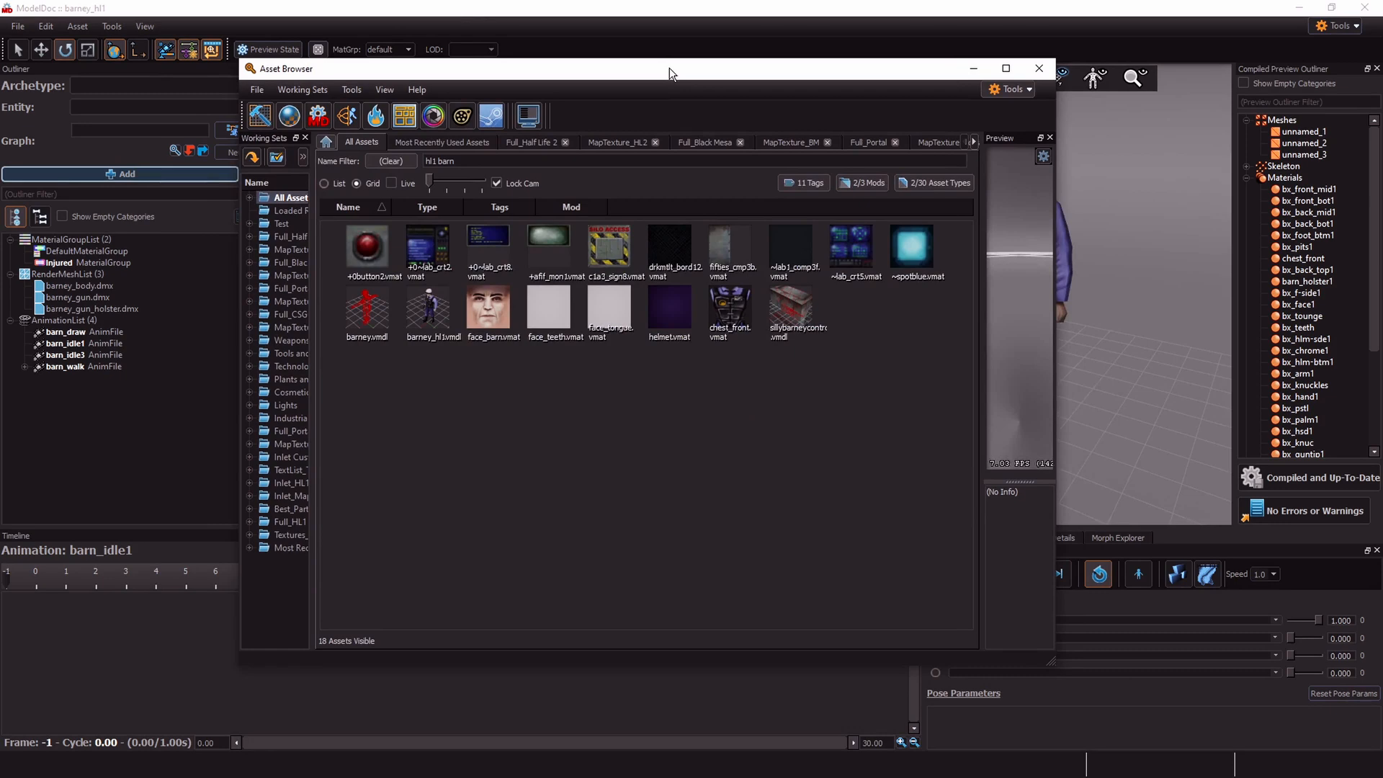
mouse_move(428, 308)
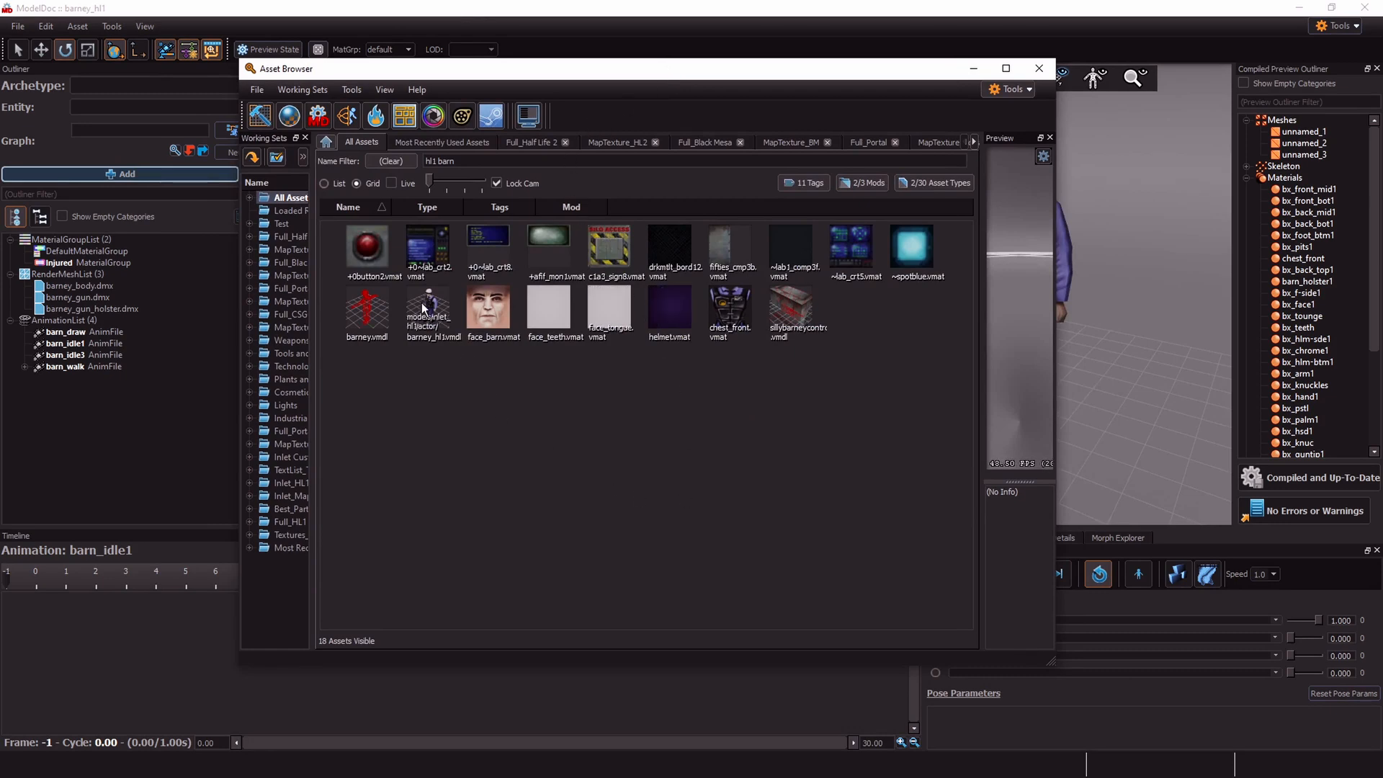
Open barney_hl1.vmdl's 27 related material files in the Material Editor, confirming Yes
right_click(431, 312)
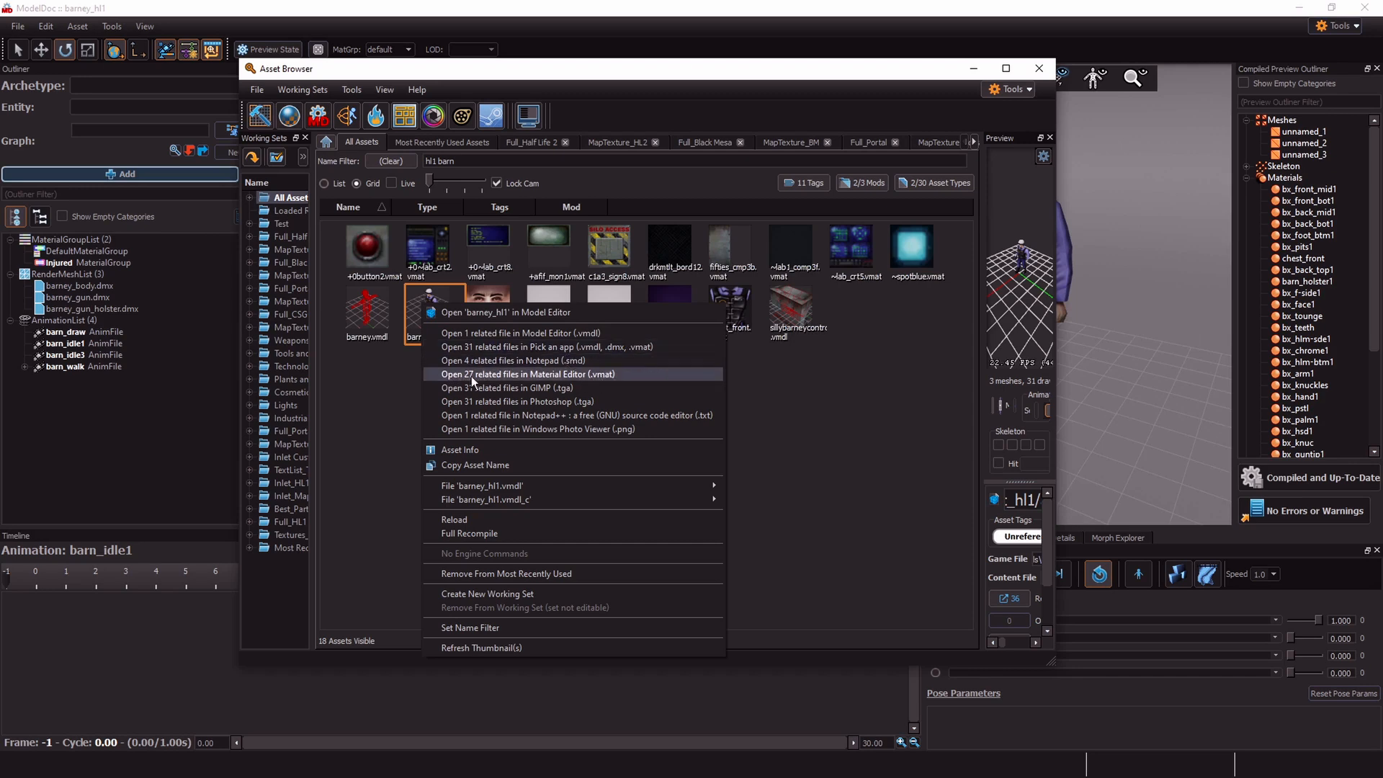
left_click(531, 375)
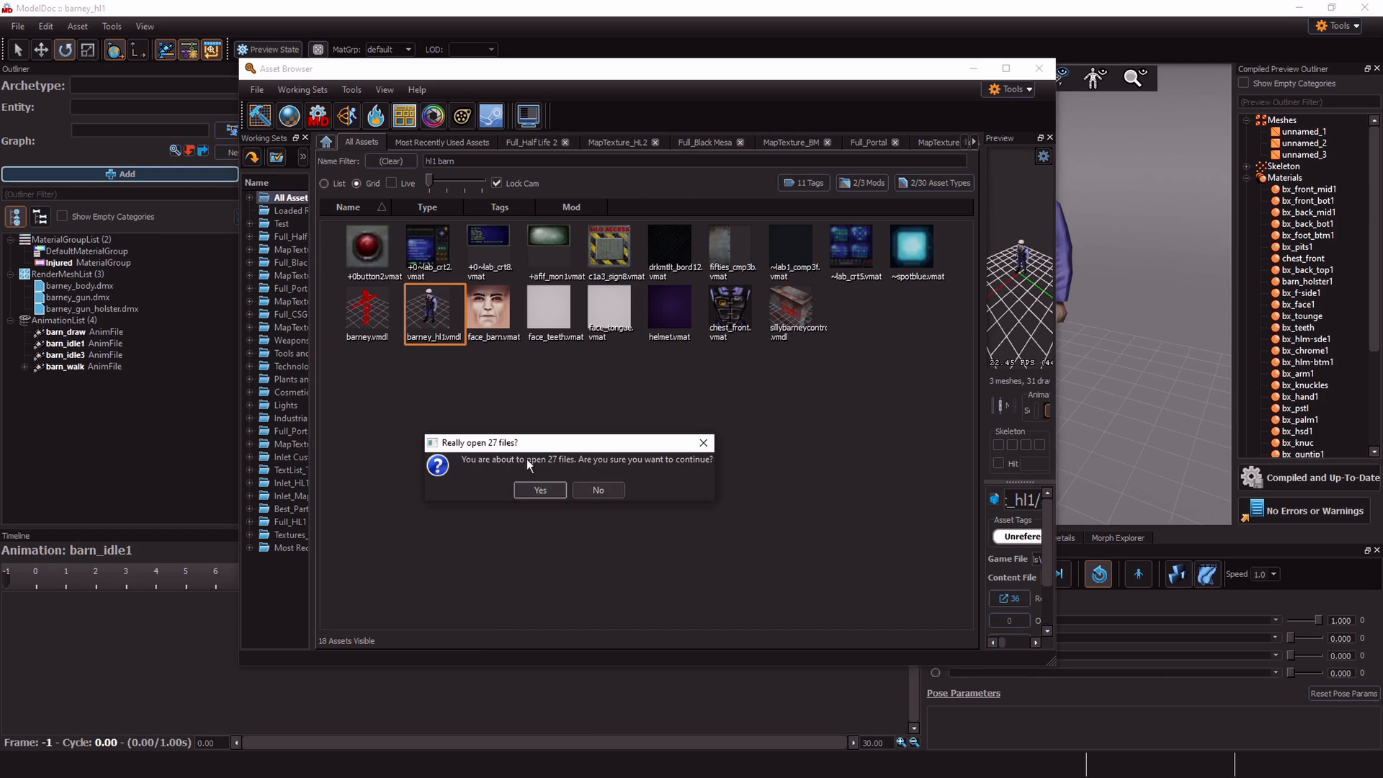
left_click(538, 490)
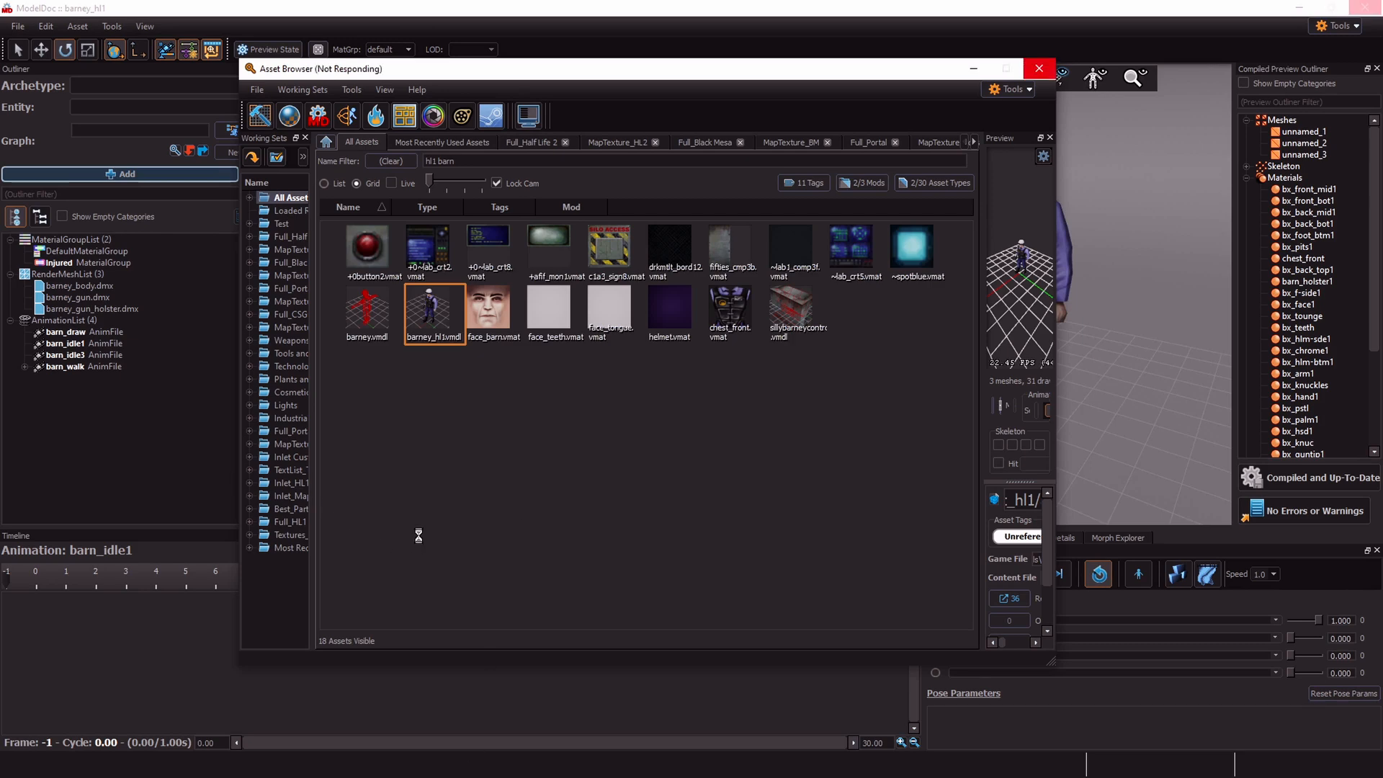
mouse_move(443, 486)
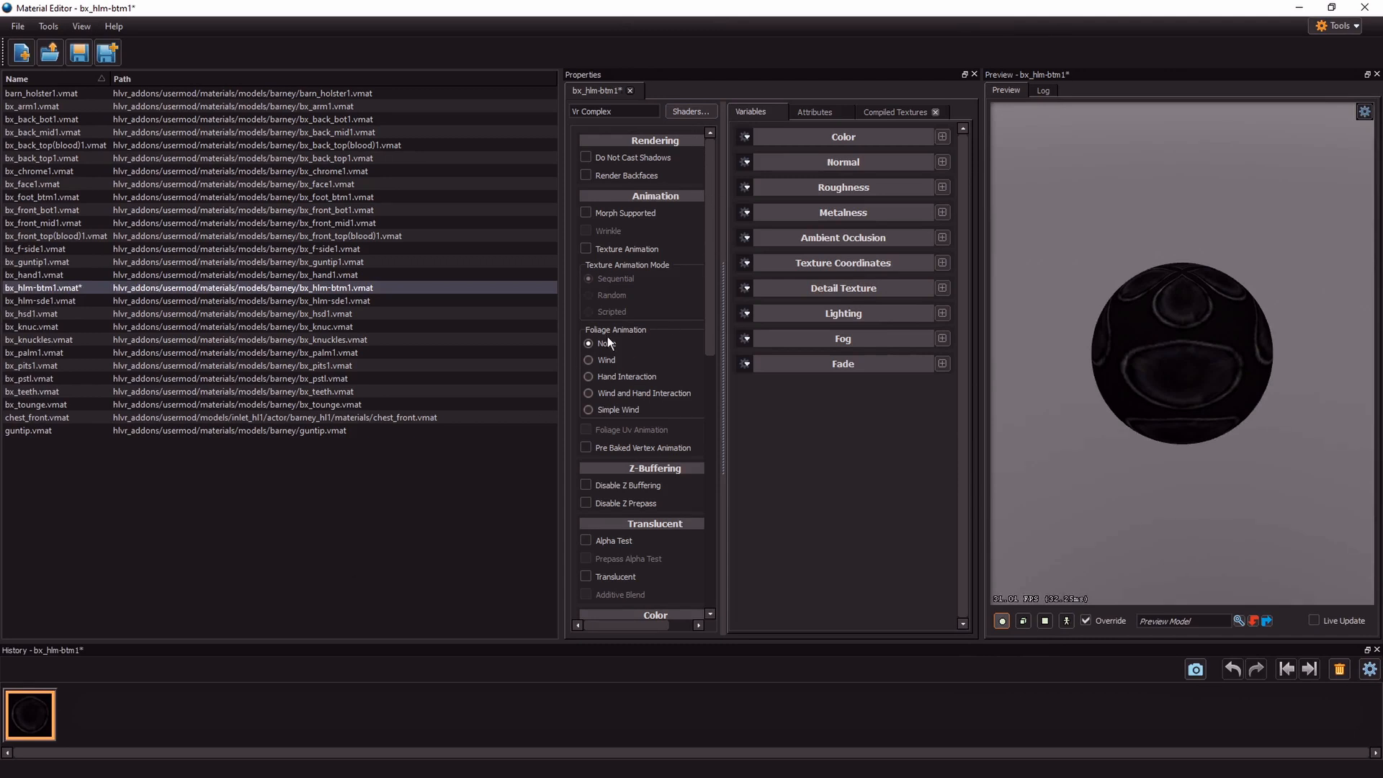
Enable Tint Mask on bx_hlm-btm1 and settle its strength at 0.432
scroll("down", 3)
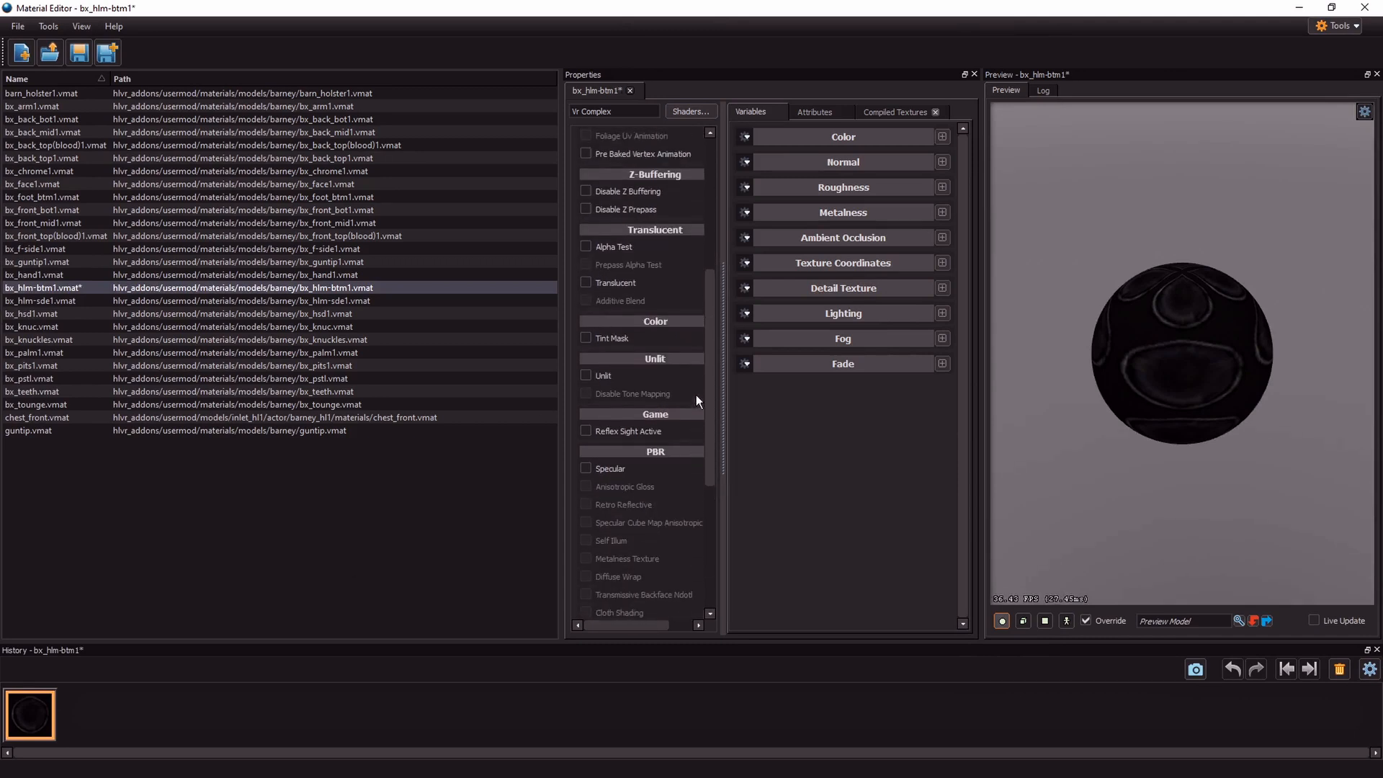
left_click(586, 338)
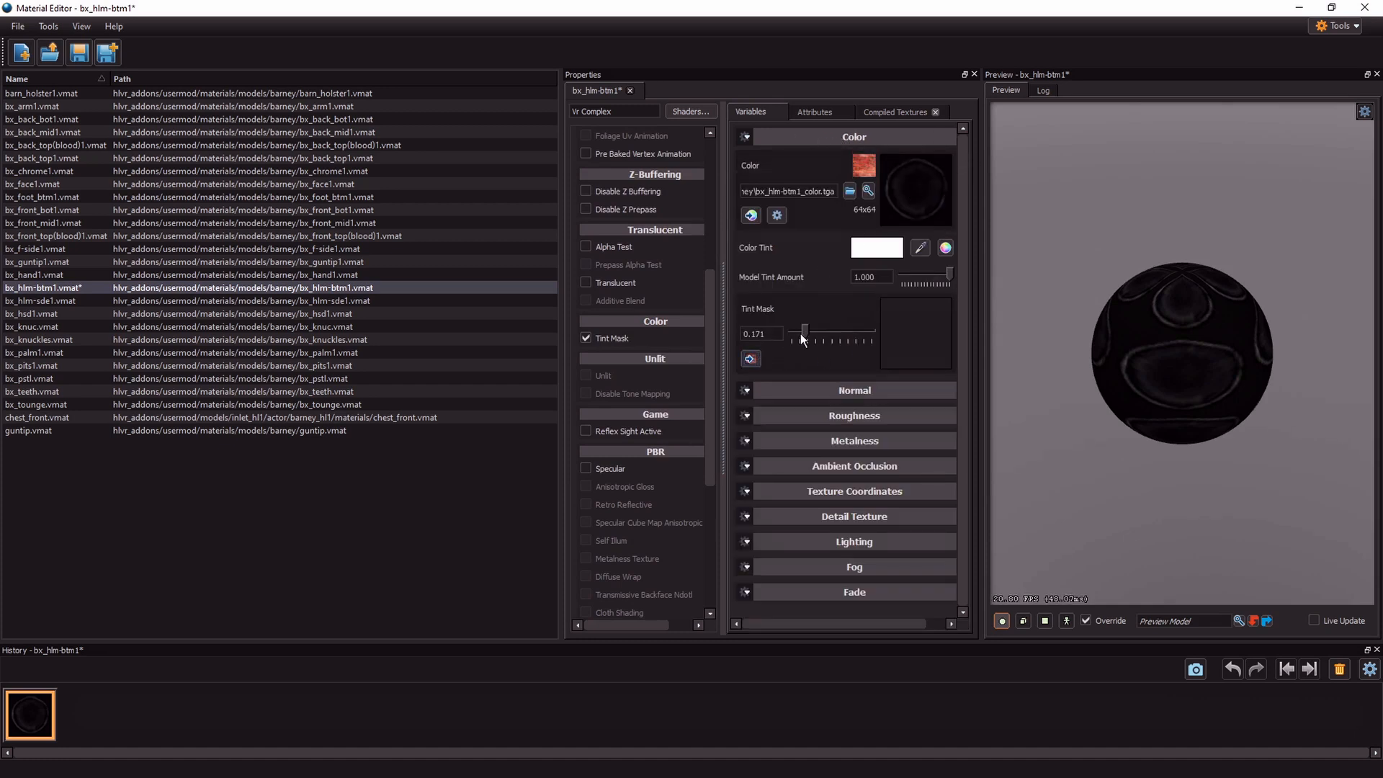
left_click_drag(802, 333, 785, 332)
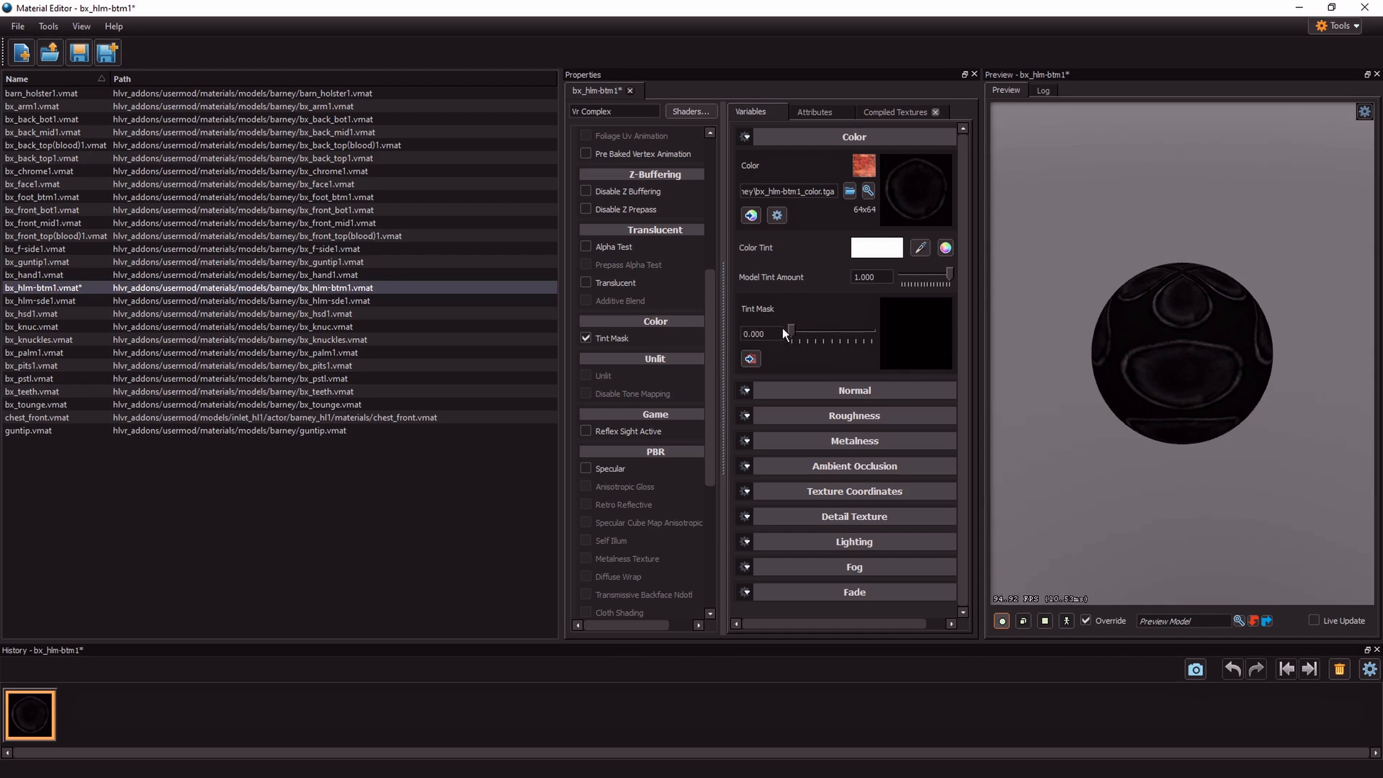
left_click_drag(785, 331, 800, 331)
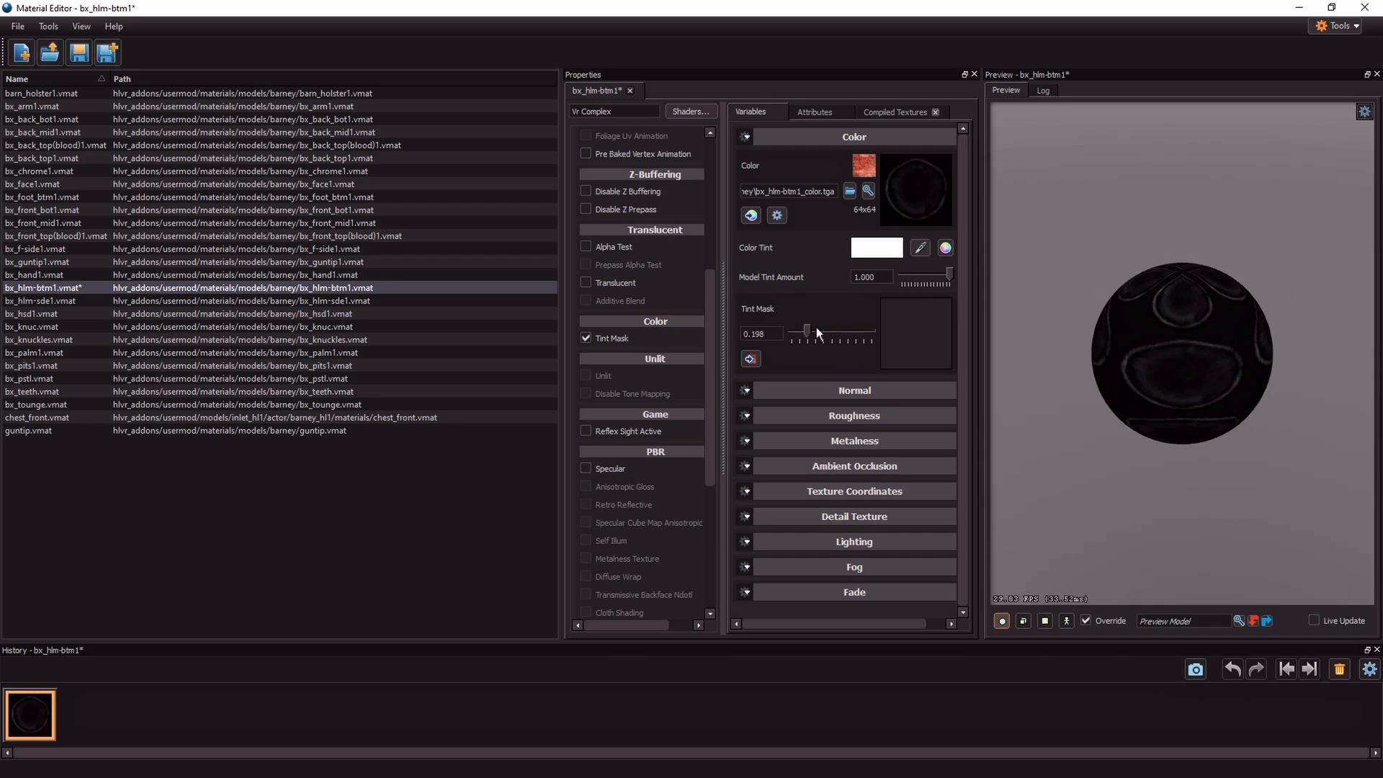
left_click_drag(801, 332, 873, 333)
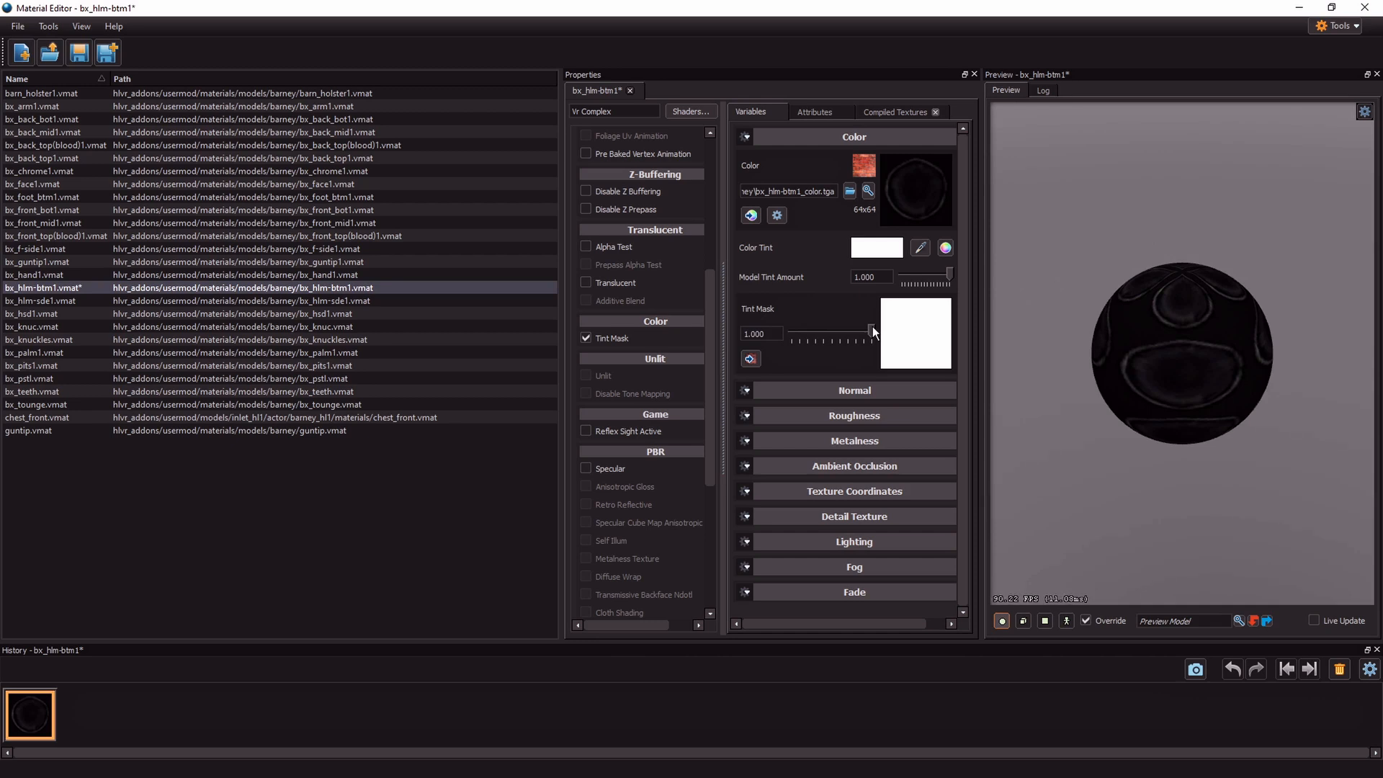
left_click_drag(873, 333, 791, 336)
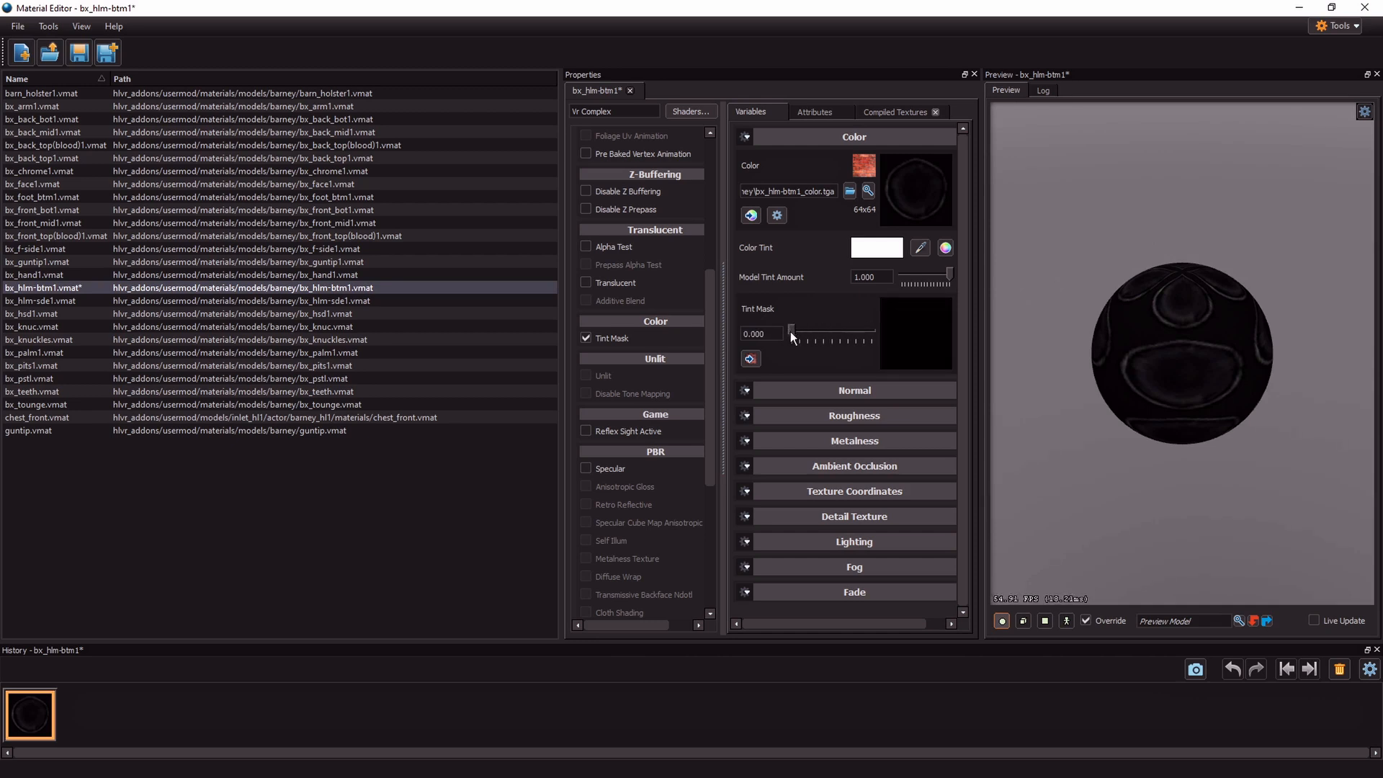
left_click_drag(790, 332, 843, 331)
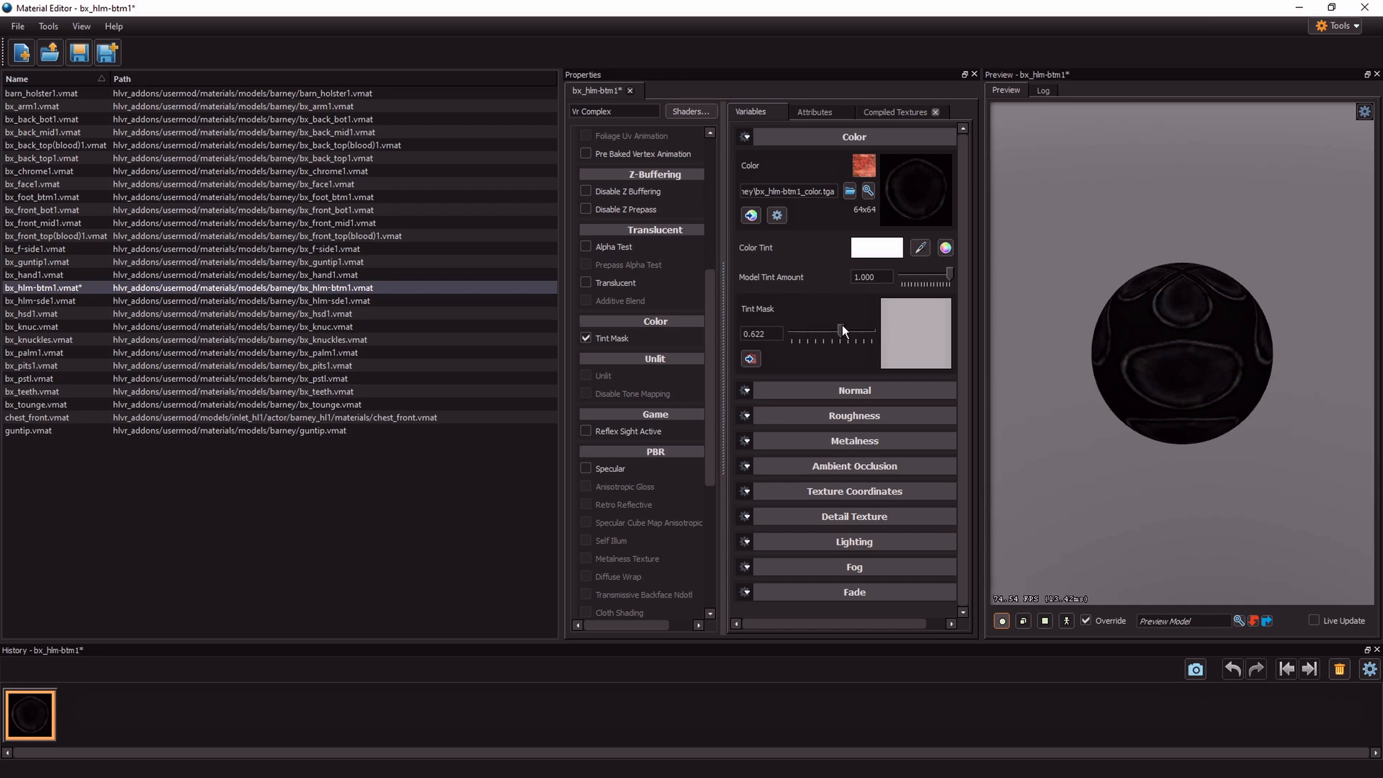
left_click_drag(839, 331, 826, 331)
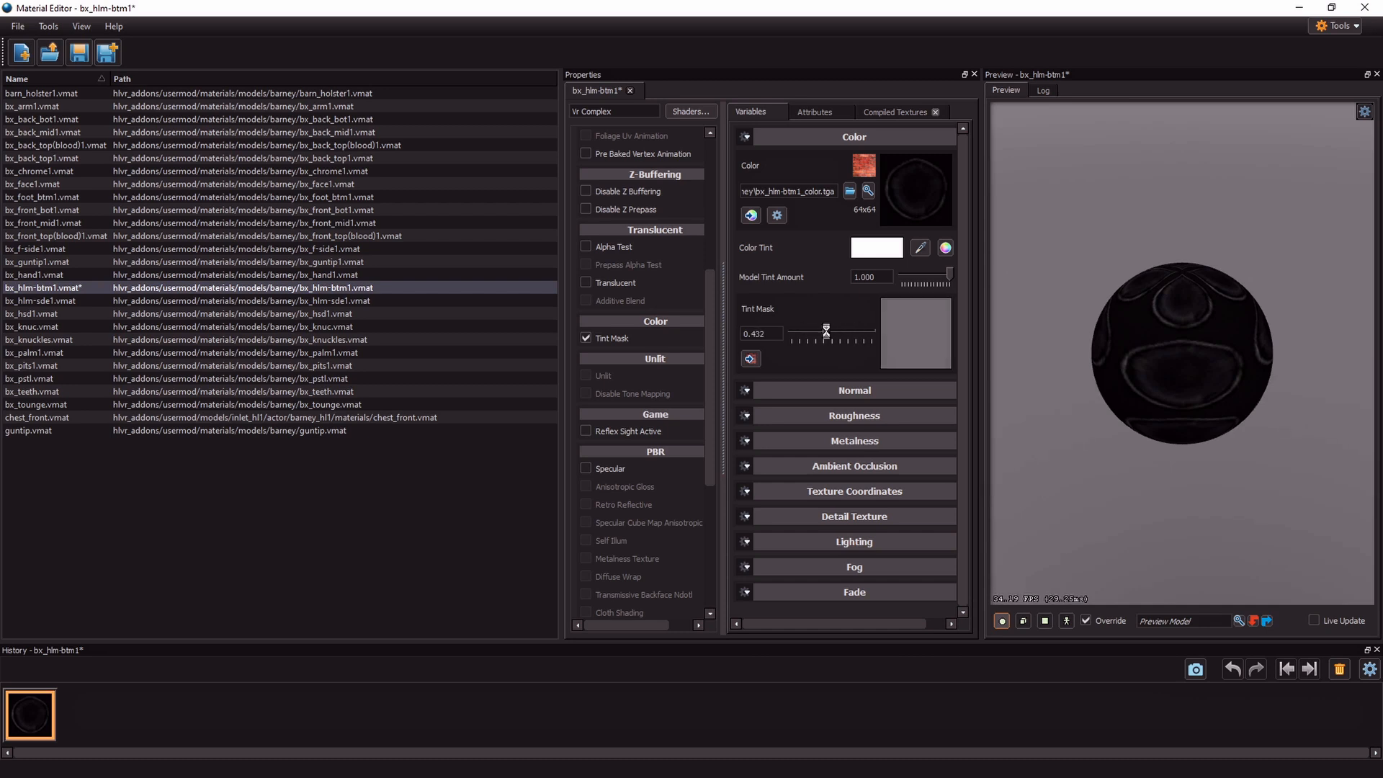
mouse_move(1161, 306)
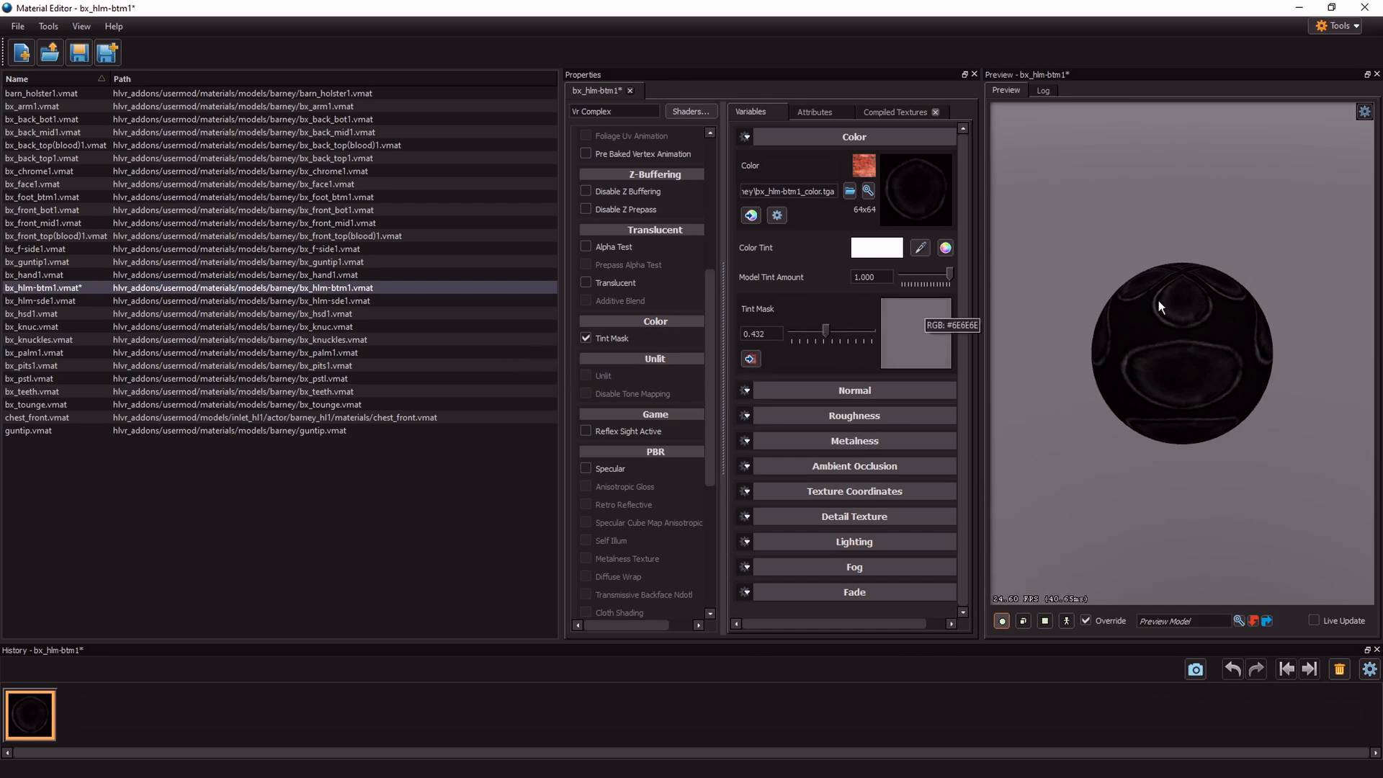
Switch the material preview between a flat plane and another shape
left_click(1043, 621)
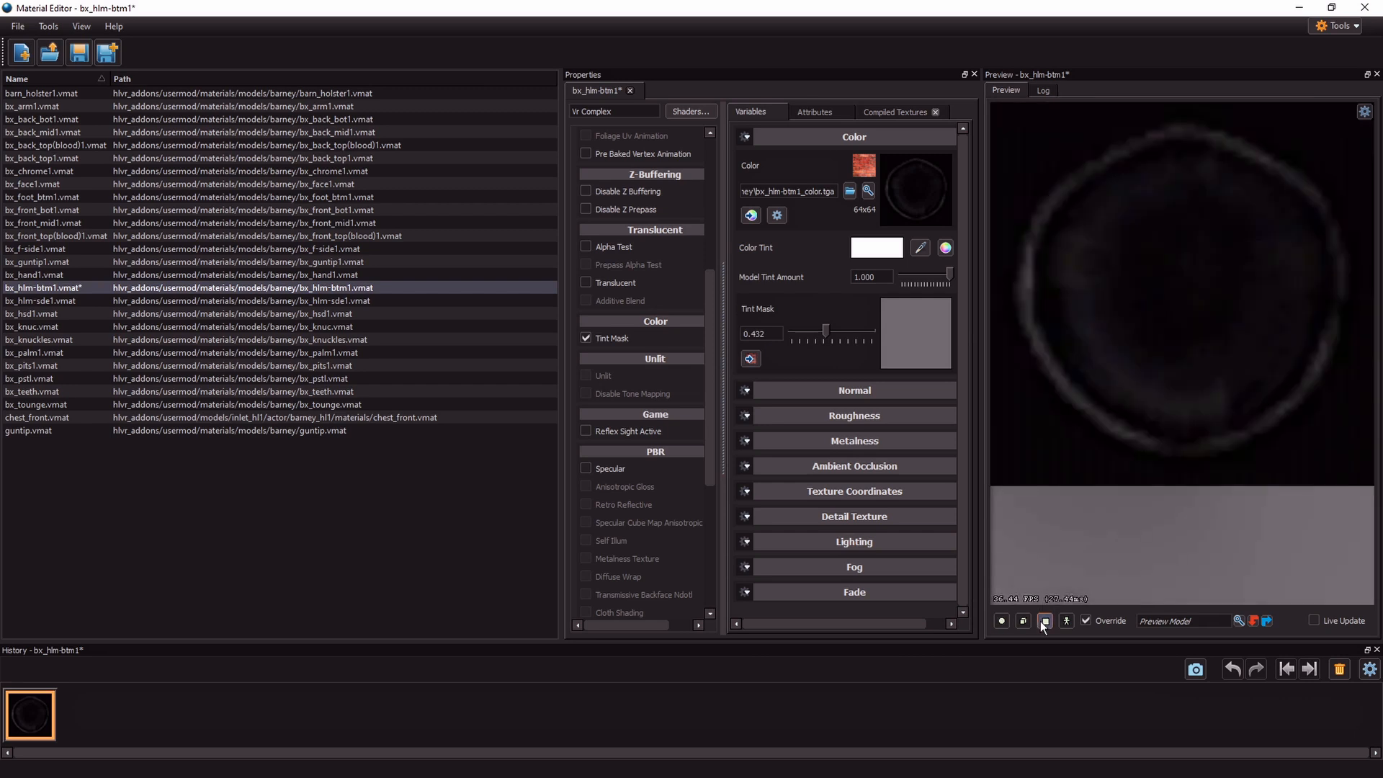
left_click(1023, 620)
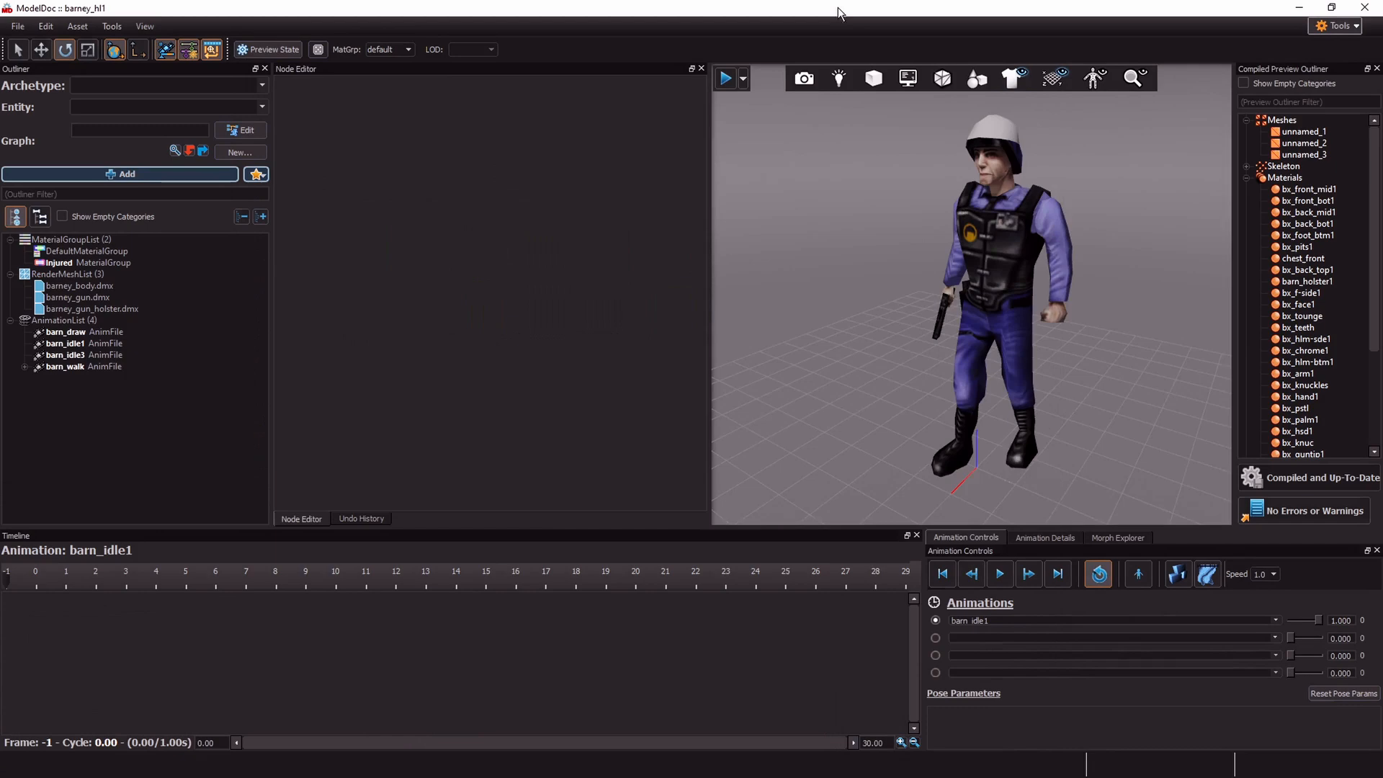
mouse_move(1012, 214)
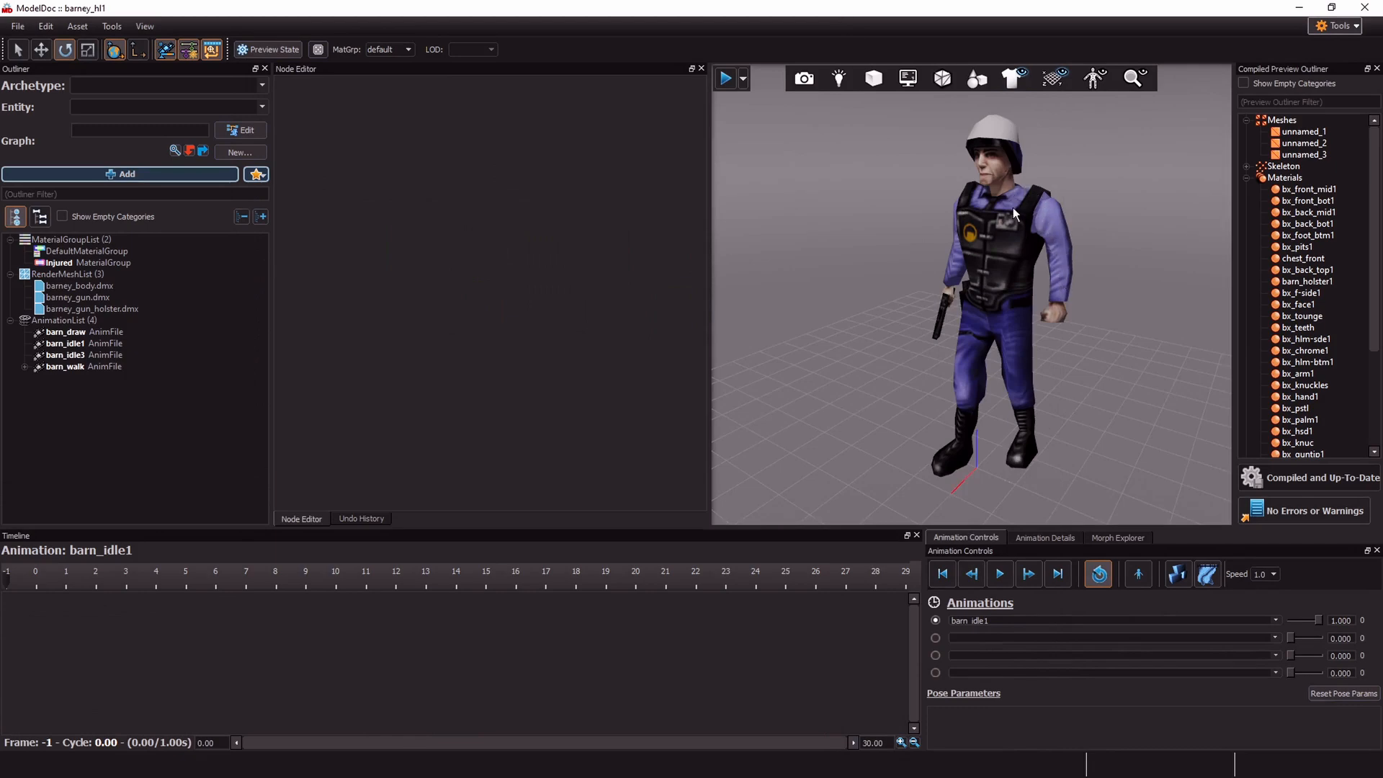
mouse_move(77, 449)
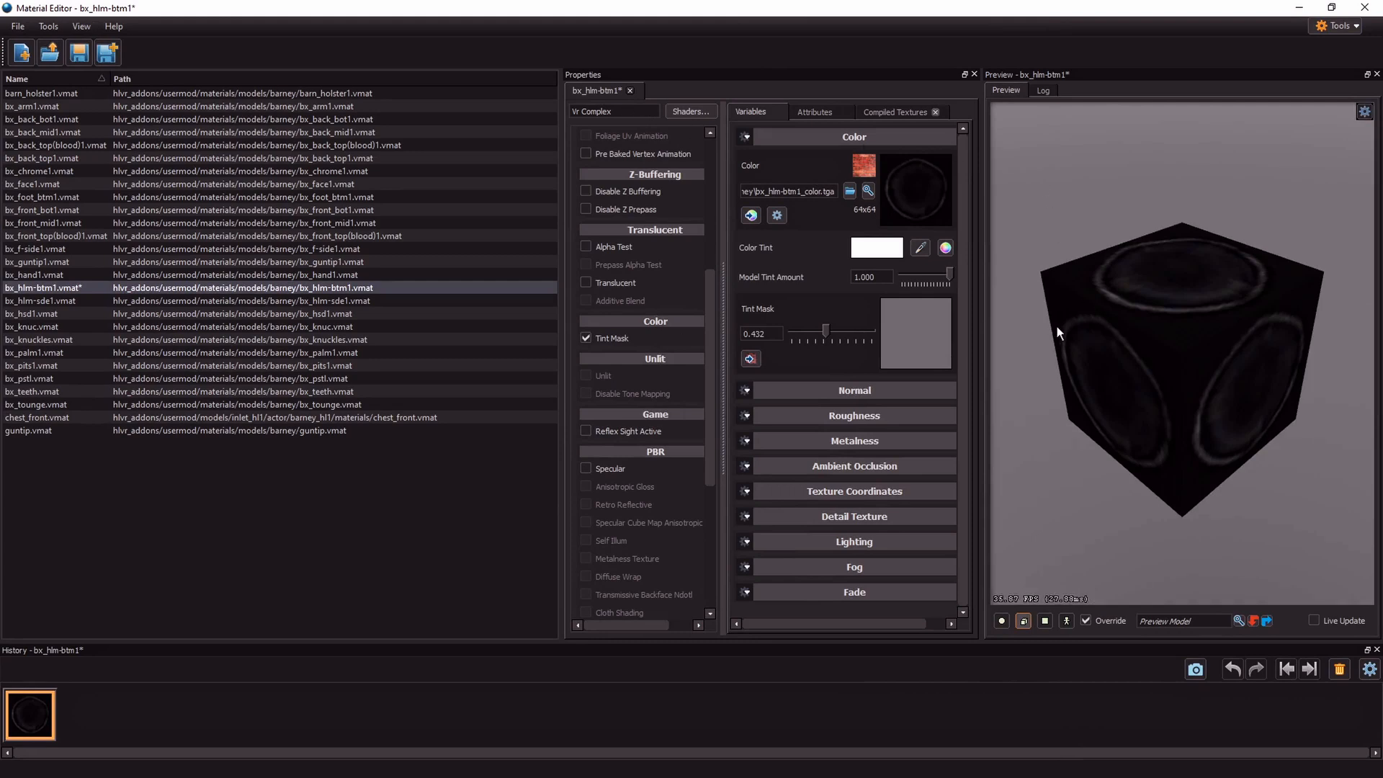
mouse_move(1180, 297)
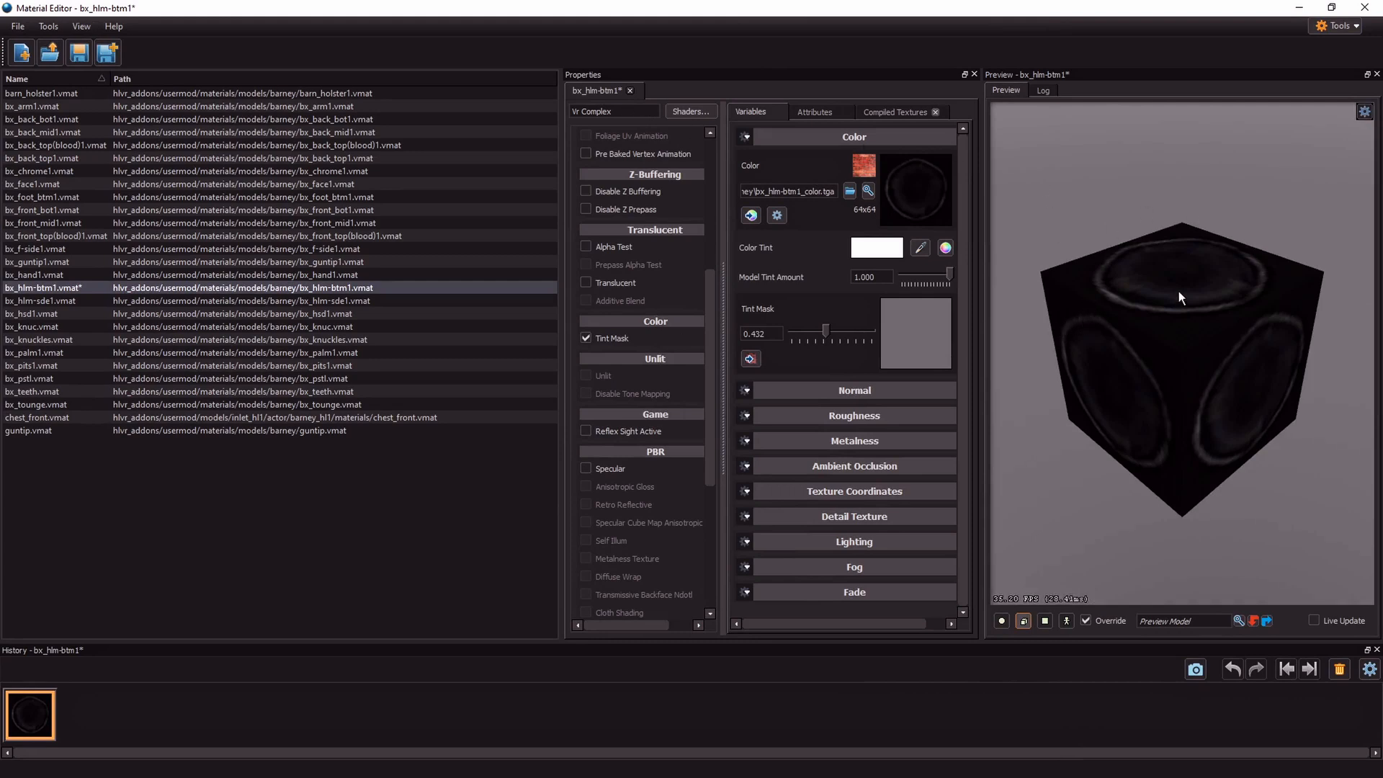
mouse_move(1125, 276)
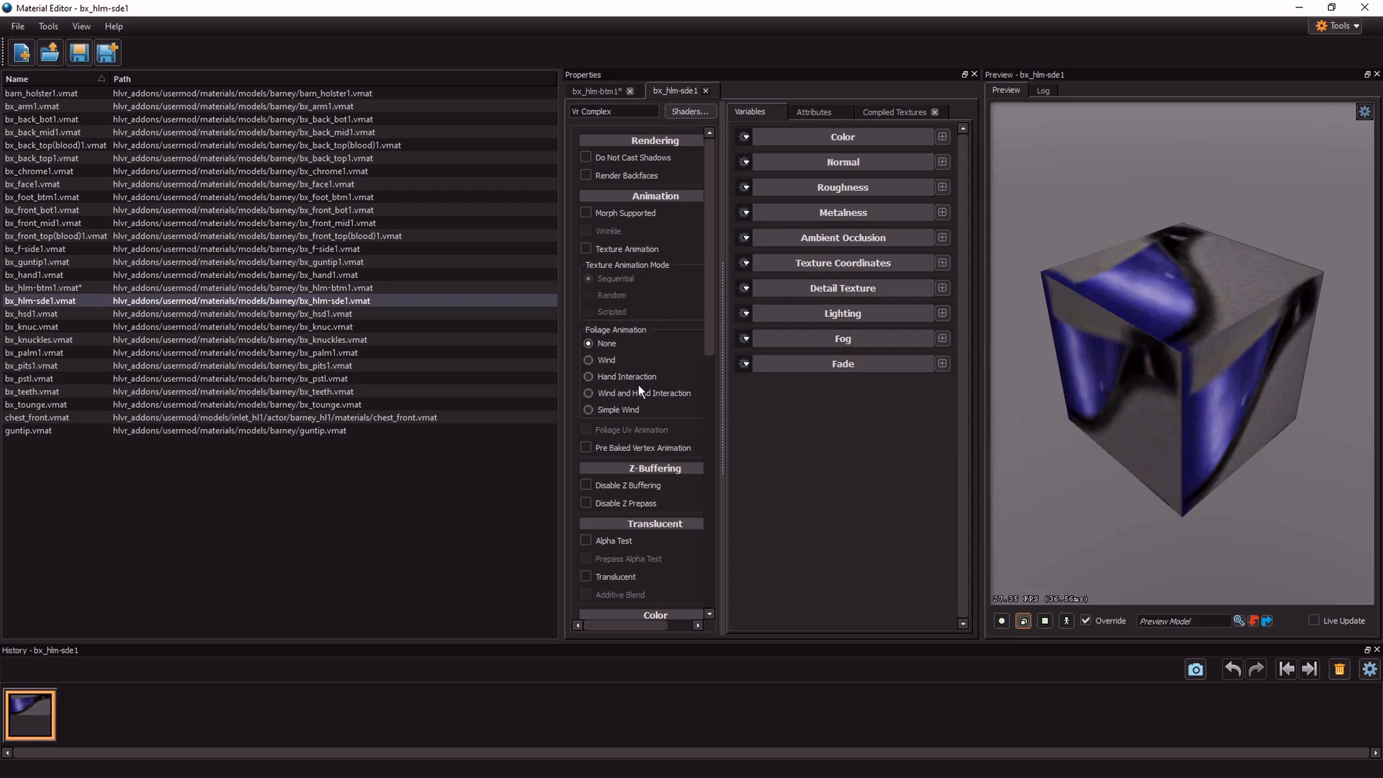
Enable Tint Mask on bx_hlm-sde1.vmat and expand its Color group
scroll("down", 3)
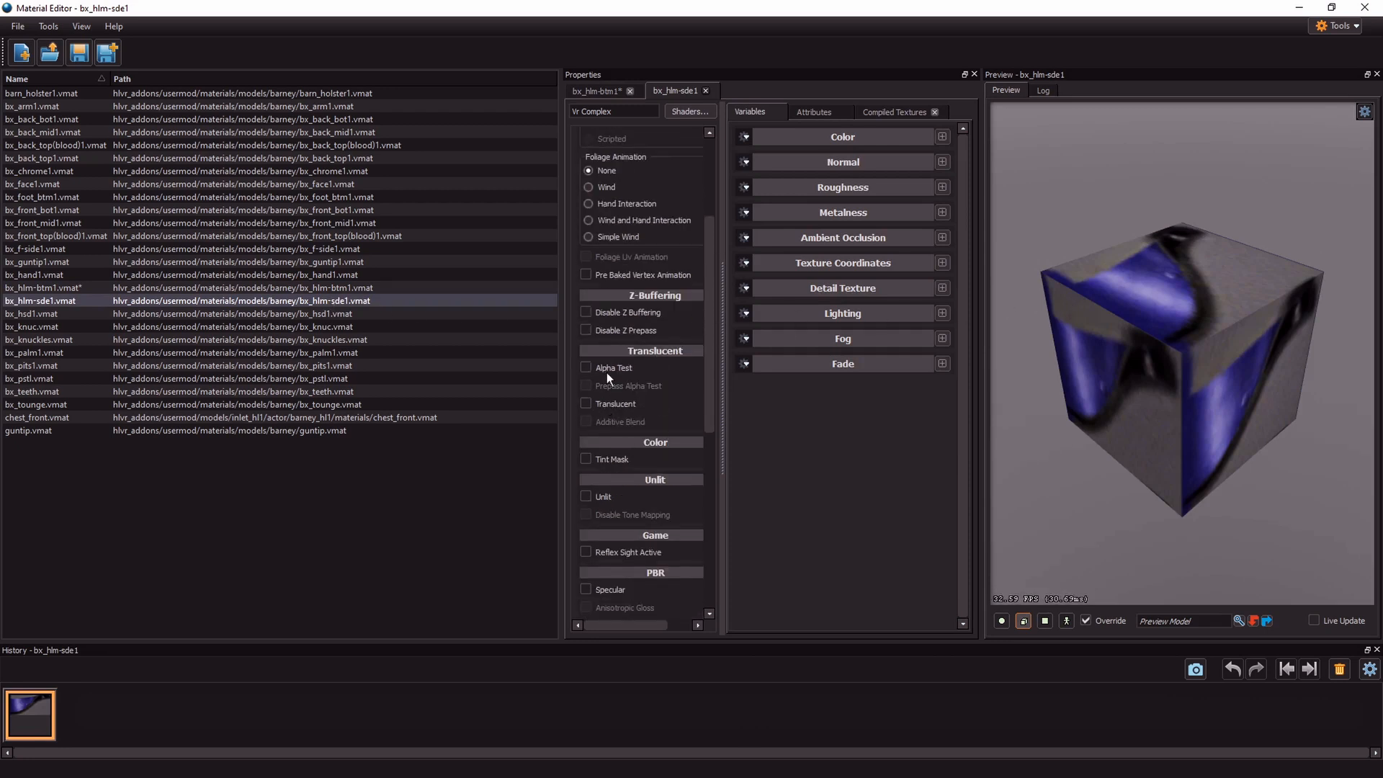
left_click(585, 458)
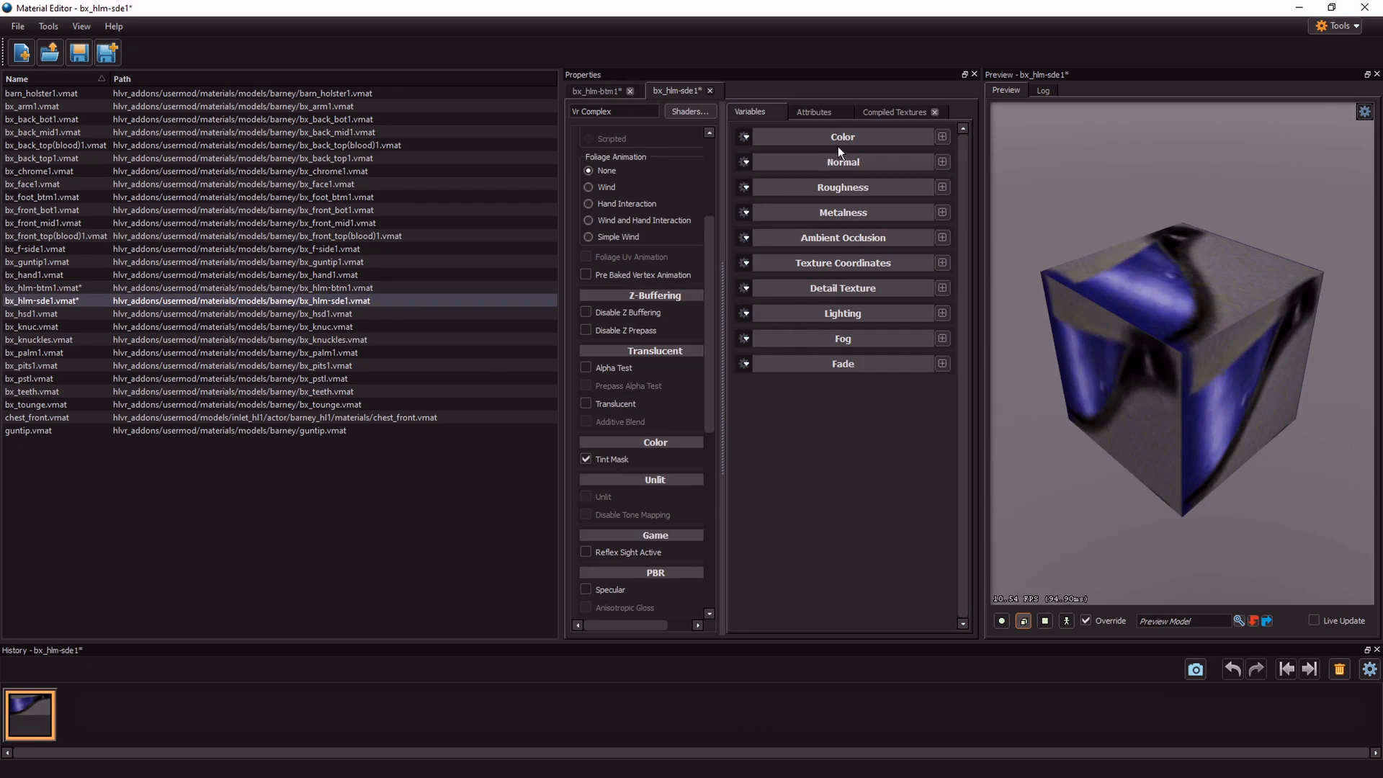
left_click(843, 137)
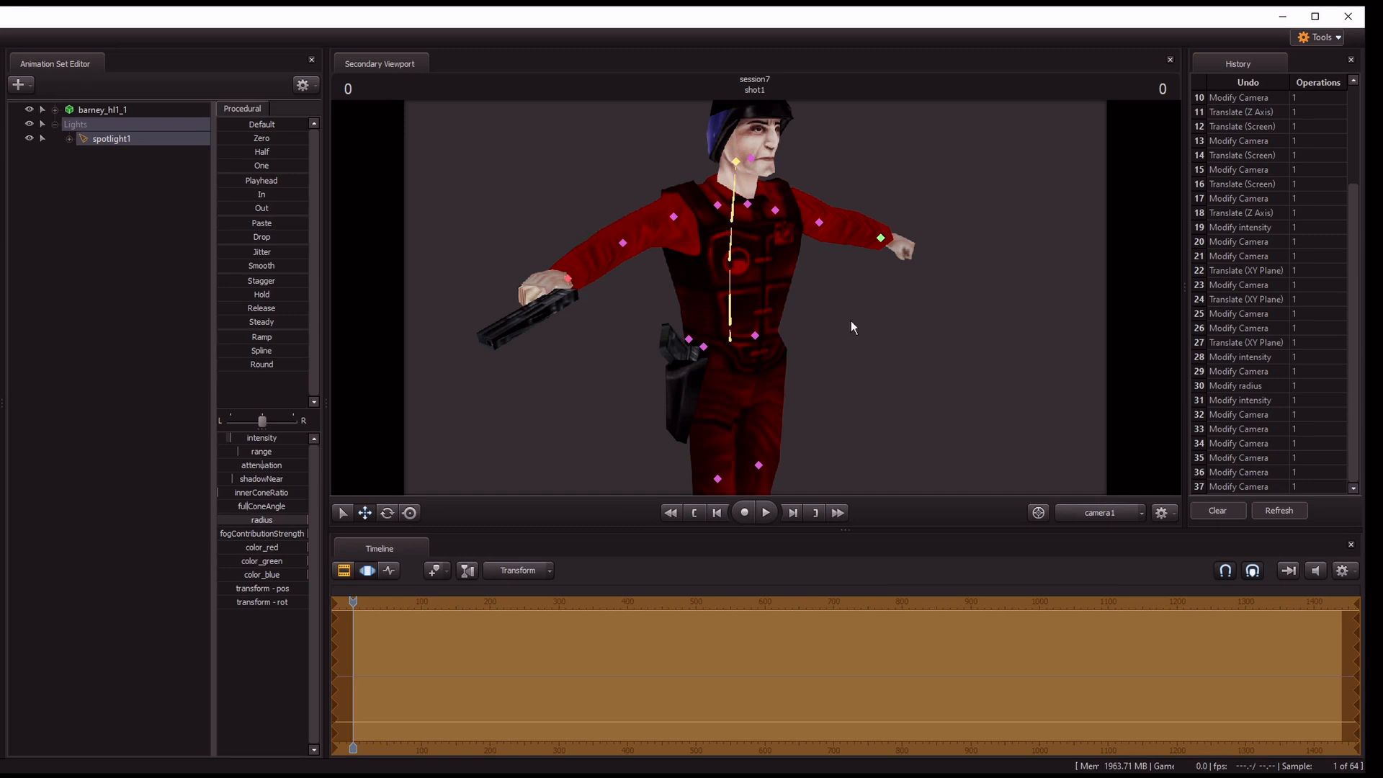
mouse_move(791, 223)
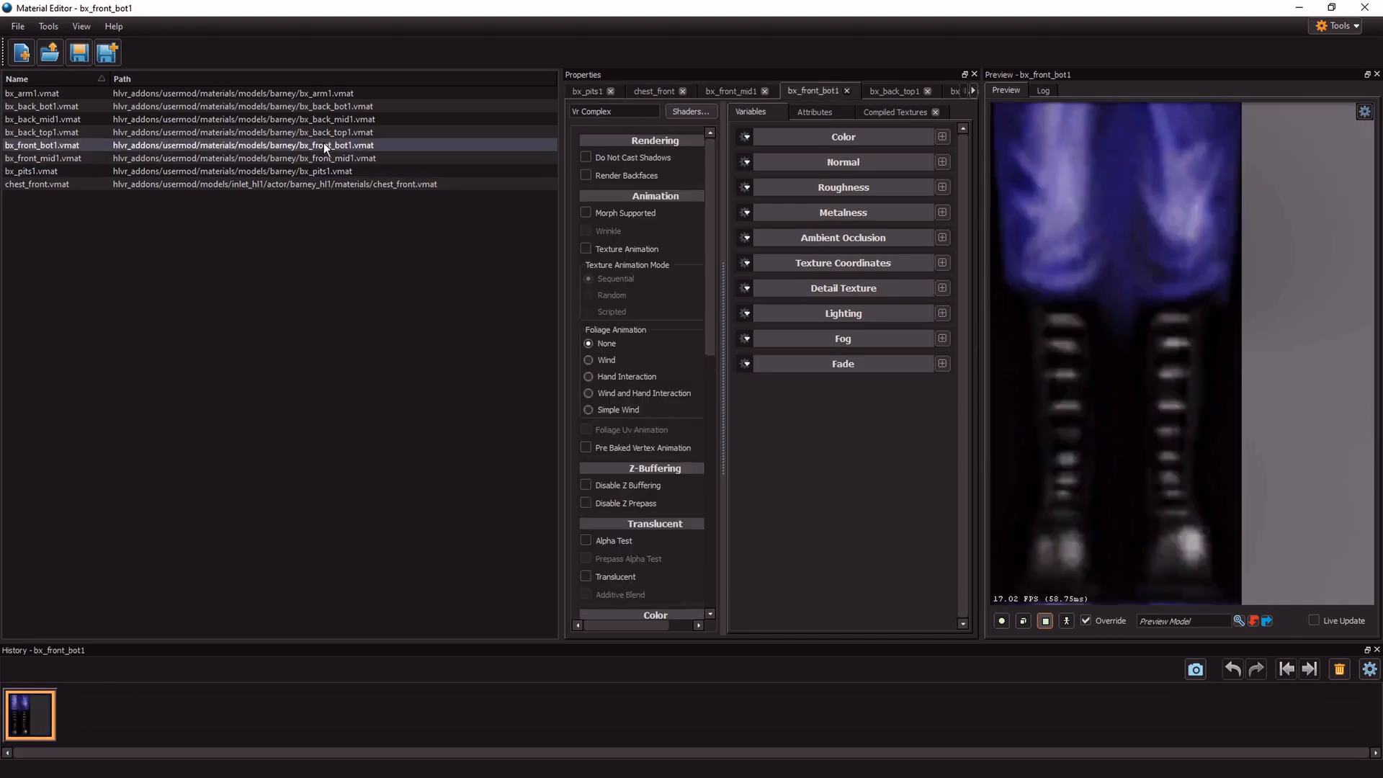
Browse bx_arm1 and bx_back_bot1, then bring up file options for bx_front_bot1.vmat
left_click(35, 92)
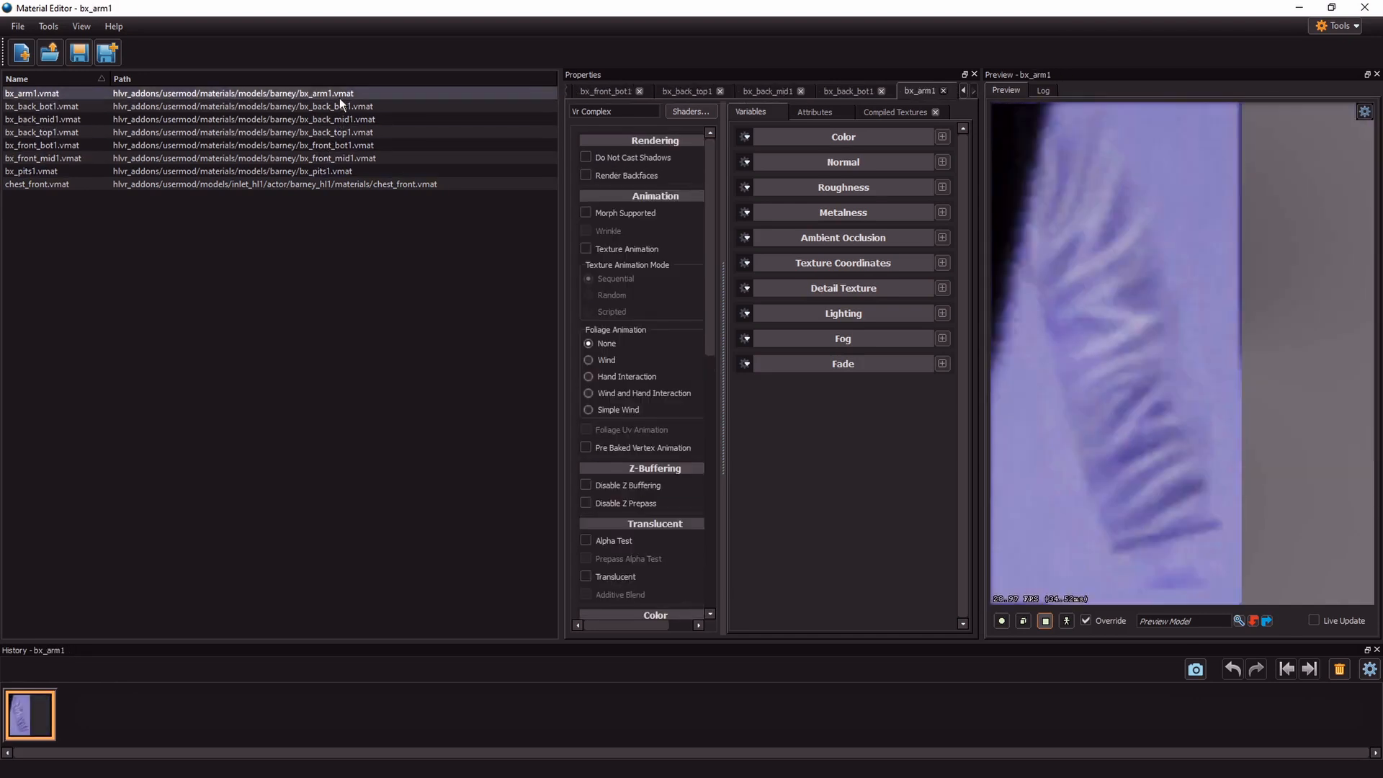
left_click(41, 105)
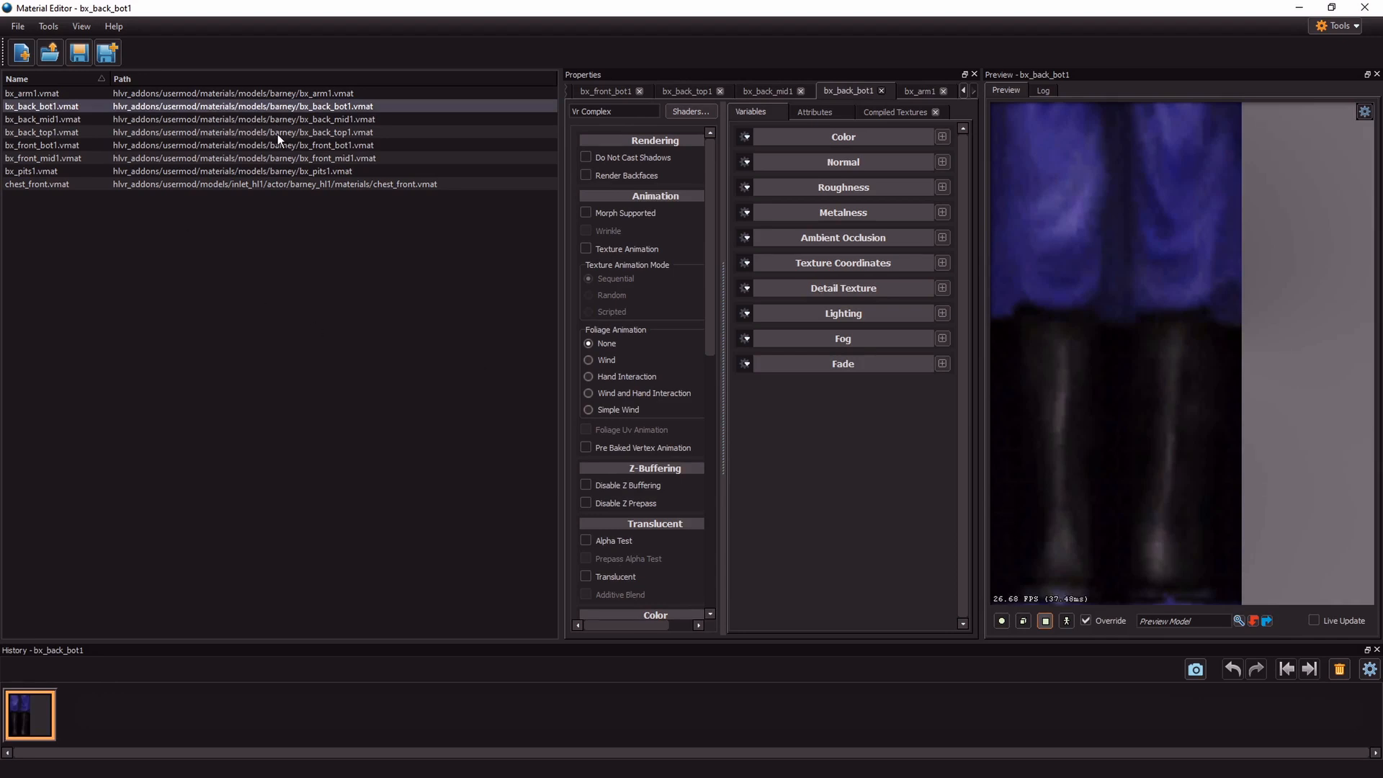
left_click(40, 144)
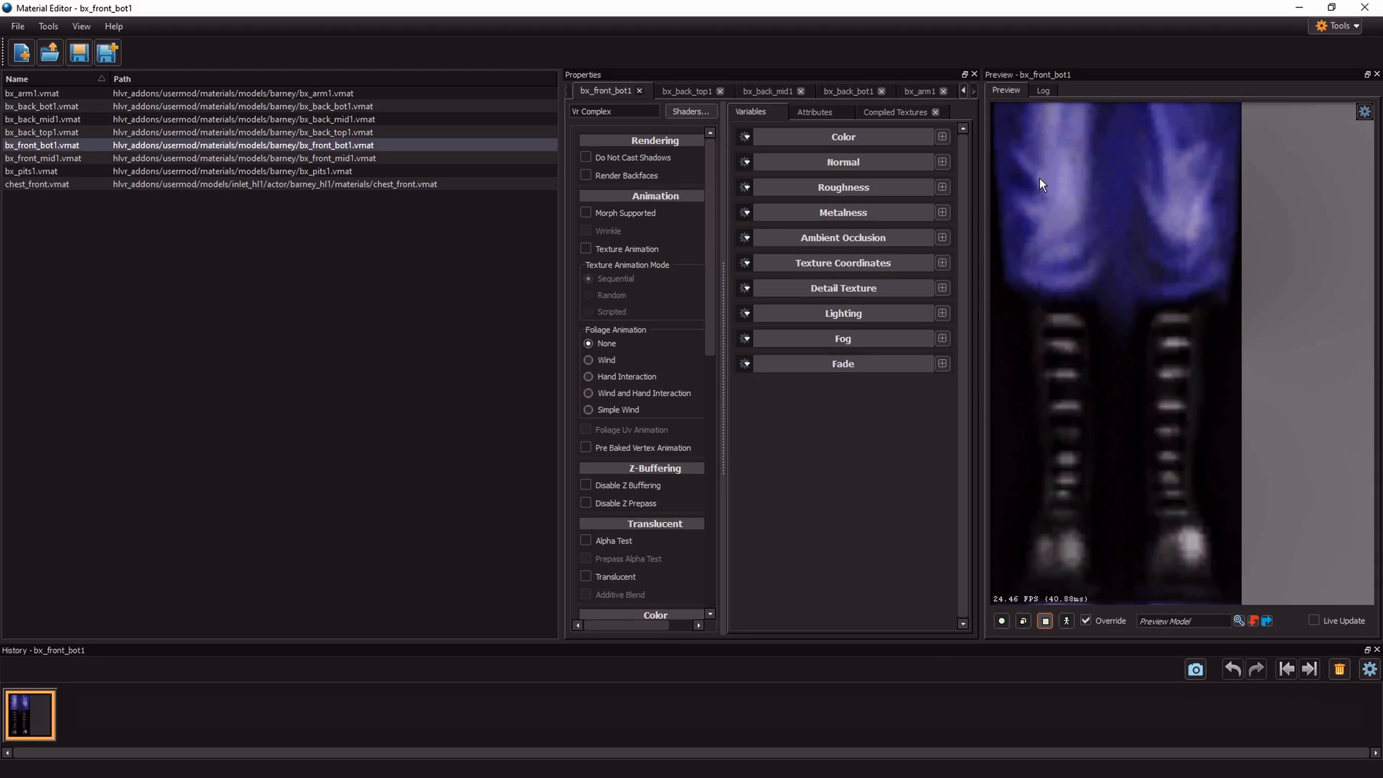
mouse_move(227, 147)
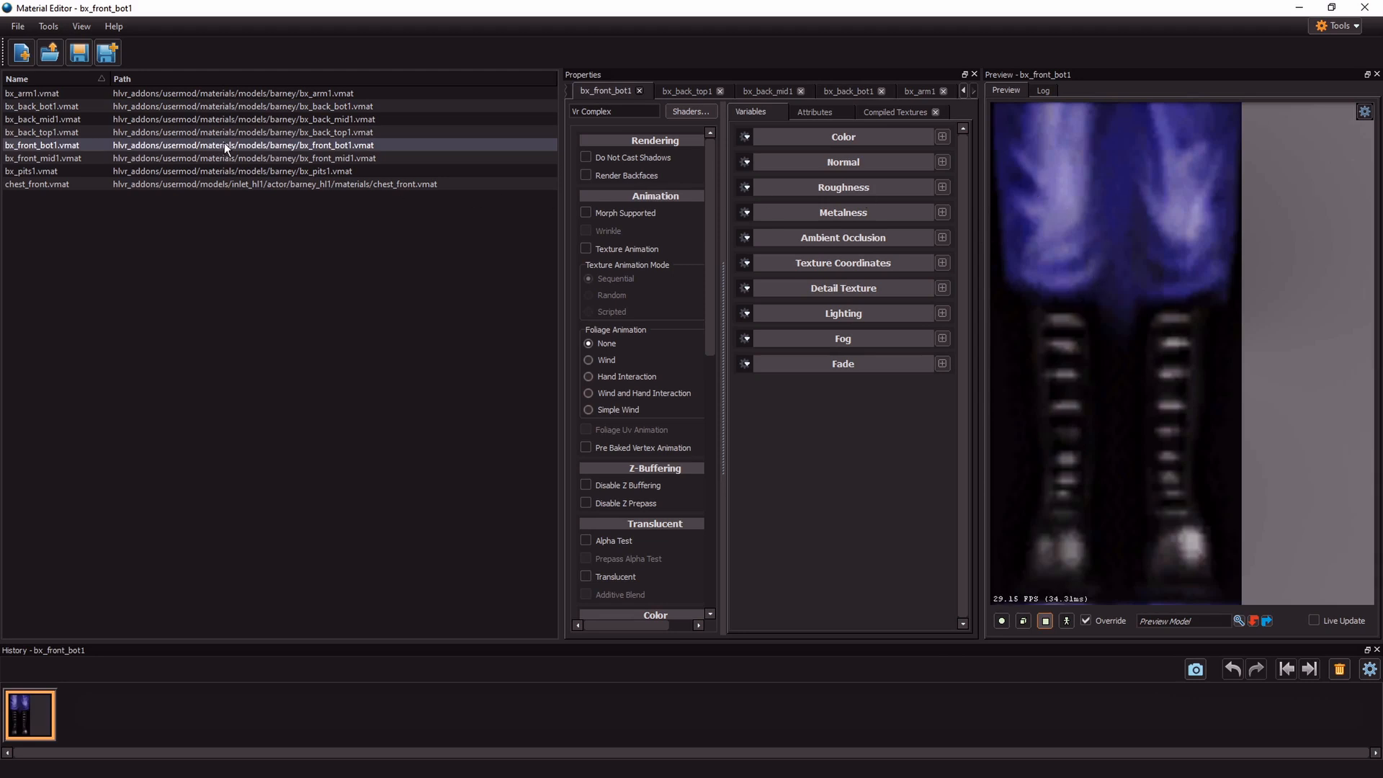
right_click(225, 144)
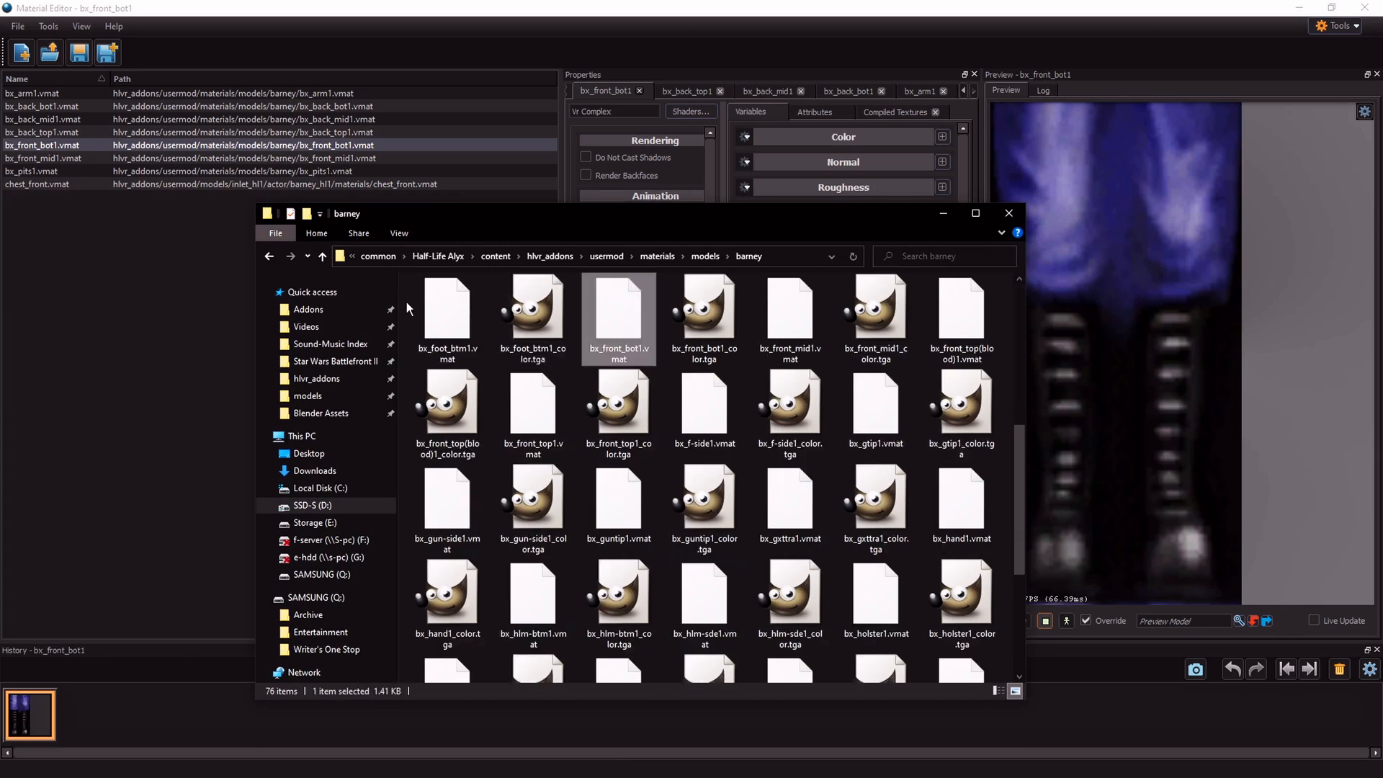
Launch bx_front_bot1_color.tga from the barney materials folder in GIMP via Open with
left_click(446, 317)
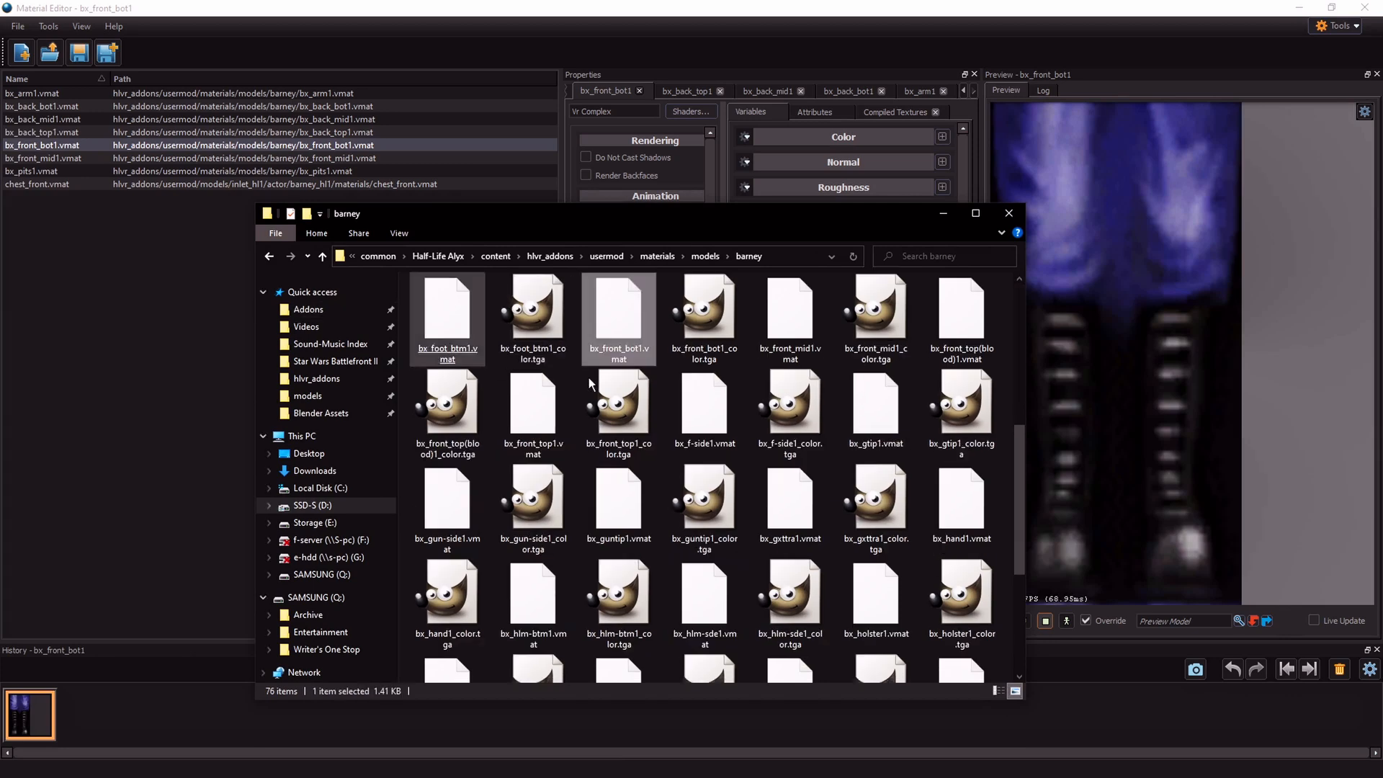
left_click(705, 316)
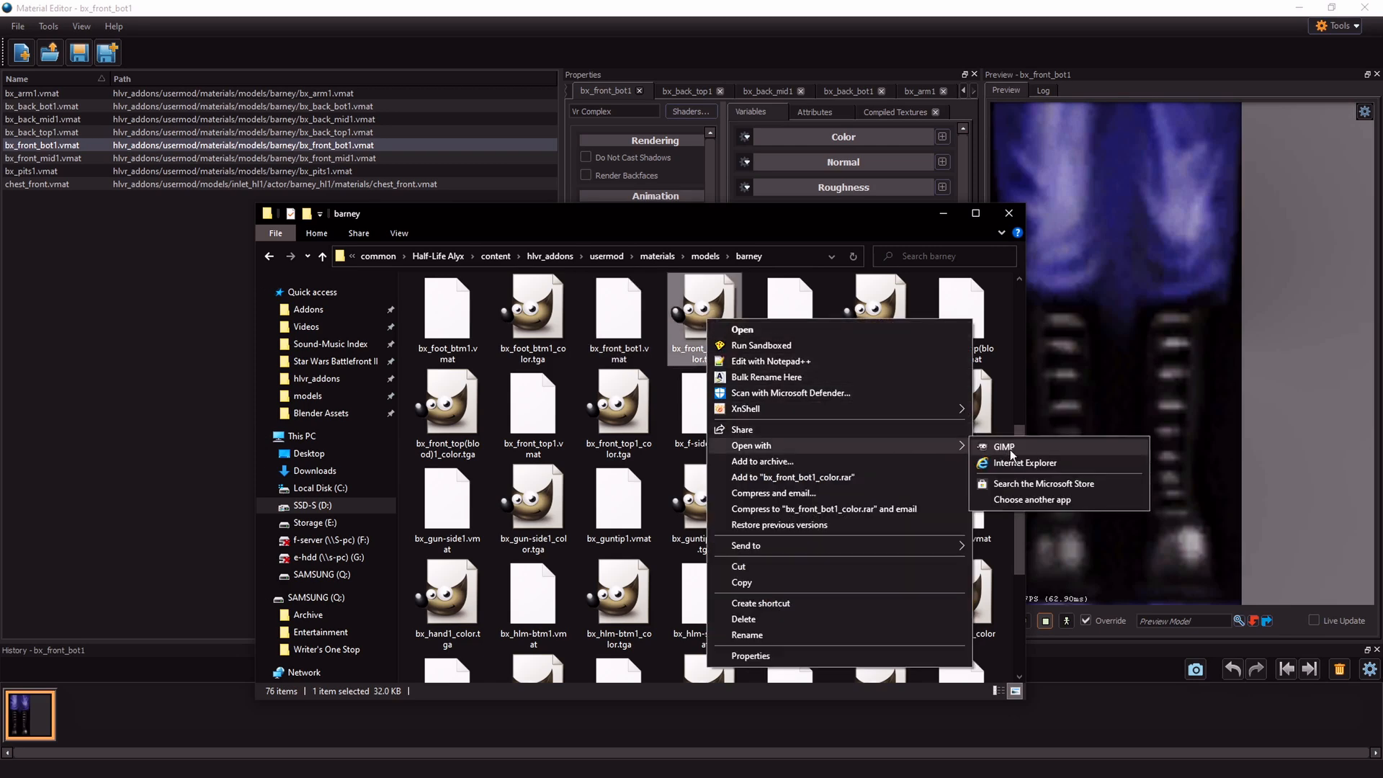
left_click(1002, 447)
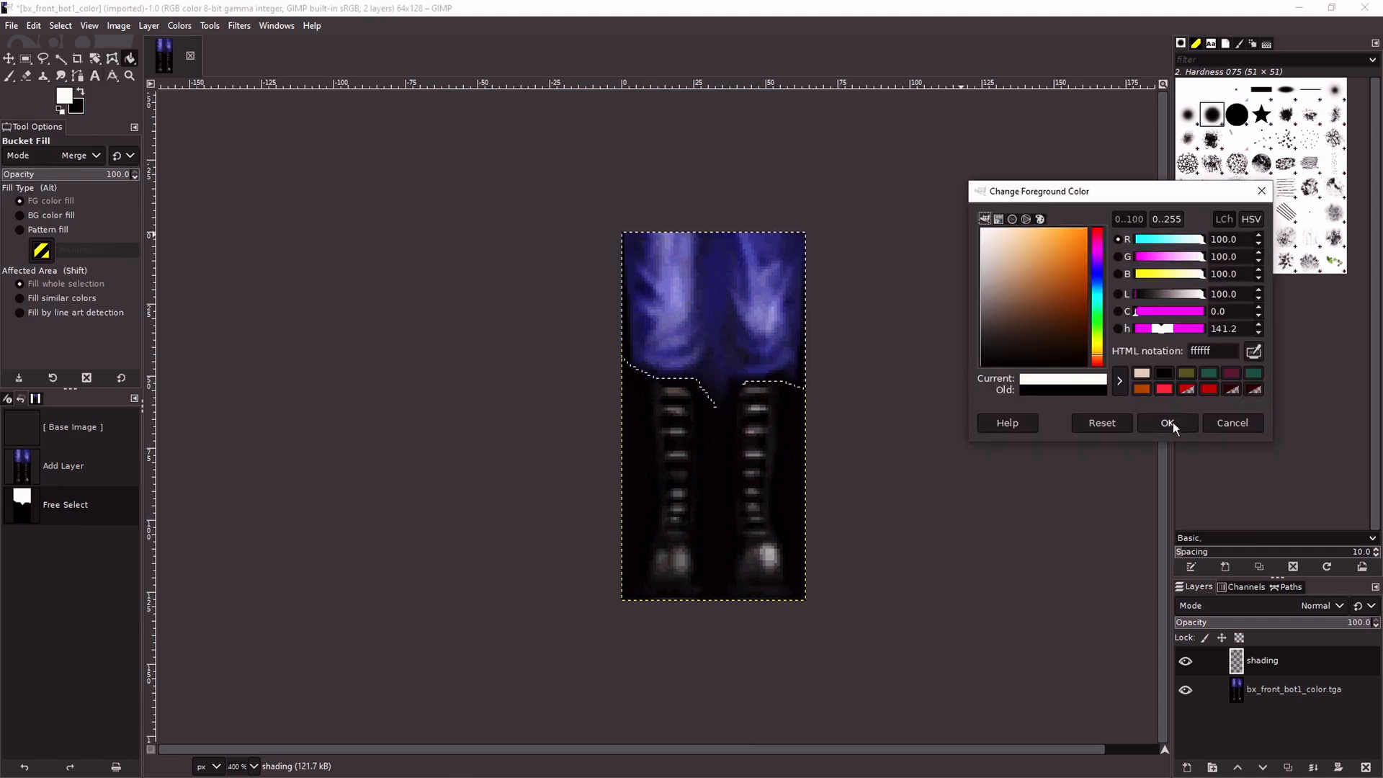
Fill the selected upper trousers white, then switch the foreground to black for the rest
left_click(1166, 422)
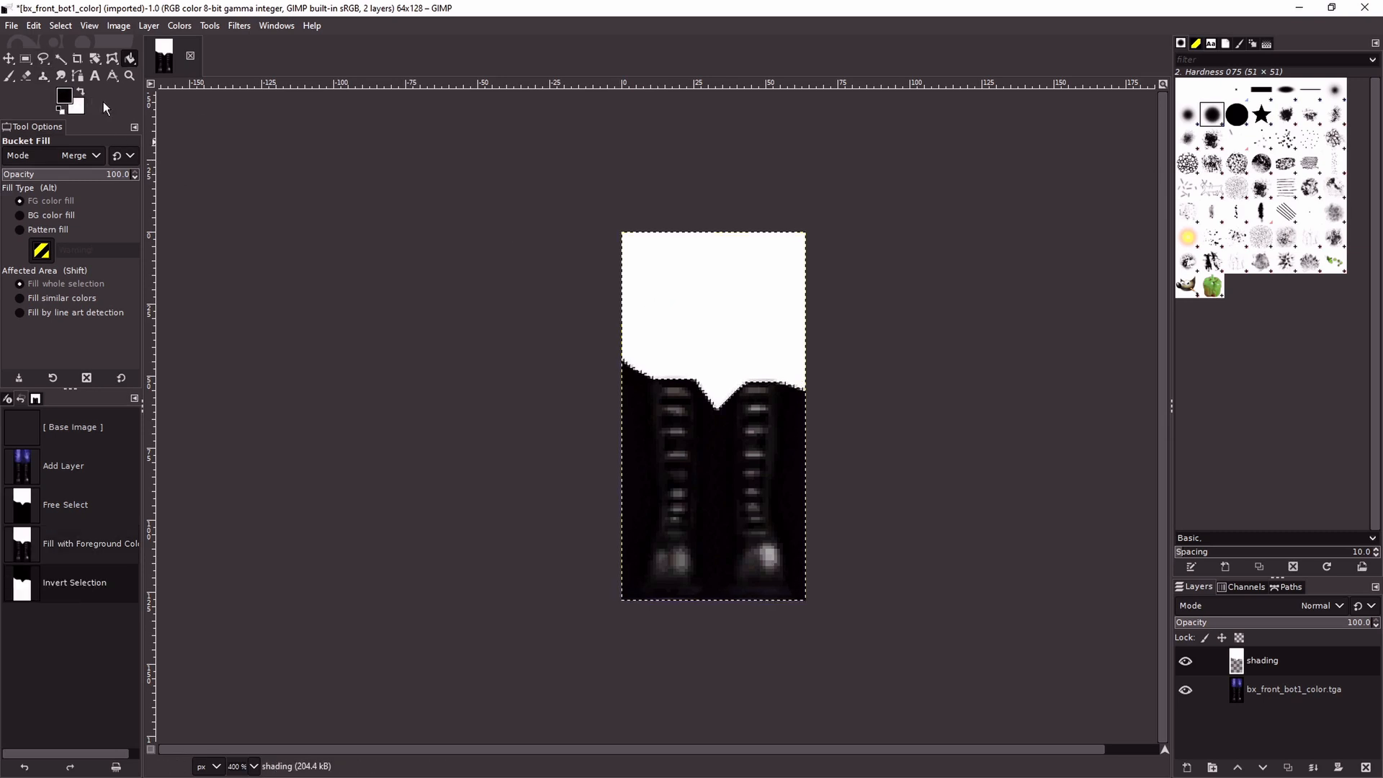
left_click(713, 485)
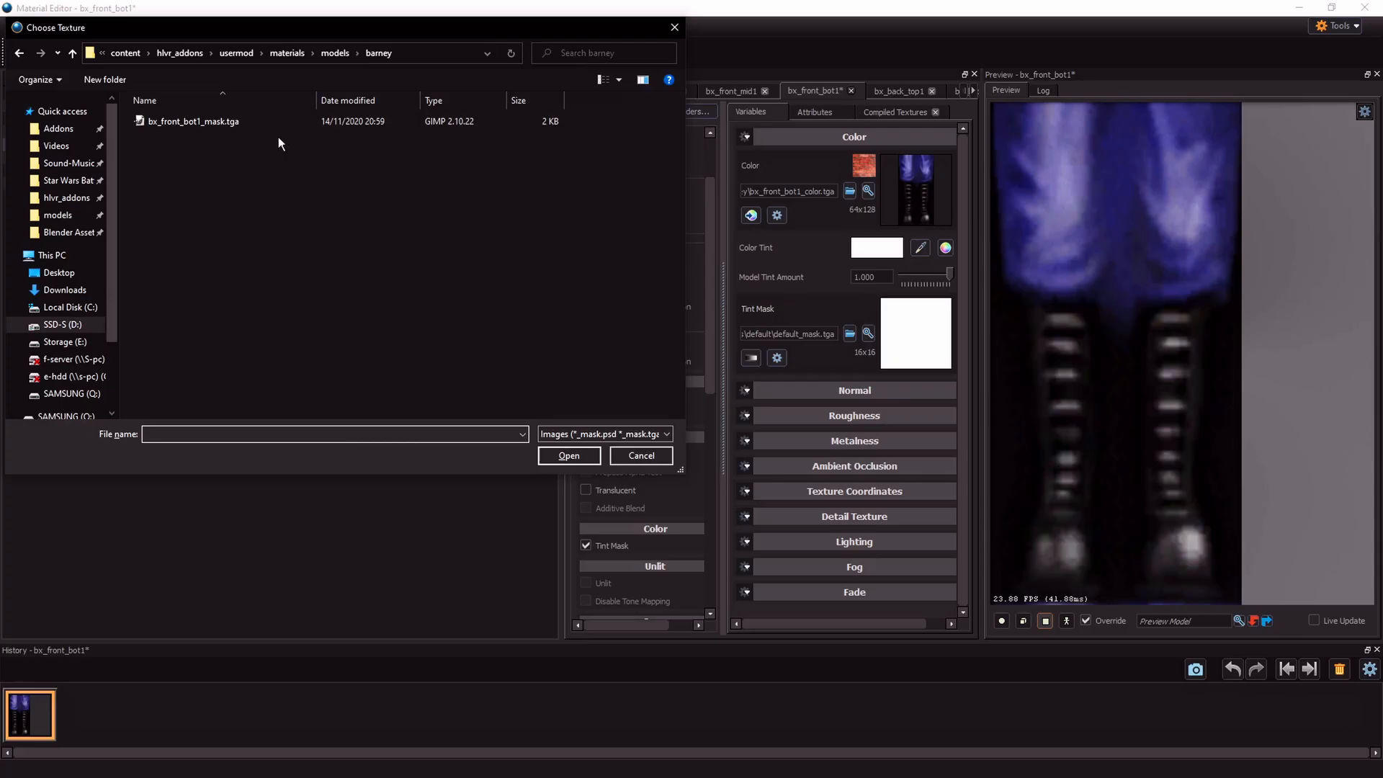
Assign bx_front_bot1_mask.tga to the Tint Mask slot of bx_front_bot1
left_click(568, 456)
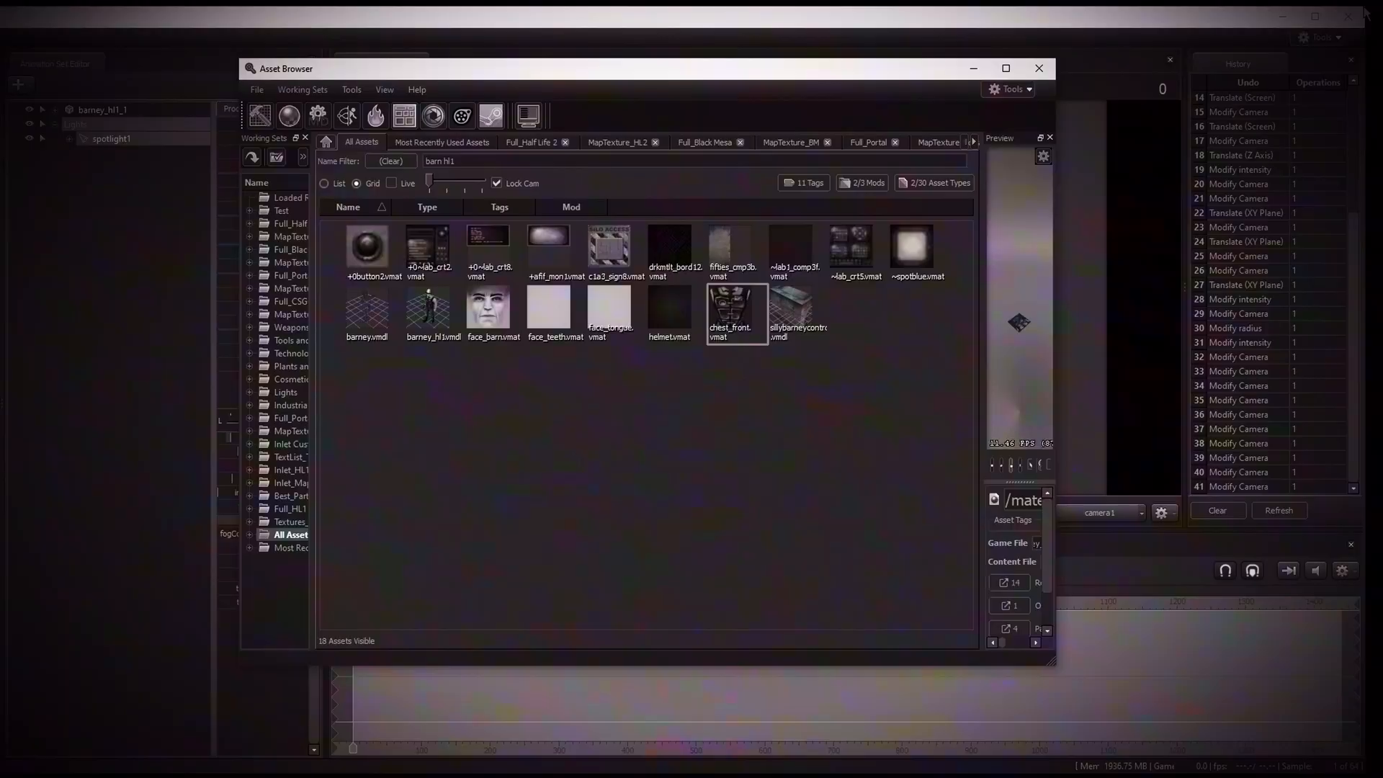
Give the barney_hl1_1 animation set a green color tint and apply it
left_click(1038, 67)
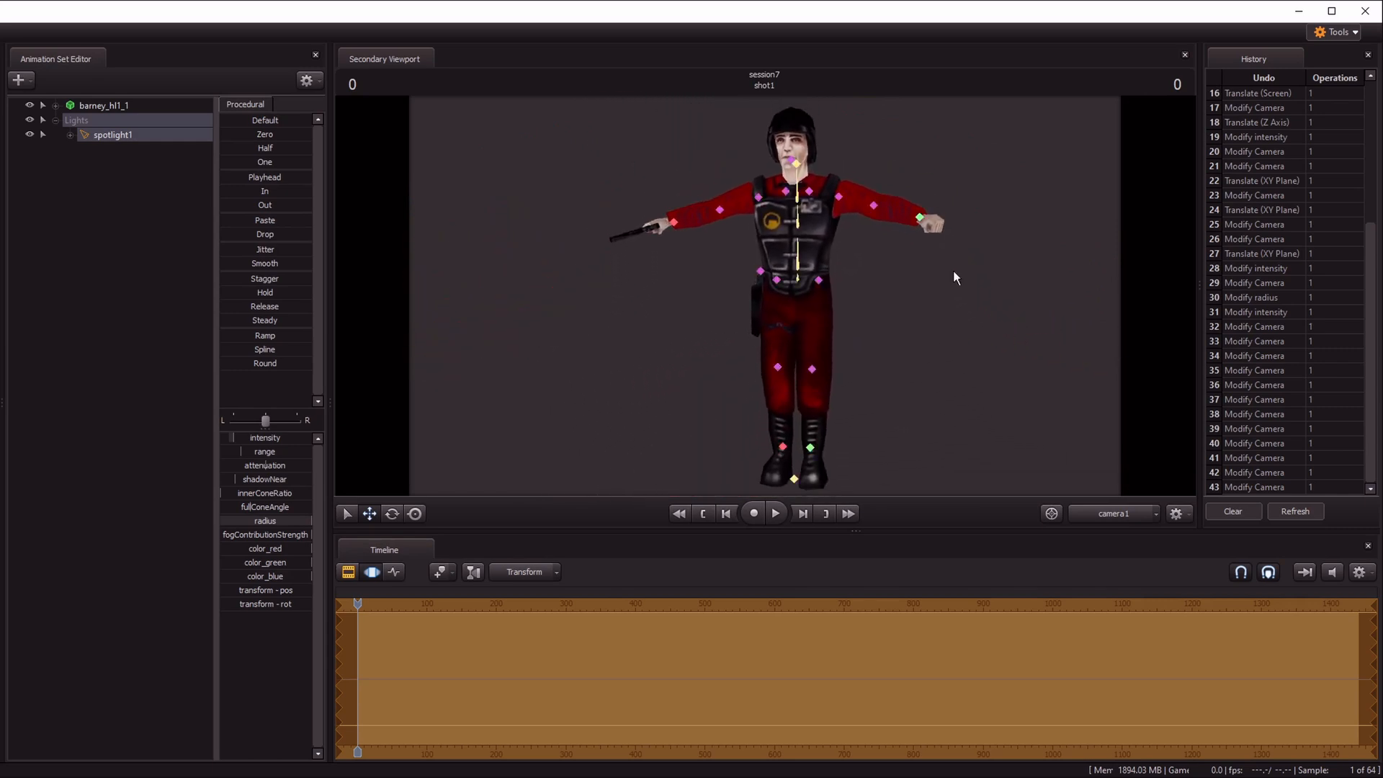
right_click(104, 105)
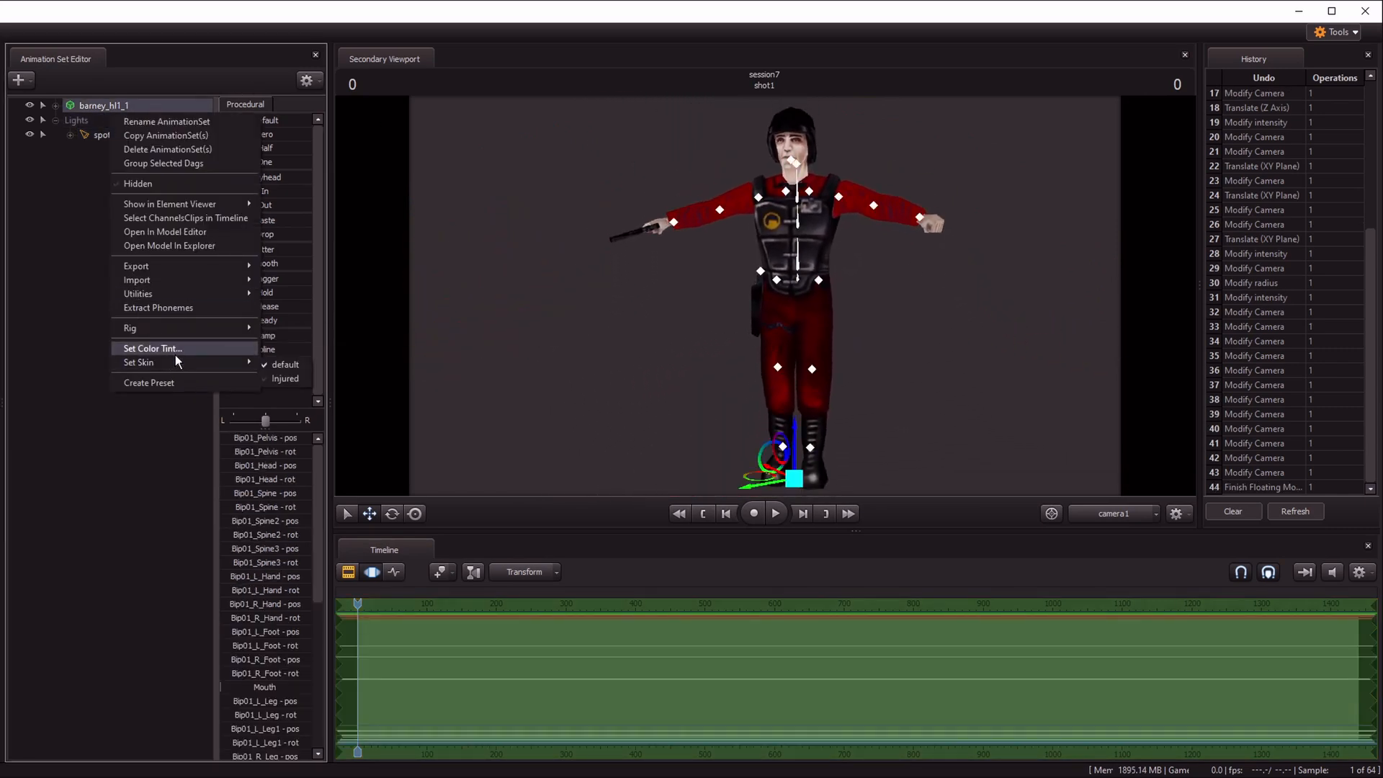
left_click(151, 349)
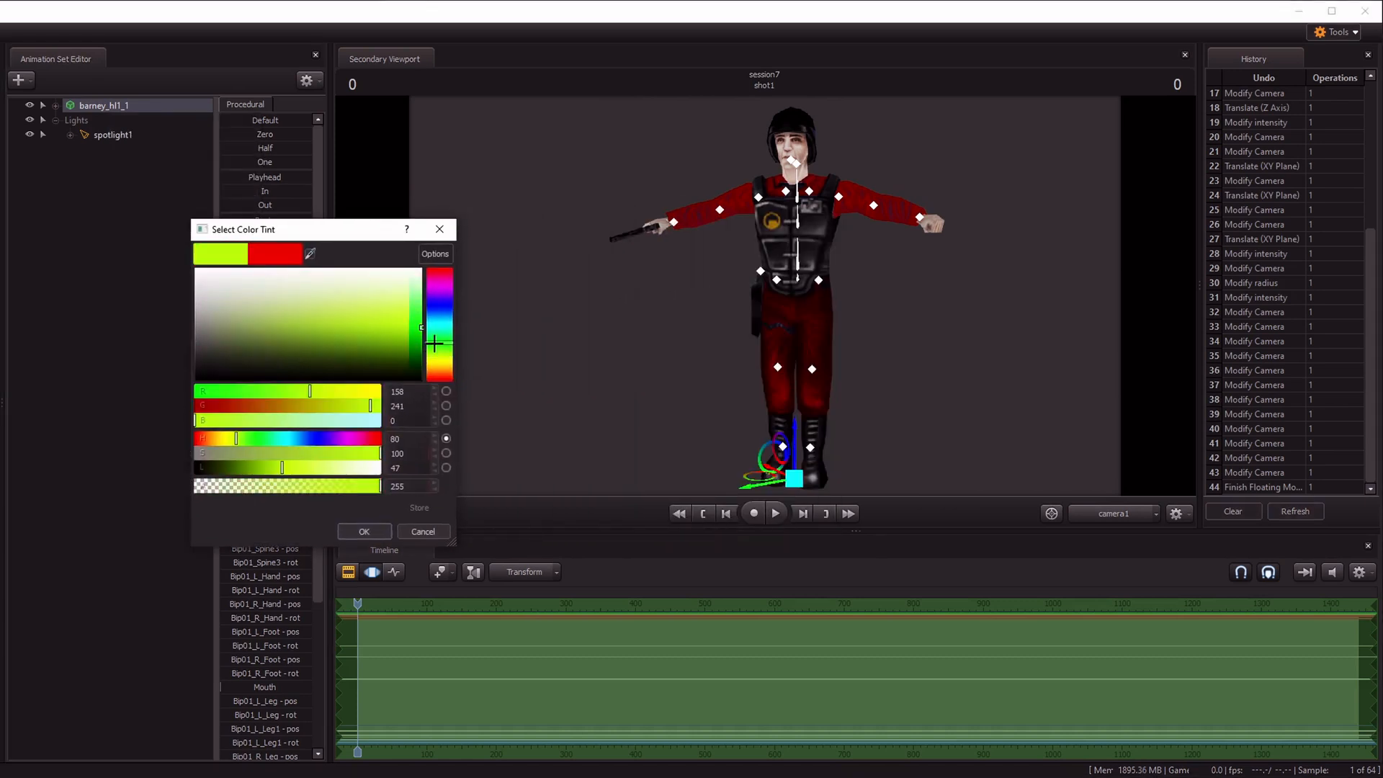
left_click(363, 532)
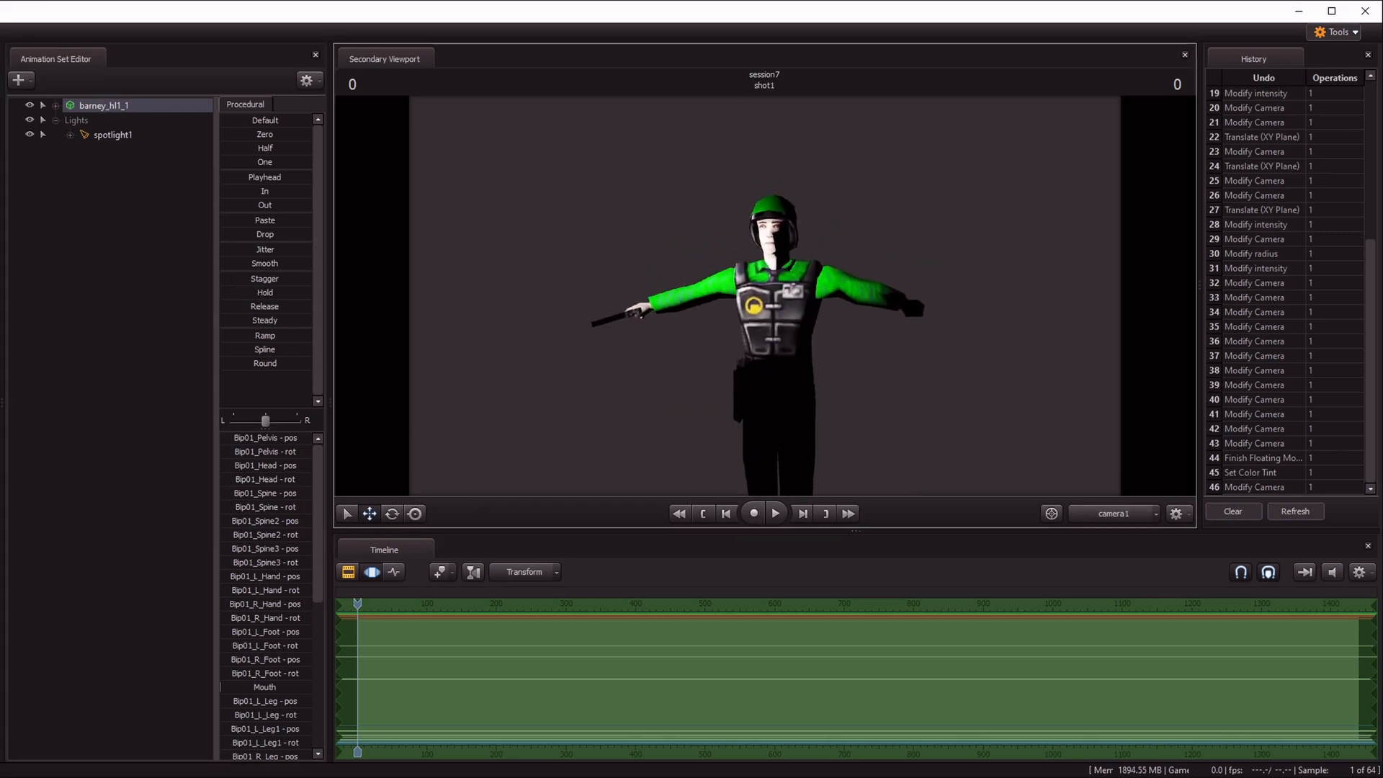
left_click(102, 105)
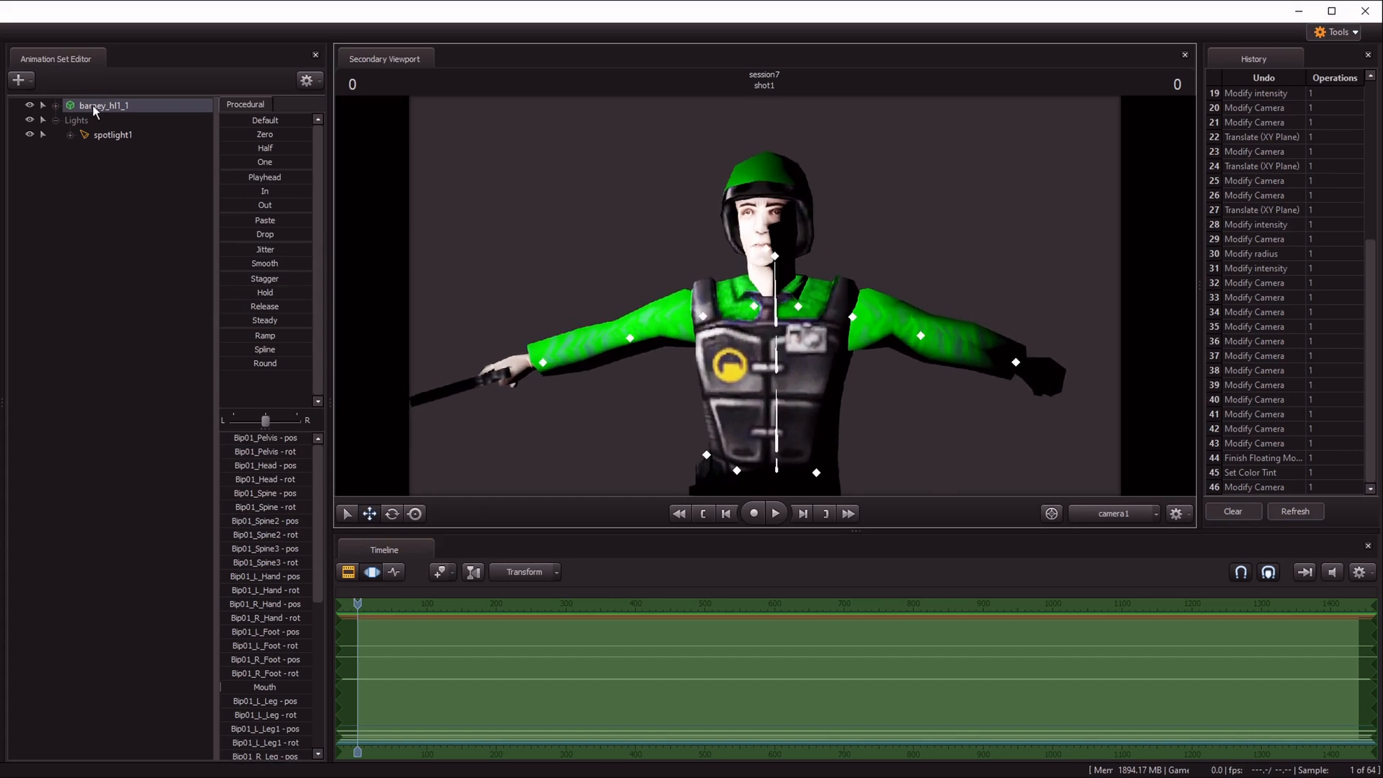
Paste a copy of Barney as barney_hl1_2 and bring up its color tint settings
right_click(102, 105)
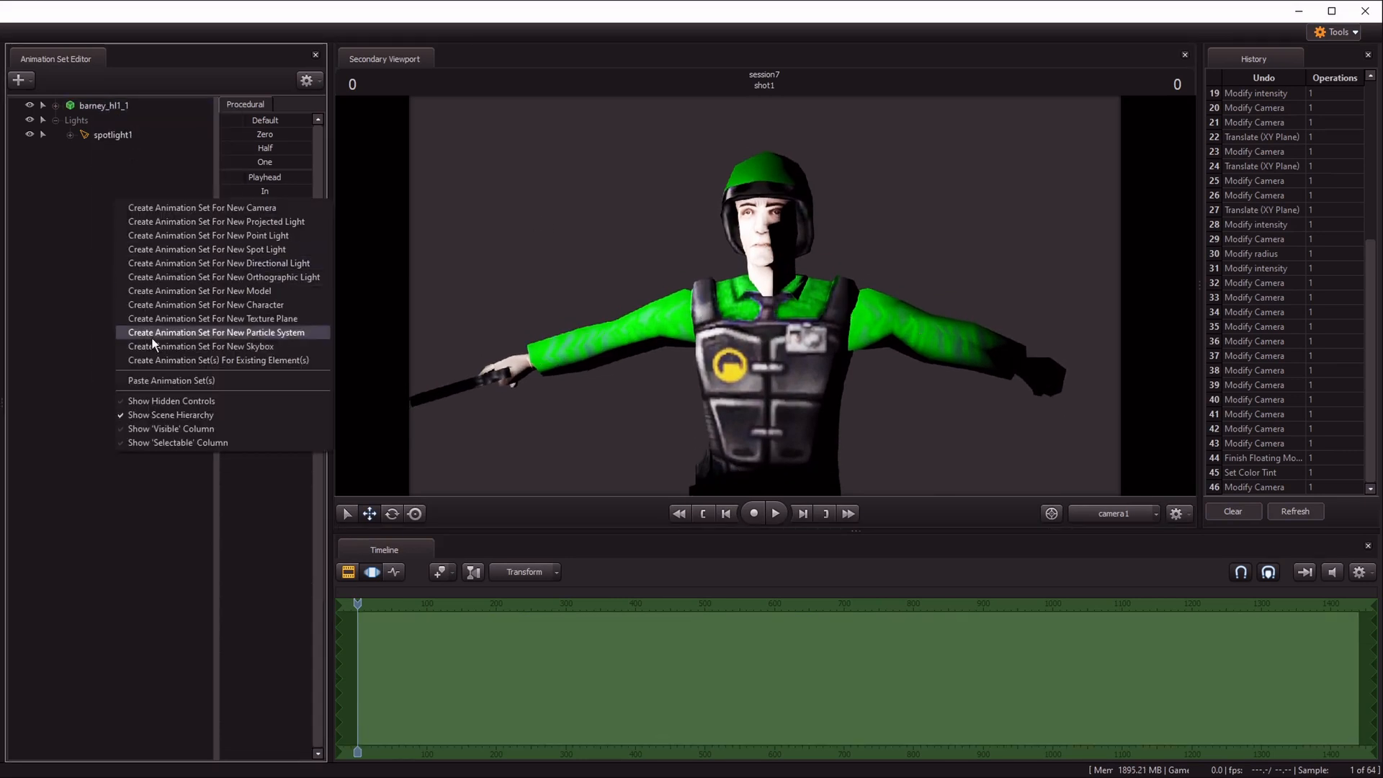
left_click(170, 379)
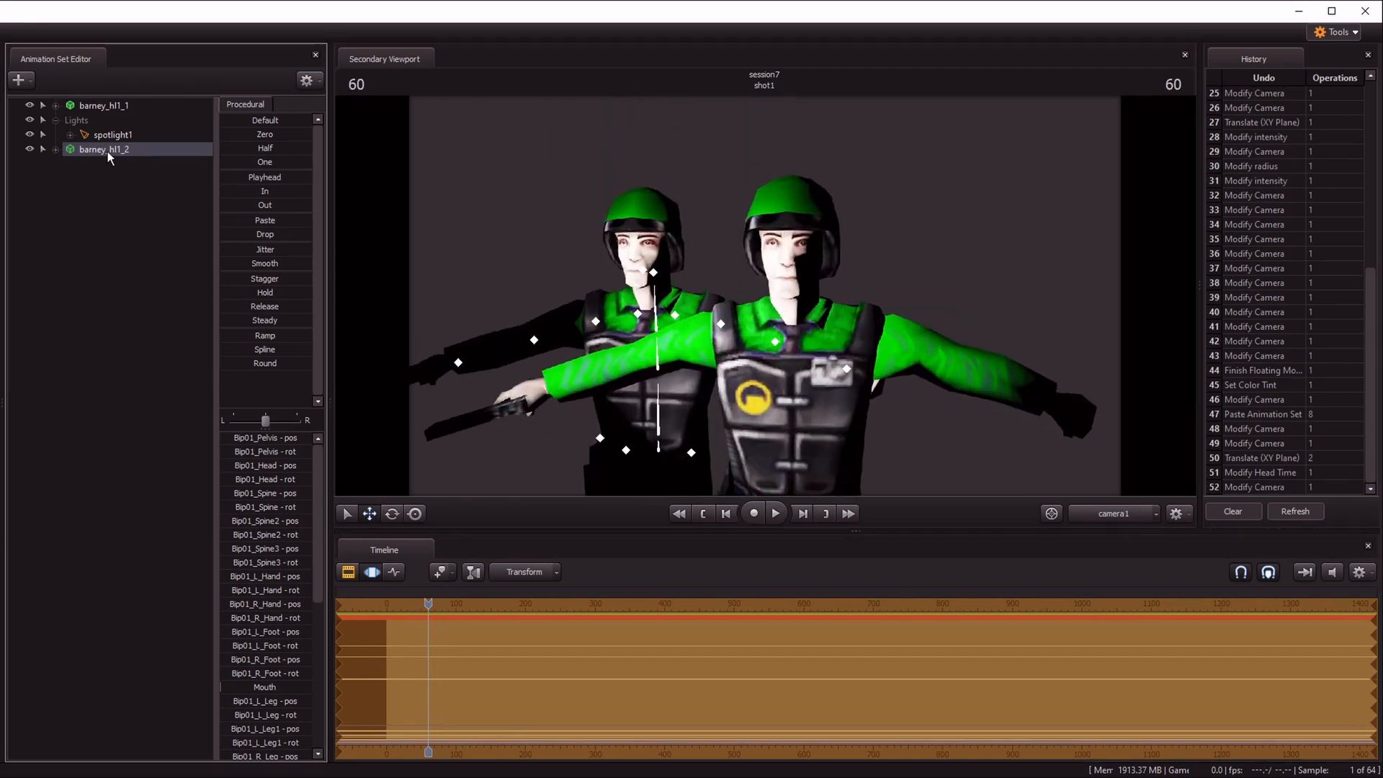
right_click(103, 148)
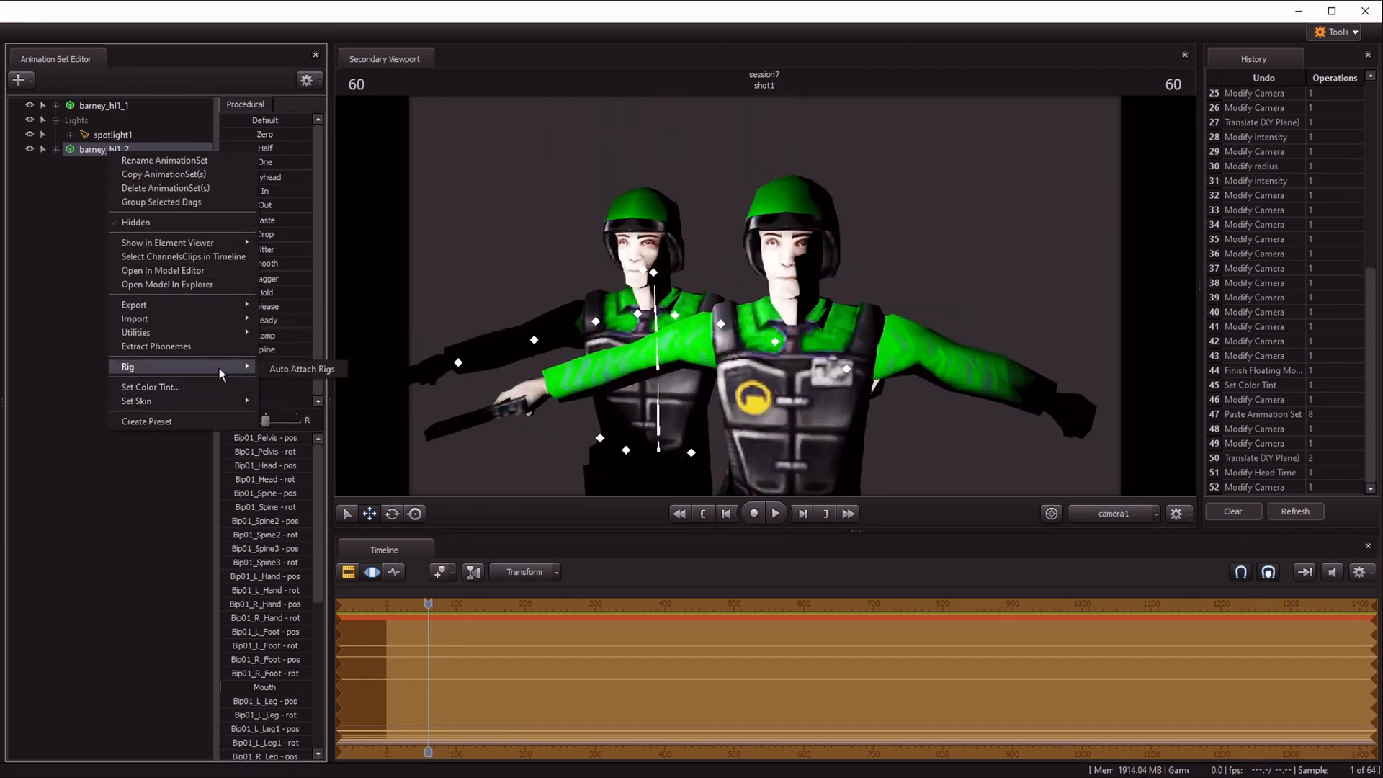
mouse_move(166, 242)
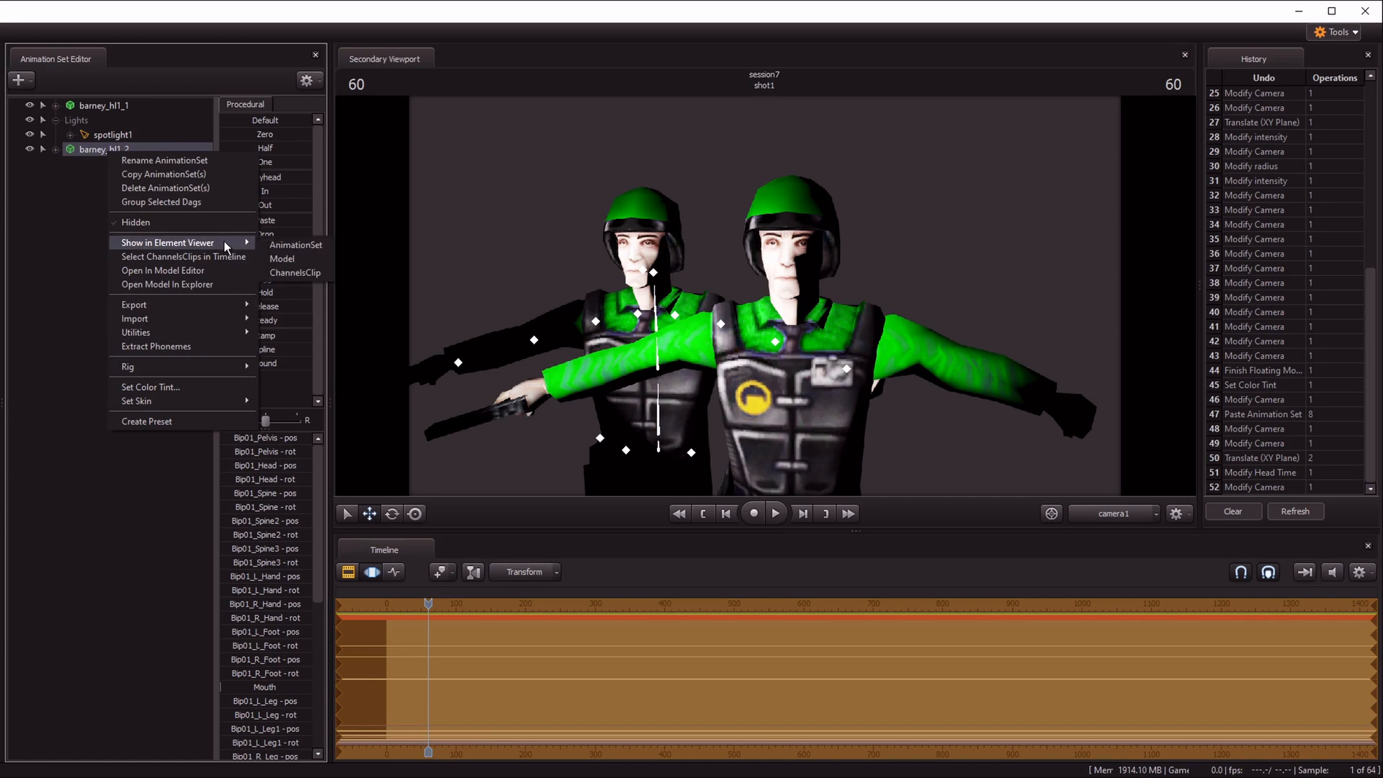
mouse_move(188, 392)
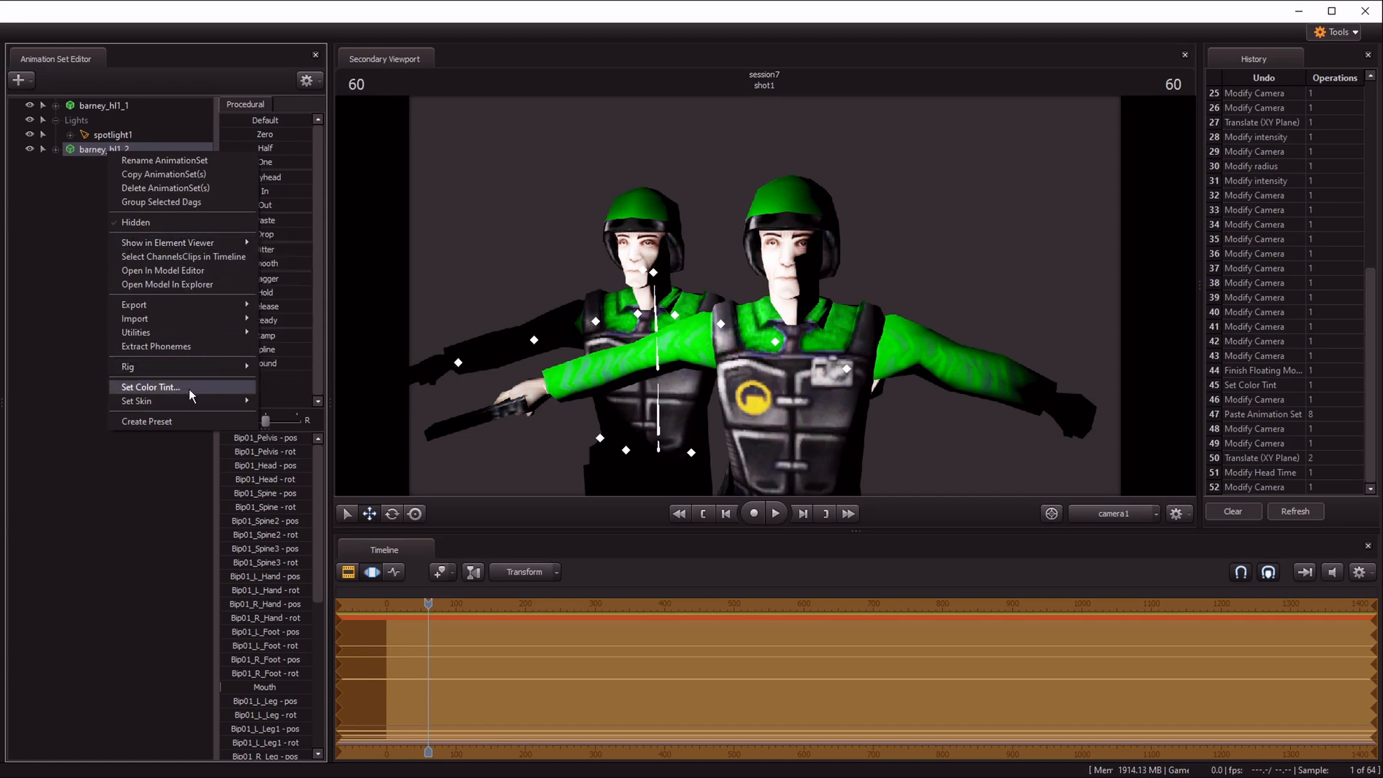
left_click(150, 386)
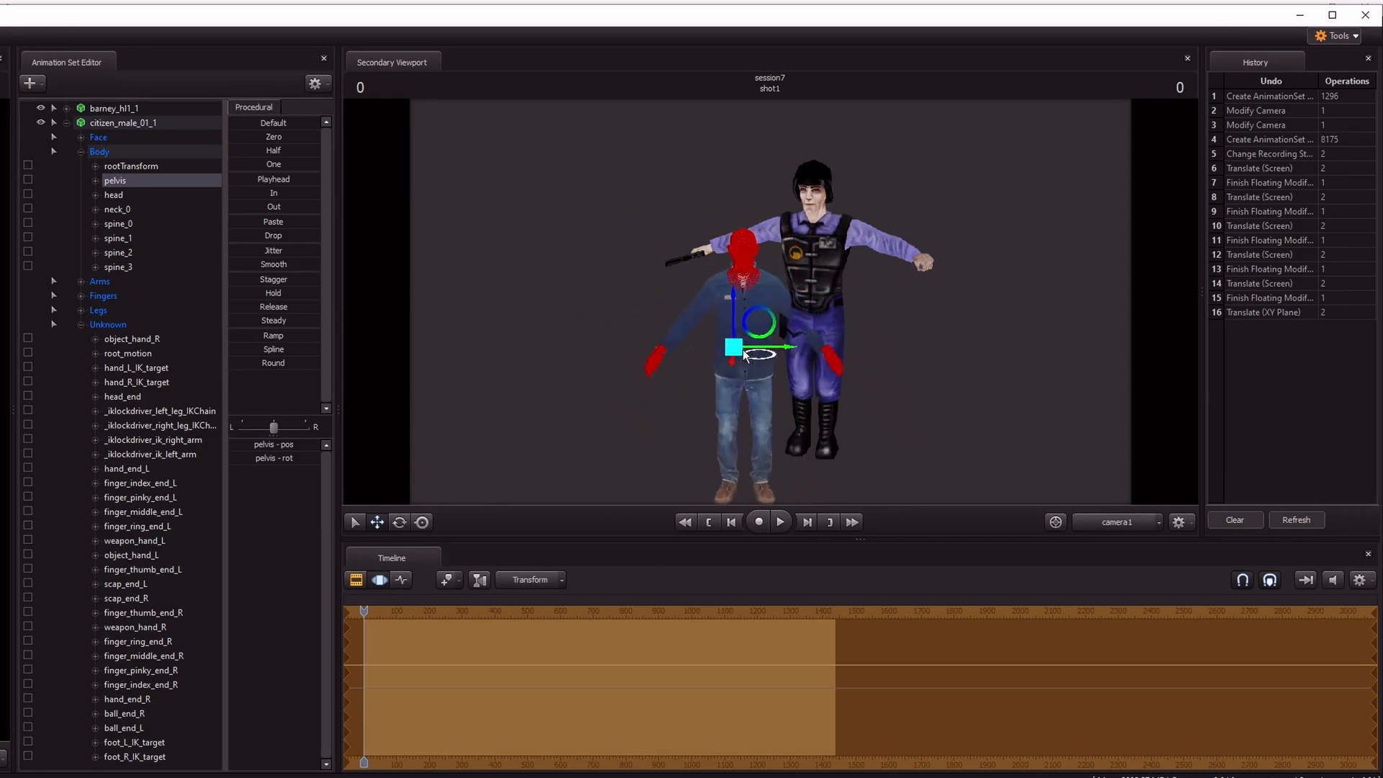
Move the citizen's pelvis and auto-attach IK rigs to citizen_male_01_1
left_click_drag(759, 347, 641, 256)
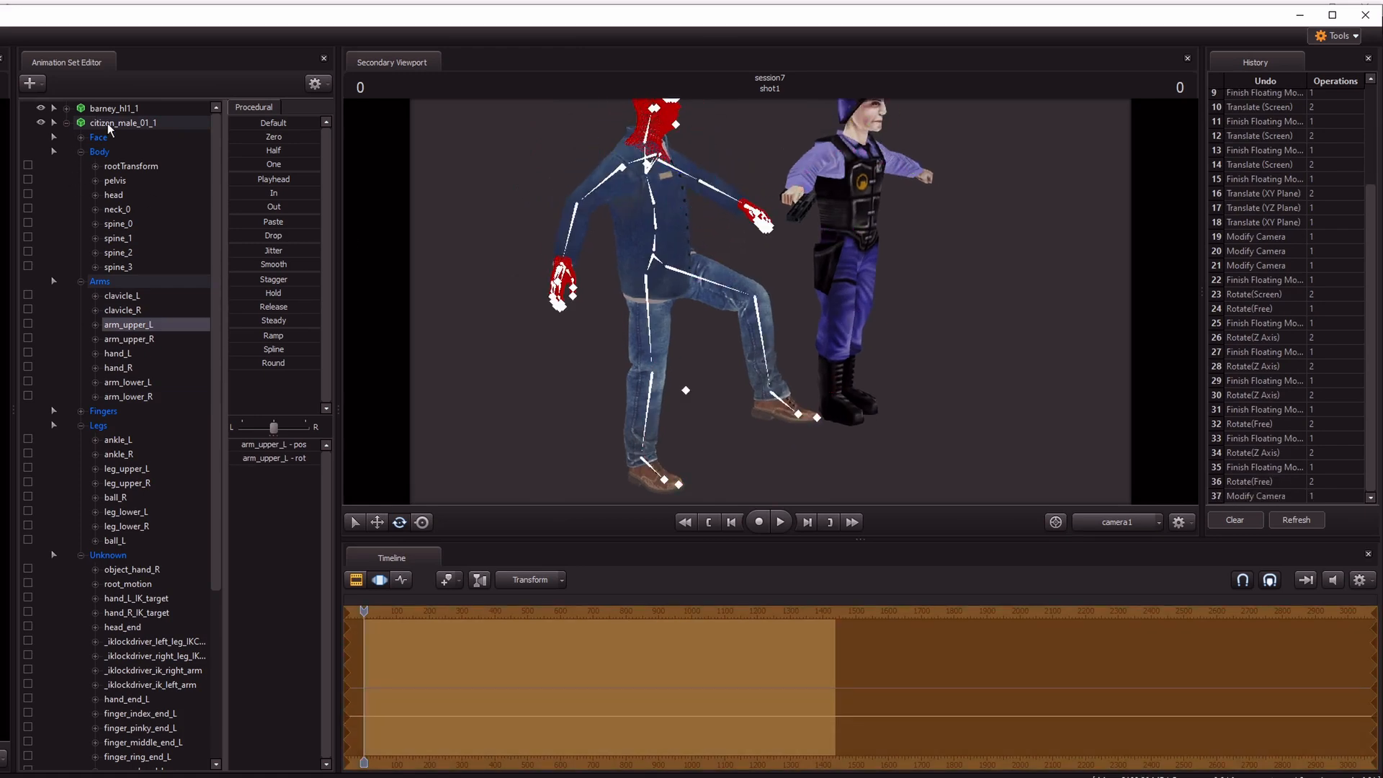
right_click(124, 123)
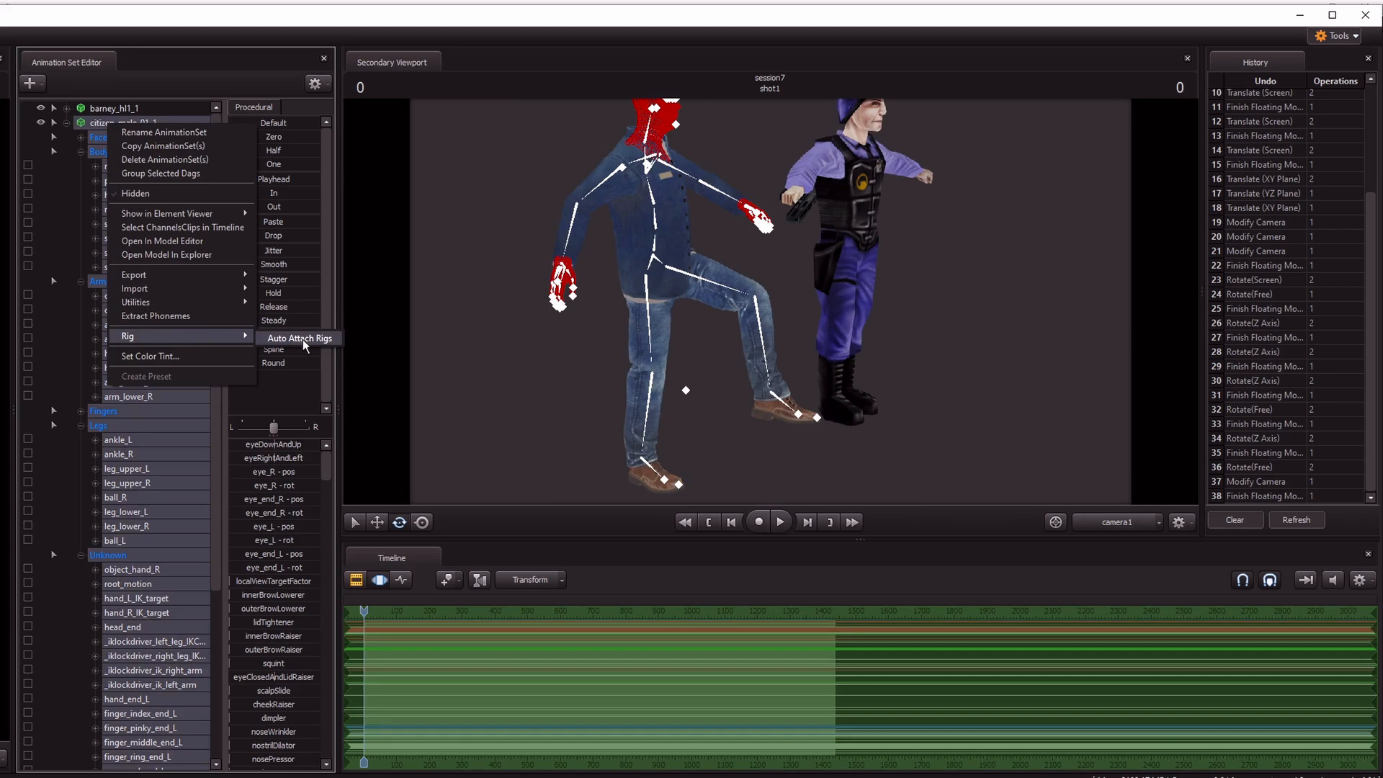
left_click(300, 337)
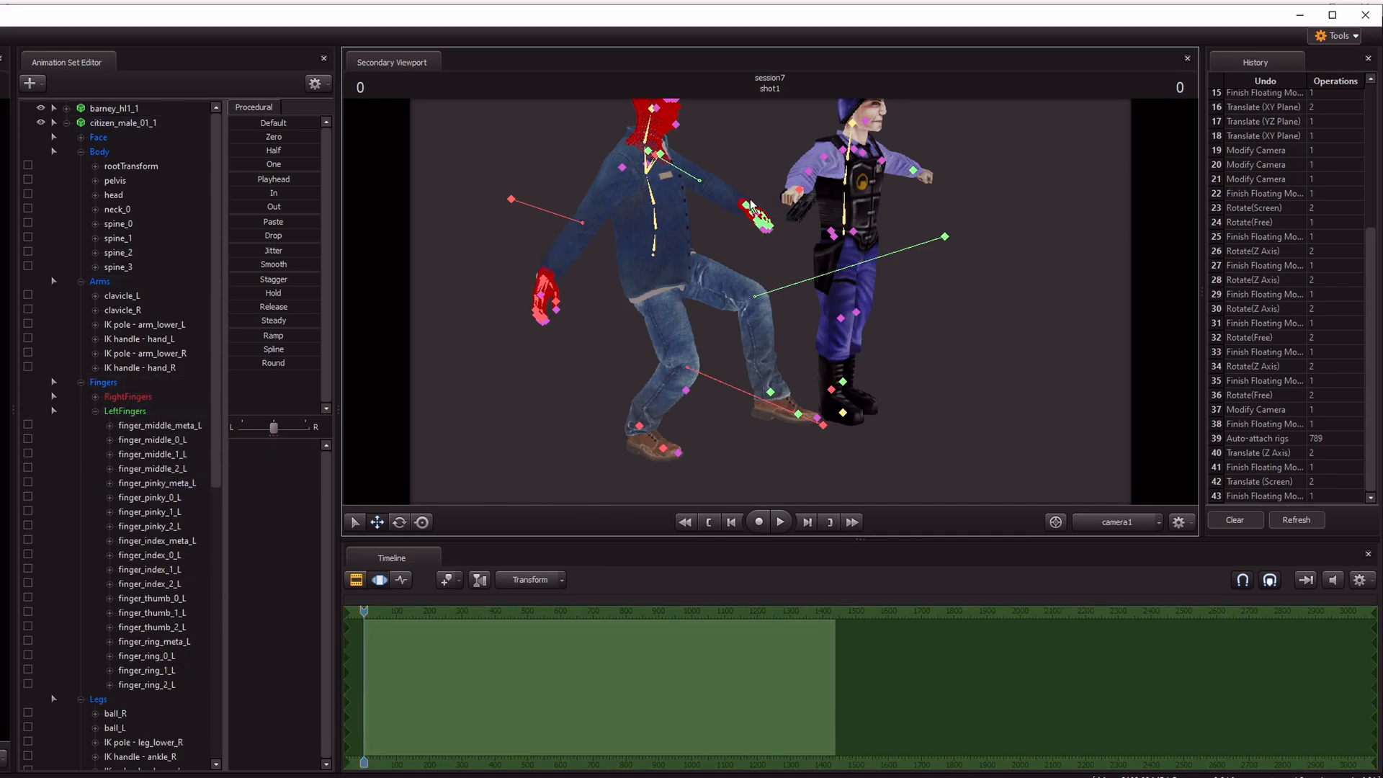
Select the citizen's left hand IK handle to pose it, then bring up Barney's options
left_click(142, 338)
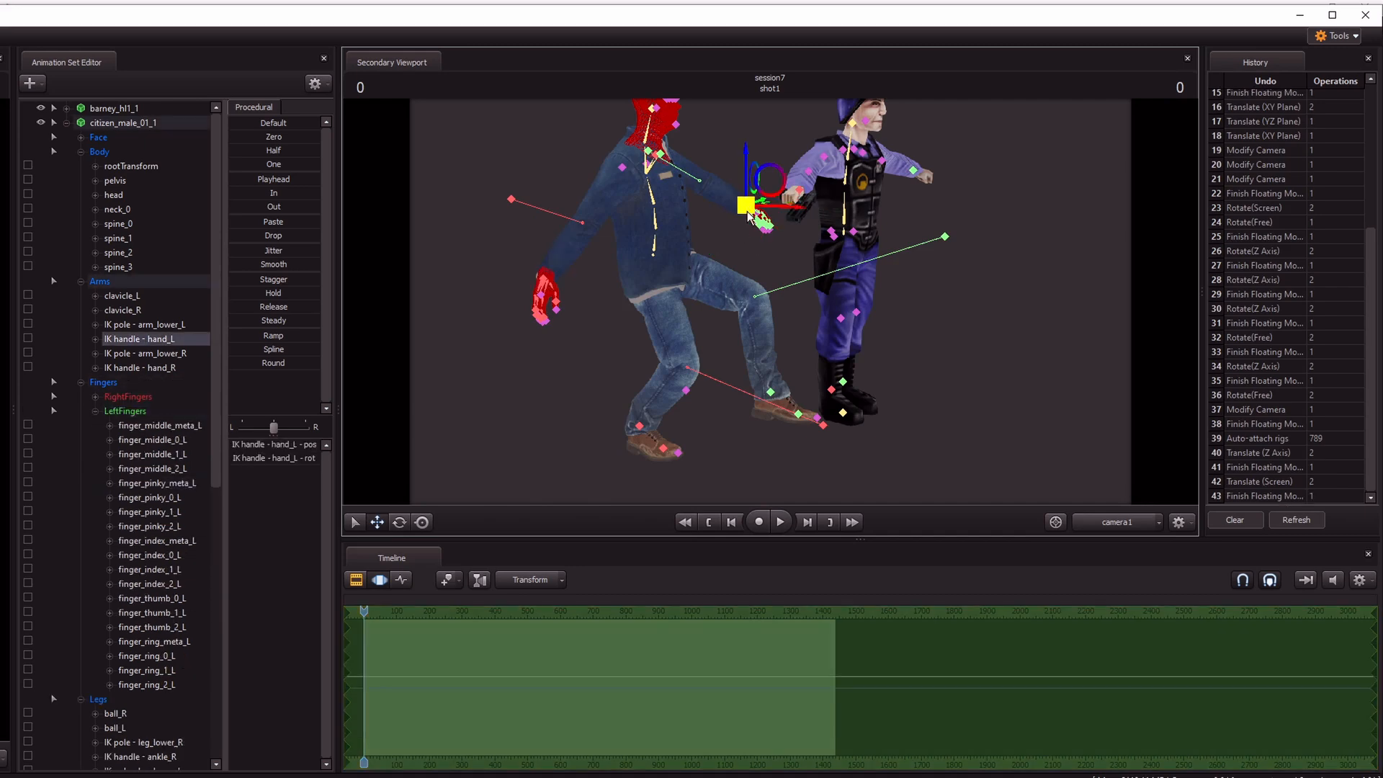
left_click(115, 180)
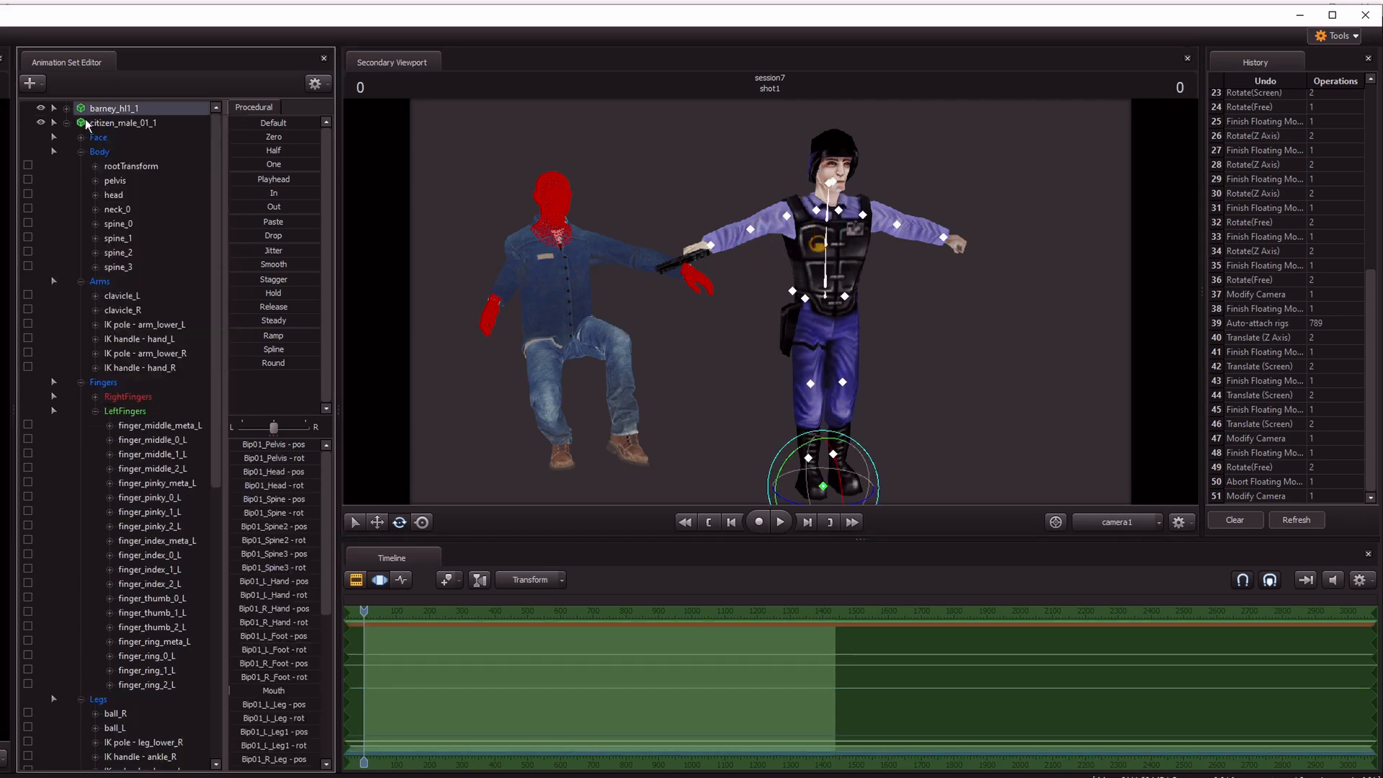
right_click(121, 122)
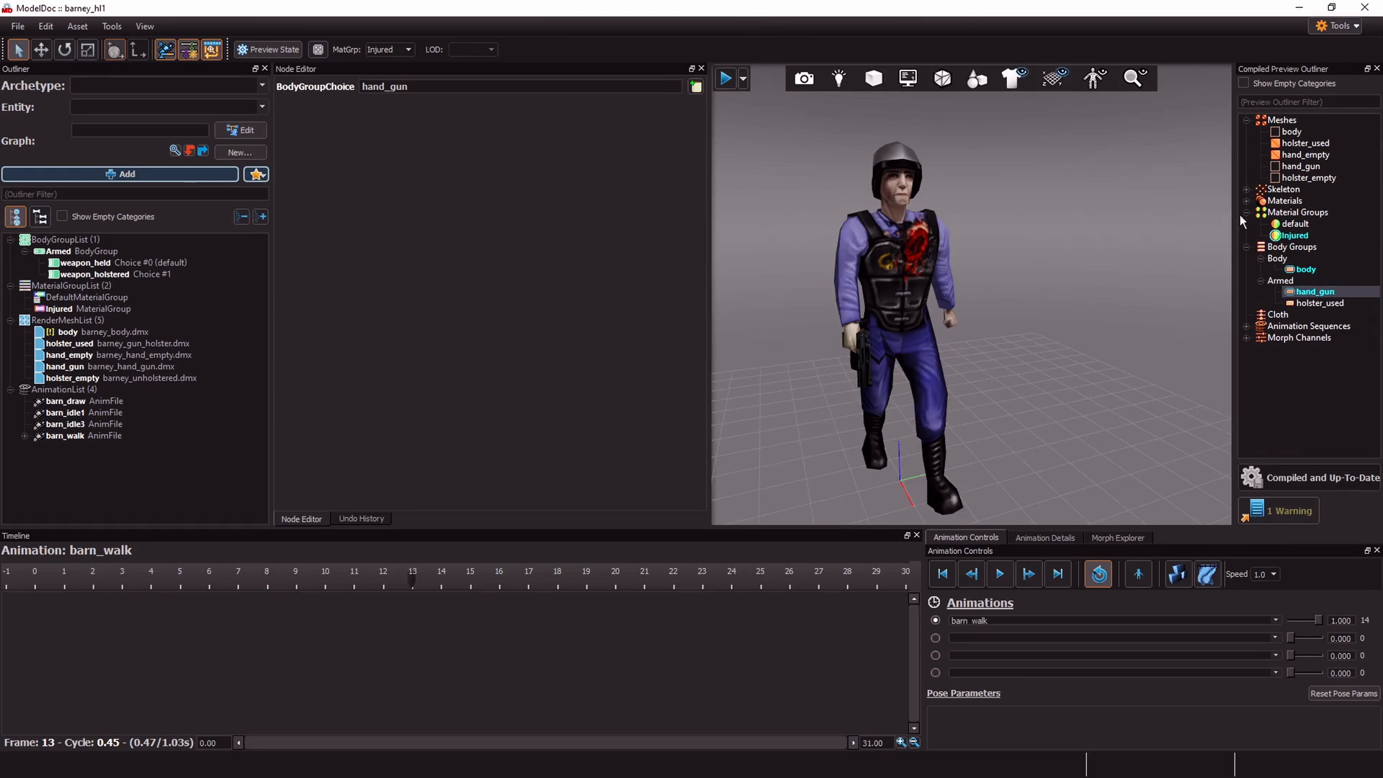
Preview the Injured then default material group and add a RenameBone node filtered by 'rename'
left_click(1319, 303)
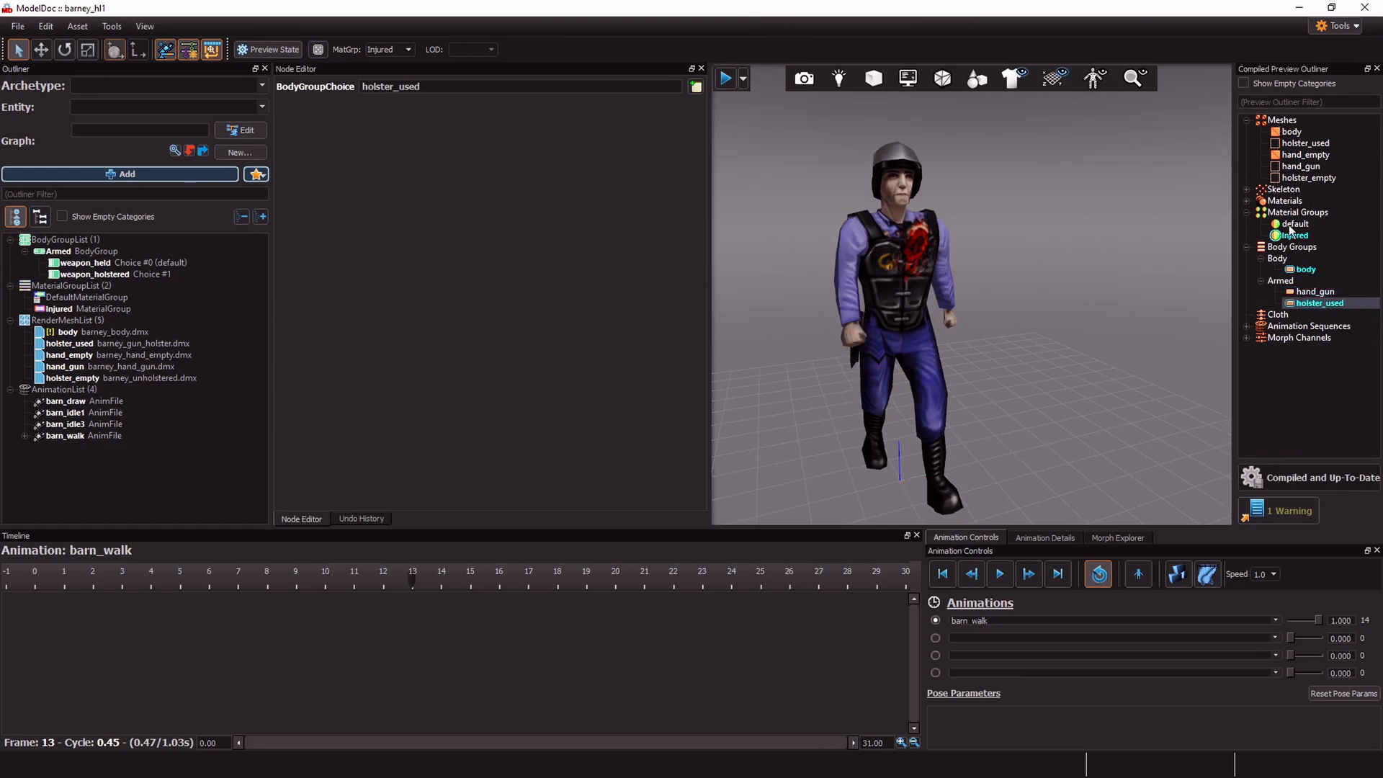
left_click(1294, 224)
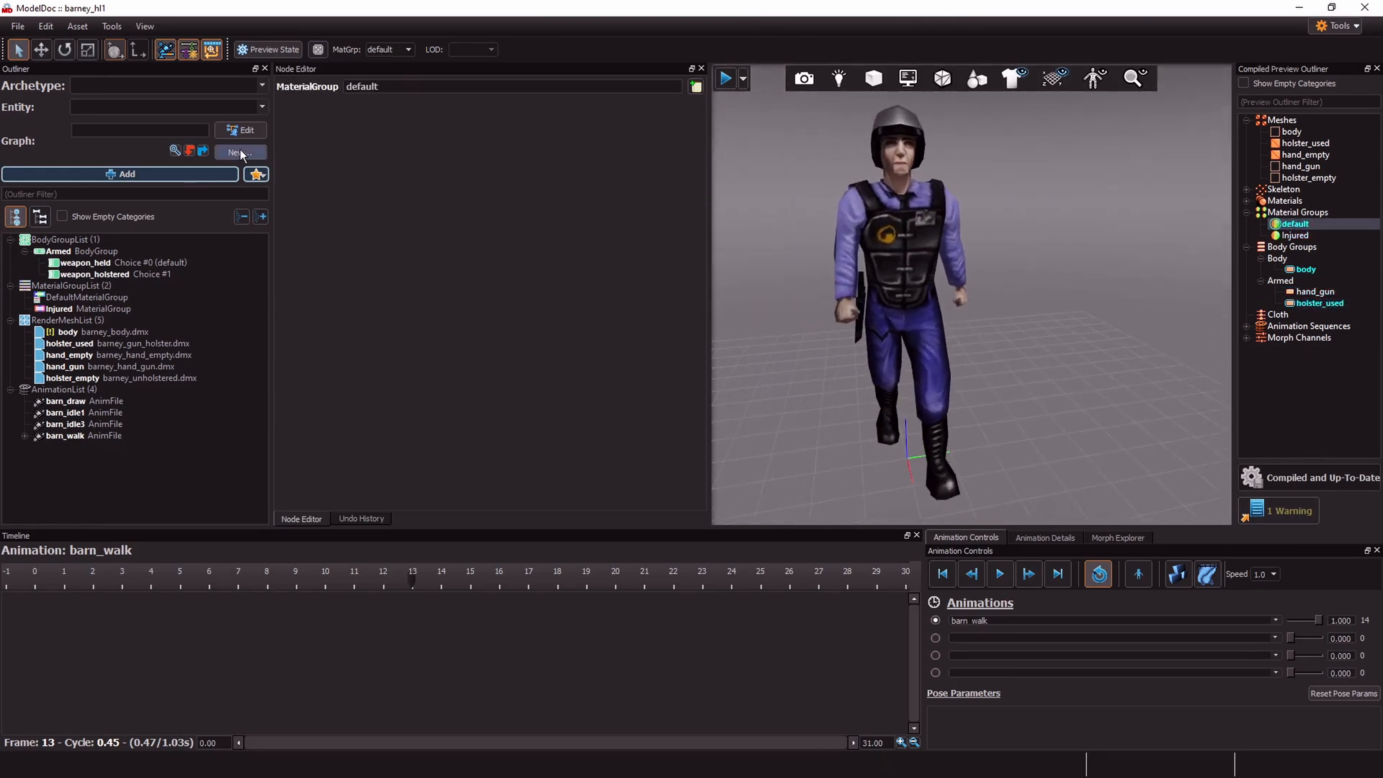
left_click(239, 153)
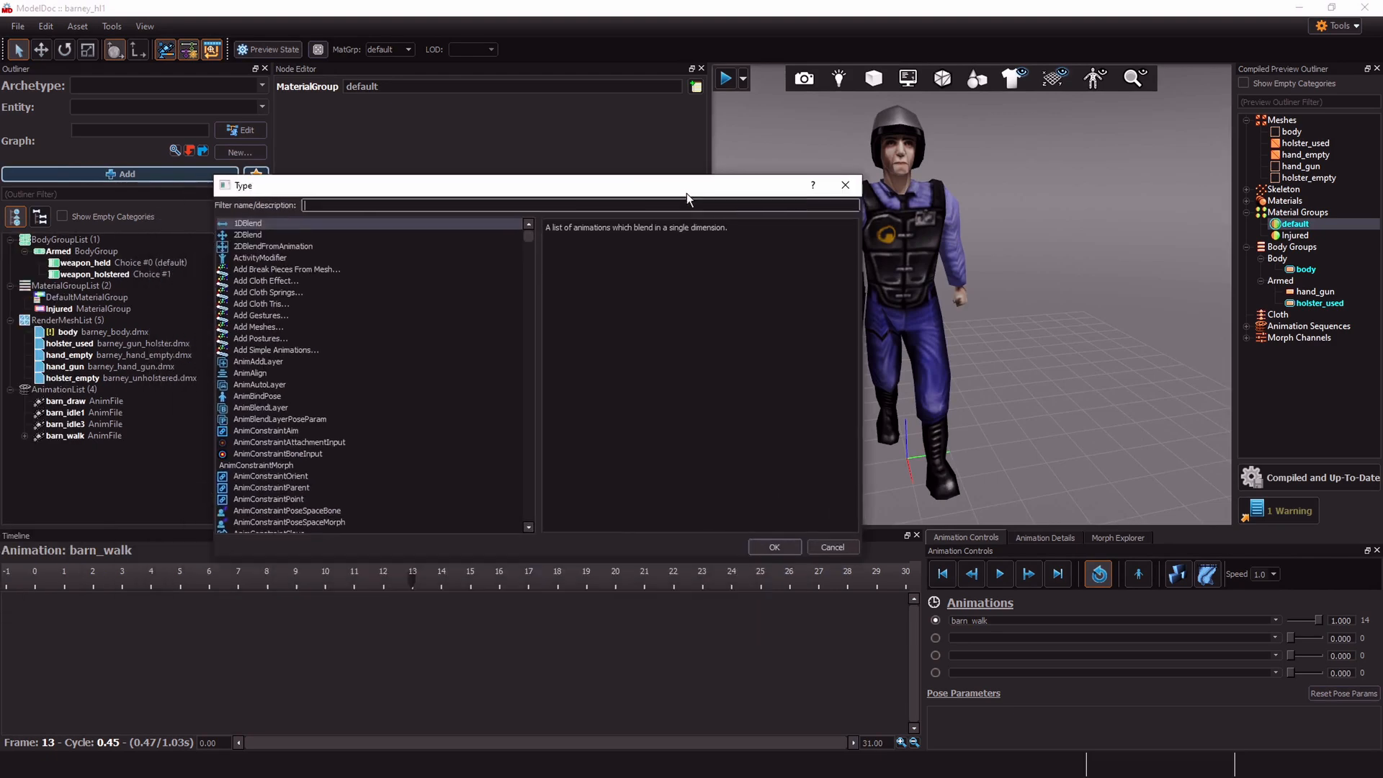
type("rename")
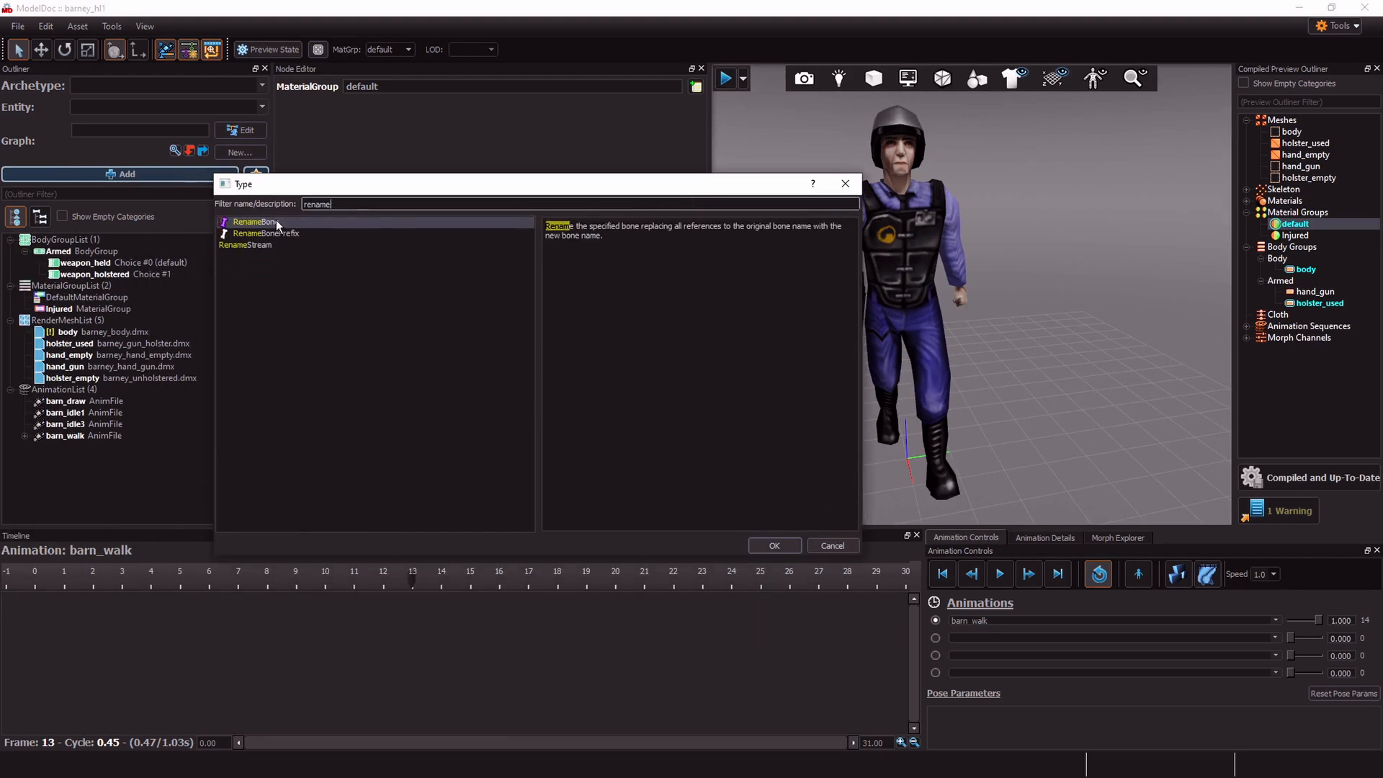
left_click(774, 545)
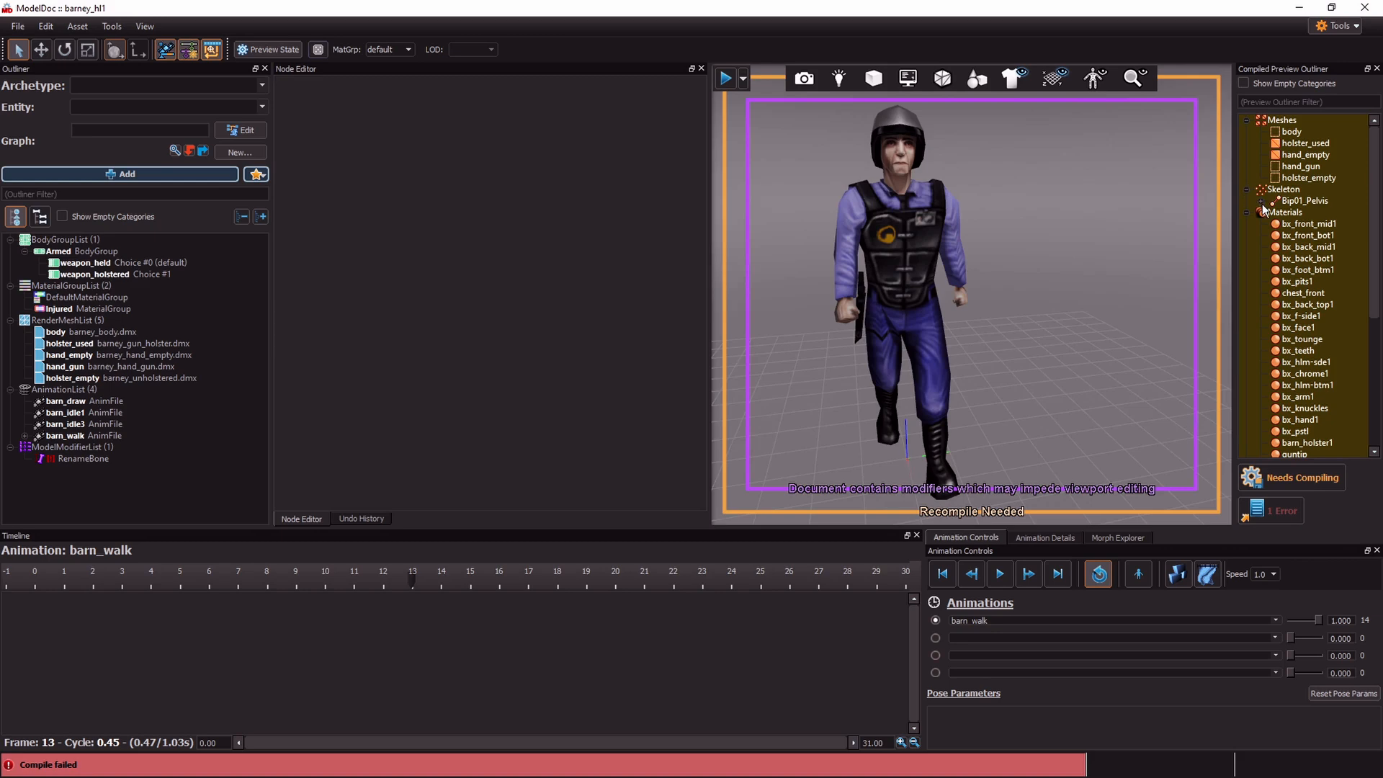
Expand the whole Skeleton hierarchy, inspect a foot bone, and pick RenameBone to duplicate
left_click(1306, 246)
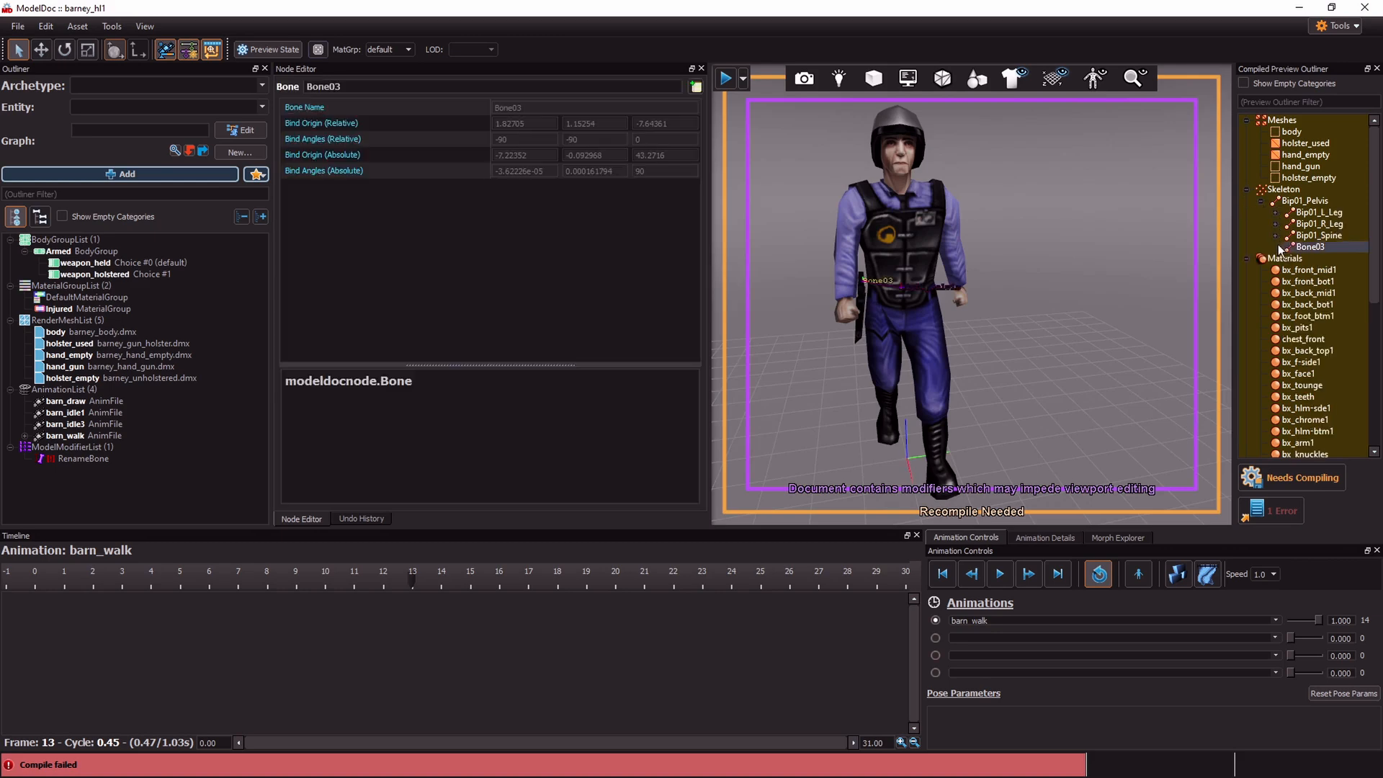
left_click(1288, 234)
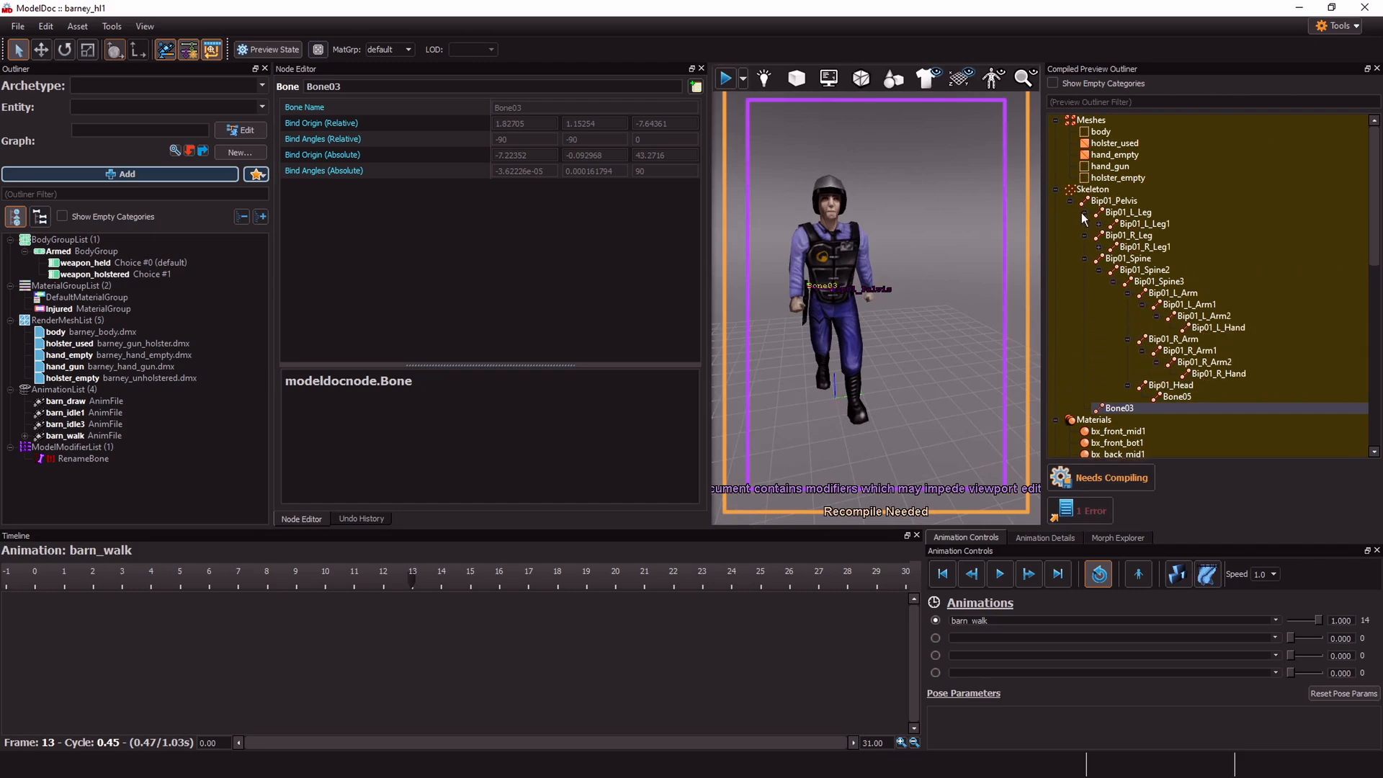
left_click(1160, 270)
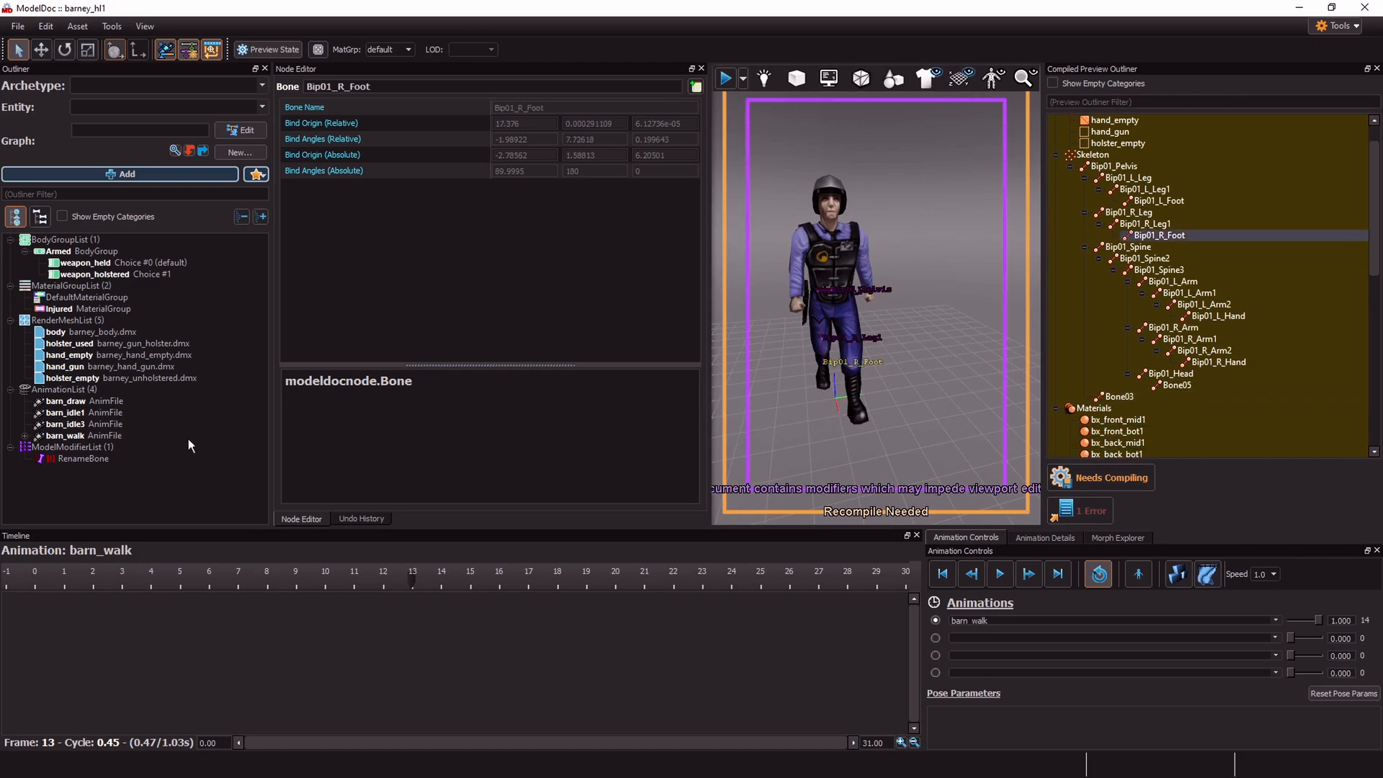
left_click(82, 458)
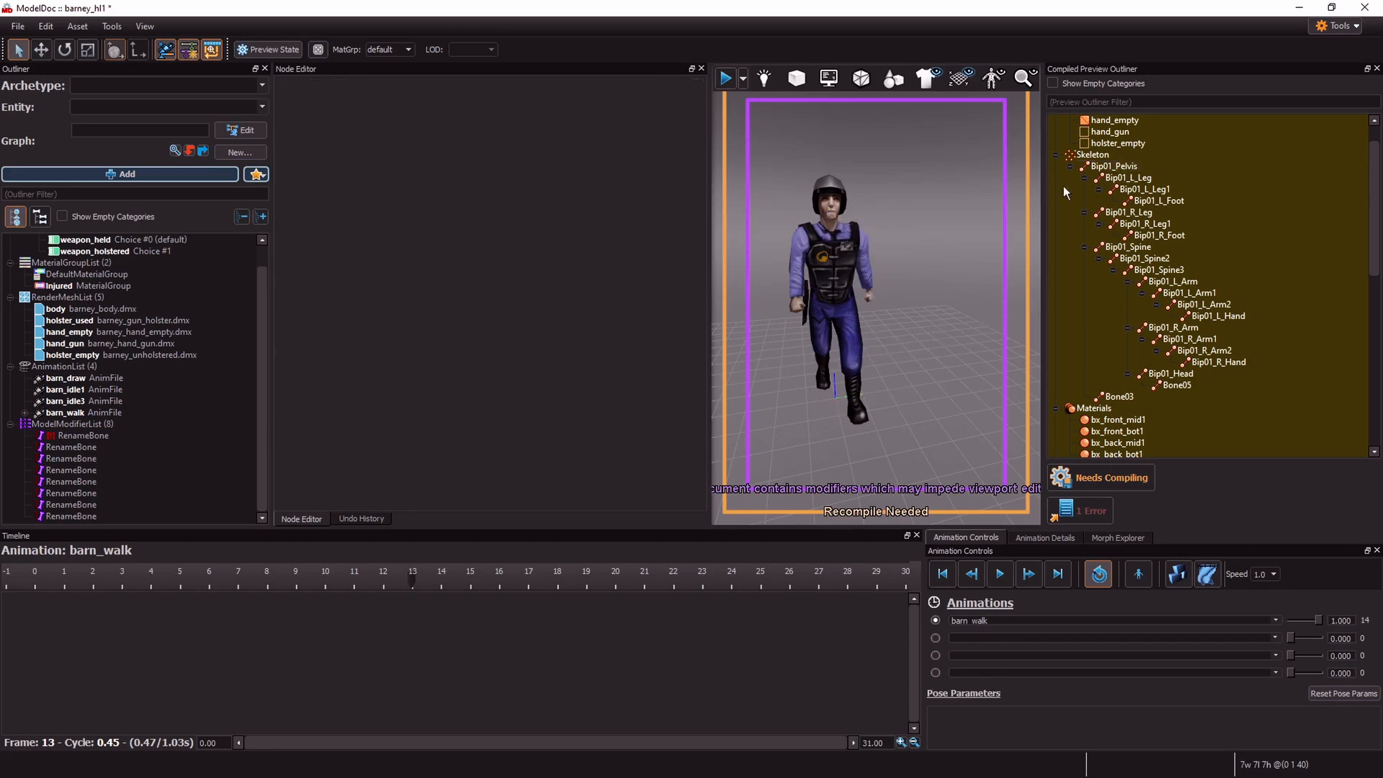
Map Bip01_Pelvis to Pelvis in the first RenameBone and move to the second modifier
left_click(80, 435)
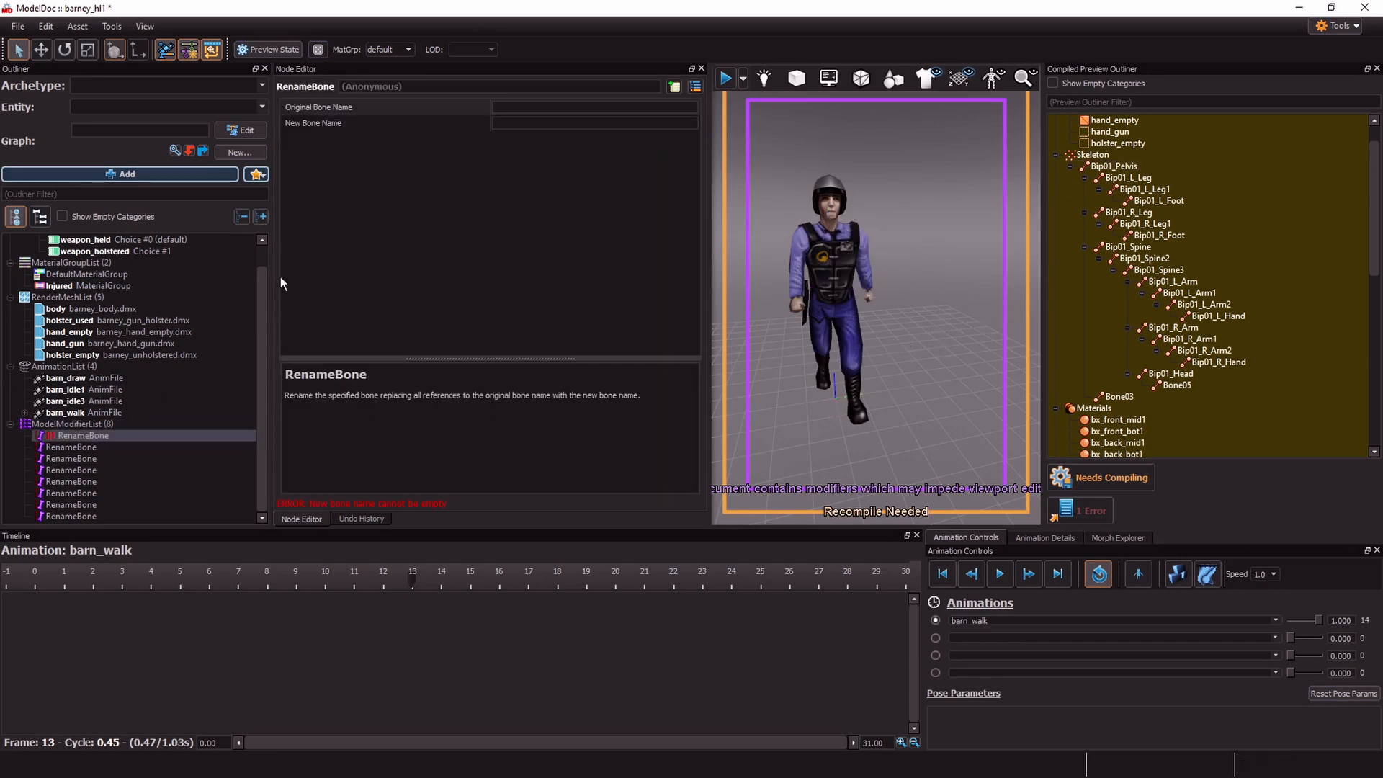
type("B")
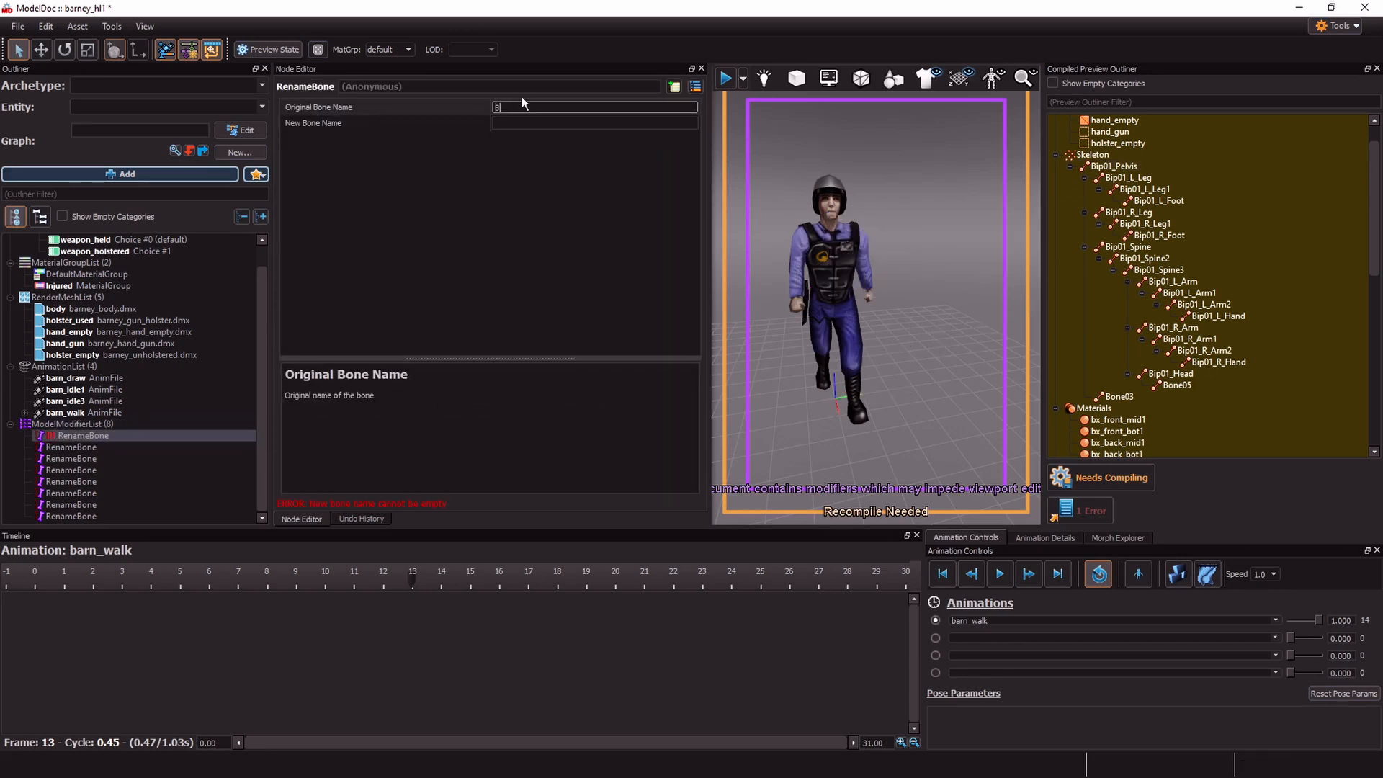
type("ip01_")
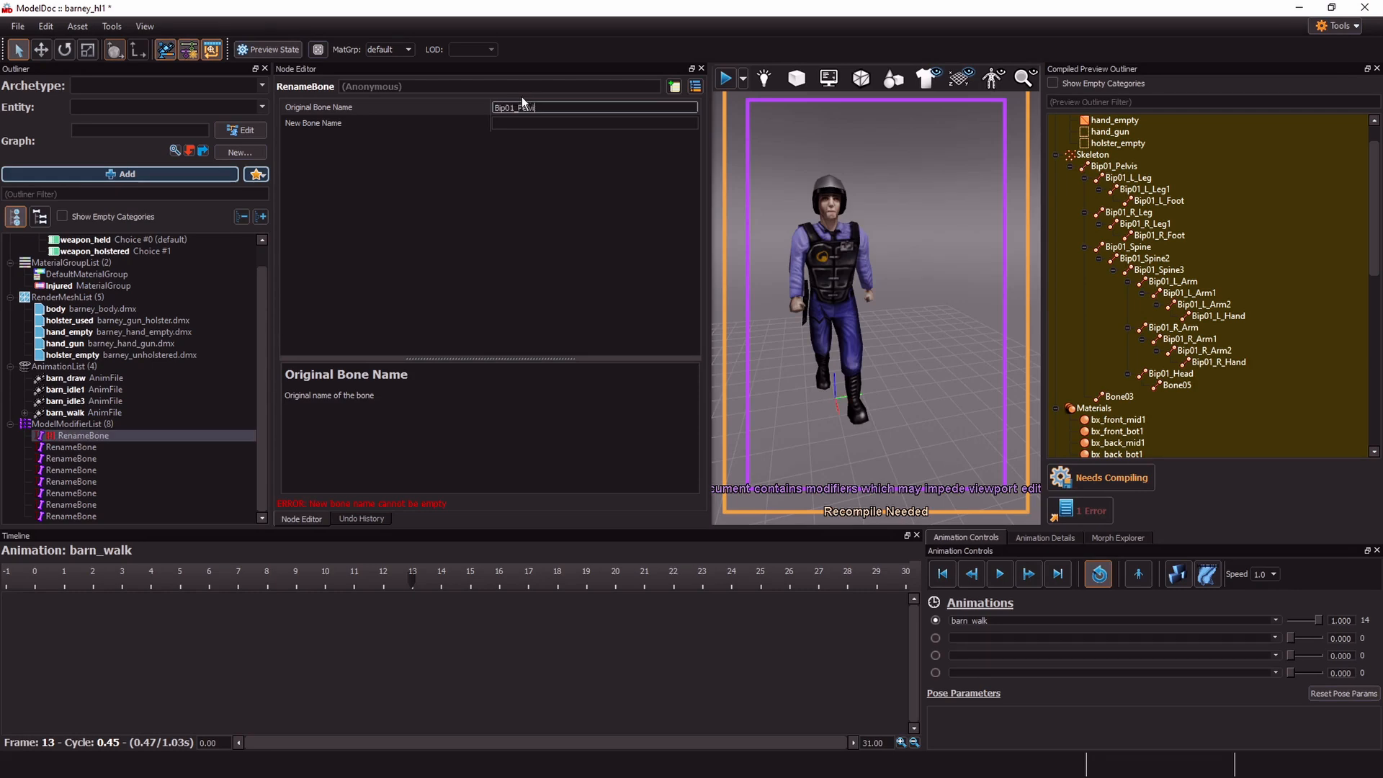
type("P")
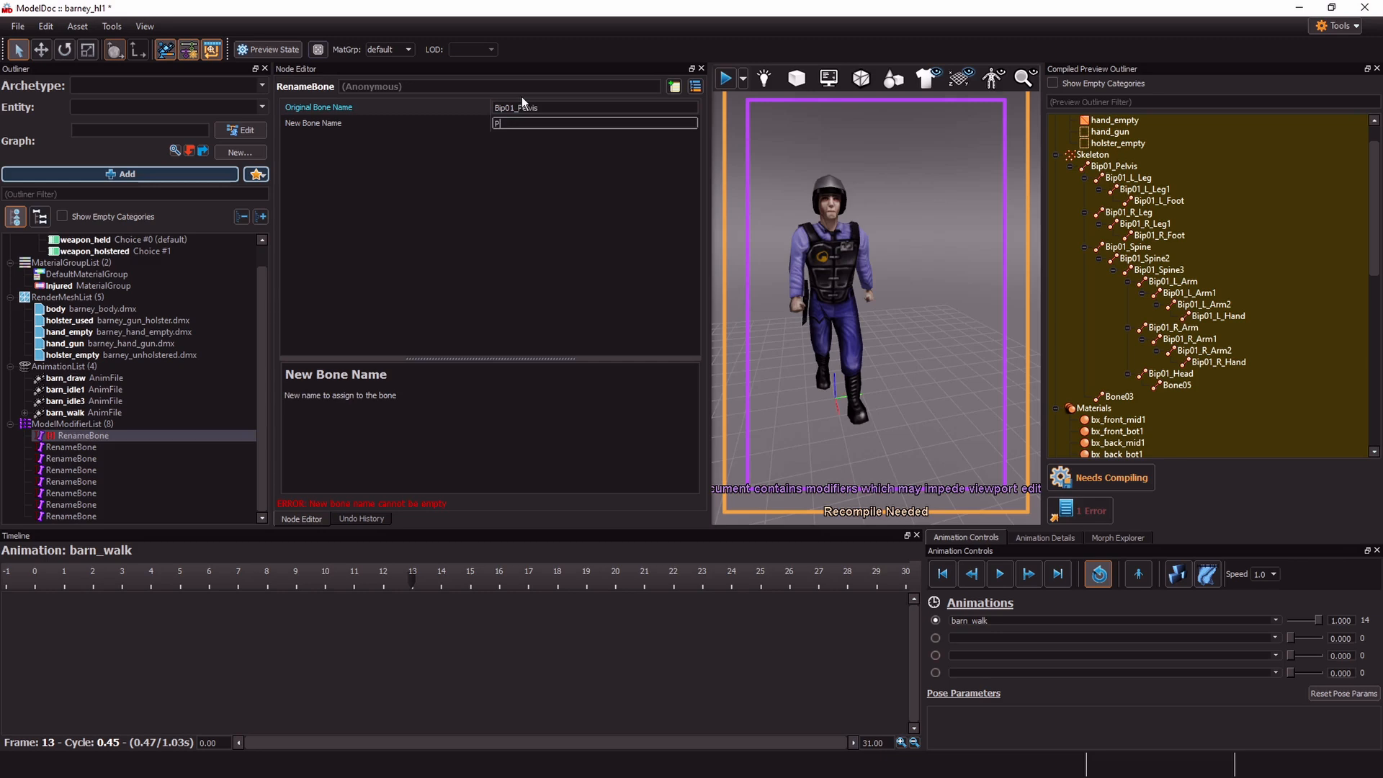
type("elvis")
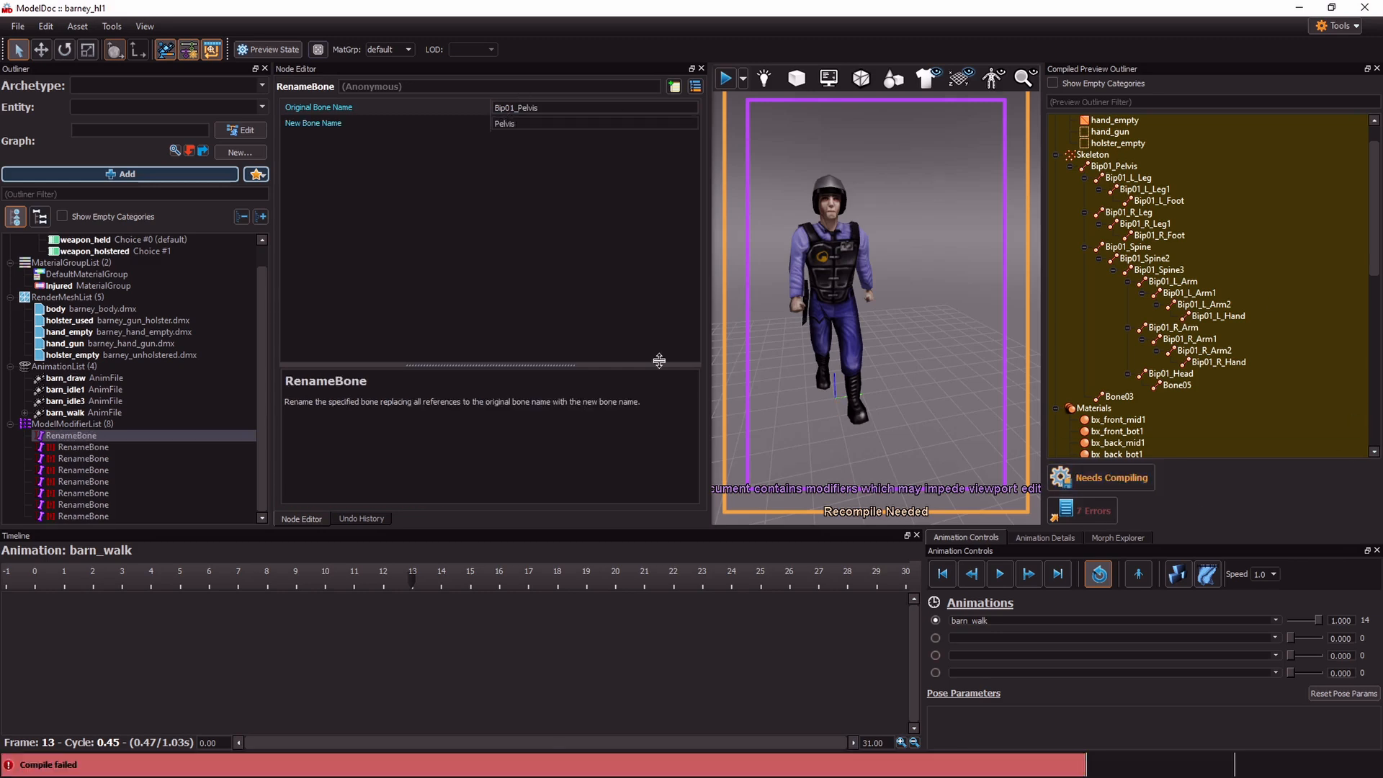
left_click(84, 447)
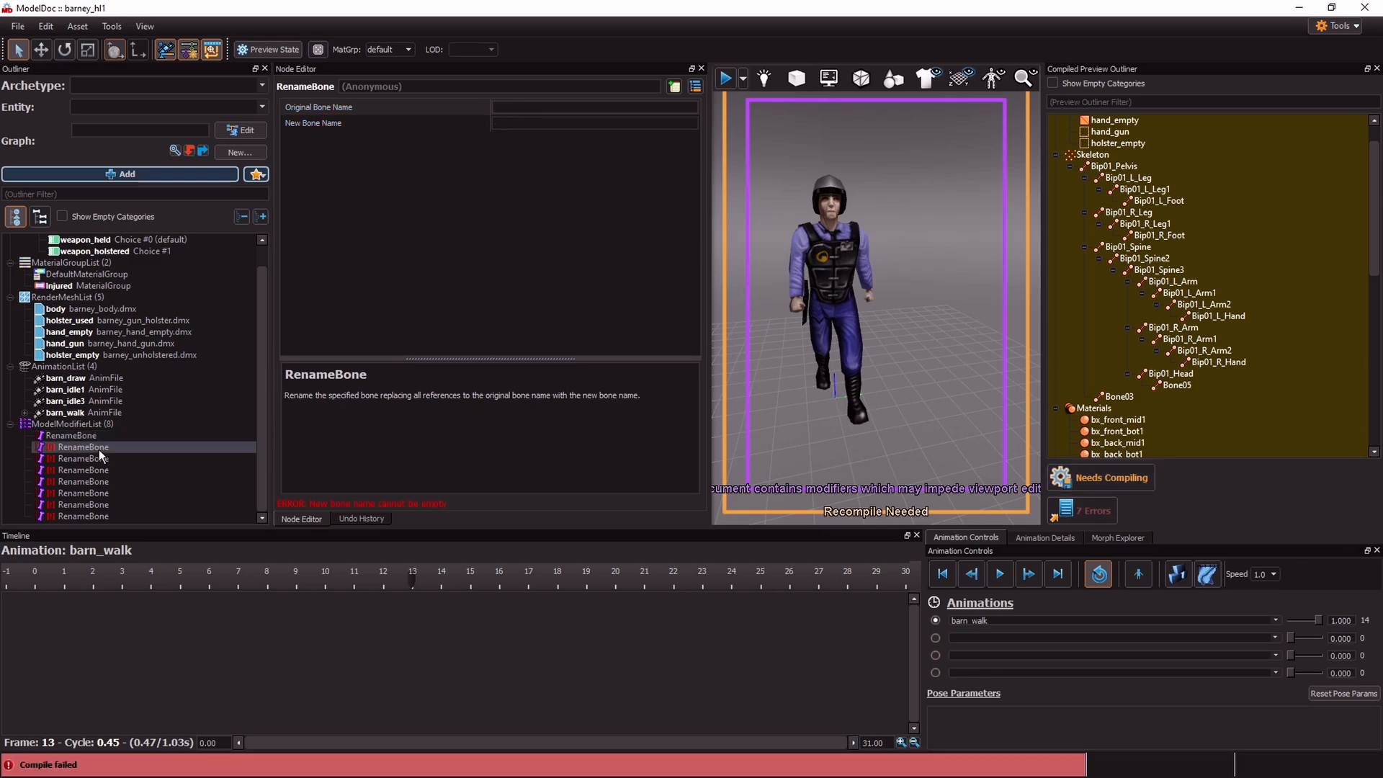
left_click(82, 516)
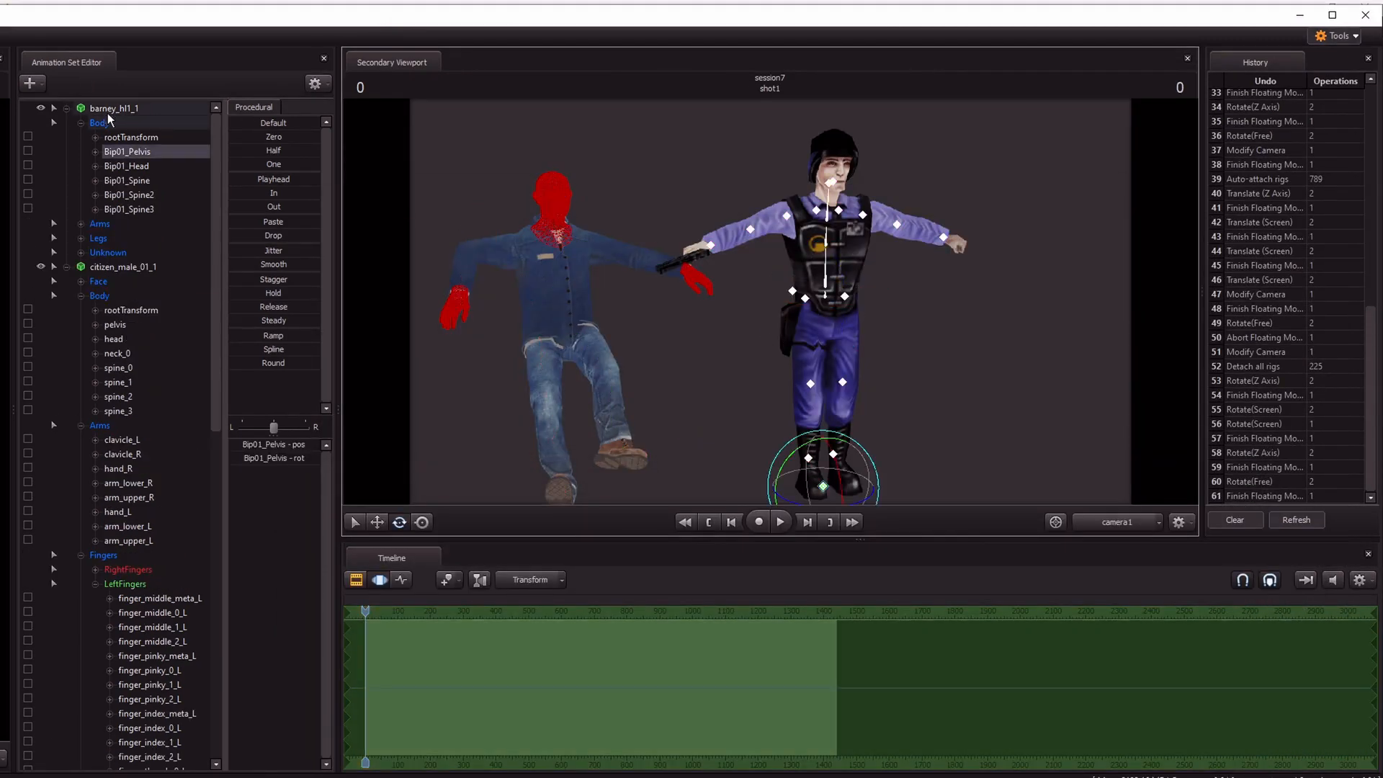
Delete barney_hl1_1 and add a fresh barney_hl1 animation set via the 'hl1 barn' filter
right_click(88, 108)
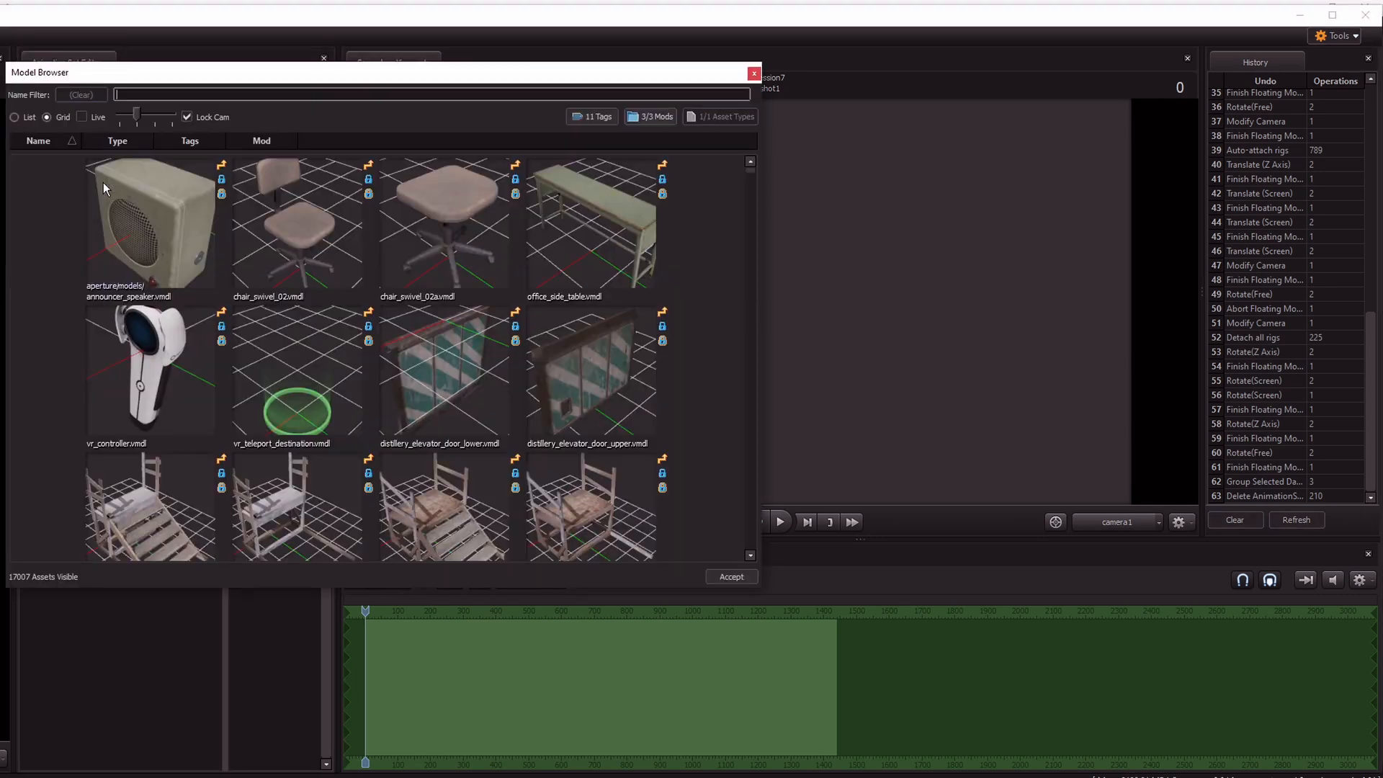
type("hl1 barn")
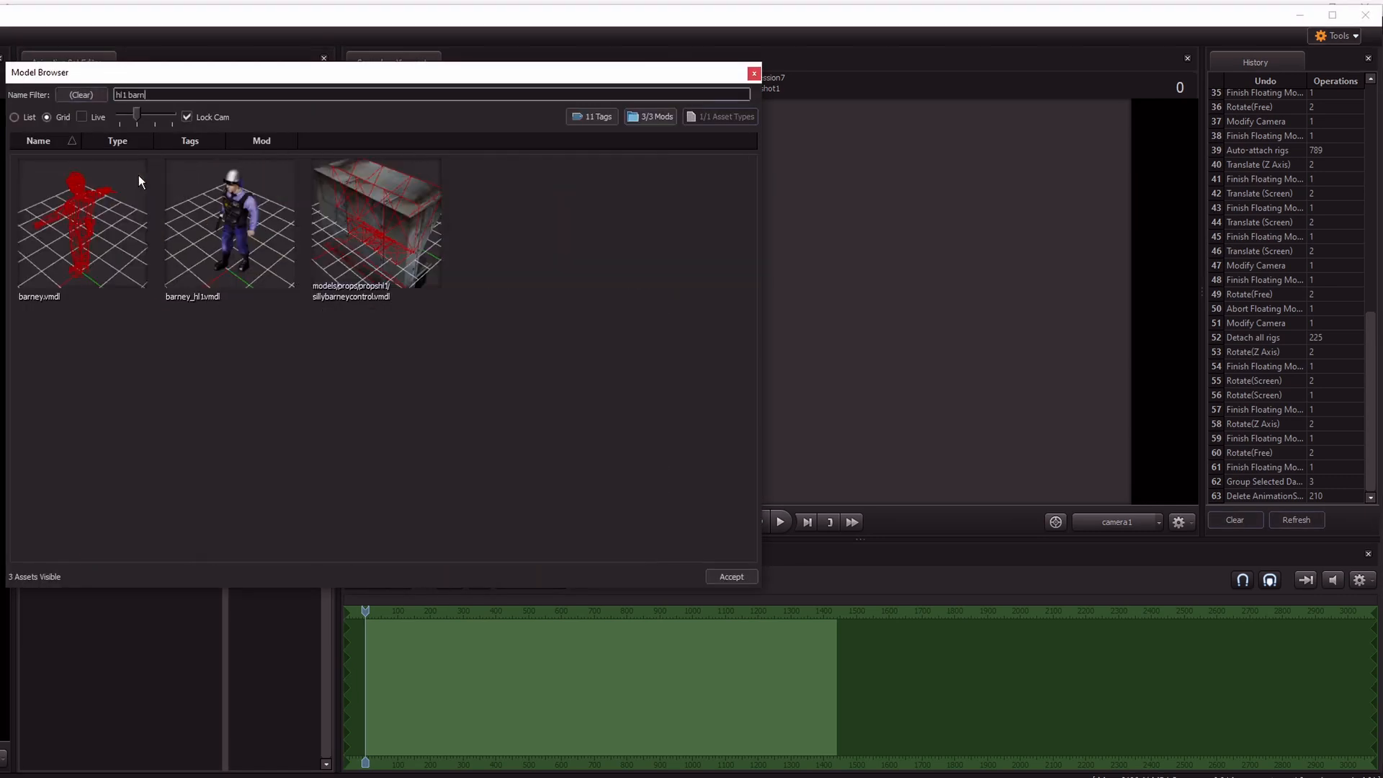
left_click(730, 576)
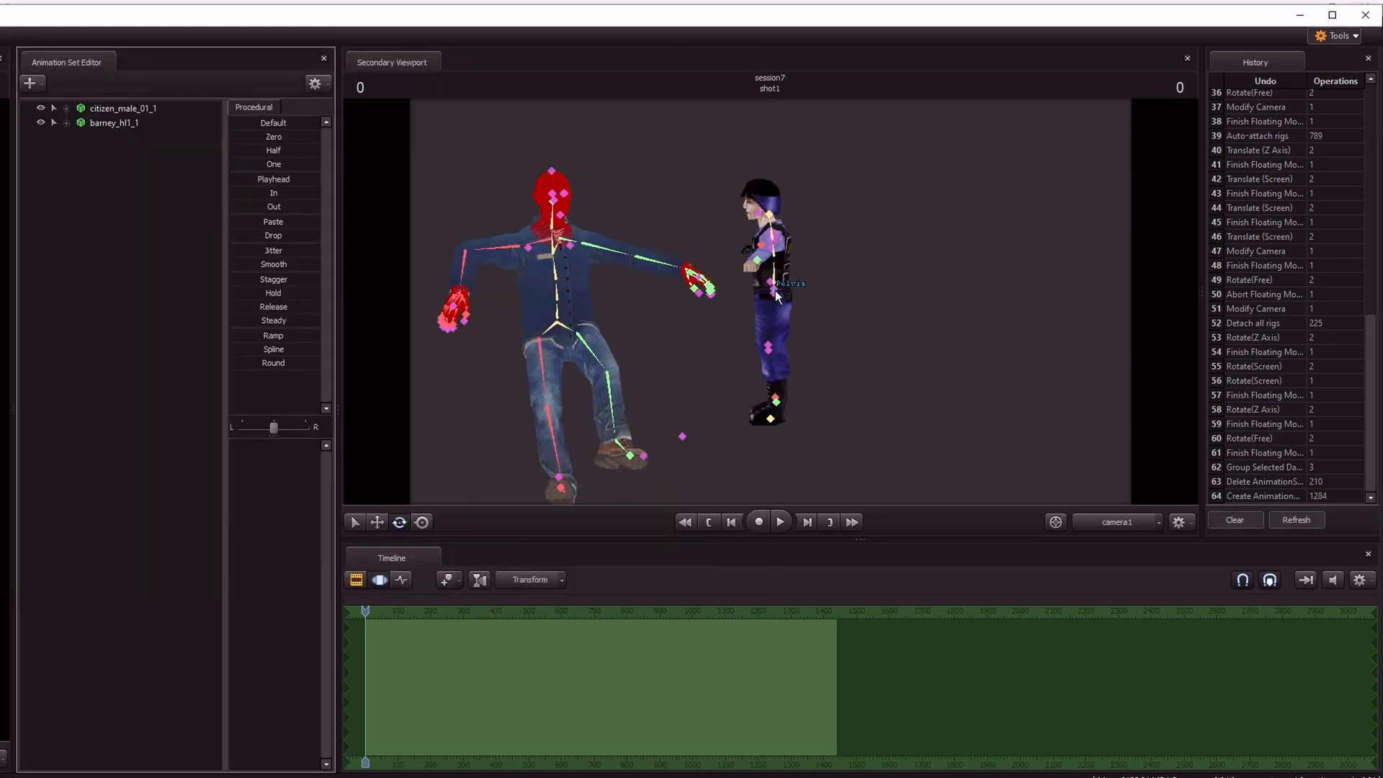
left_click(116, 224)
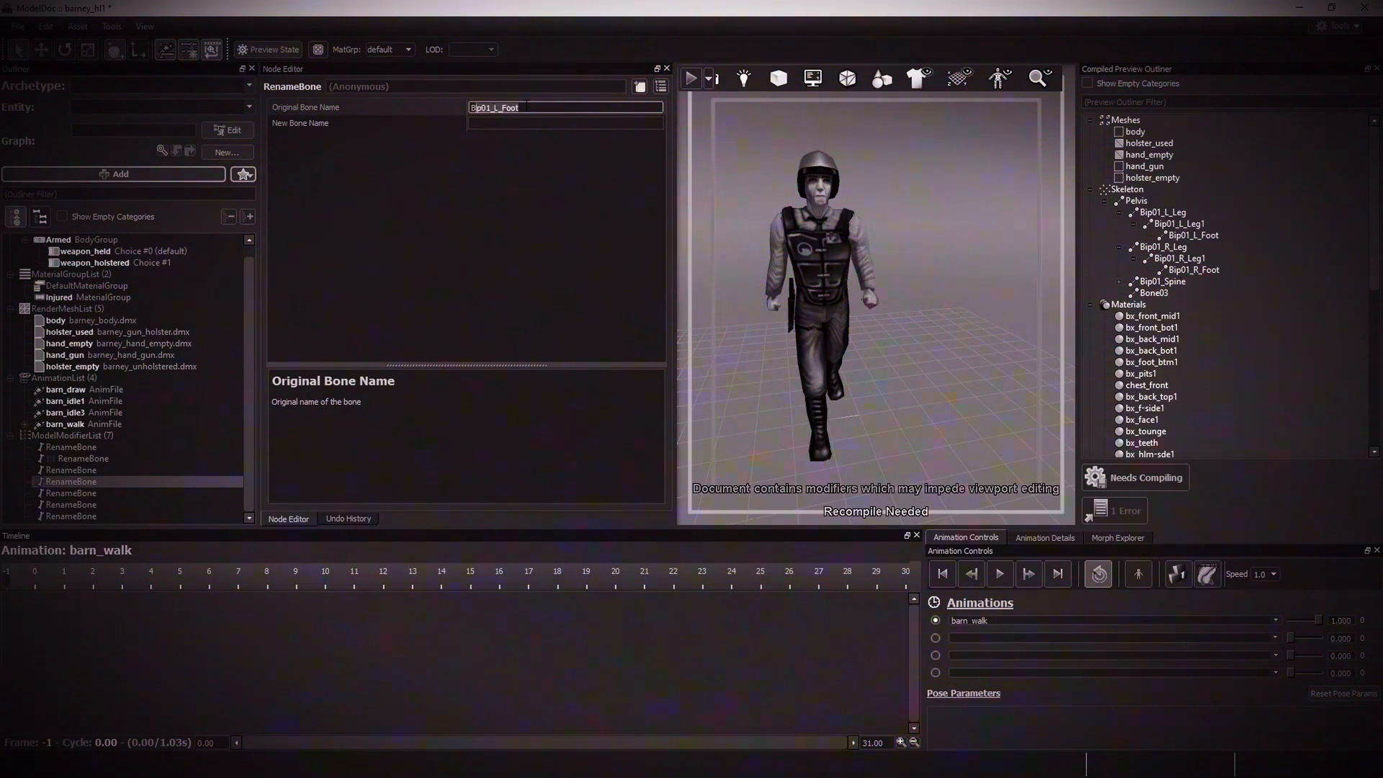
Fill RenameBone modifiers for the thigh as leg_upper_L and a spine bone as spine_2
left_click(1163, 258)
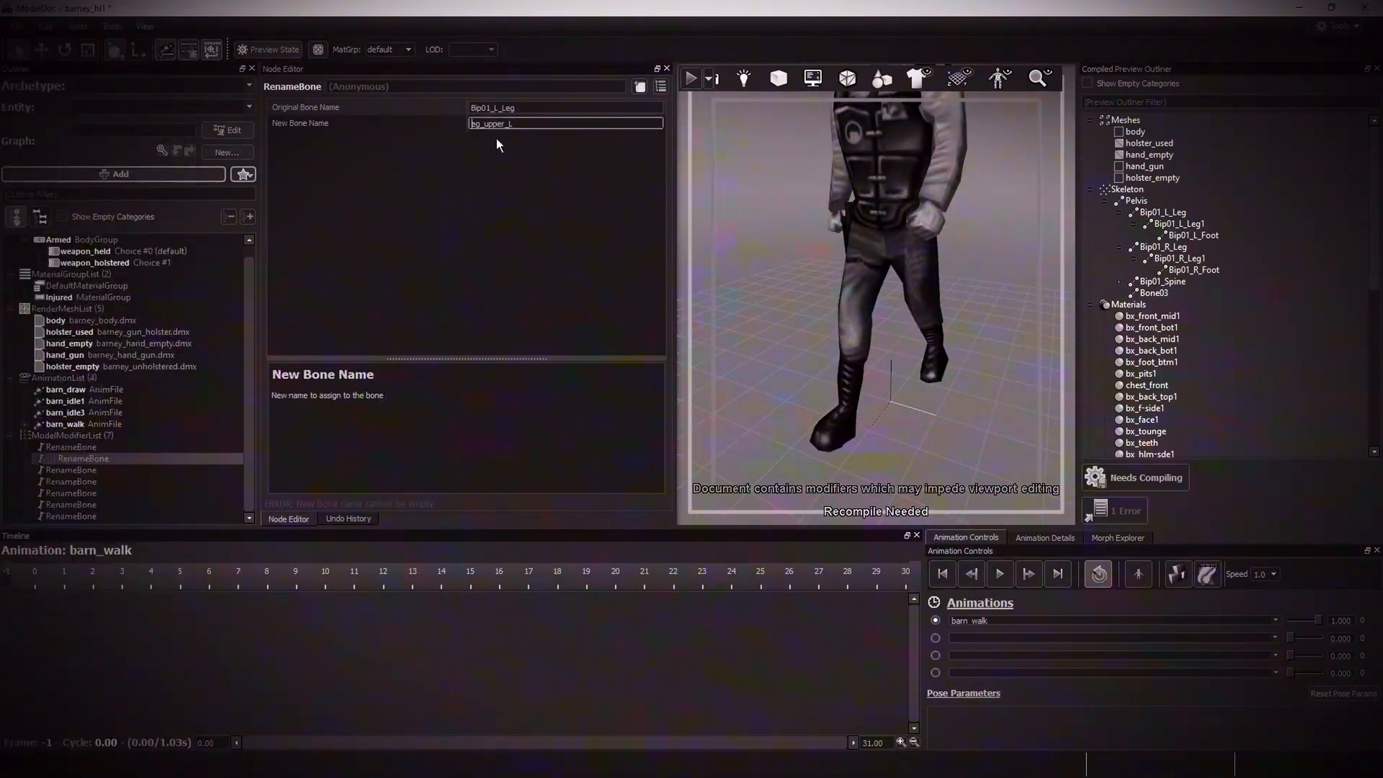
left_click(82, 493)
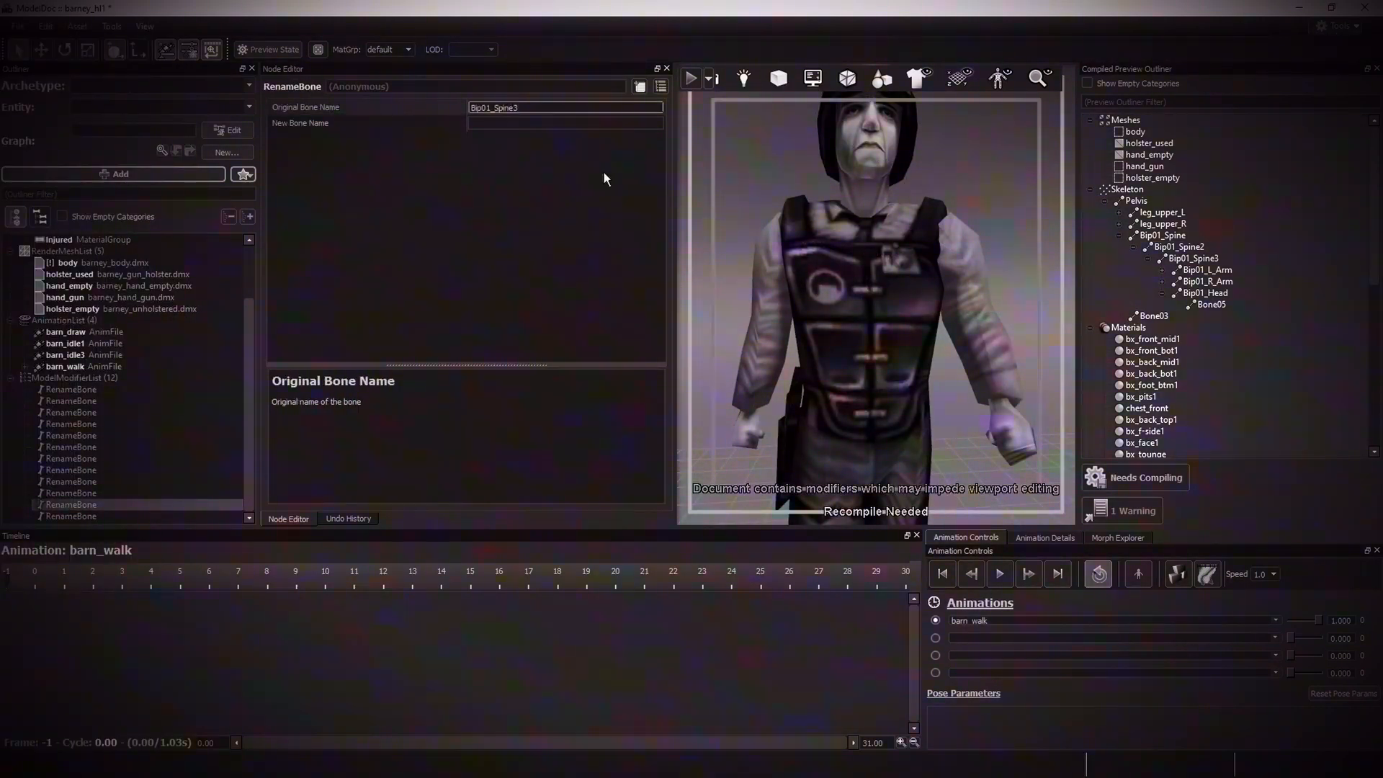
type("spine_2")
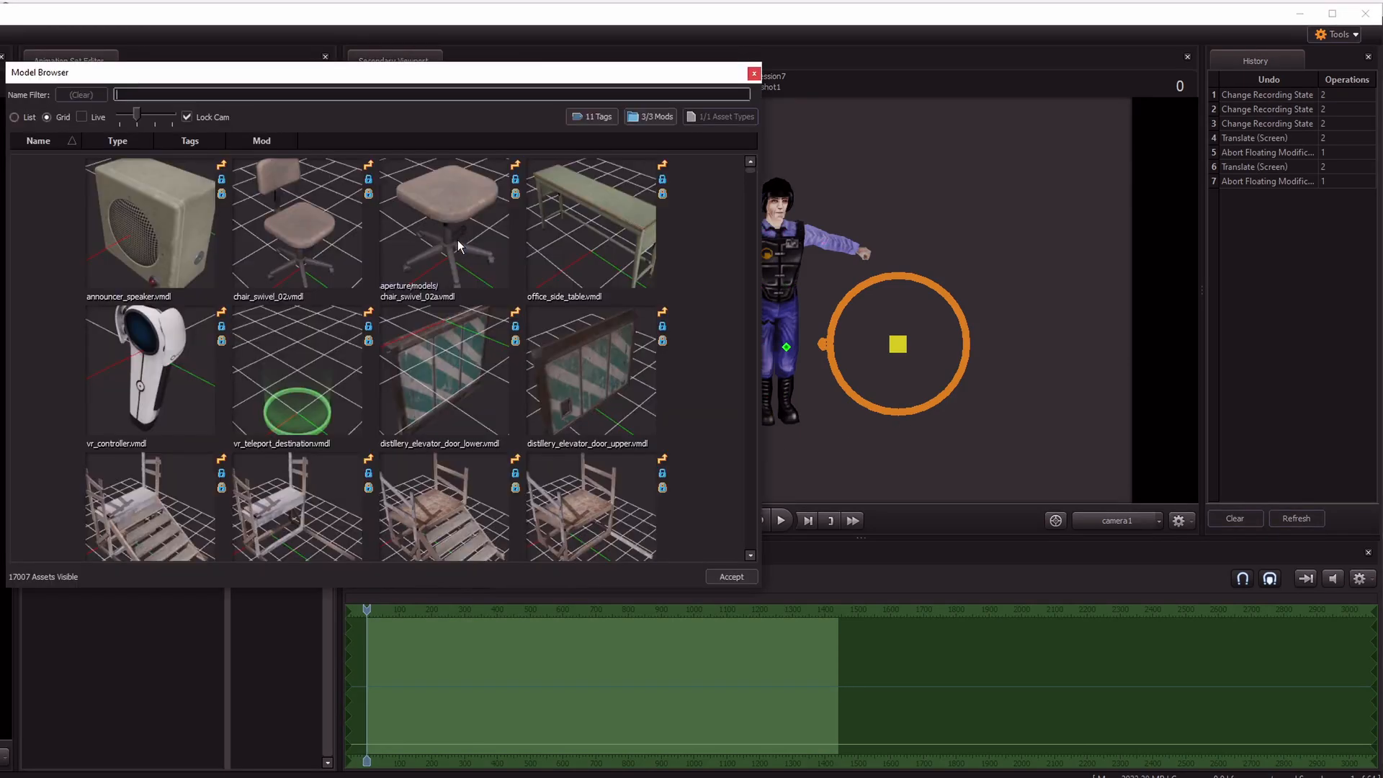
Add a second barney_hl1 from the 'hl1 barn' filter and move it beside the first Barney
type("hl1 barn")
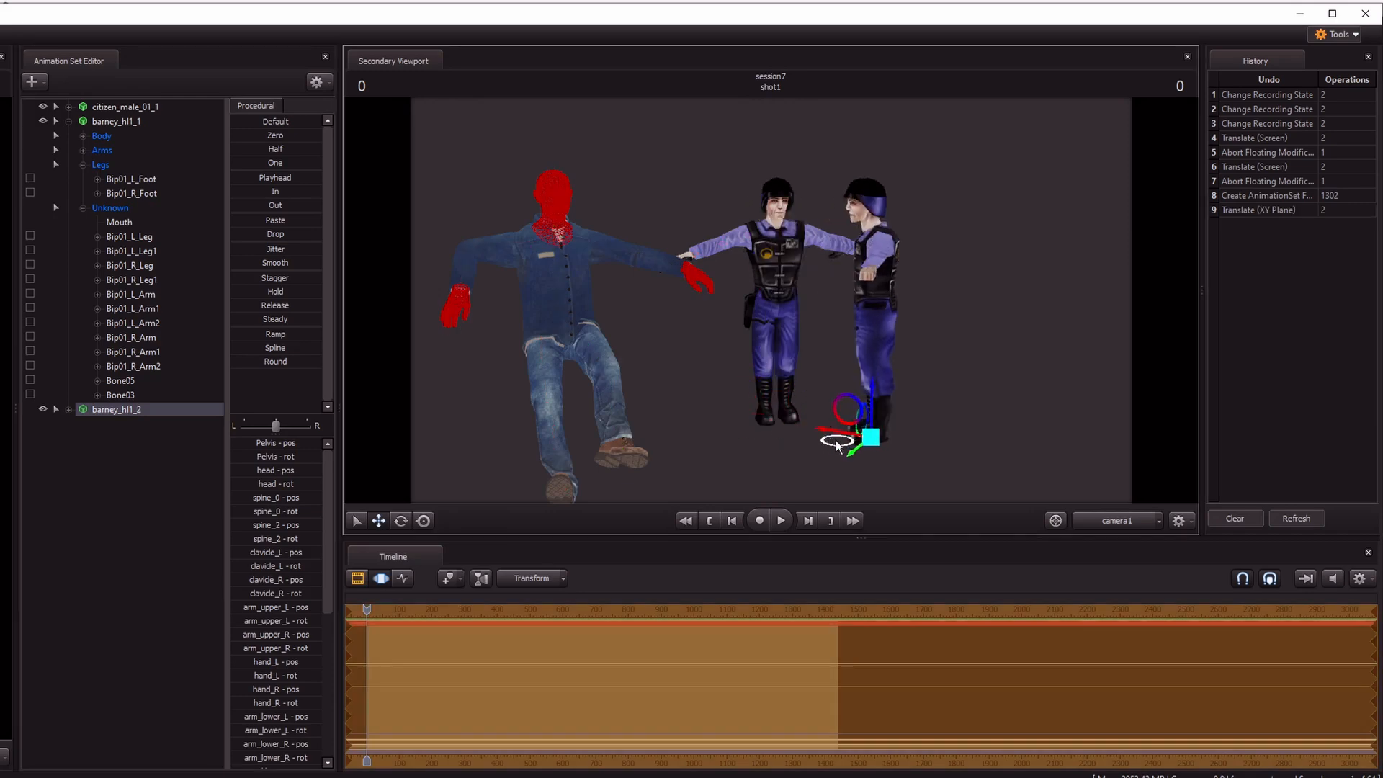
left_click_drag(838, 441, 984, 454)
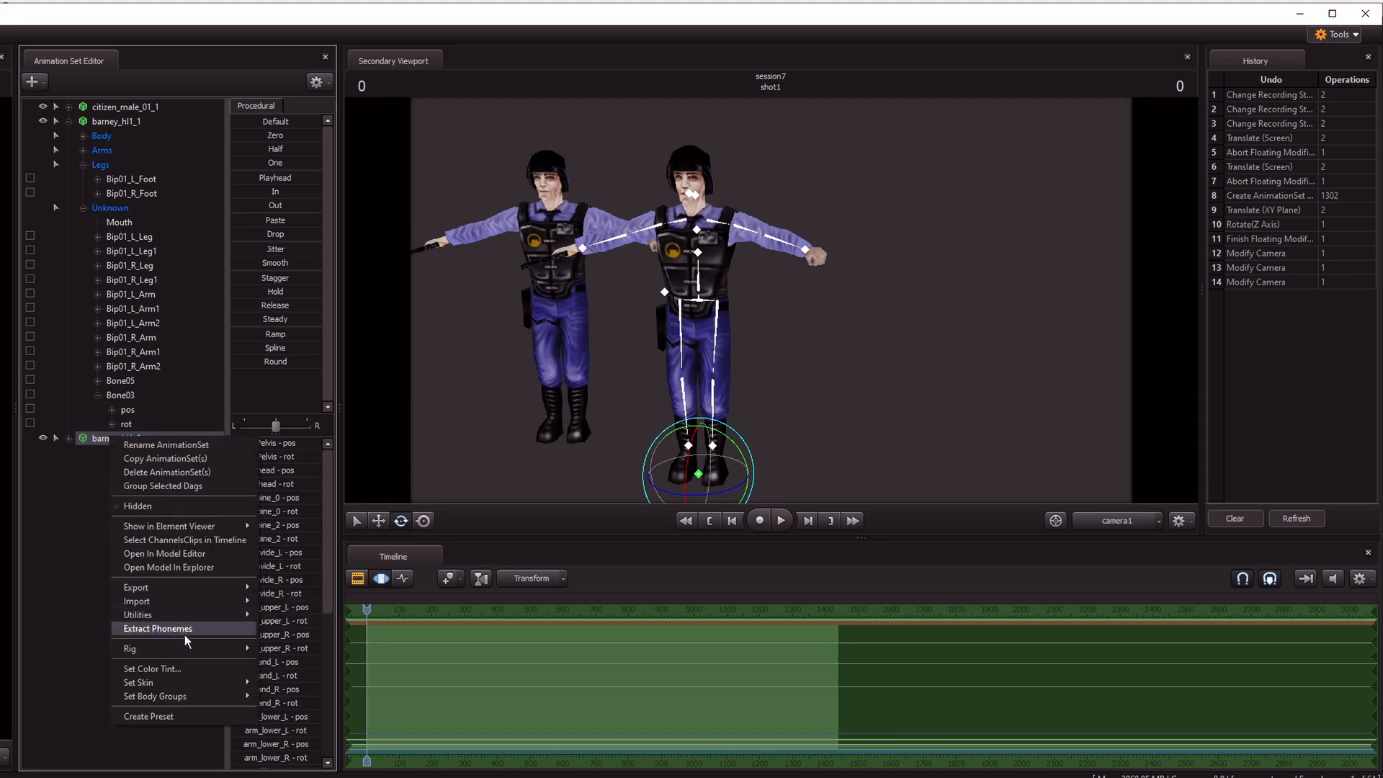
mouse_move(128, 649)
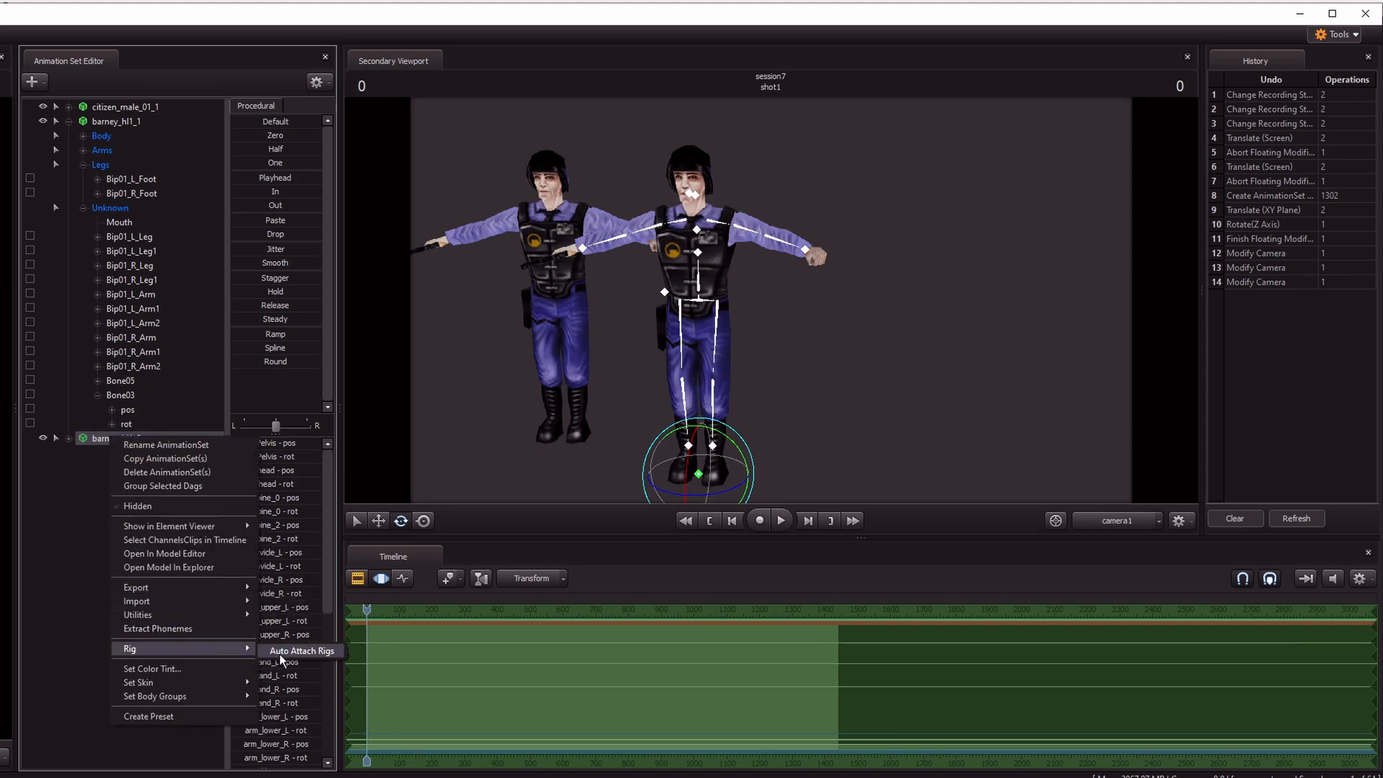
Auto-attach an IK rig to barney_hl1_2 and pose its right hand to bend the arm
left_click(301, 650)
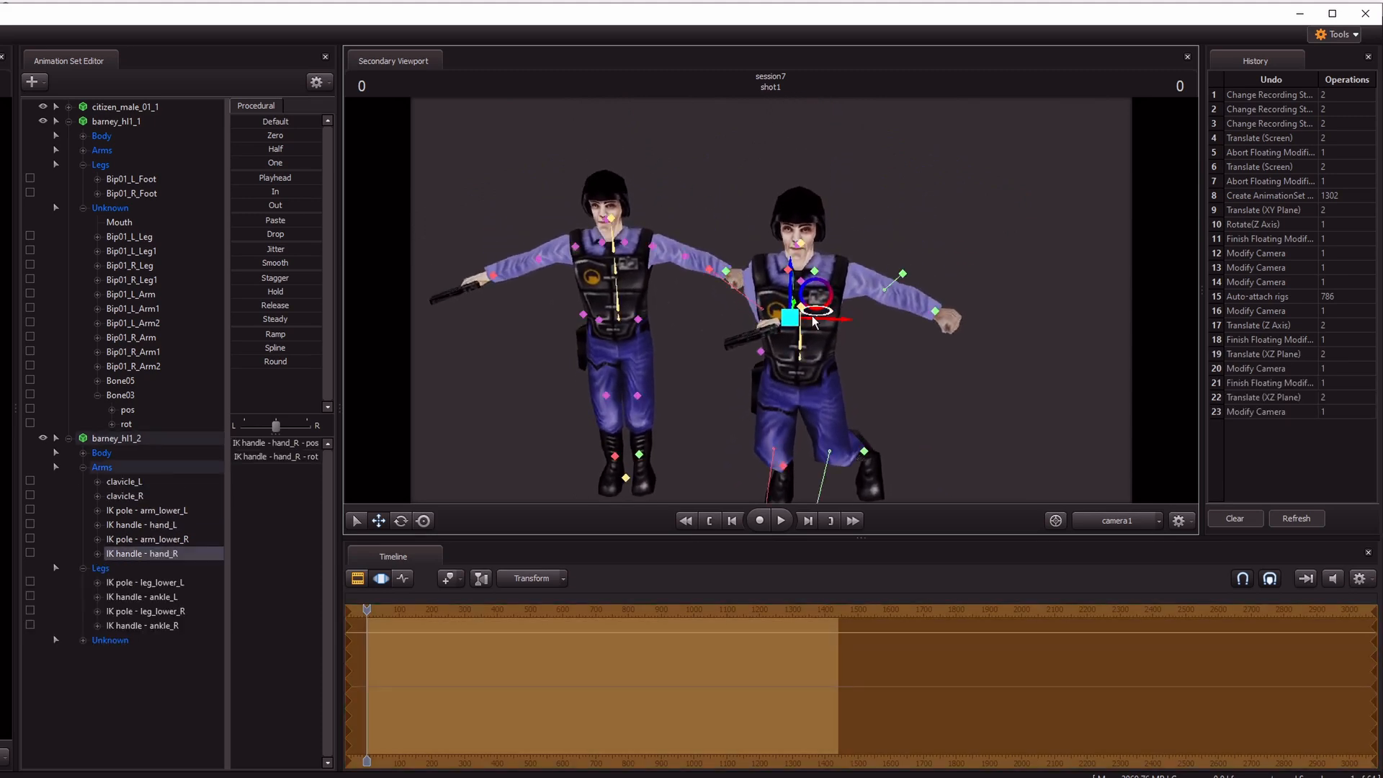
left_click_drag(794, 300, 786, 353)
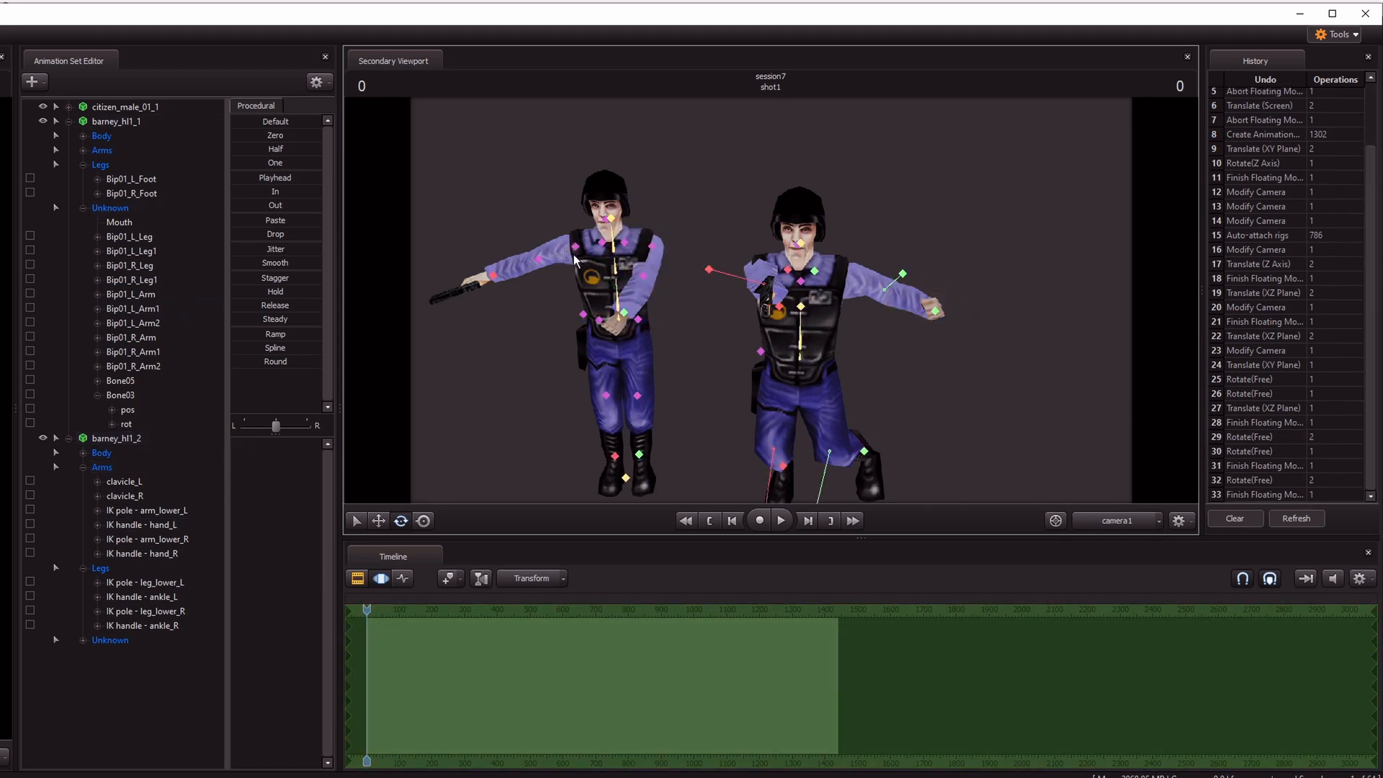
left_click(131, 351)
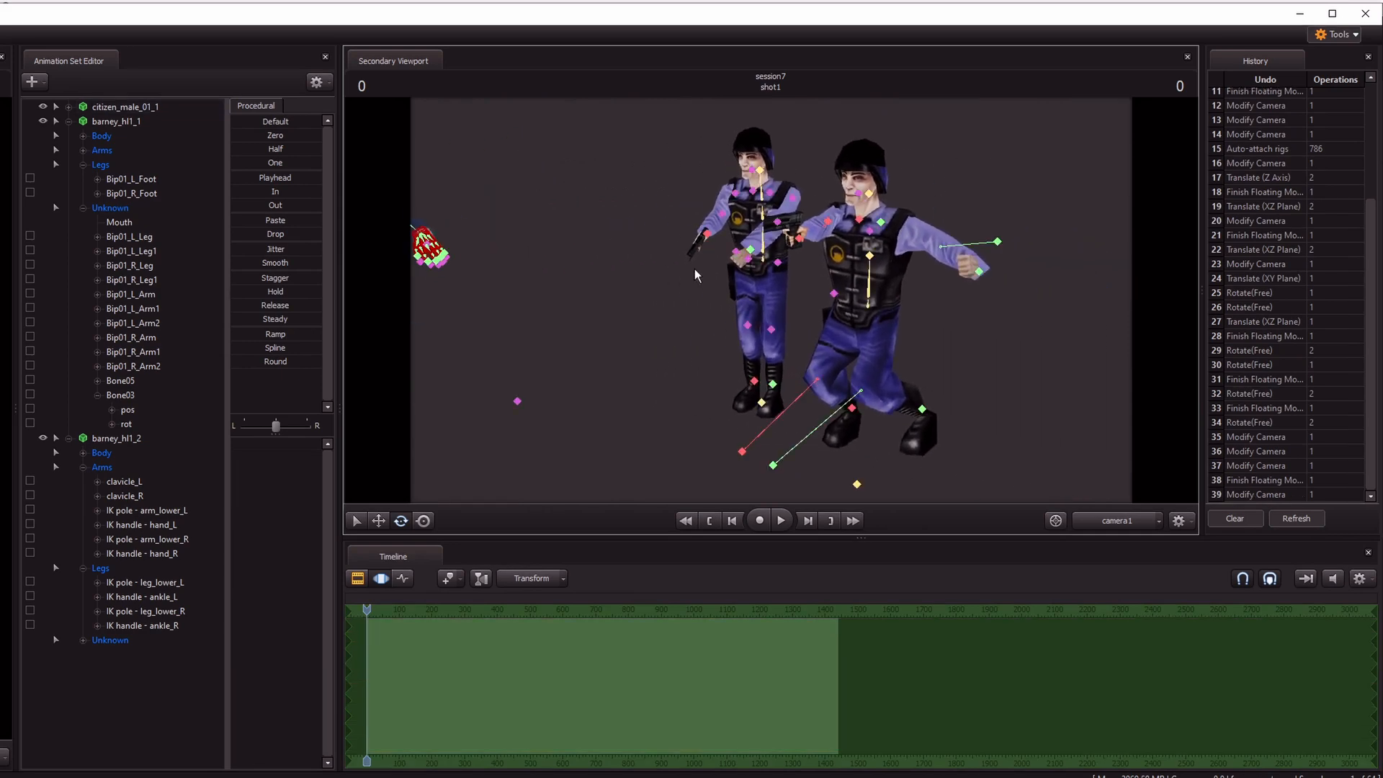
mouse_move(693, 320)
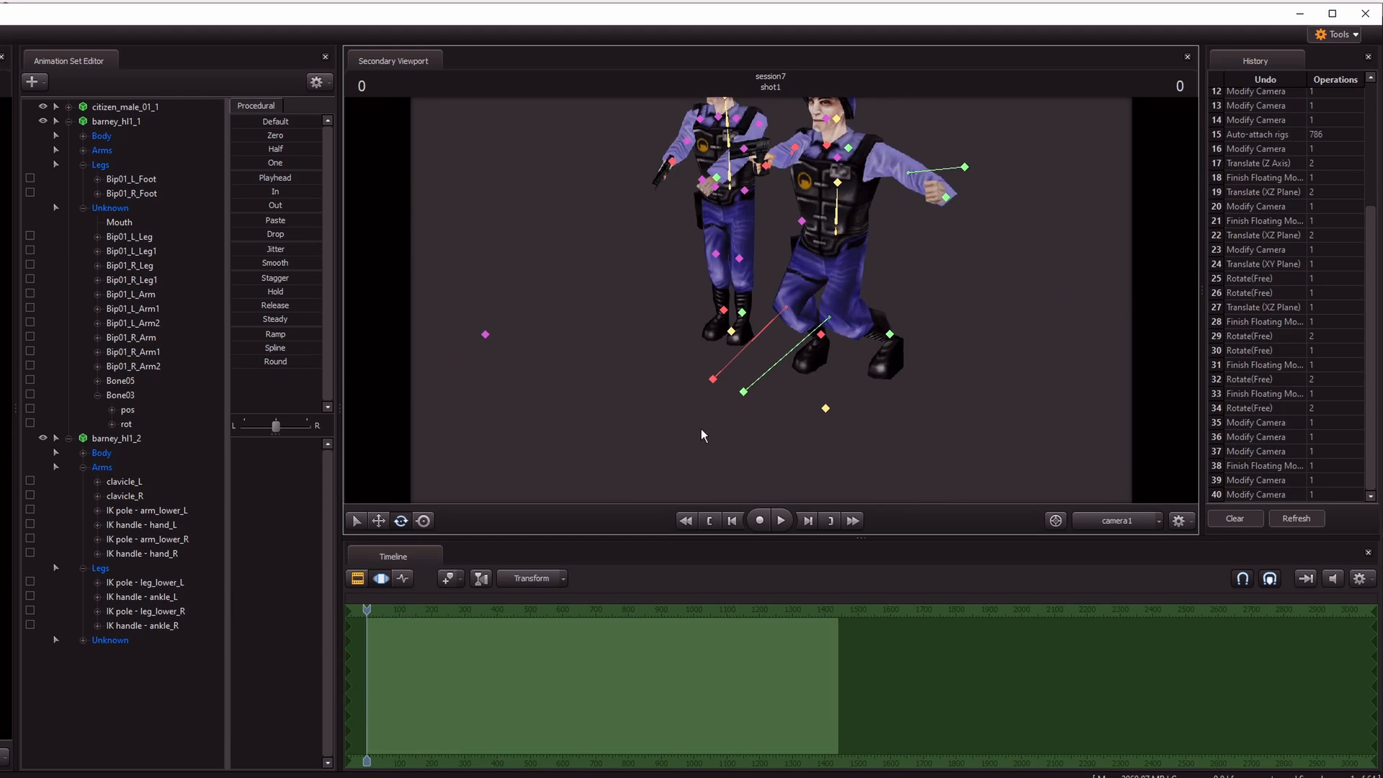
mouse_move(738, 442)
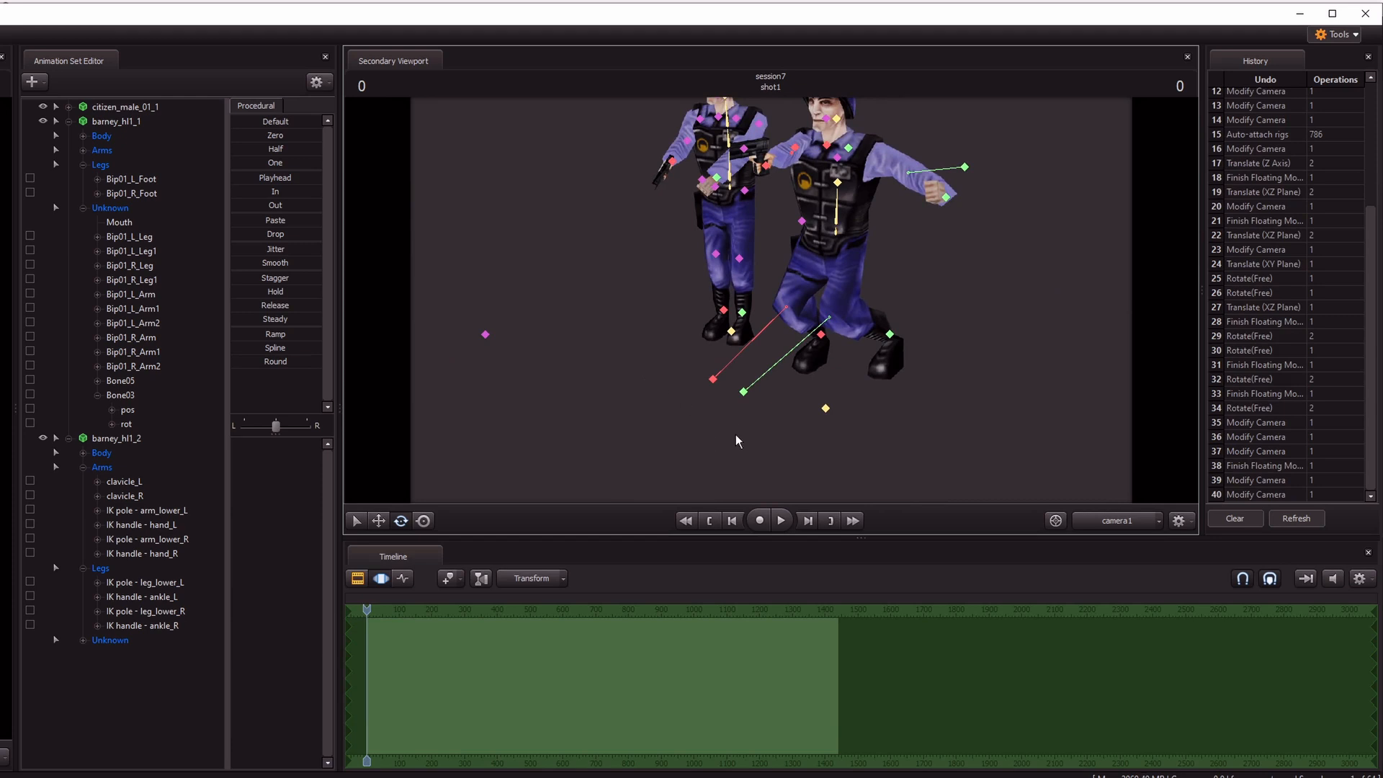
mouse_move(725, 462)
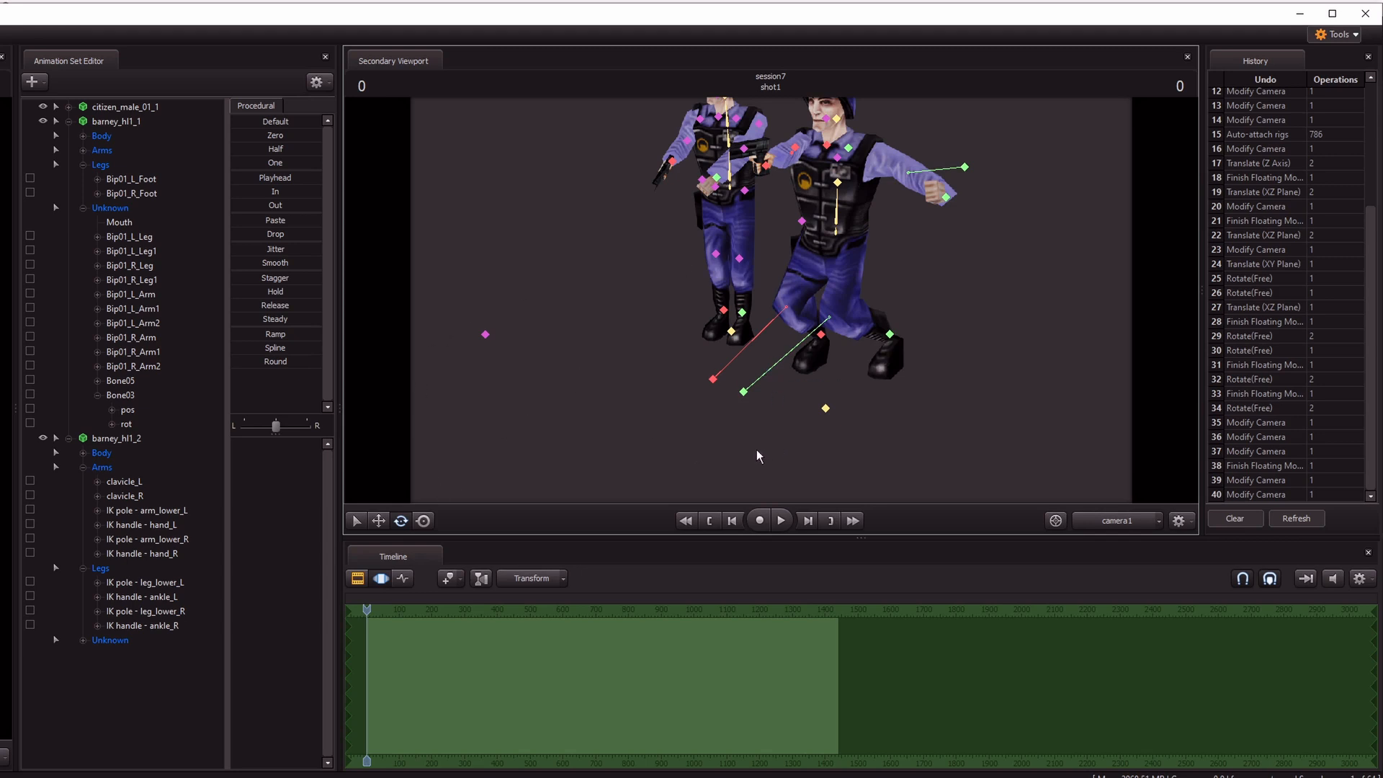
mouse_move(737, 257)
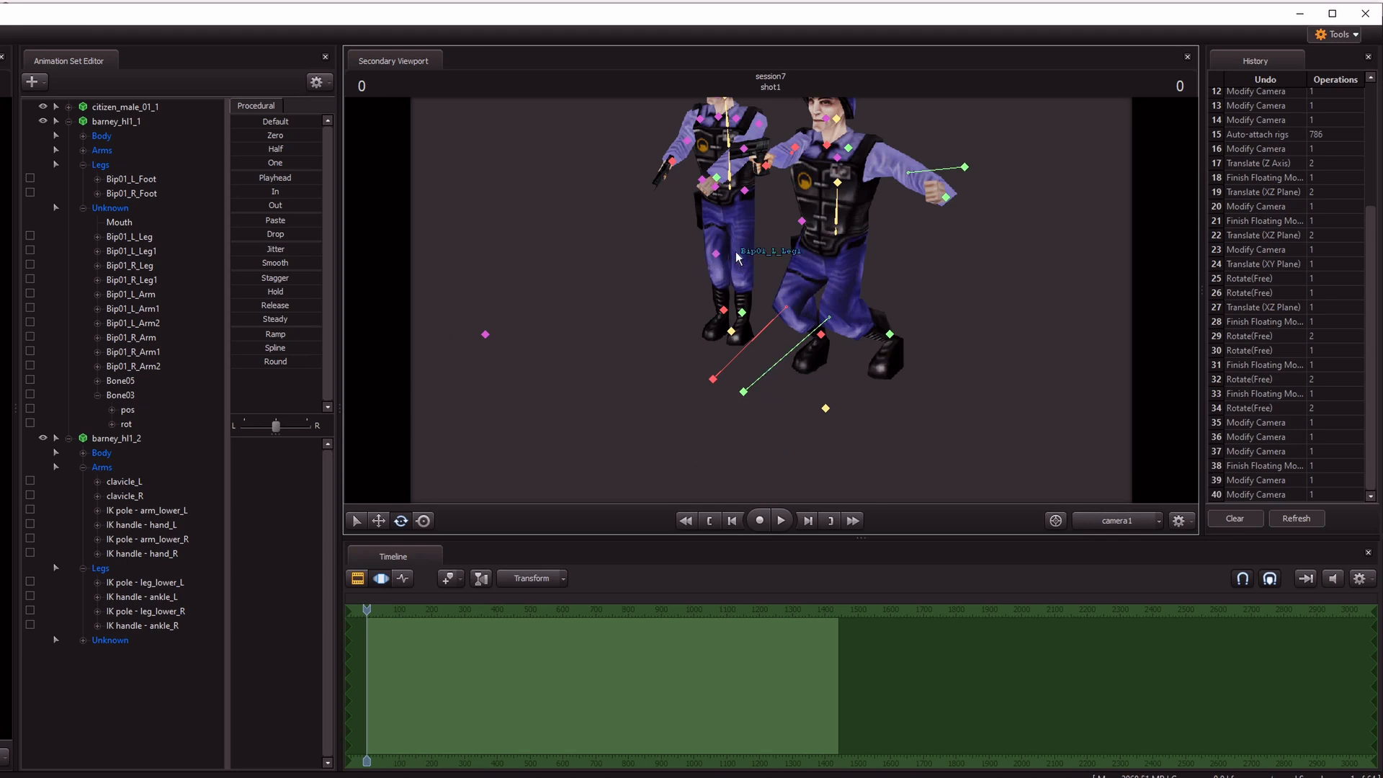
mouse_move(730, 237)
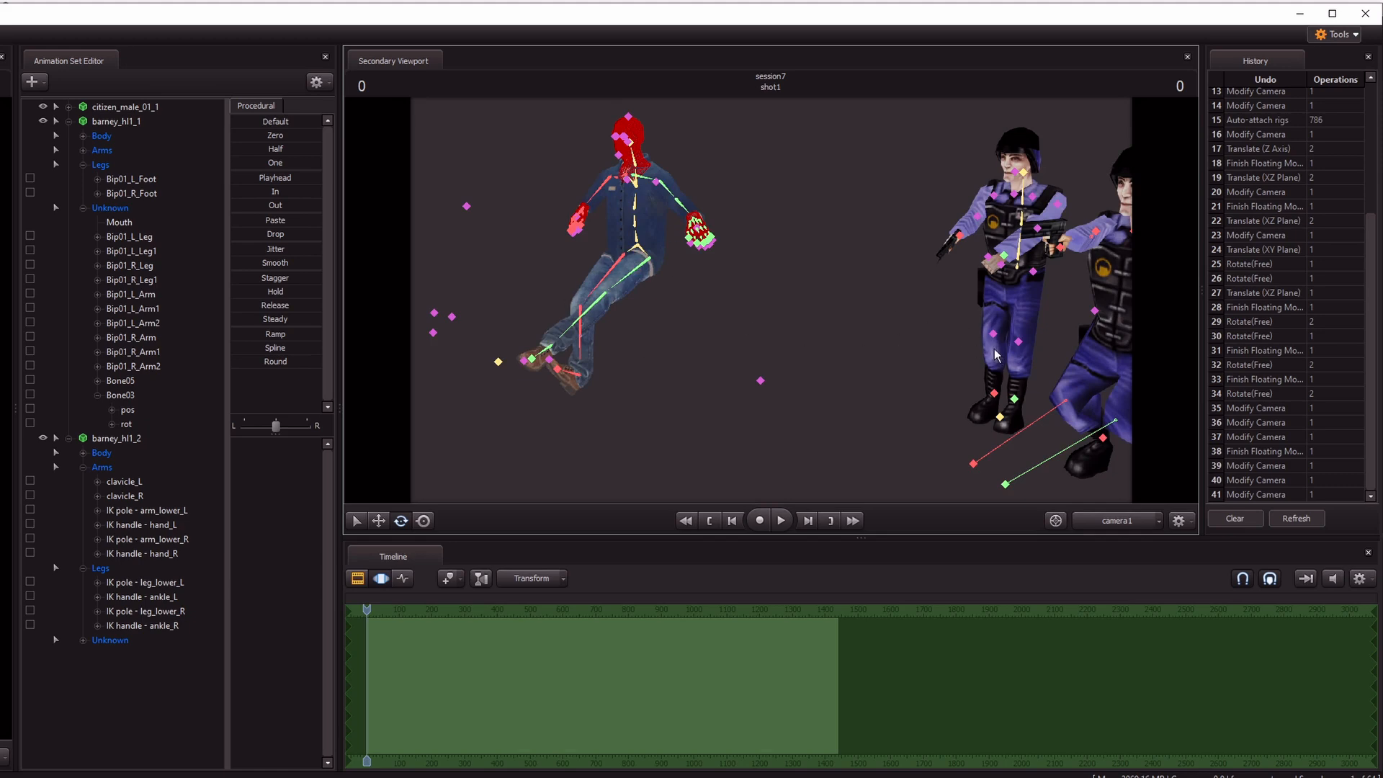
mouse_move(811, 324)
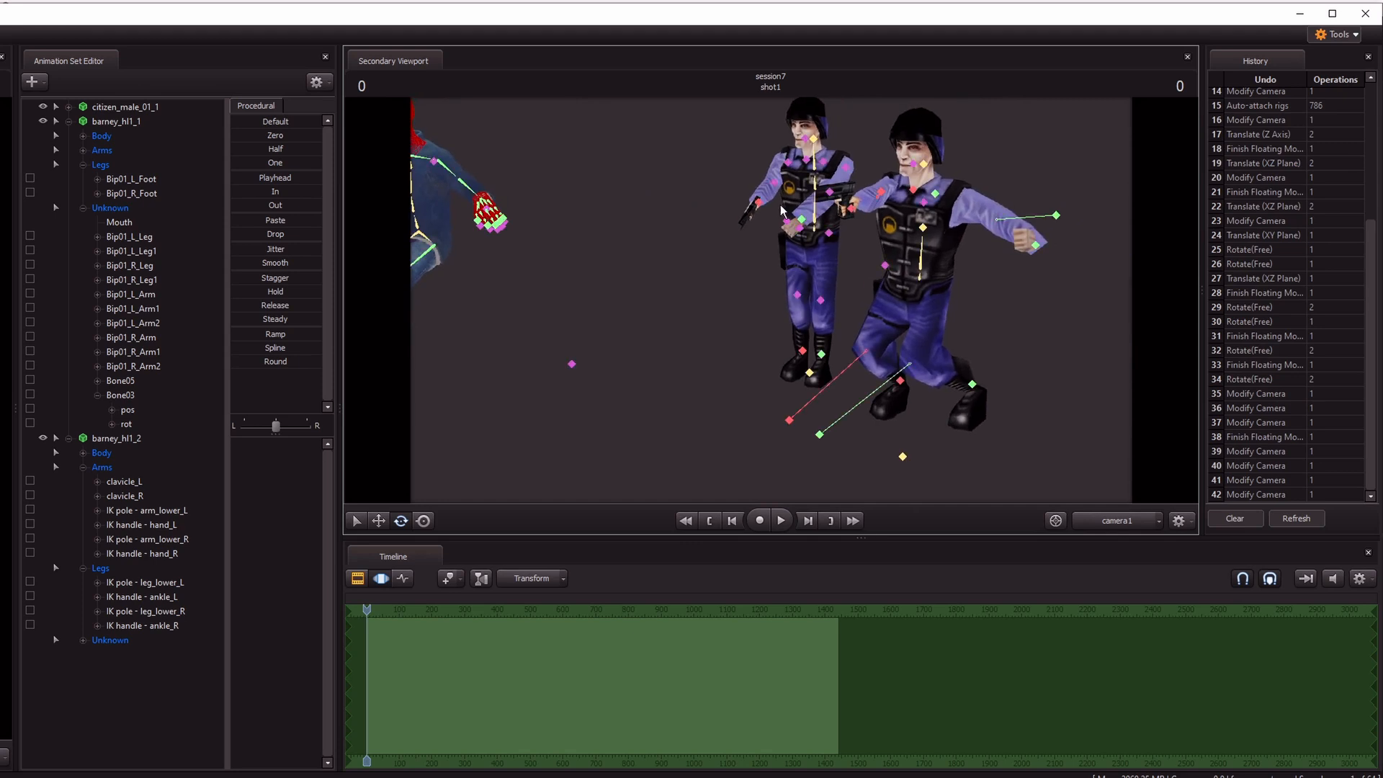
mouse_move(780, 218)
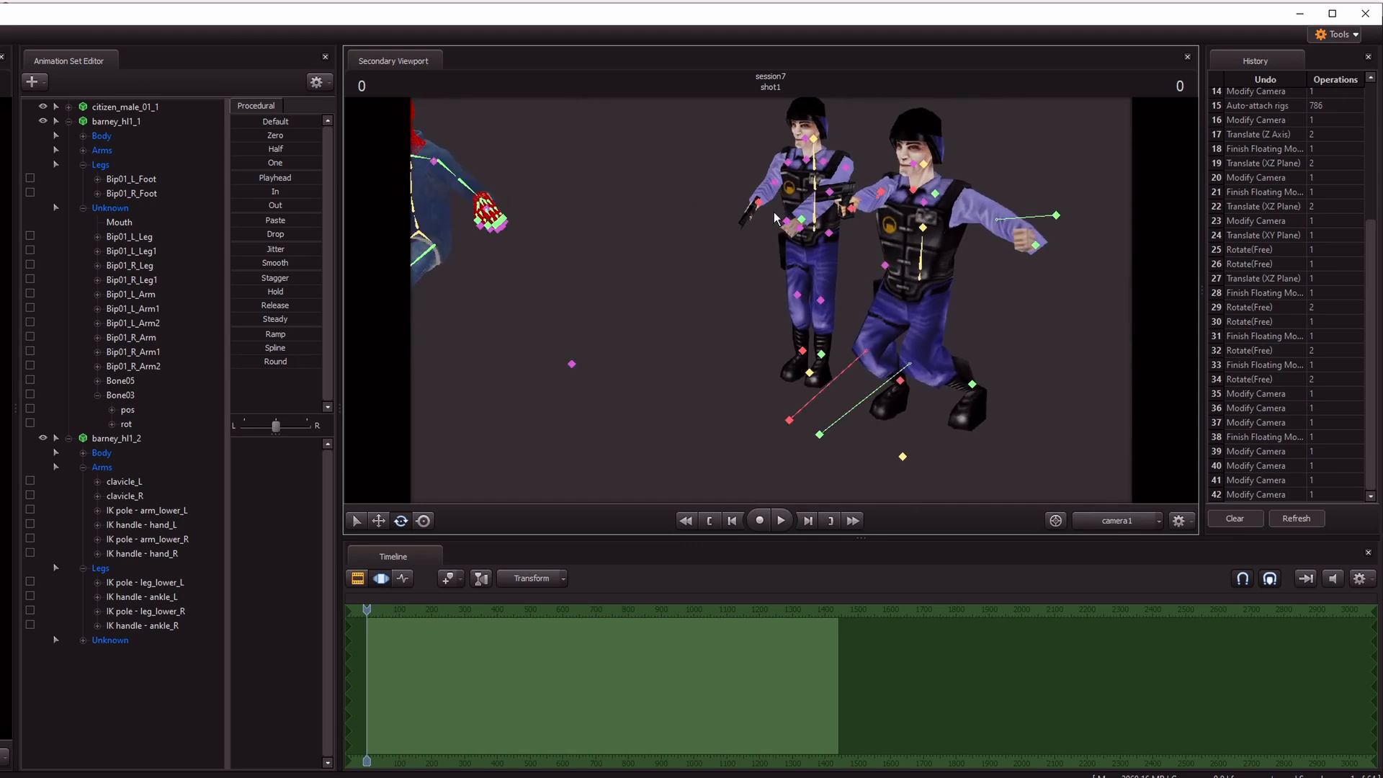
mouse_move(774, 218)
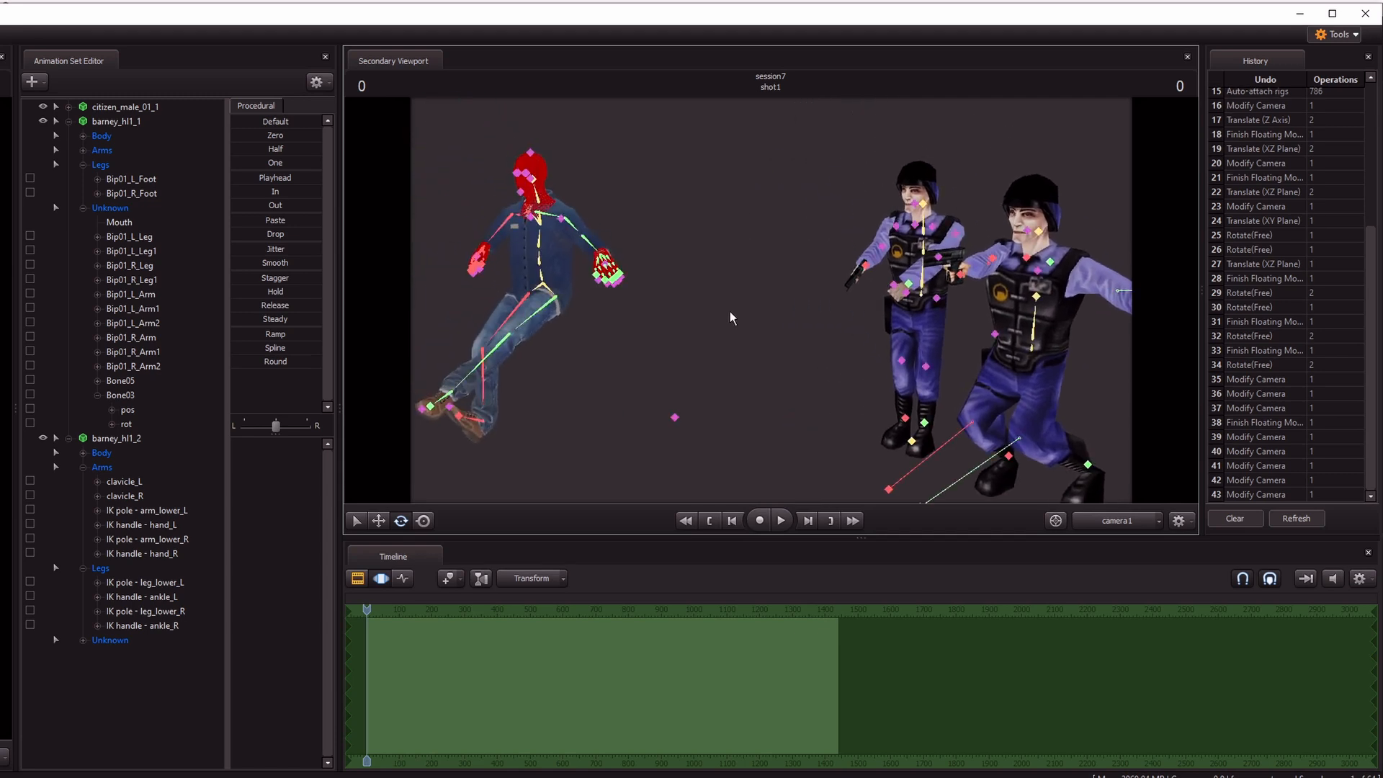
mouse_move(933, 304)
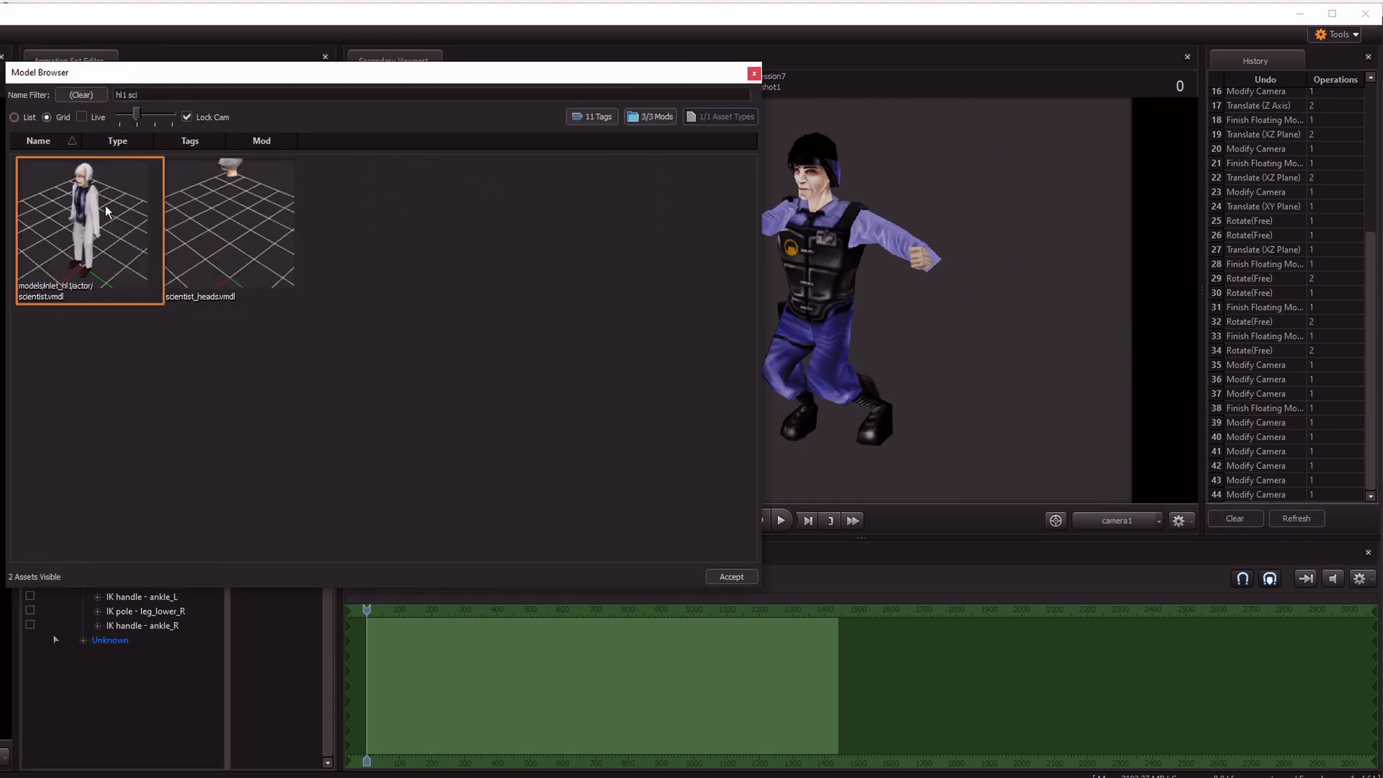
Add scientist.vmdl as scientist1 and auto-attach an IK rig to it
left_click(731, 576)
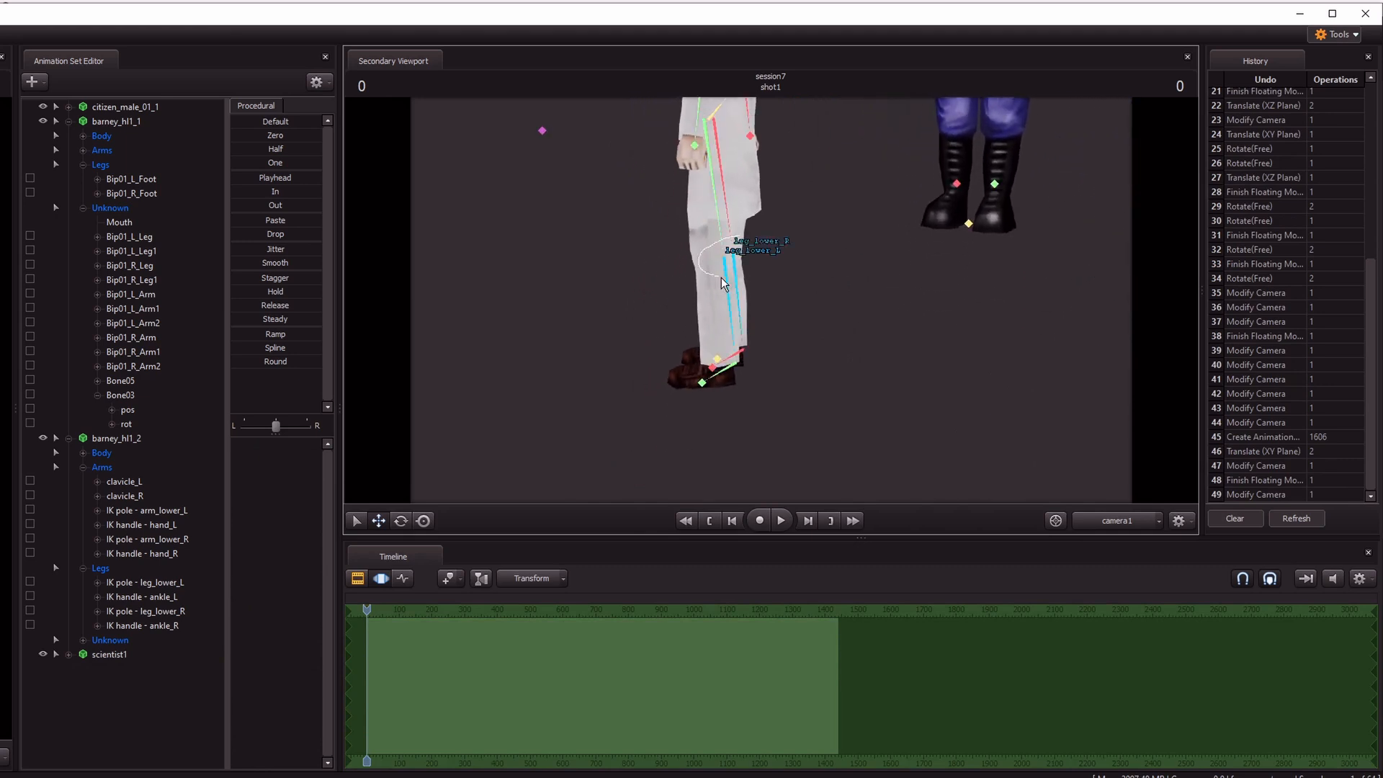
left_click(754, 250)
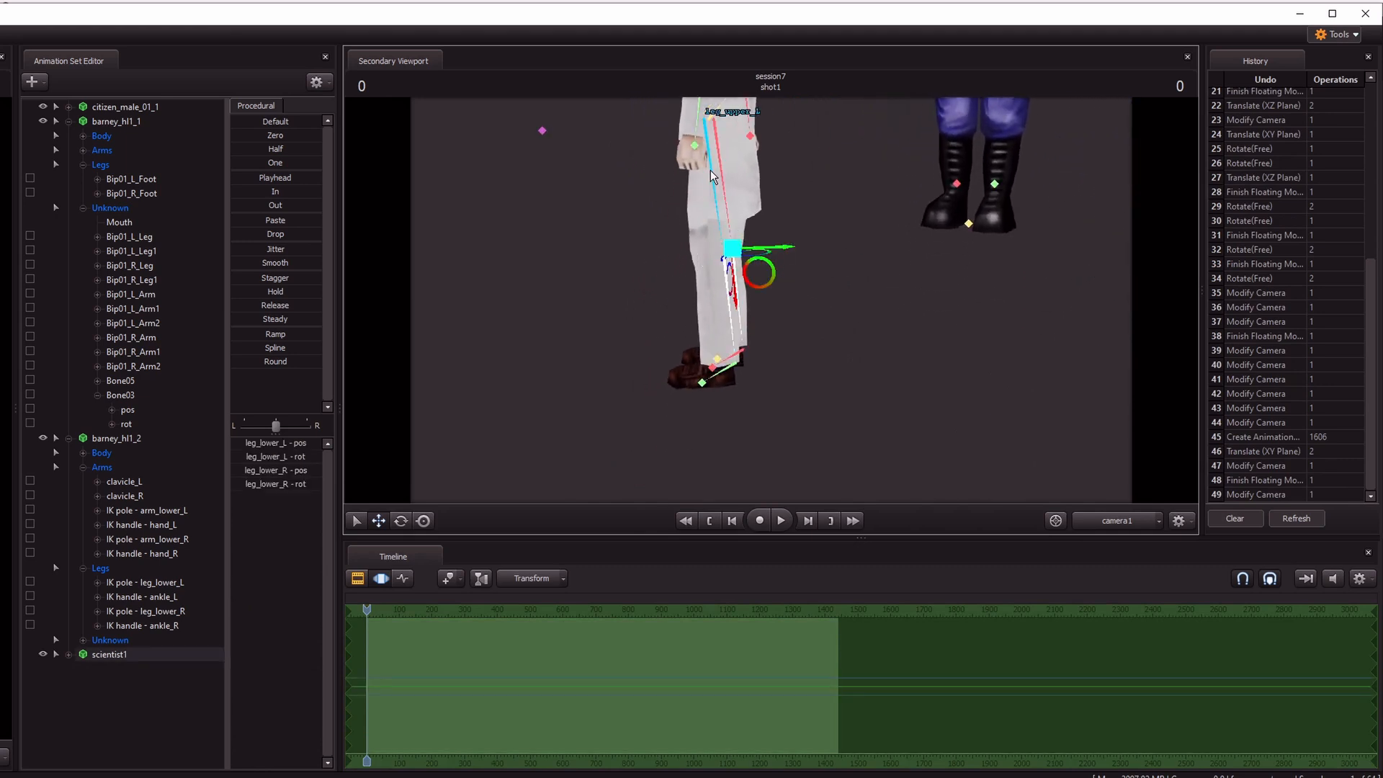
mouse_move(716, 210)
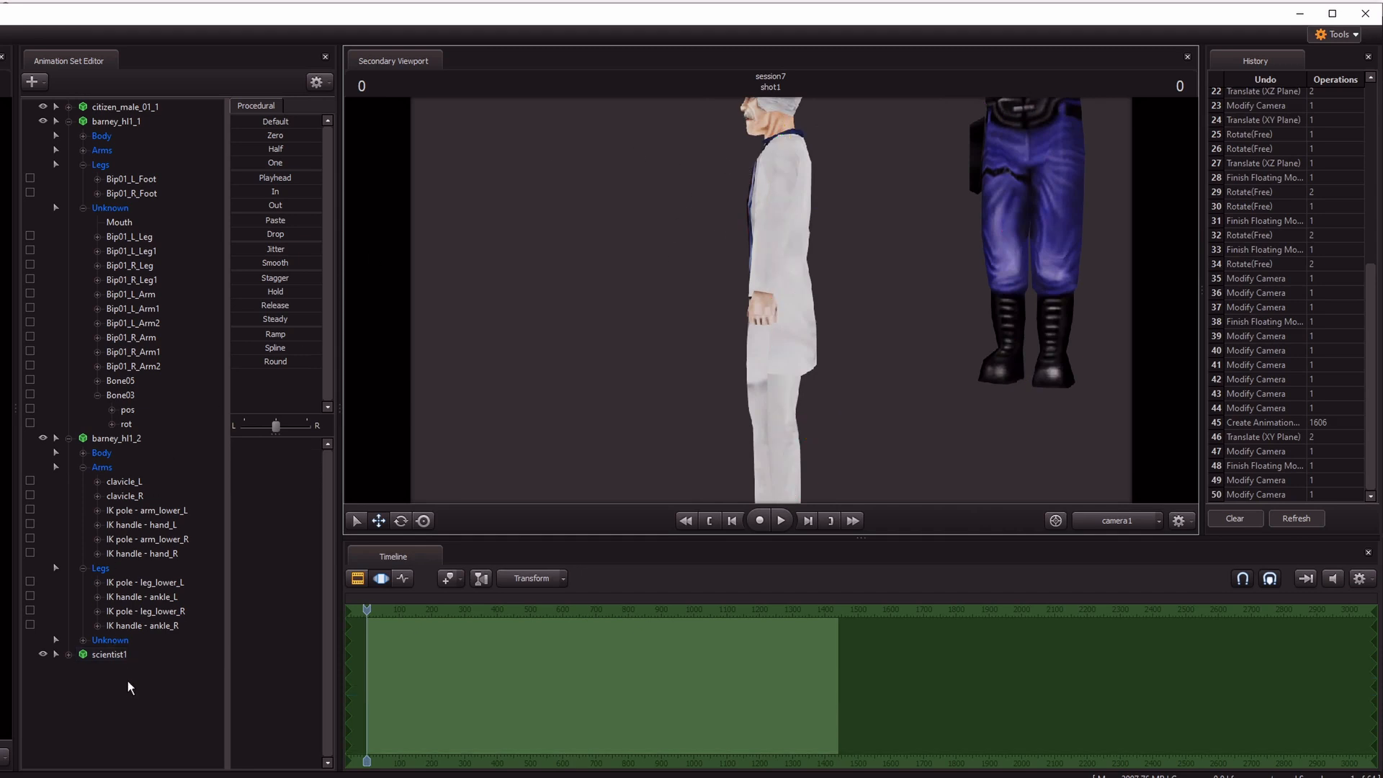
right_click(116, 654)
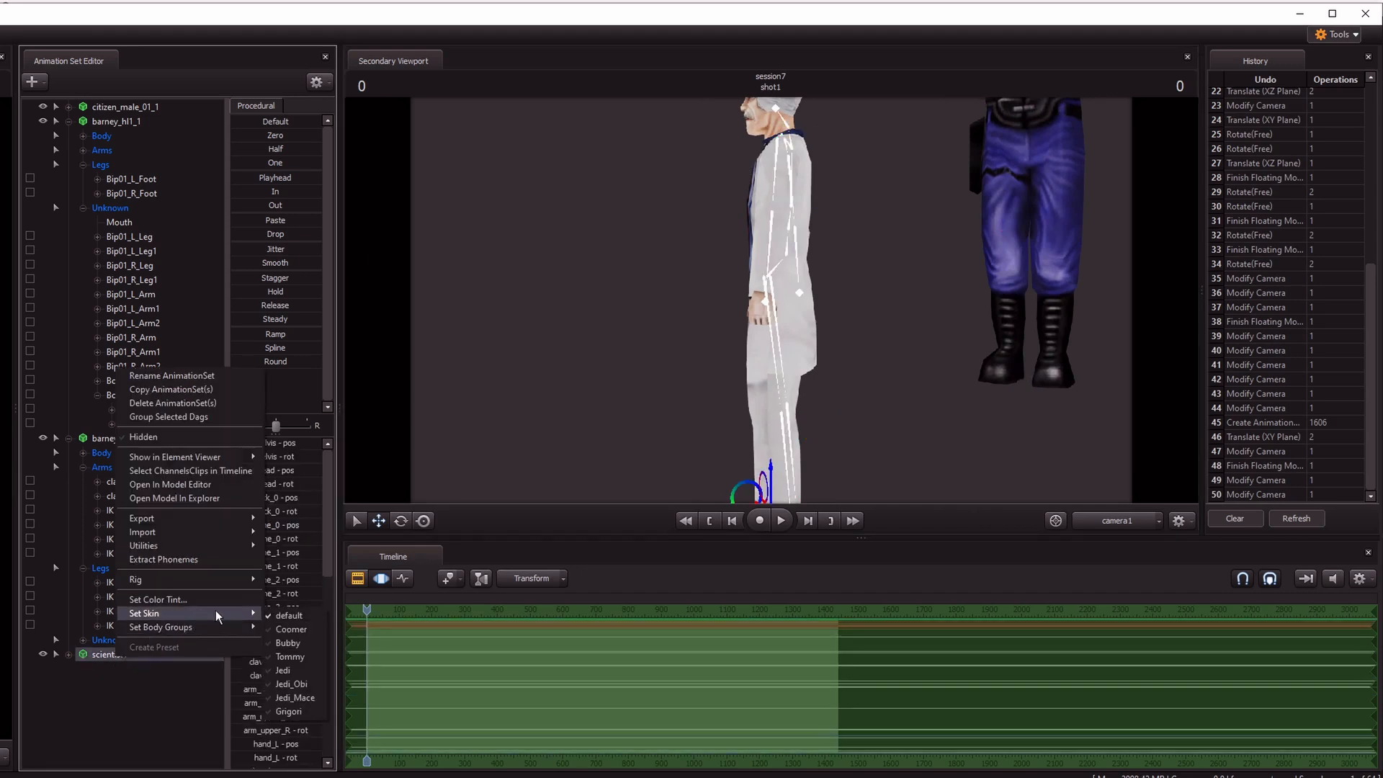
mouse_move(136, 579)
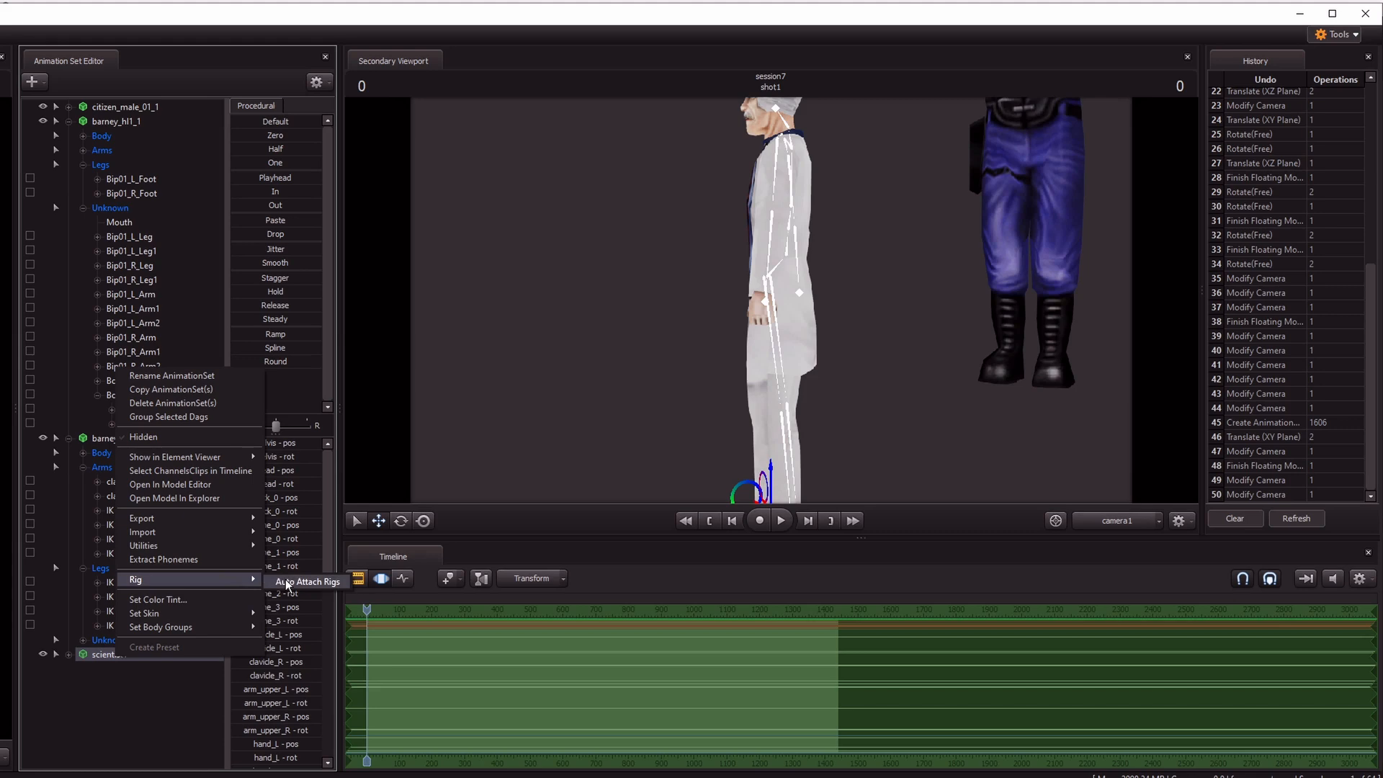
left_click(308, 580)
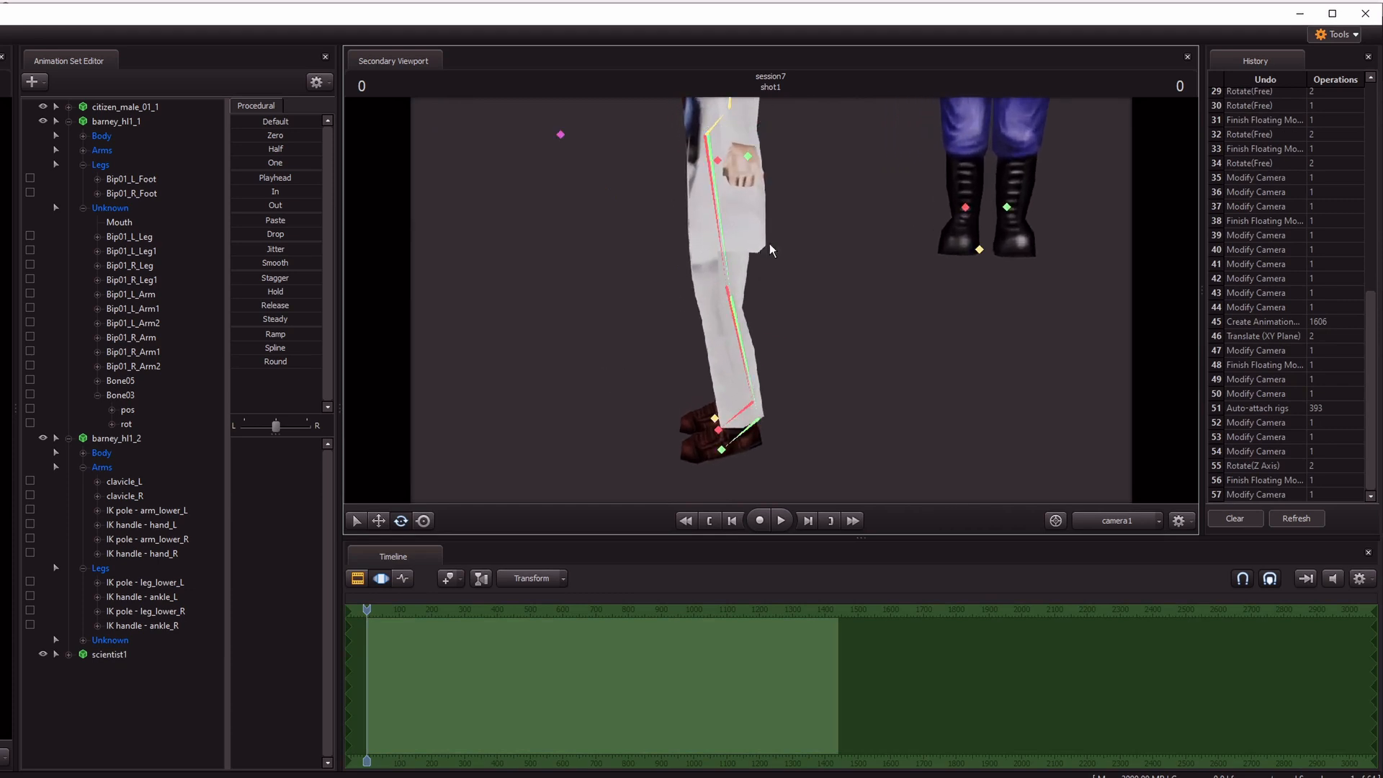
mouse_move(592, 348)
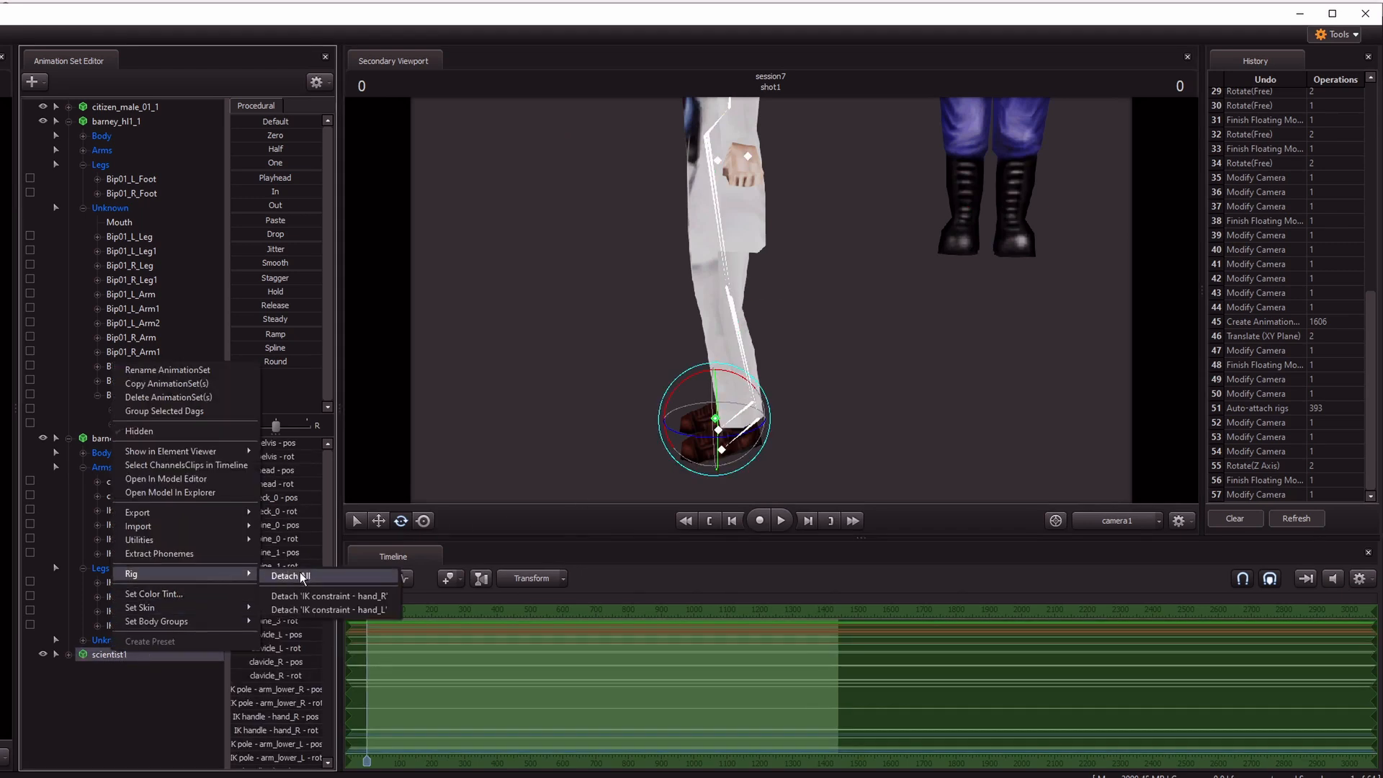
Detach all rigs from scientist1, then auto-attach a fresh IK rig
left_click(292, 577)
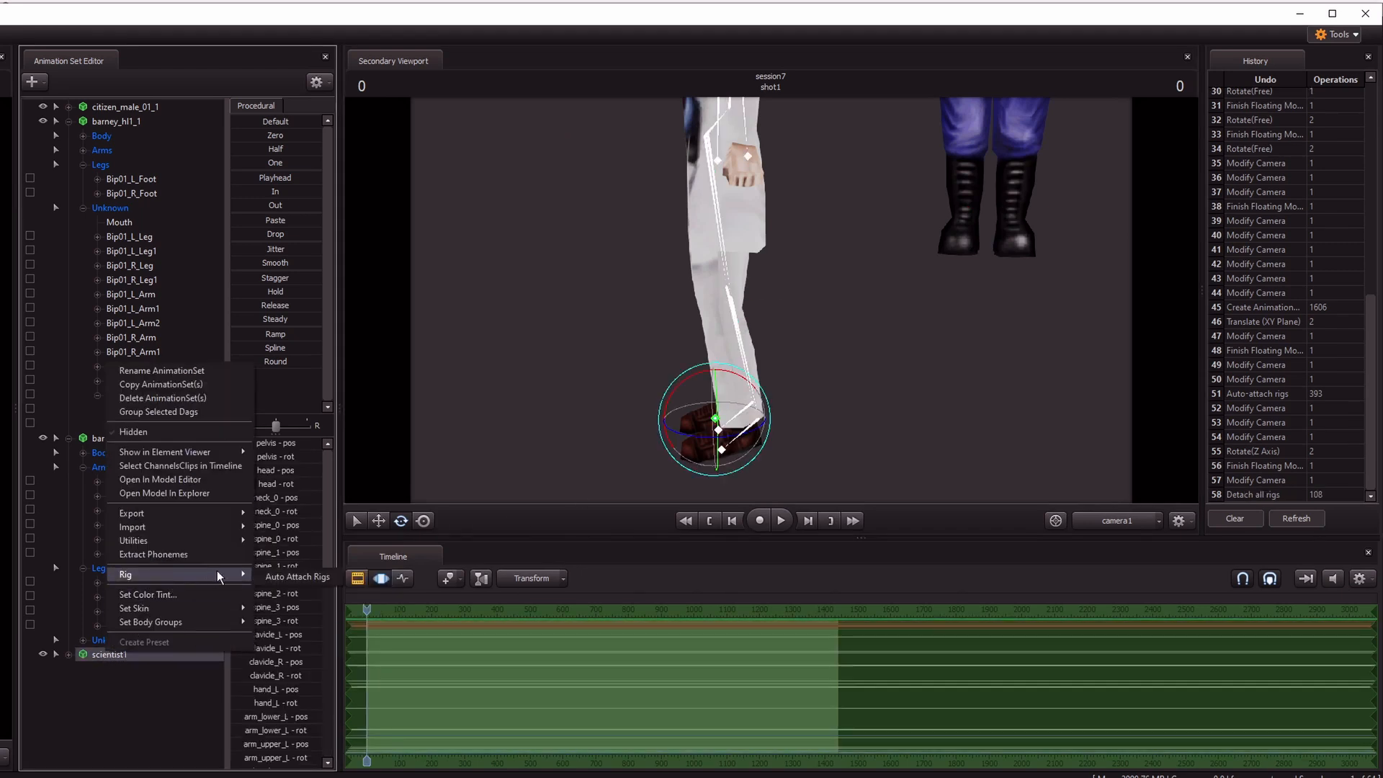
left_click(294, 578)
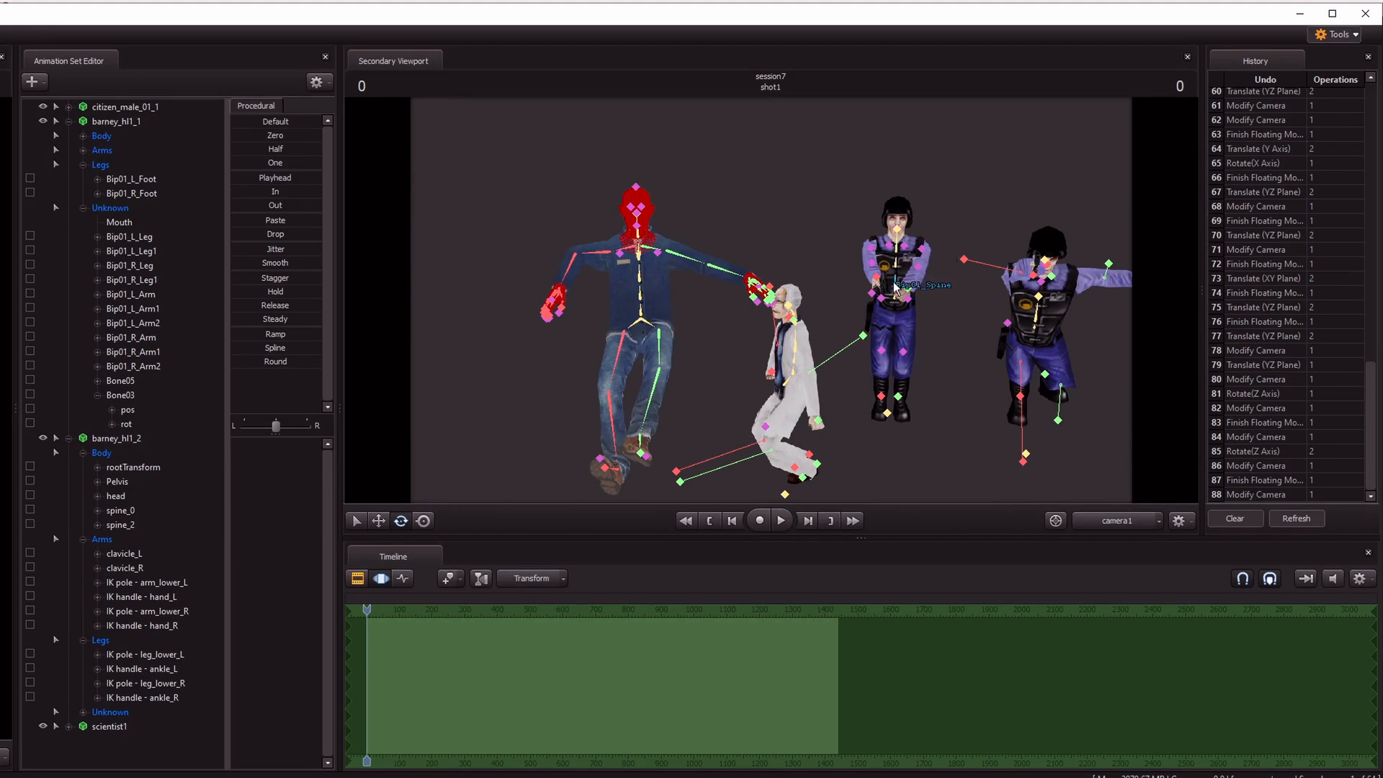
mouse_move(669, 224)
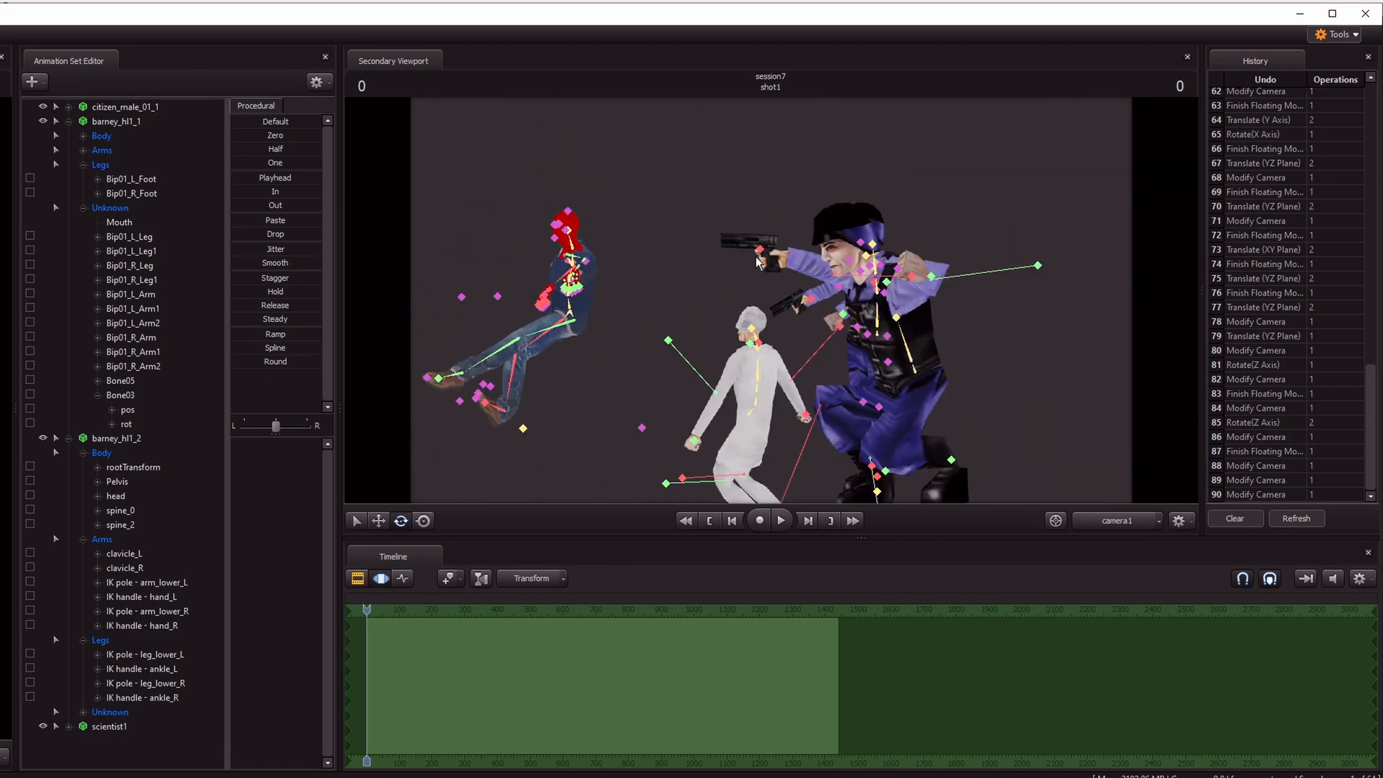
Adjust barney_hl1_2's gun hand and left elbow pole so he aims at the crouching scientist
left_click(142, 625)
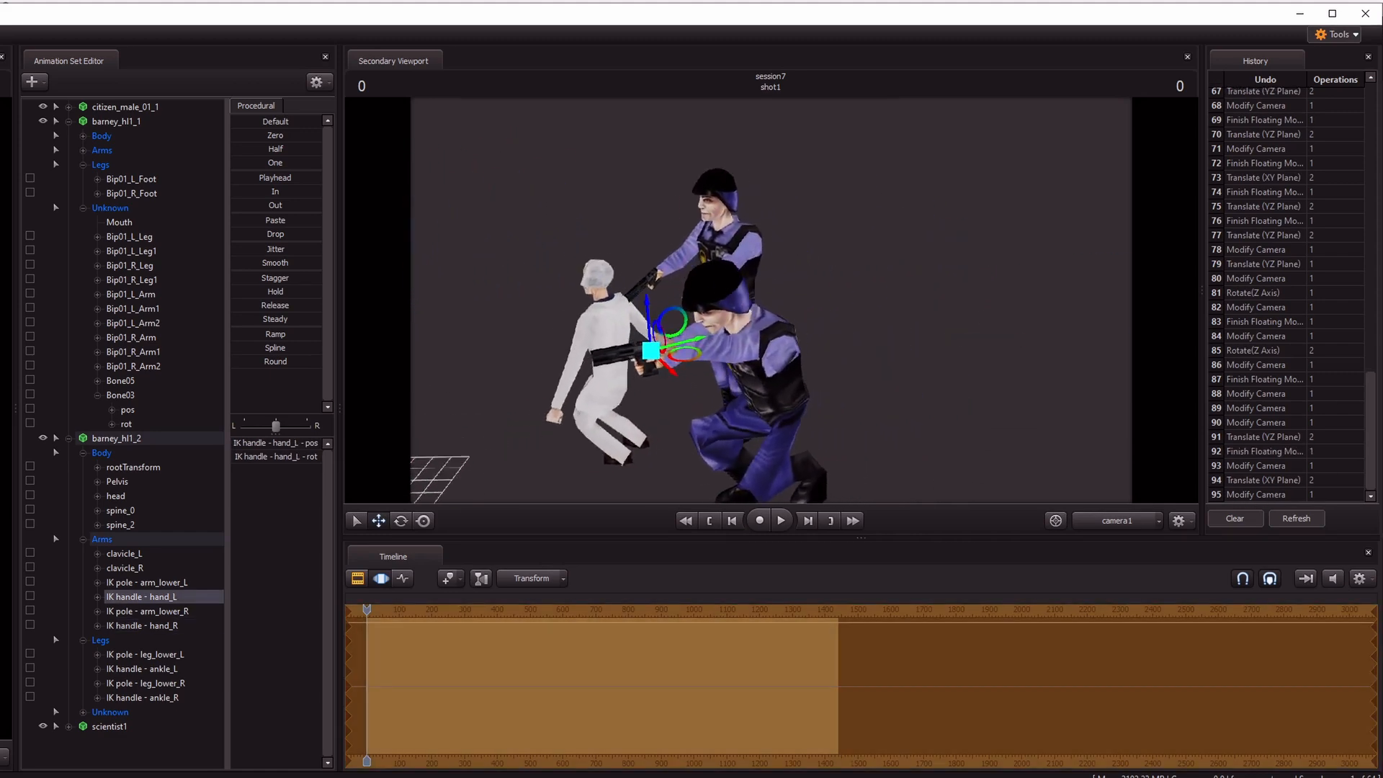
left_click(147, 582)
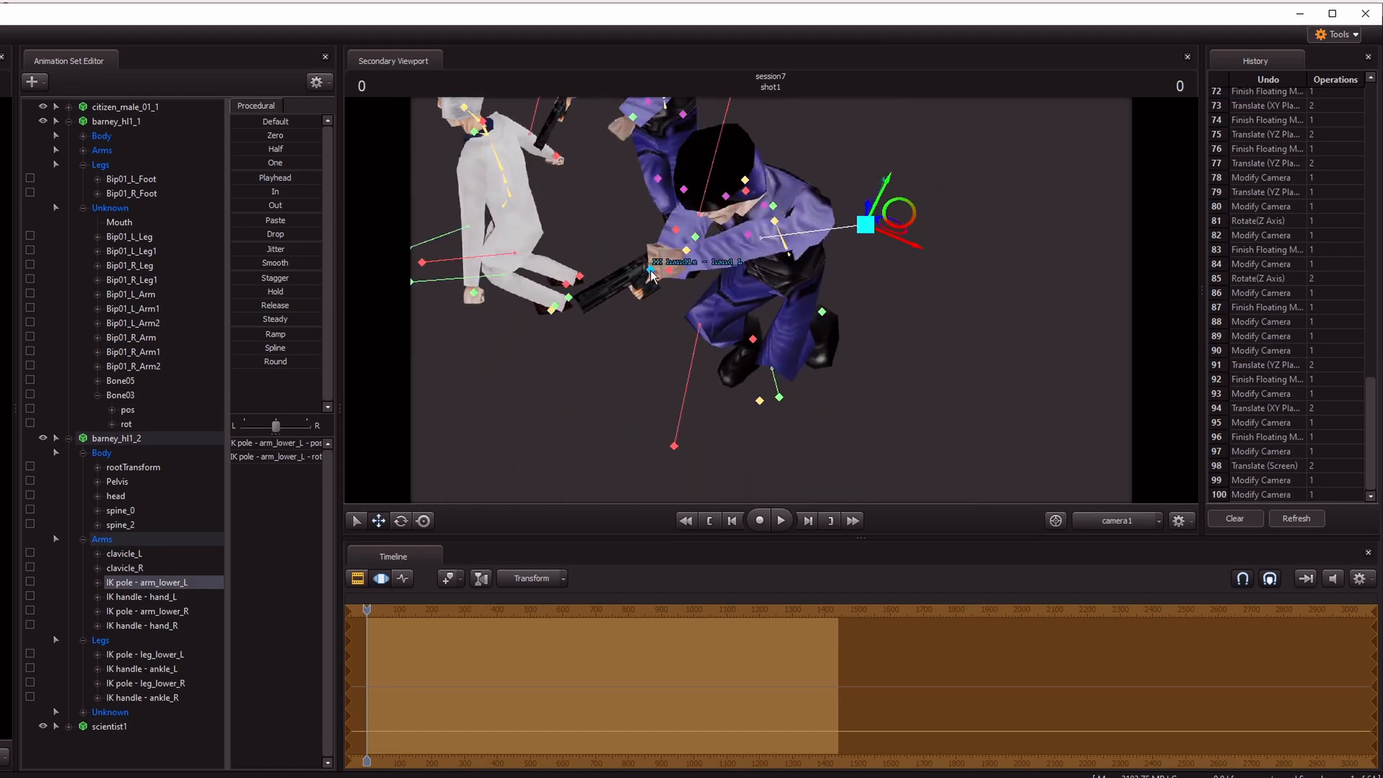
left_click(143, 626)
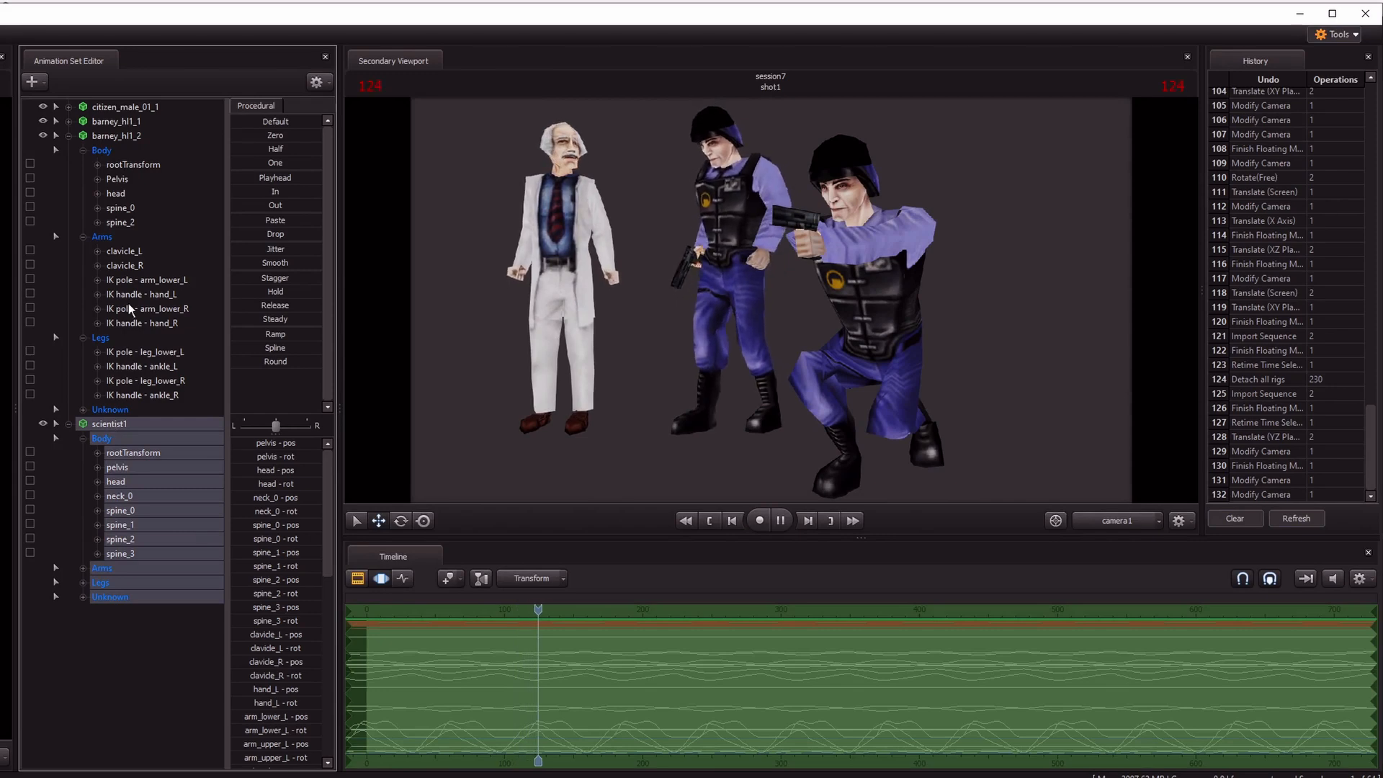
Import the barn_walk sequence onto barney_hl1_1 so he walks out of the shot
right_click(115, 137)
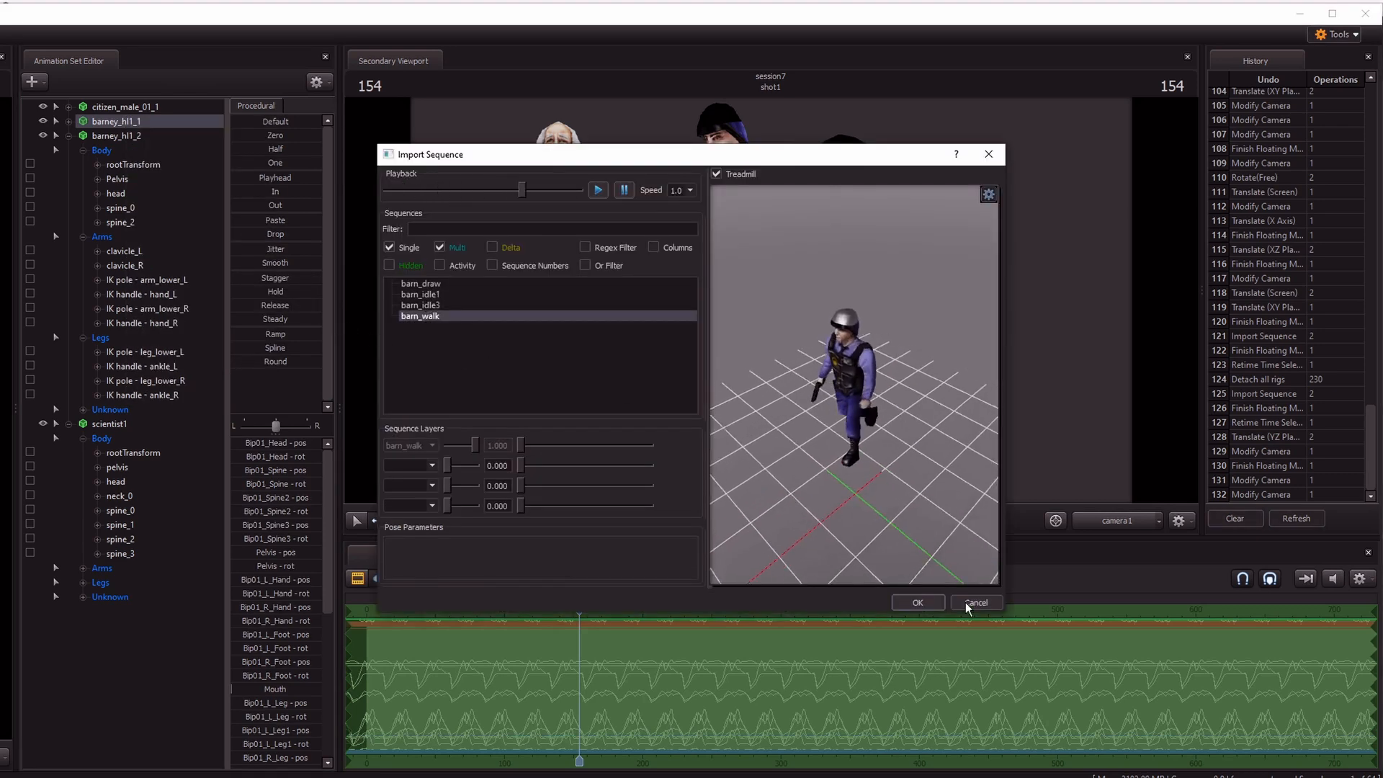
left_click(916, 602)
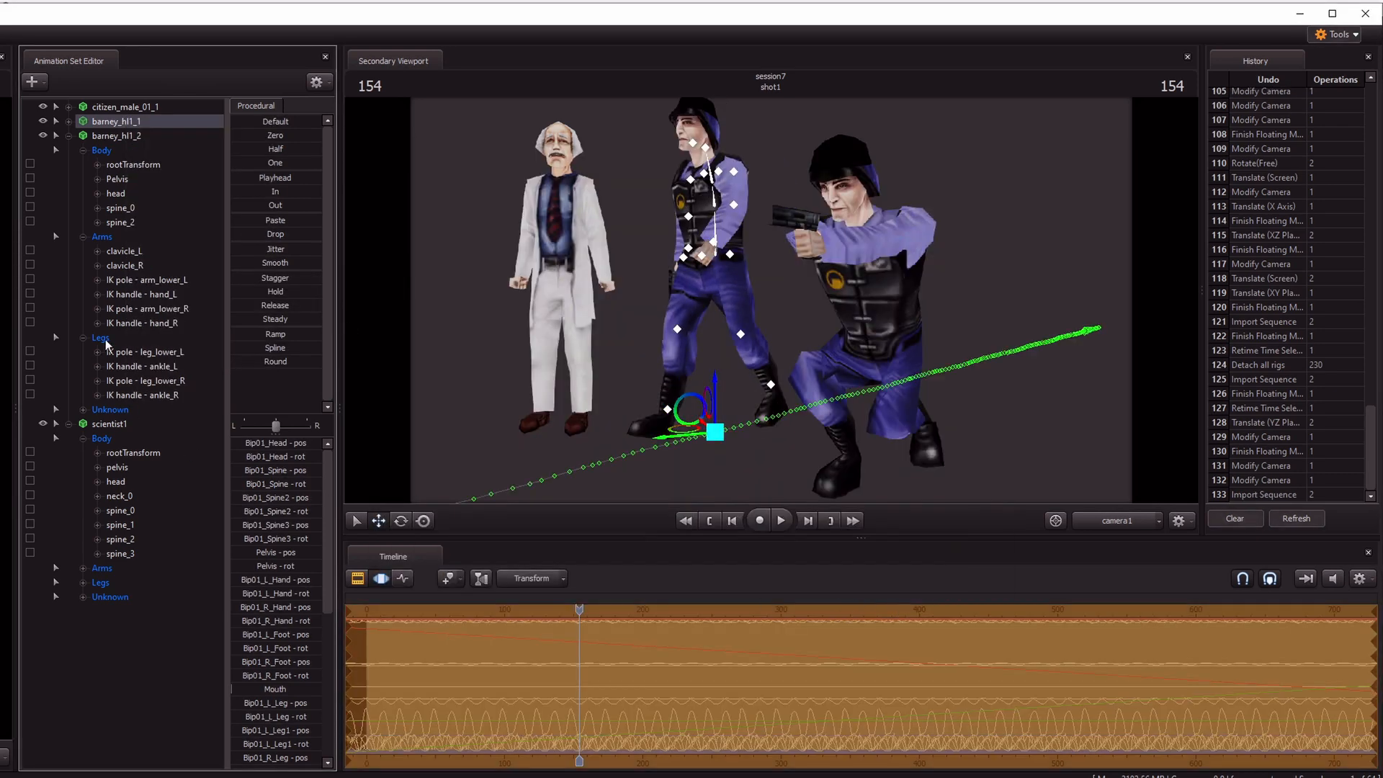
left_click(780, 520)
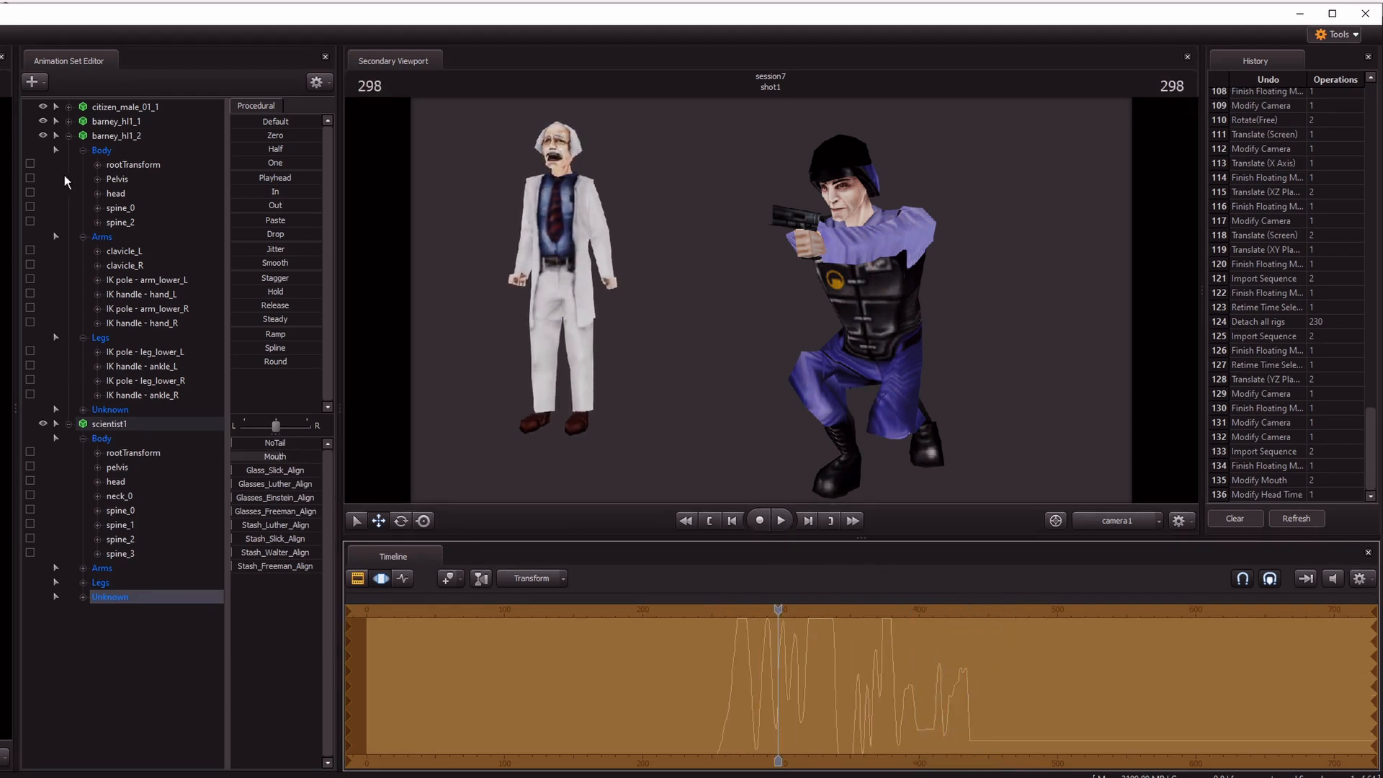
left_click(115, 121)
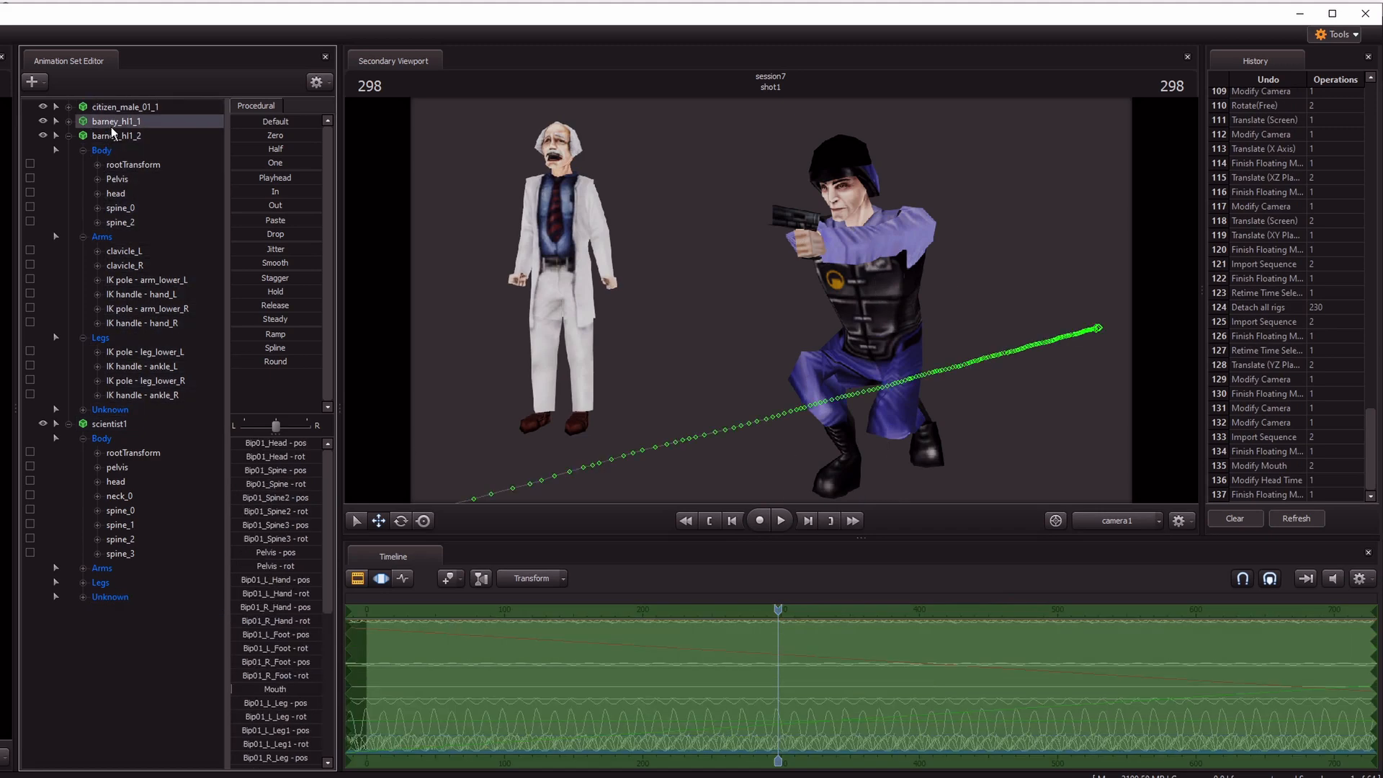
Apply a red Set Color Tint to barney_hl1_2 and preview playback around frame 150
right_click(115, 136)
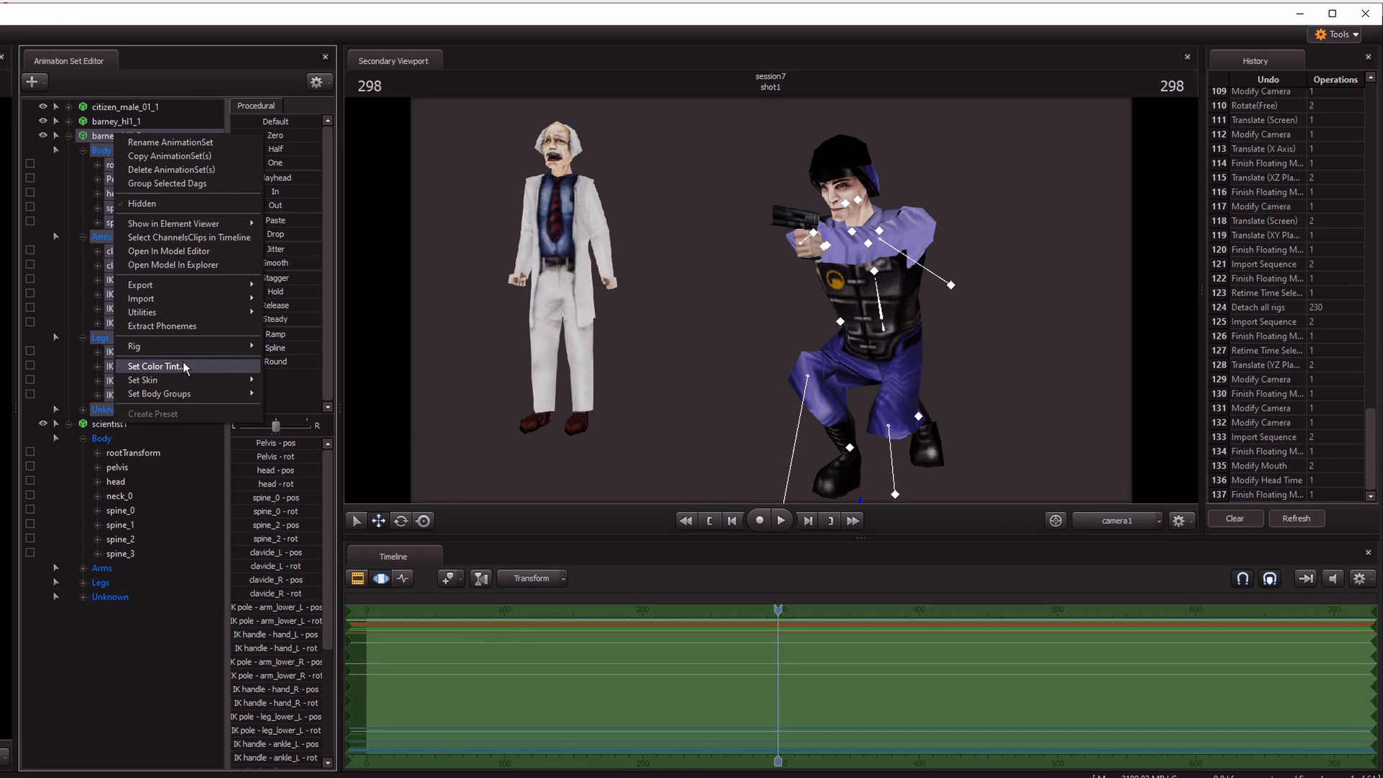
left_click(156, 366)
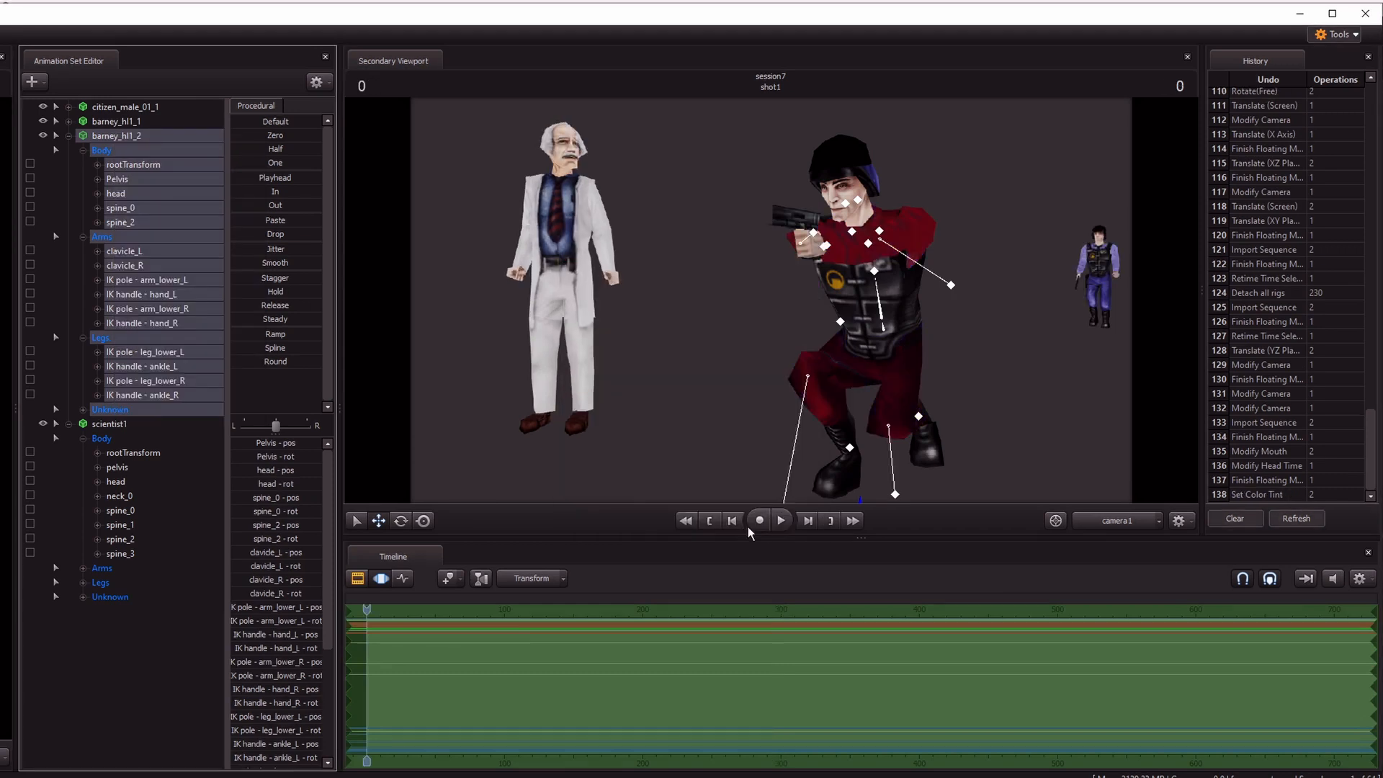
left_click(779, 520)
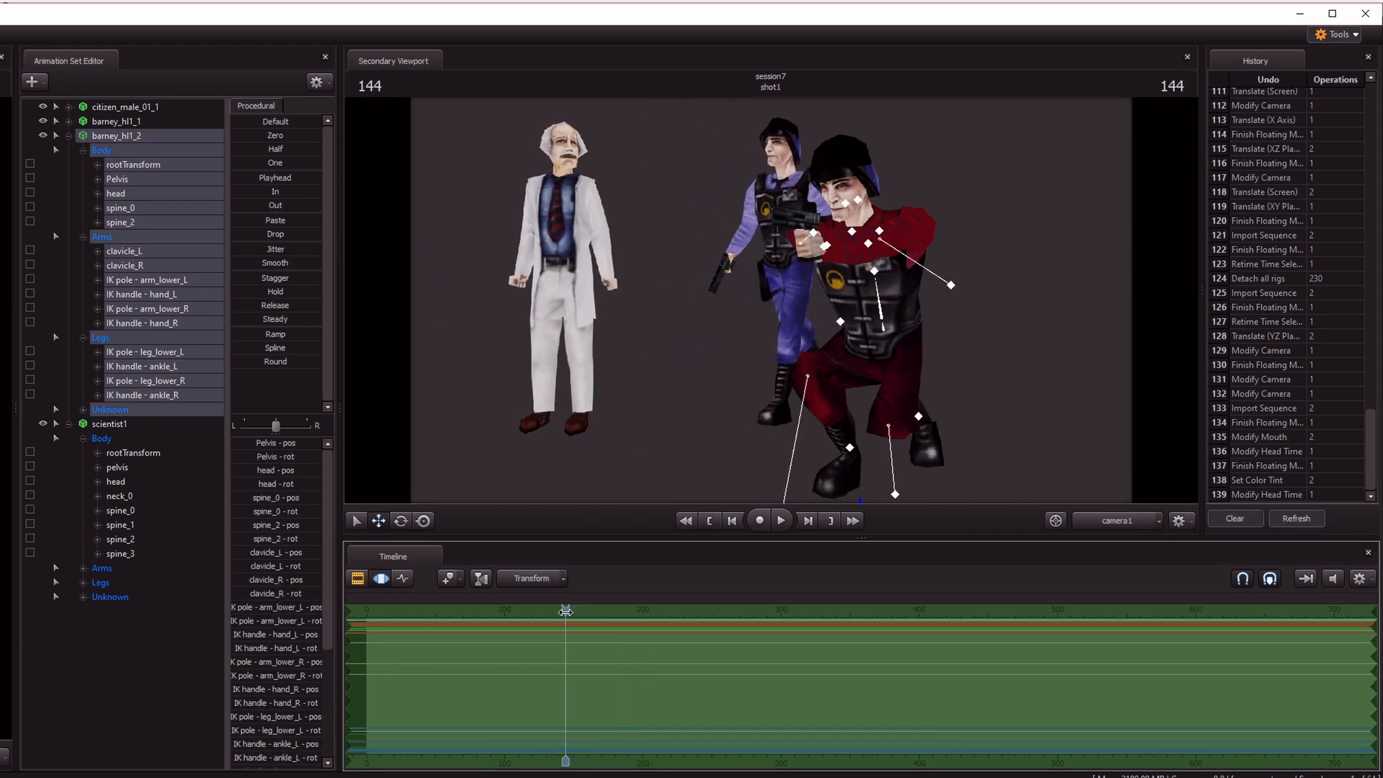
left_click_drag(564, 610, 576, 610)
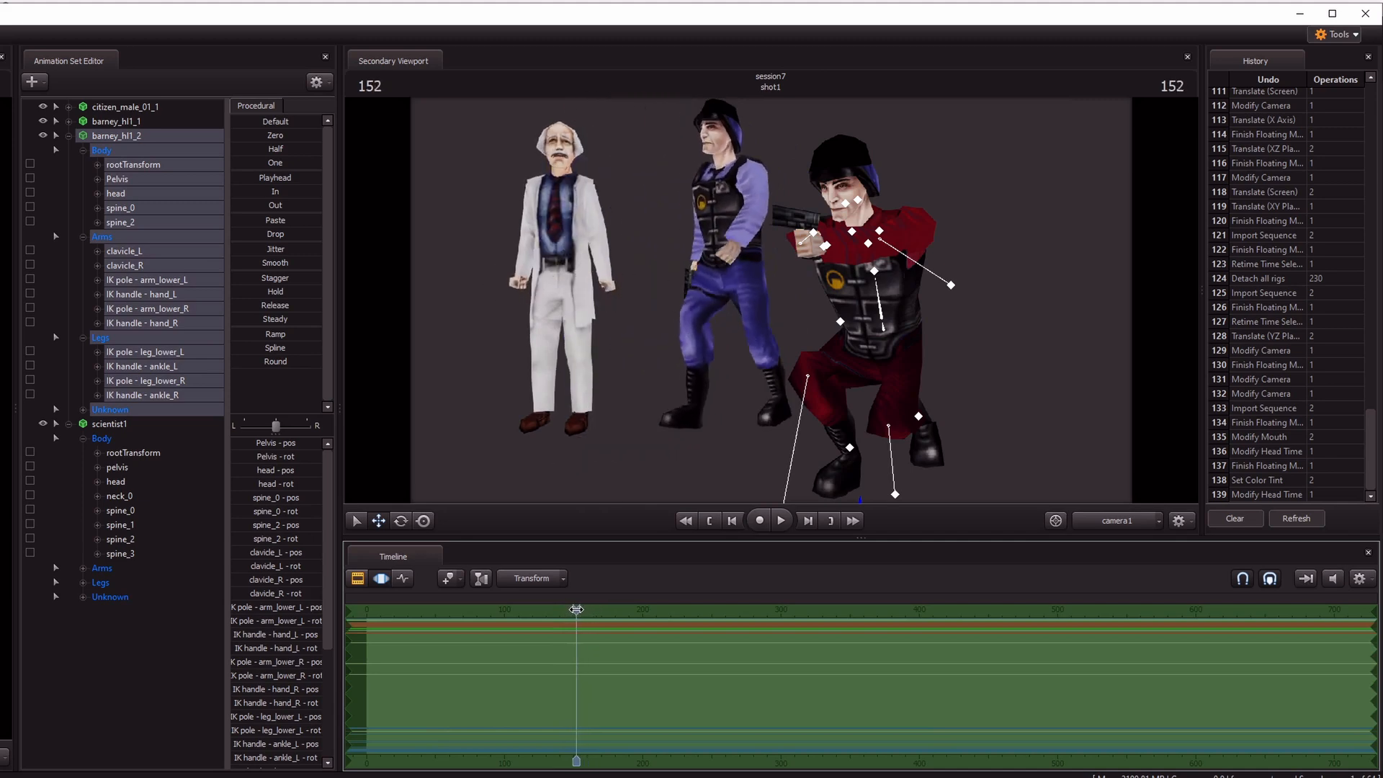